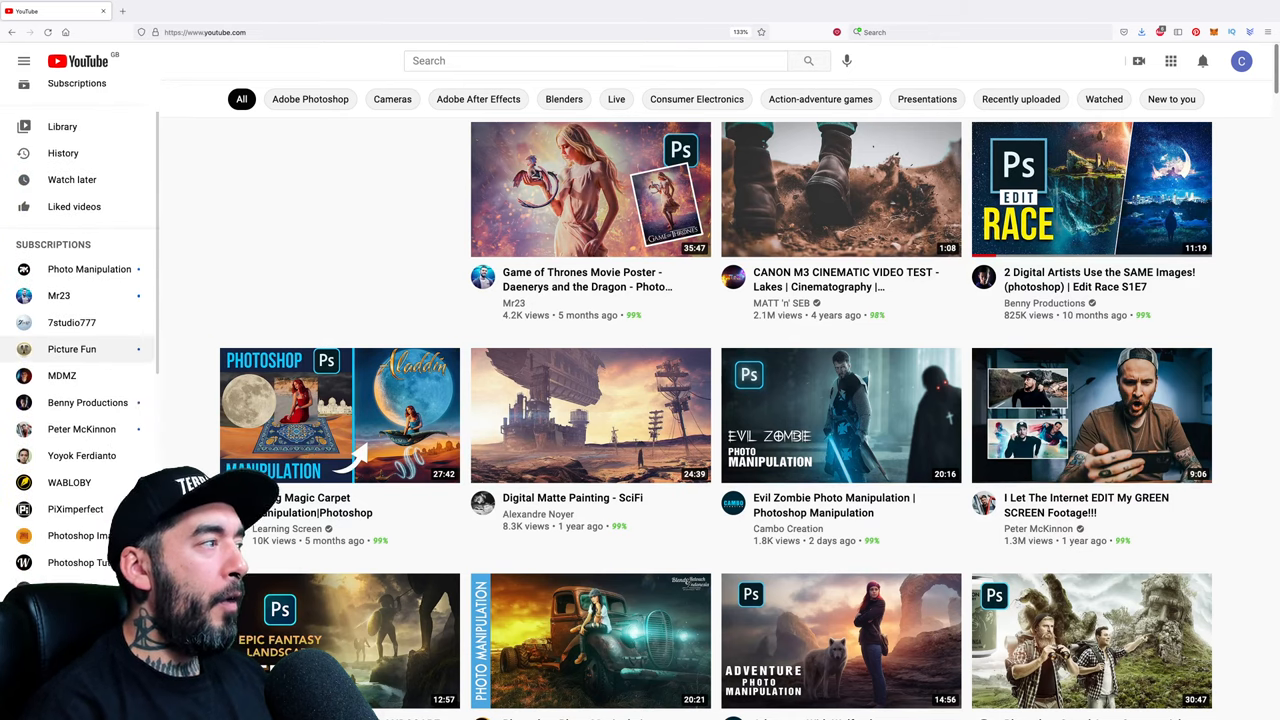
Scroll the home feed past the PIXImperfect Photoshop reaction and DJI FPV drone recommendations
{"action": "scroll", "scroll_direction": "down", "scroll_amount": 3}
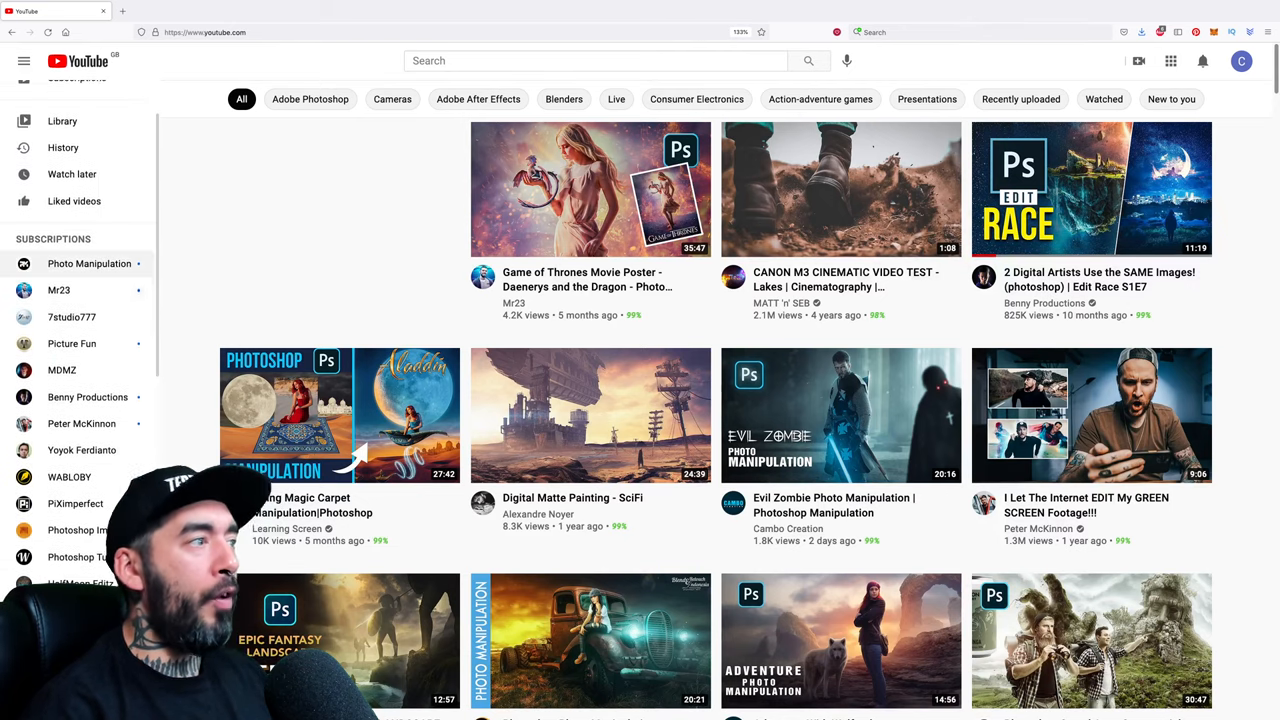
{"action": "scroll", "scroll_direction": "down", "scroll_amount": 3}
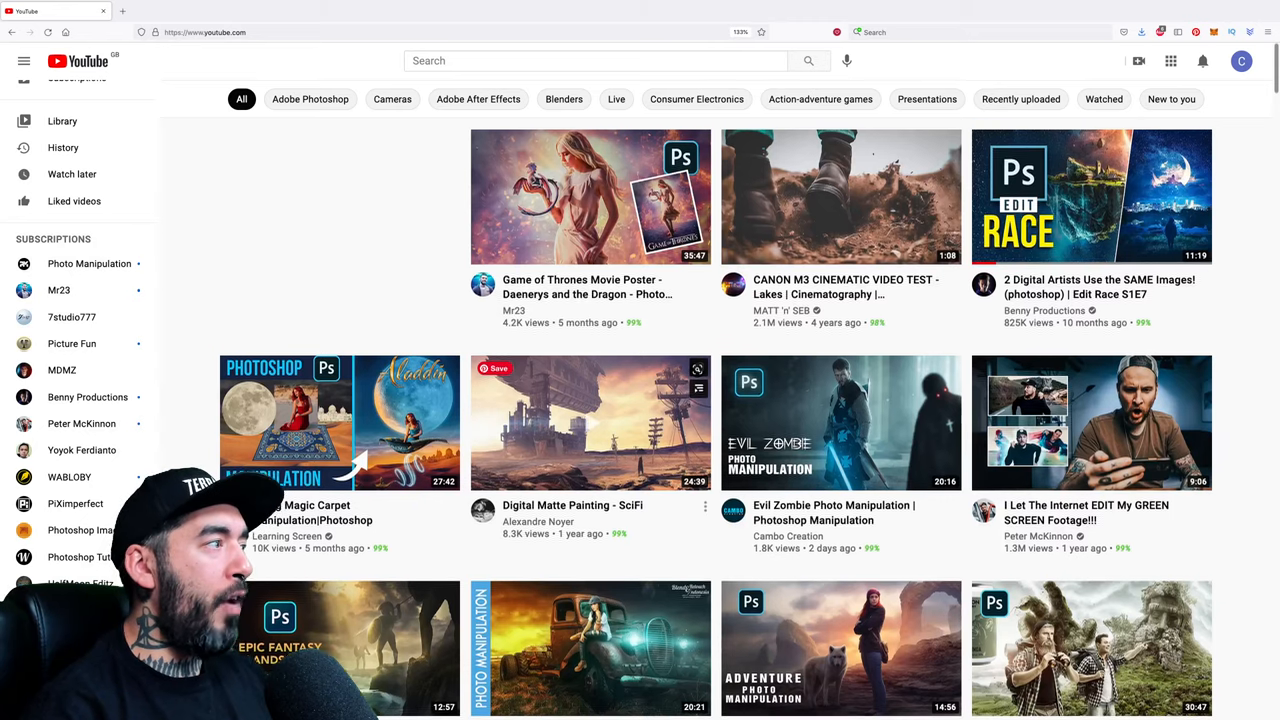
{"action": "scroll", "scroll_direction": "down", "scroll_amount": 3}
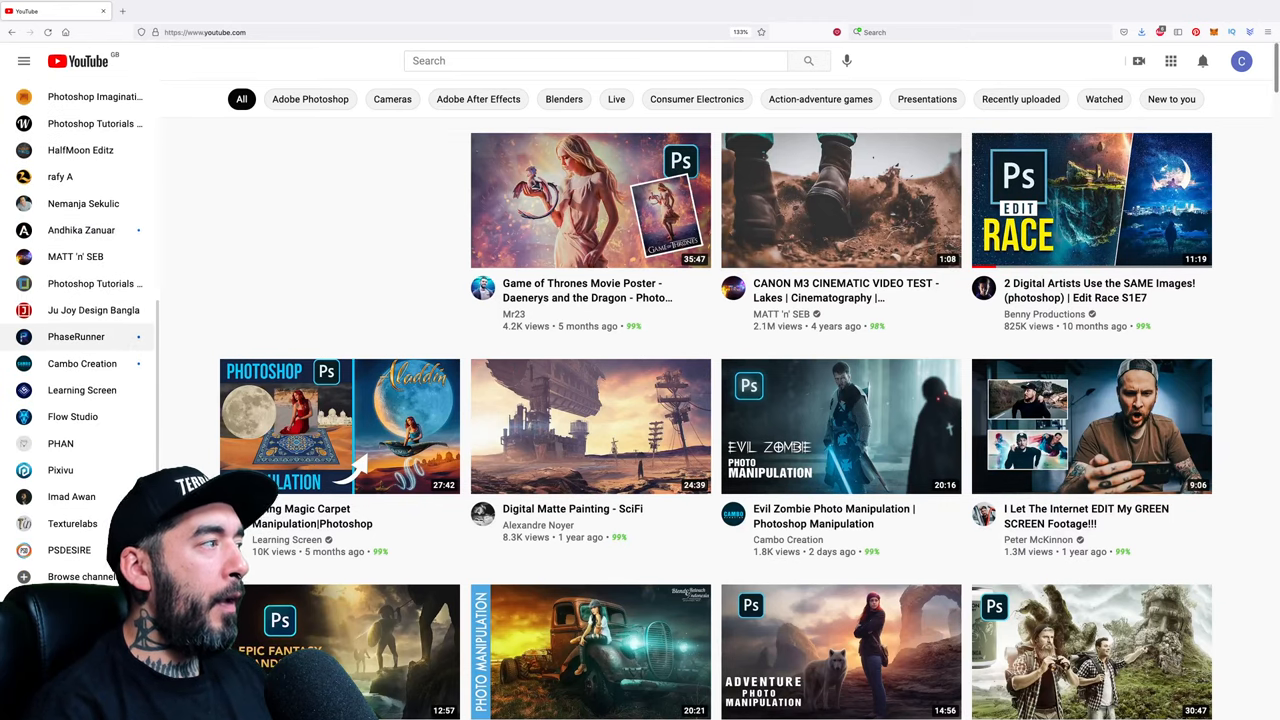
{"action": "scroll", "scroll_direction": "down", "scroll_amount": 3}
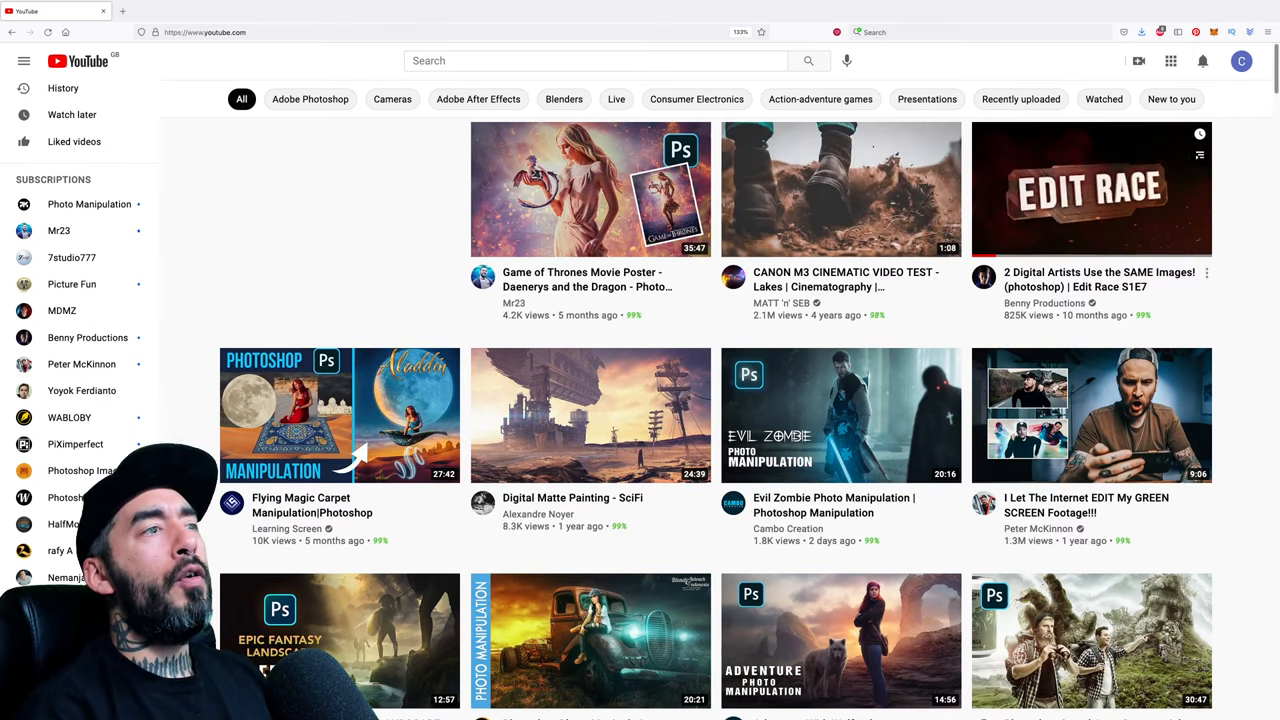
{"action": "scroll", "scroll_direction": "down", "scroll_amount": 3}
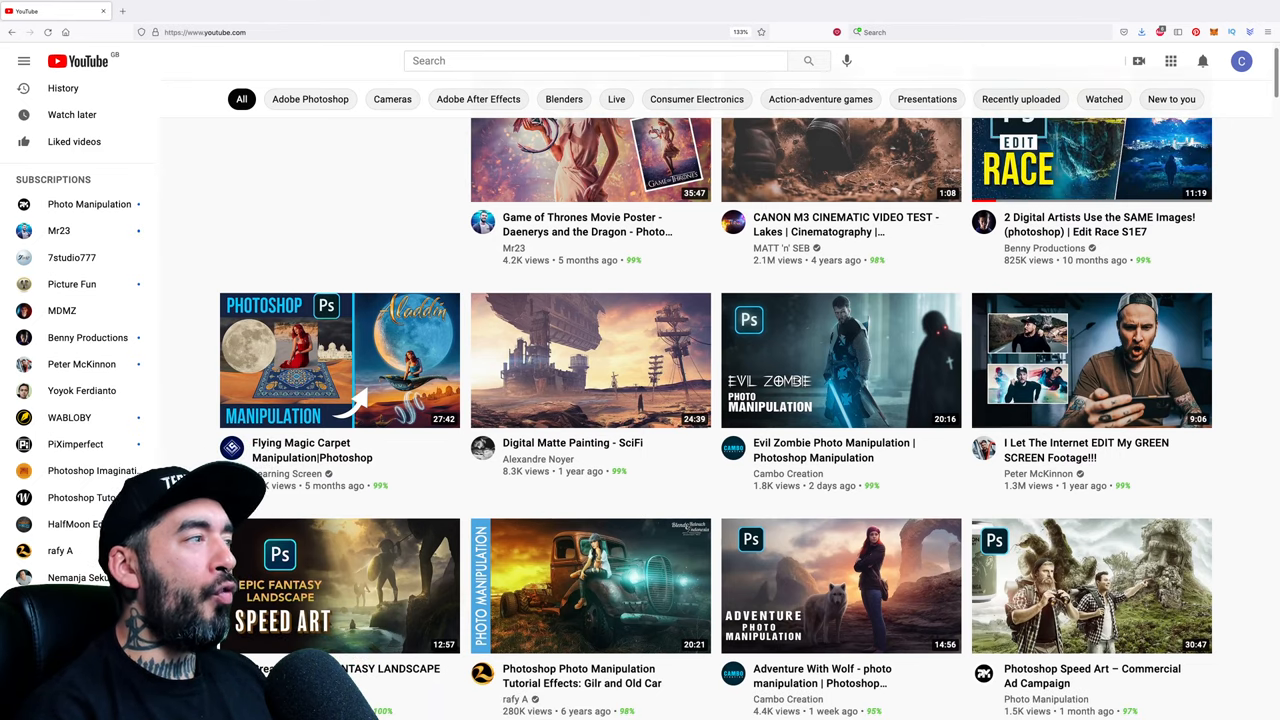
{"action": "scroll", "scroll_direction": "down", "scroll_amount": 3}
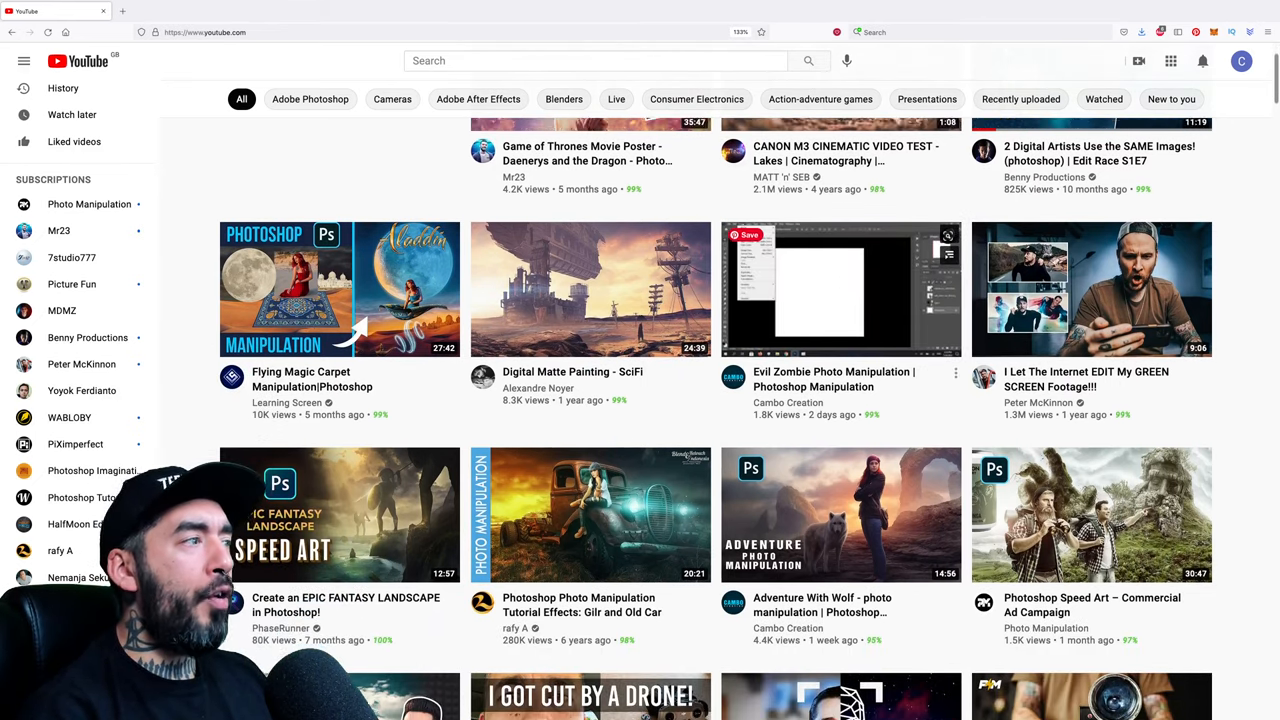
{"action": "scroll", "scroll_direction": "down", "scroll_amount": 3}
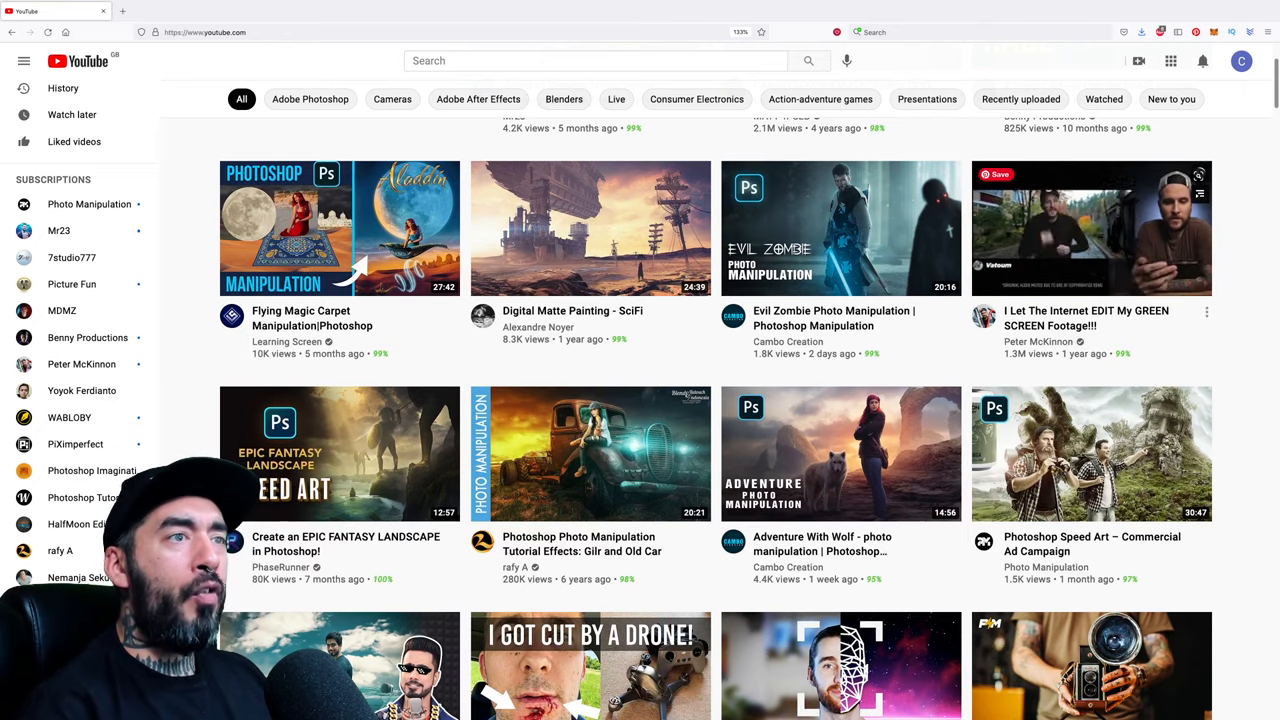
{"action": "scroll", "scroll_direction": "down", "scroll_amount": 3}
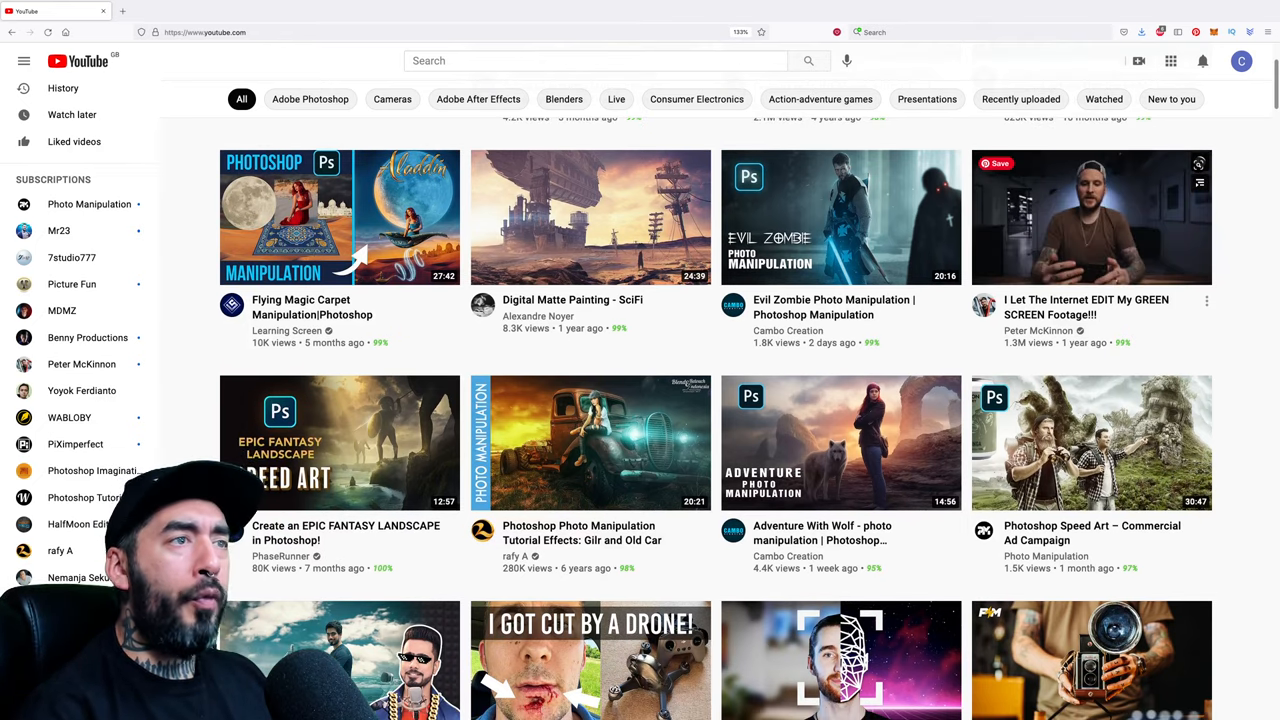
{"action": "scroll", "scroll_direction": "down", "scroll_amount": 3}
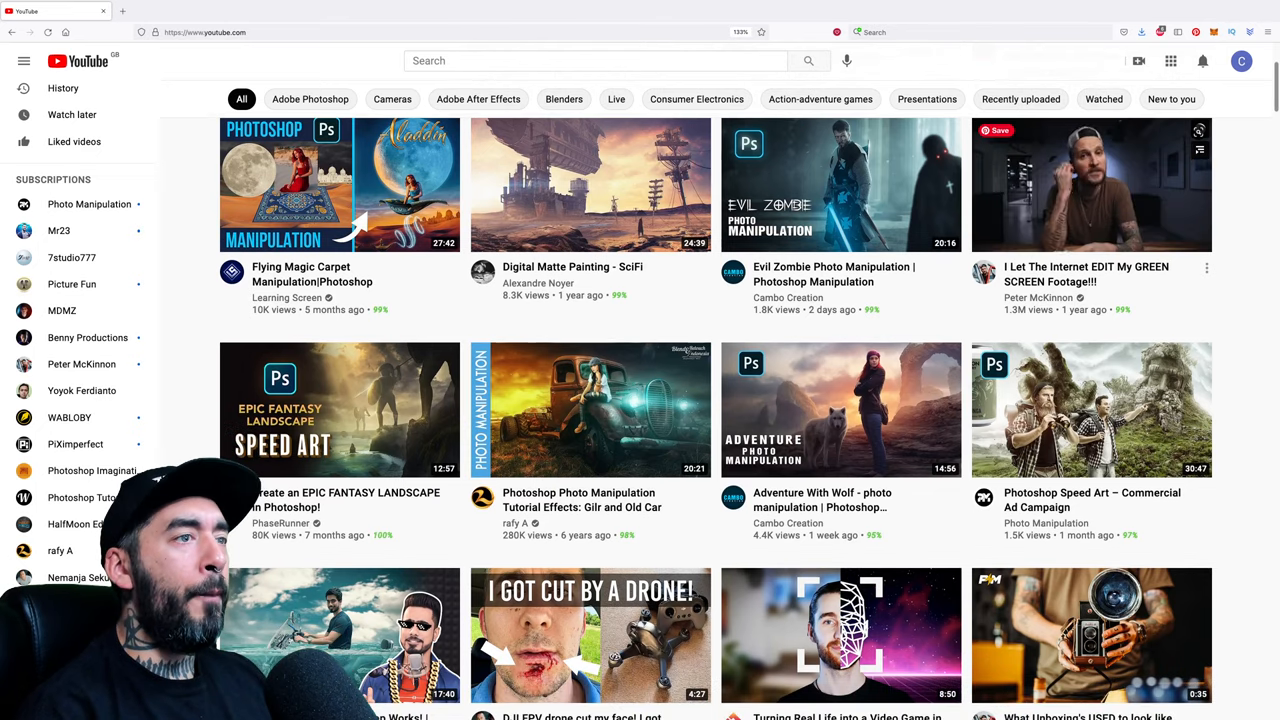
{"action": "scroll", "scroll_direction": "down", "scroll_amount": 3}
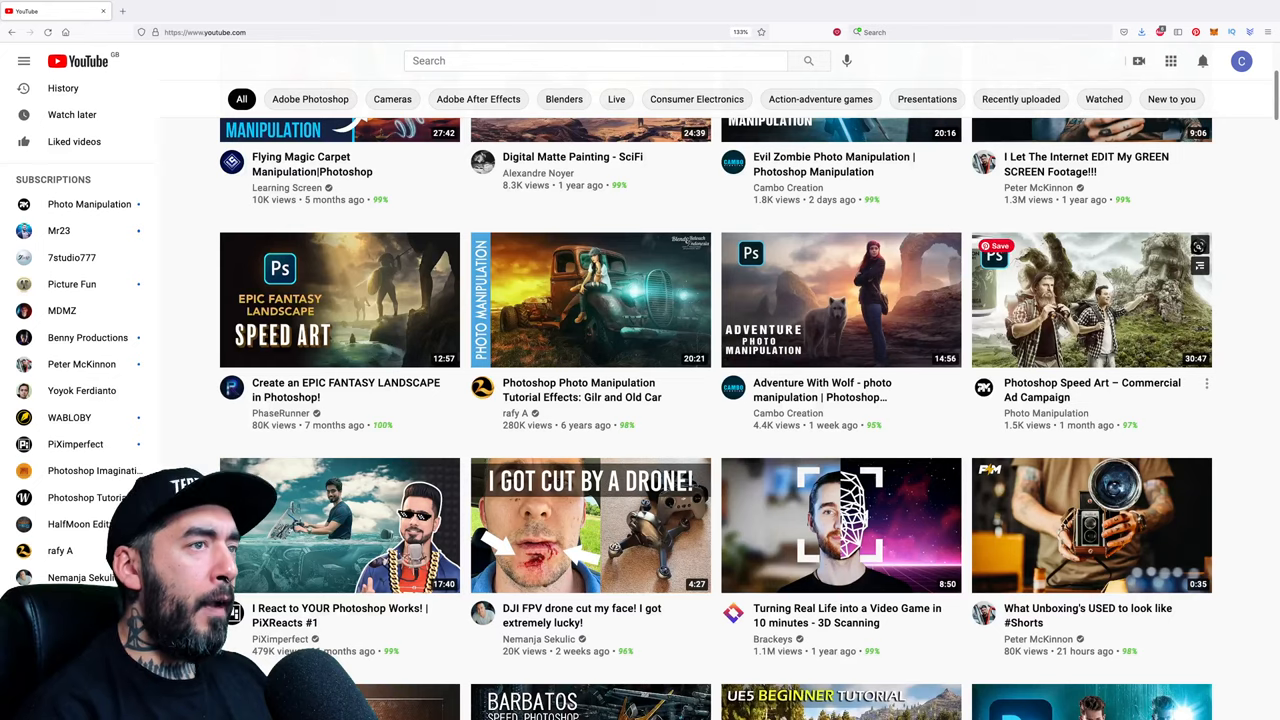
{"action": "scroll", "scroll_direction": "down", "scroll_amount": 3}
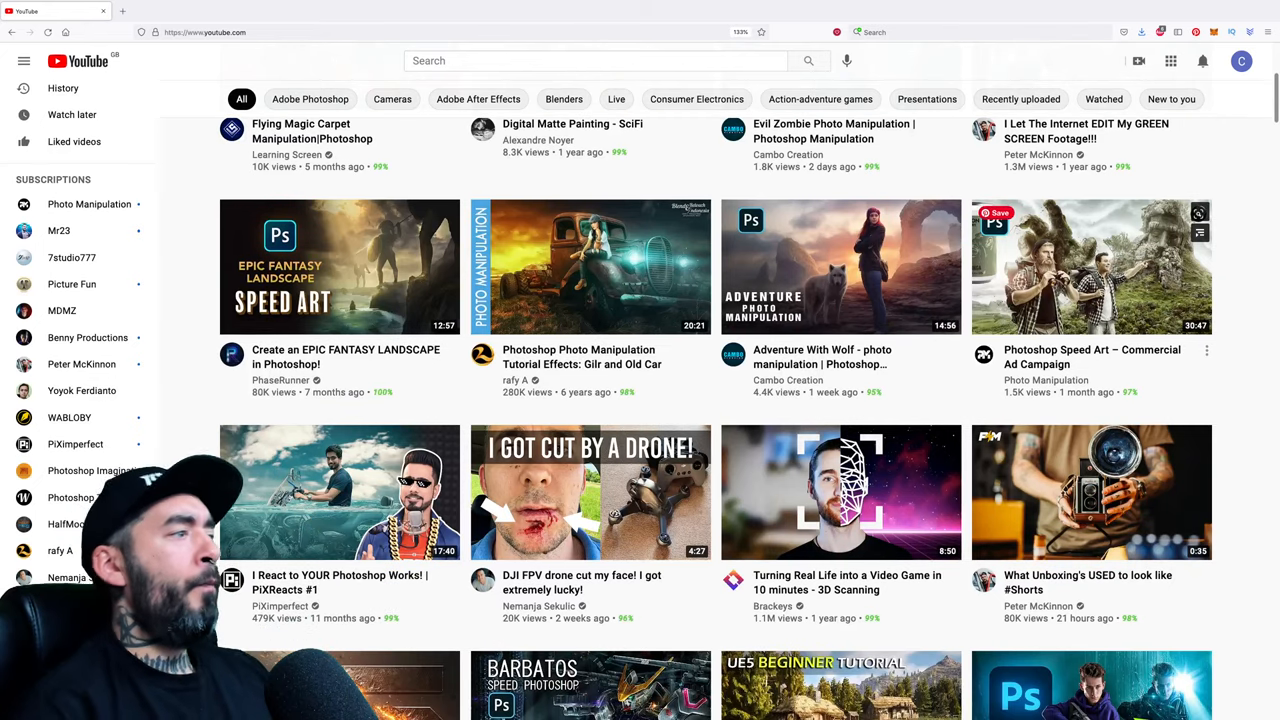
{"action": "scroll", "scroll_direction": "down", "scroll_amount": 3}
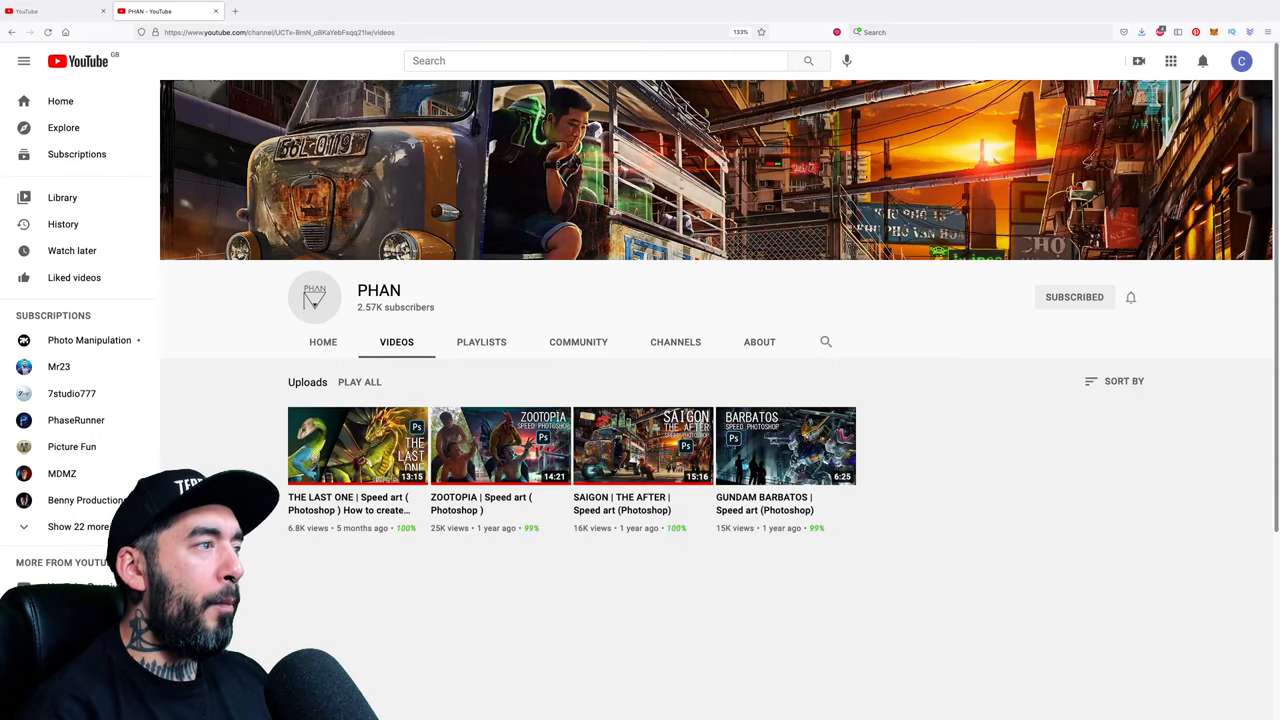
{"action": "mouse_move", "coordinate": [498, 444]}
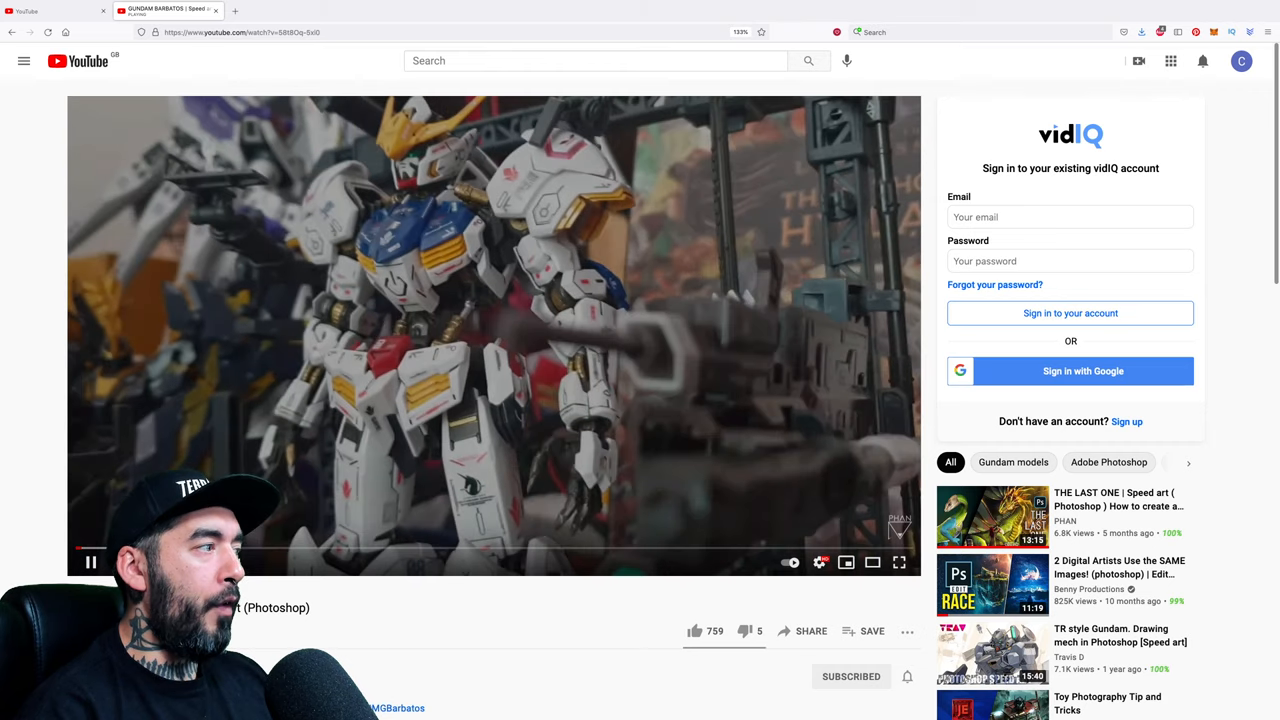
Watch PHAN's GUNDAM BARBATOS speed art, reopen it from the channel, then return to the home feed
{"action": "scroll", "scroll_direction": "down", "scroll_amount": 3}
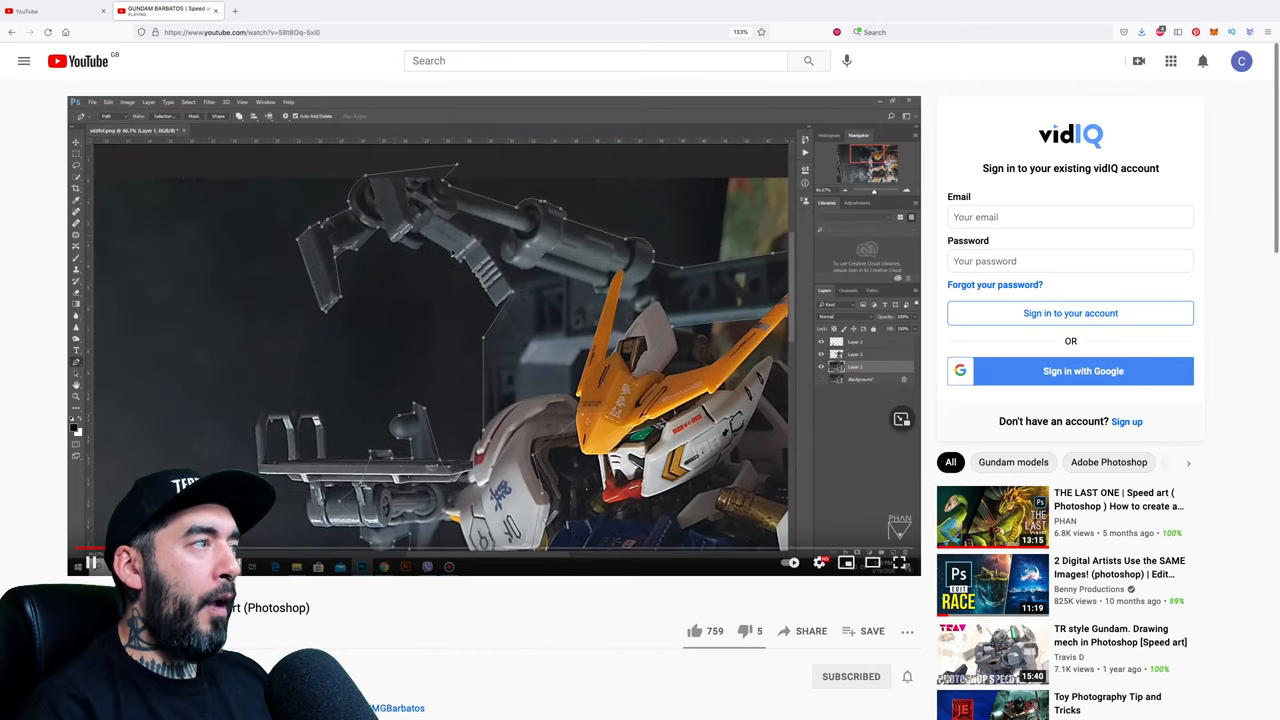
{"action": "scroll", "scroll_direction": "down", "scroll_amount": 3}
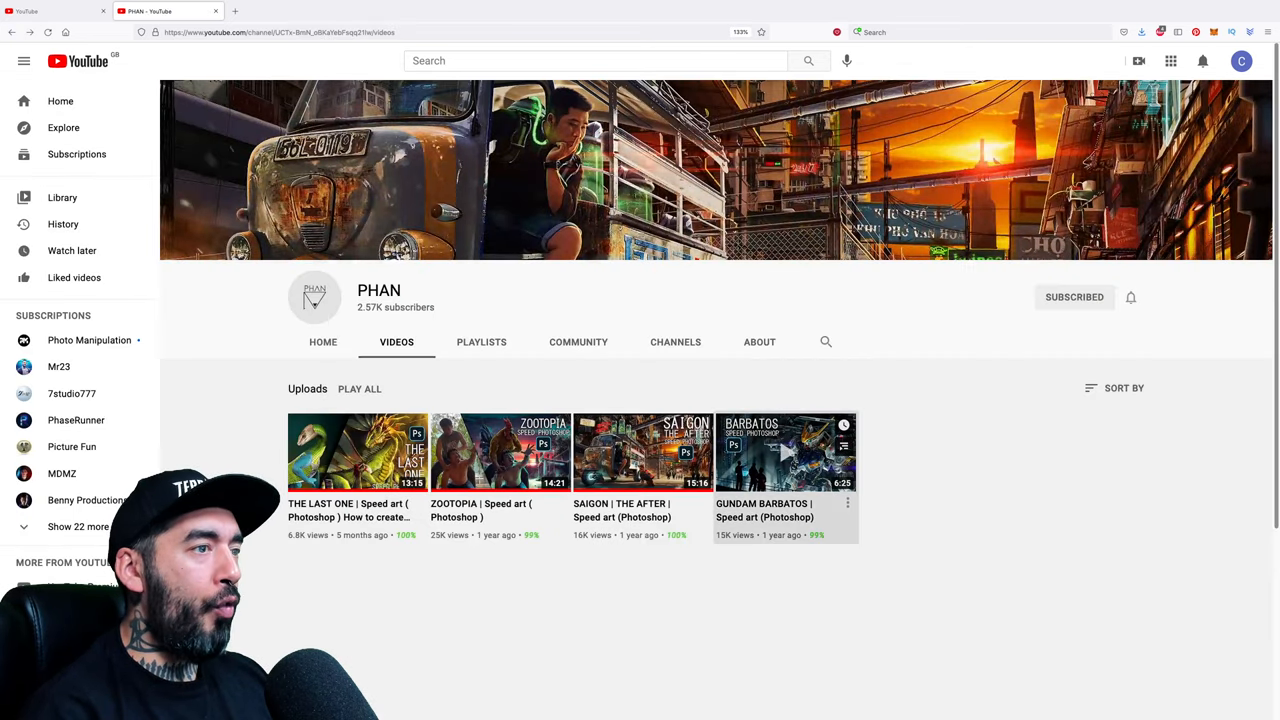
{"action": "left_click", "coordinate": [786, 452]}
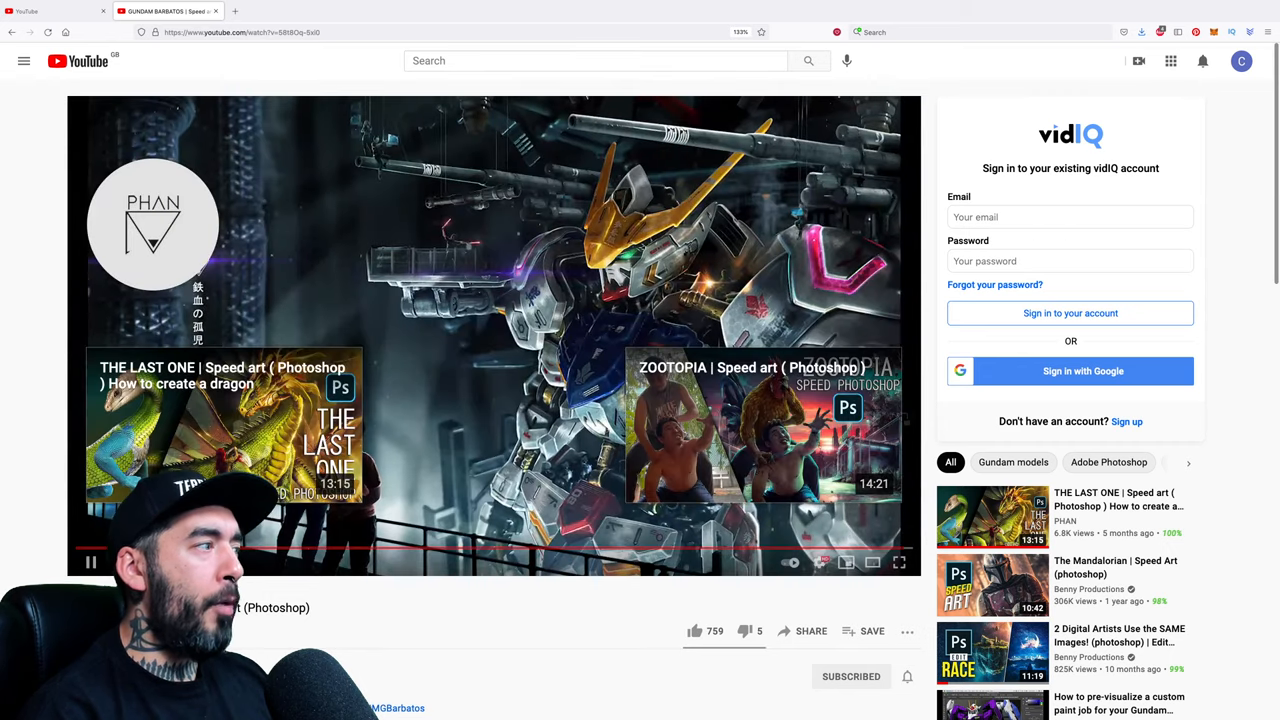
{"action": "left_click", "coordinate": [88, 560]}
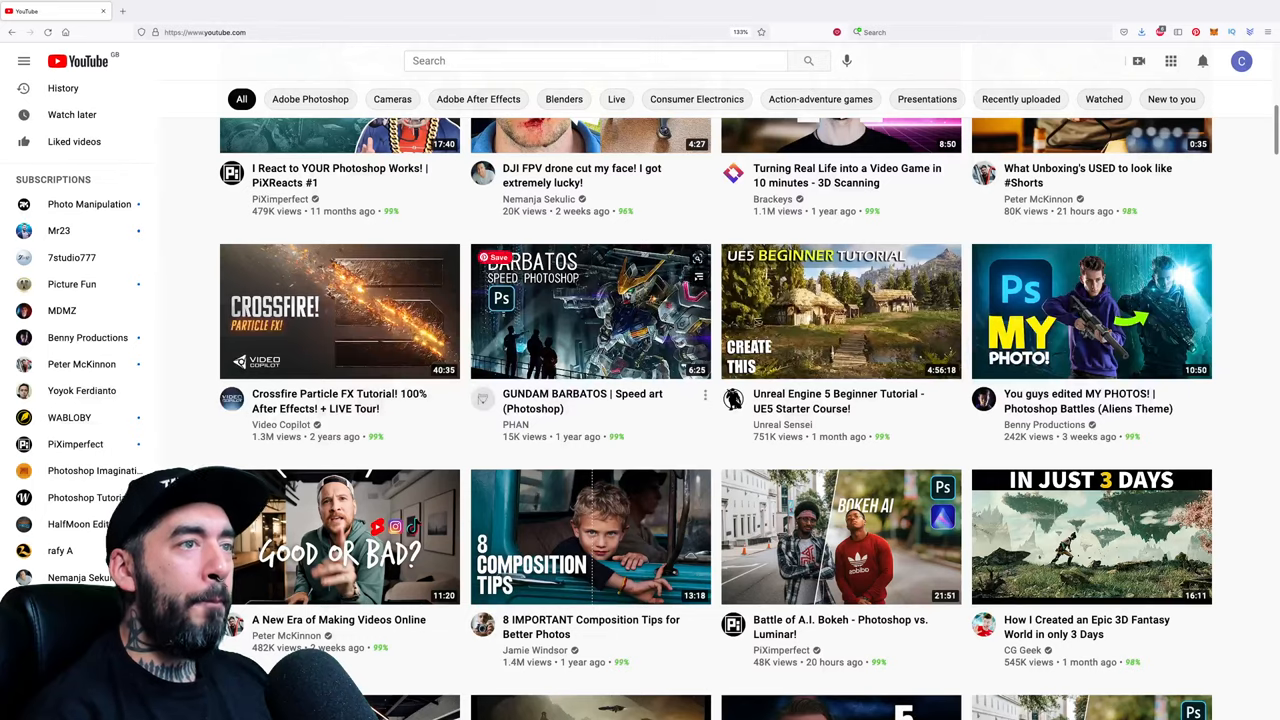
Scroll the home feed down to PhaseRunner's DARK TOWER speed art and Benny Productions' Edit Race S2E2
{"action": "scroll", "scroll_direction": "down", "scroll_amount": 3}
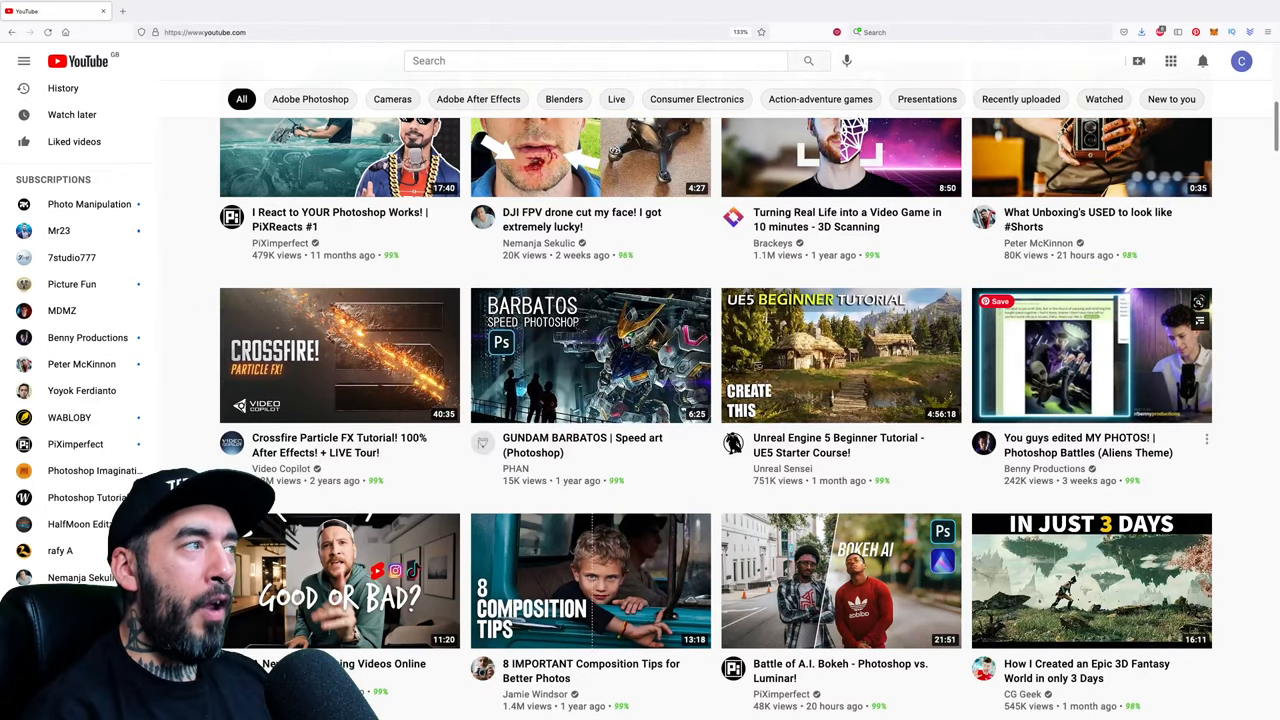
{"action": "scroll", "scroll_direction": "down", "scroll_amount": 3}
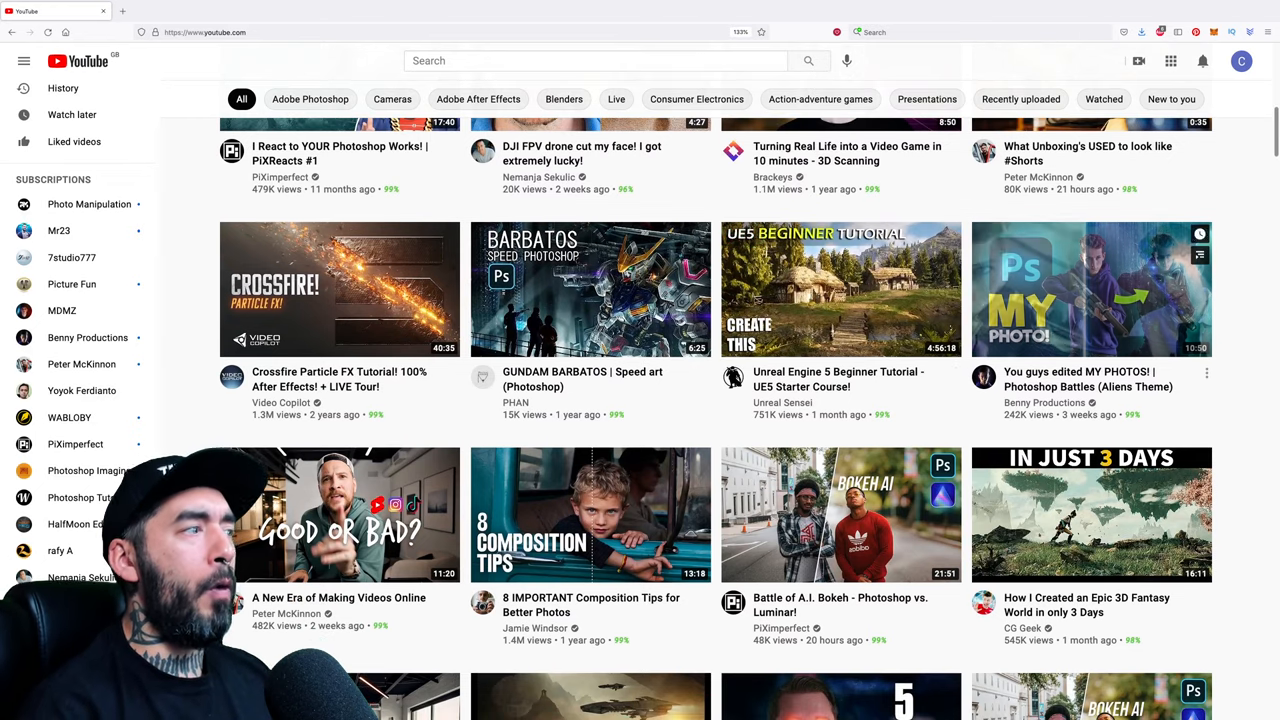
{"action": "scroll", "scroll_direction": "down", "scroll_amount": 3}
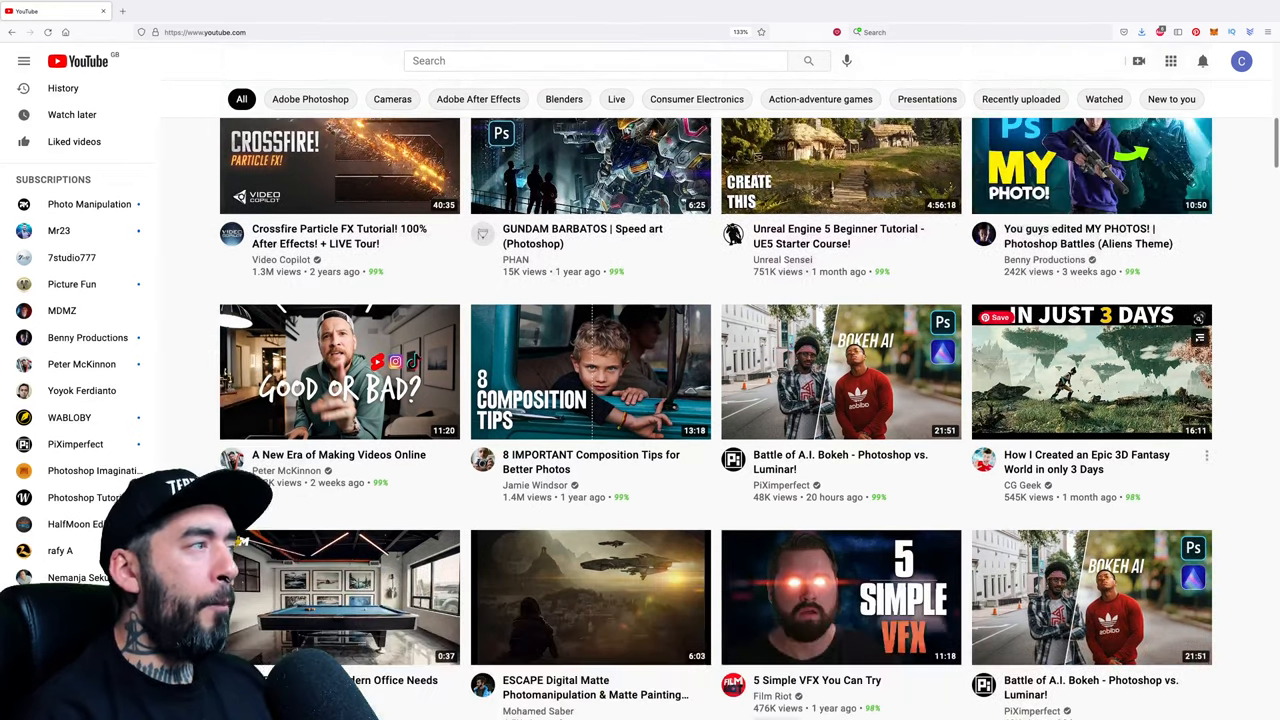
{"action": "scroll", "scroll_direction": "down", "scroll_amount": 3}
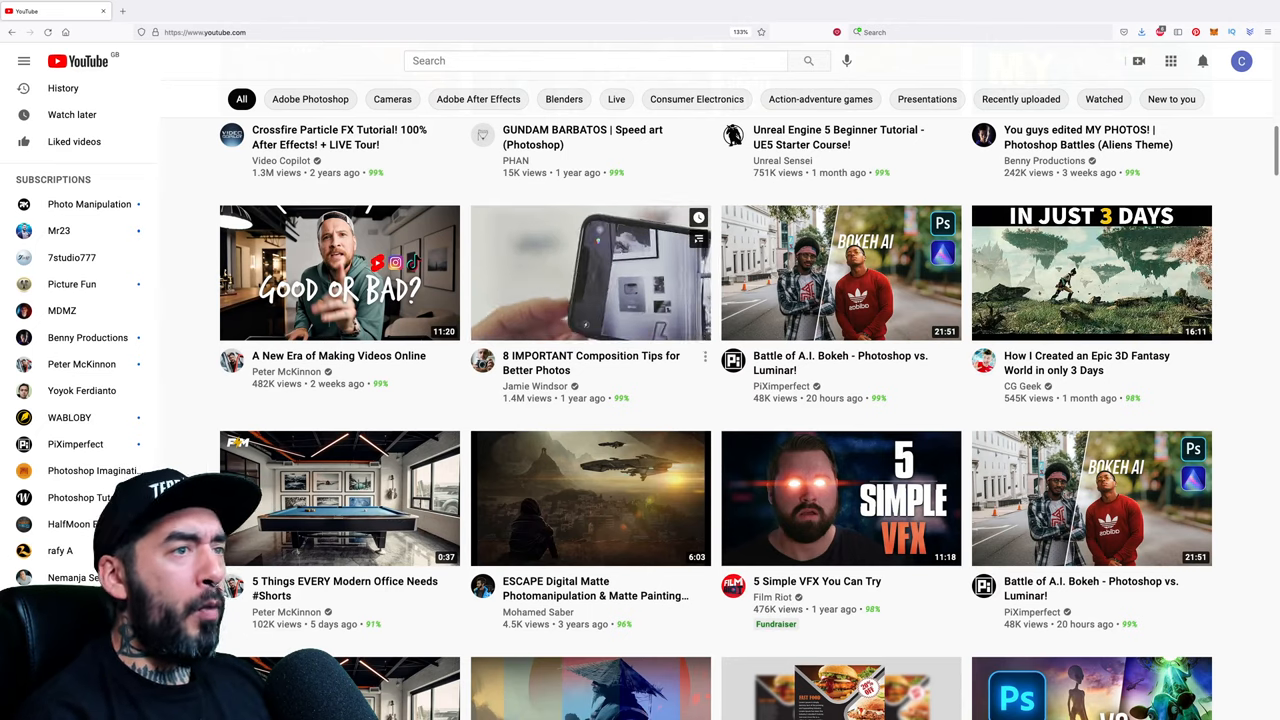
{"action": "scroll", "scroll_direction": "down", "scroll_amount": 3}
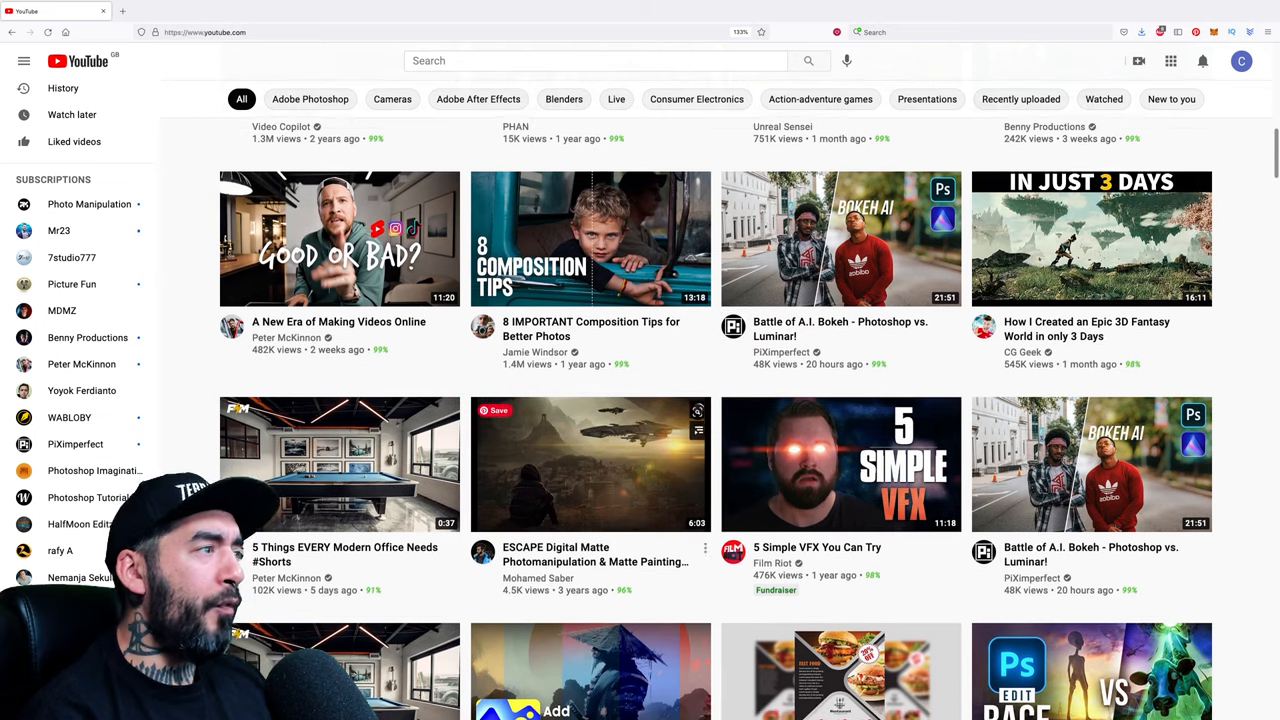
{"action": "scroll", "scroll_direction": "down", "scroll_amount": 3}
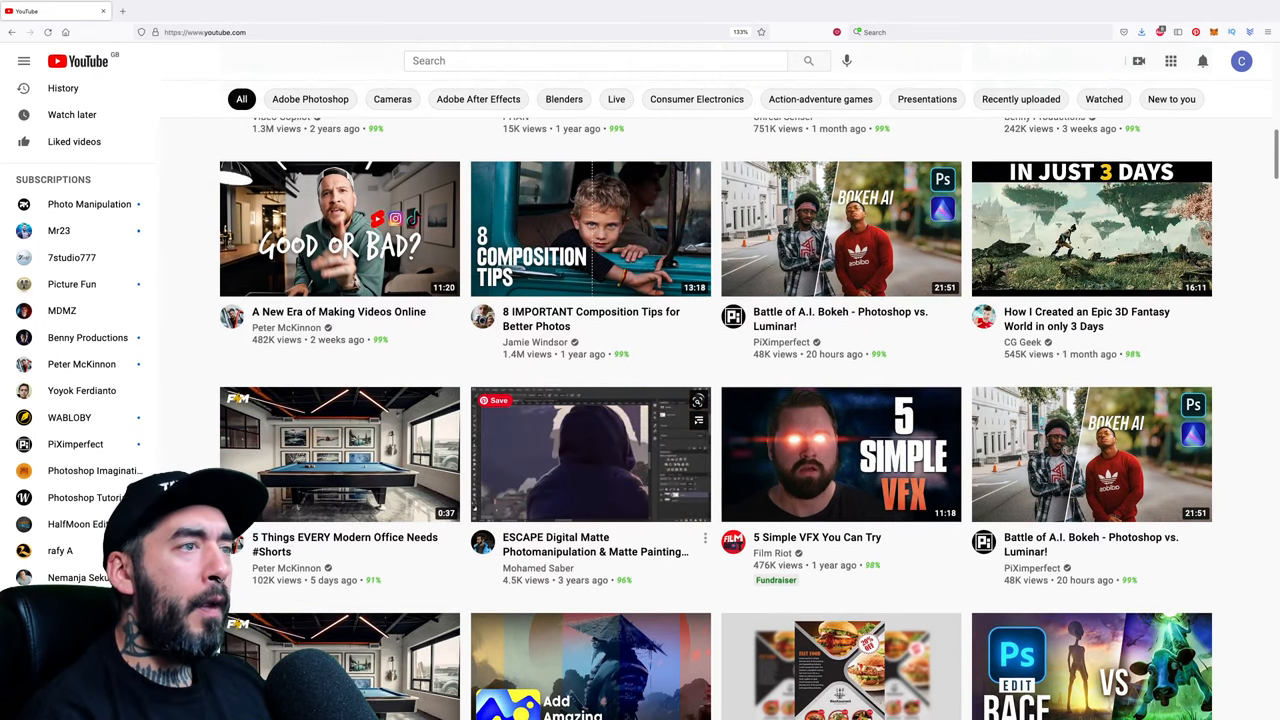
{"action": "scroll", "scroll_direction": "down", "scroll_amount": 3}
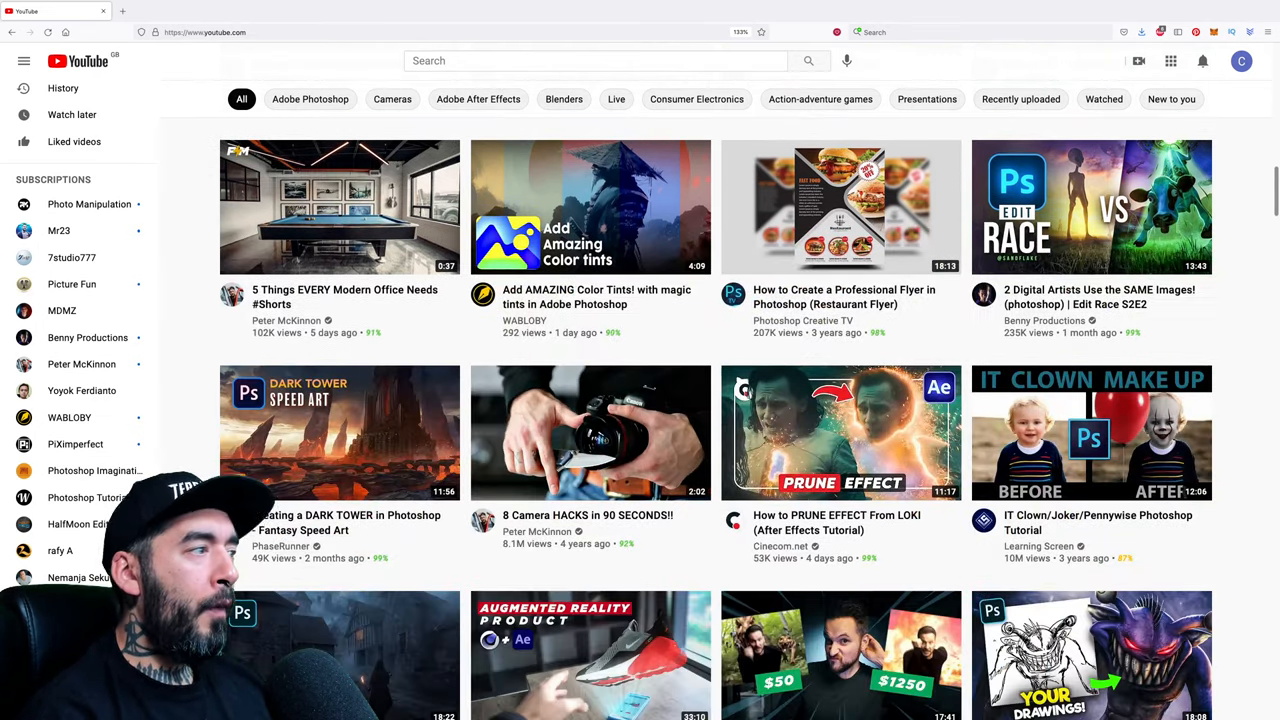
{"action": "scroll", "scroll_direction": "down", "scroll_amount": 3}
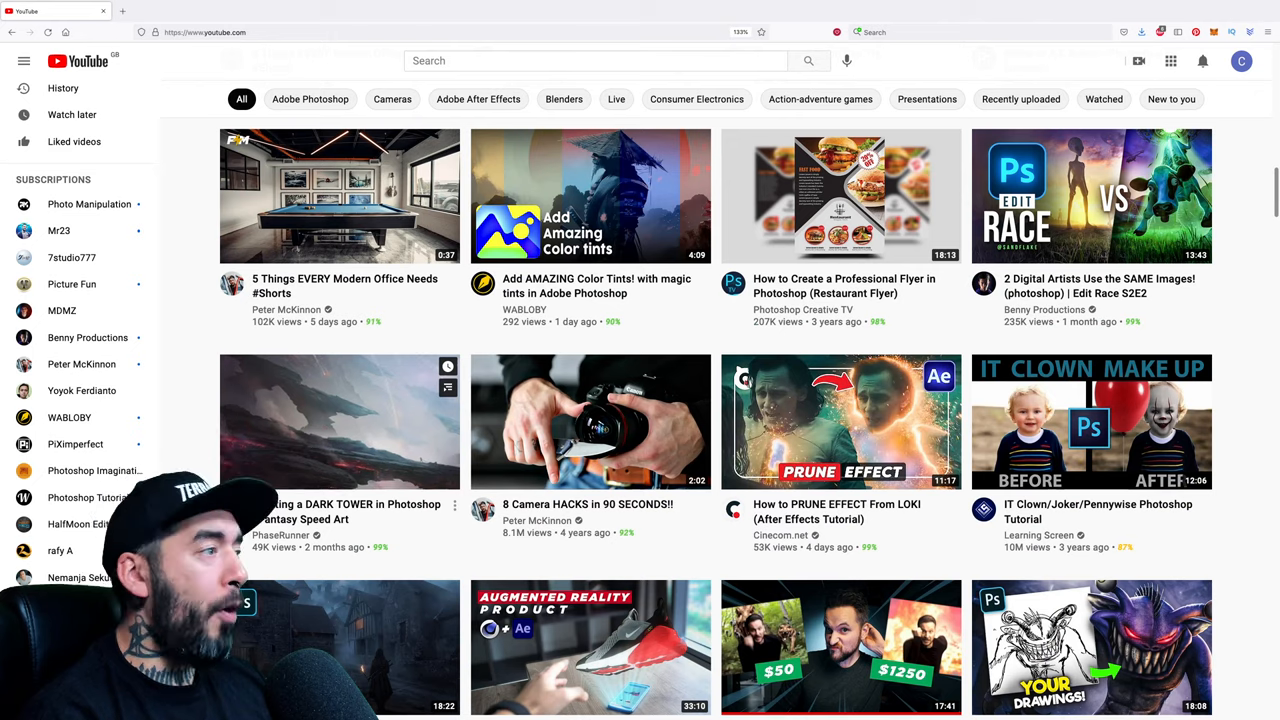
{"action": "scroll", "scroll_direction": "down", "scroll_amount": 3}
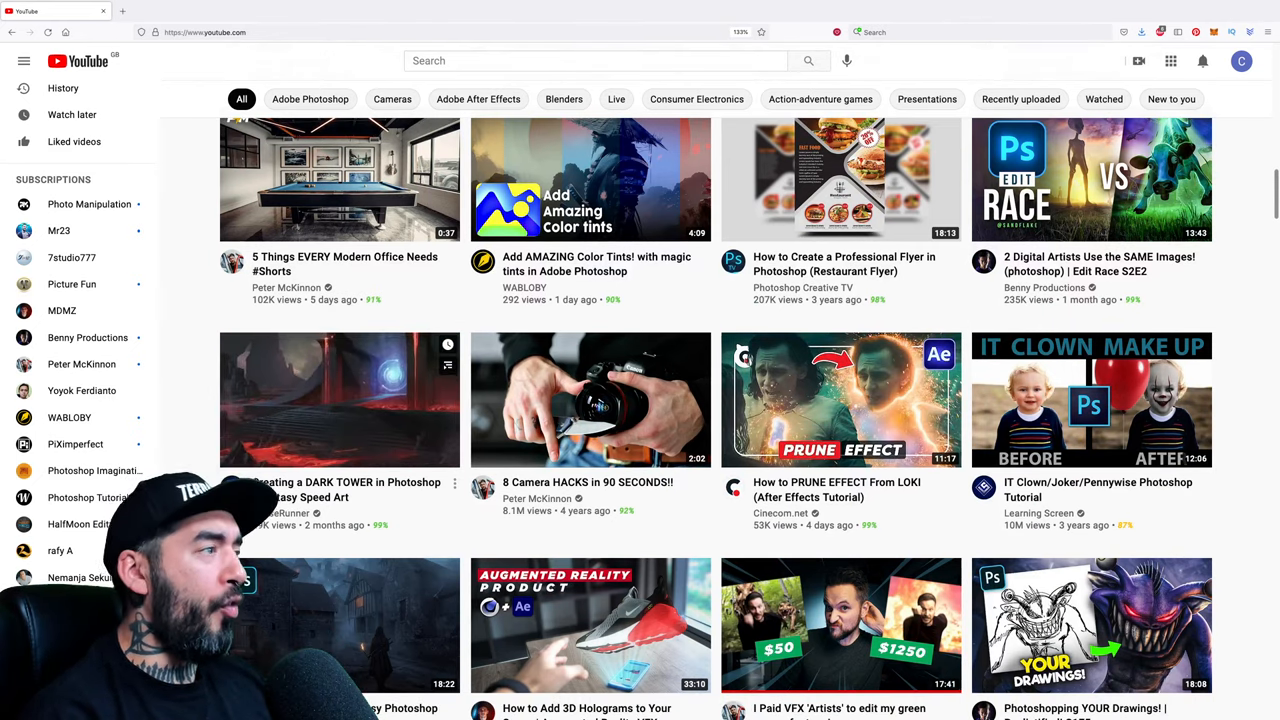
{"action": "scroll", "scroll_direction": "down", "scroll_amount": 3}
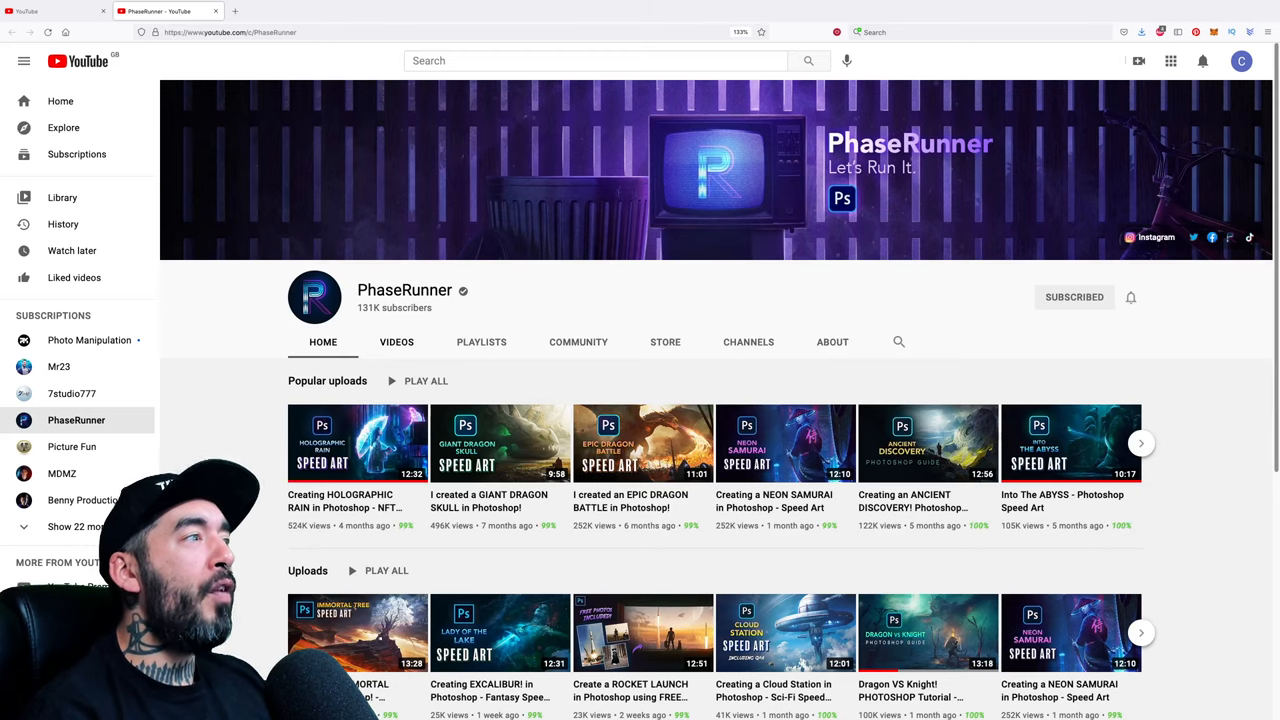
Browse PhaseRunner's Videos page listing its Photoshop speed art uploads
{"action": "left_click", "coordinate": [396, 342]}
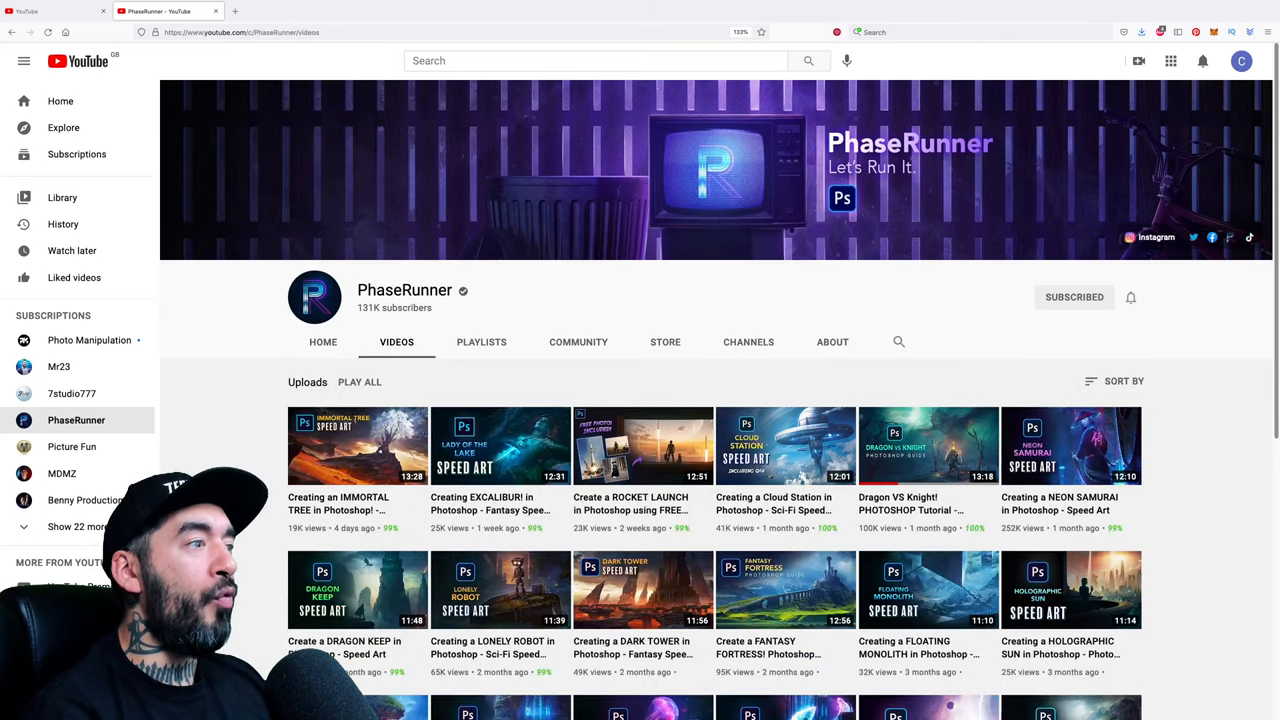
{"action": "scroll", "scroll_direction": "down", "scroll_amount": 3}
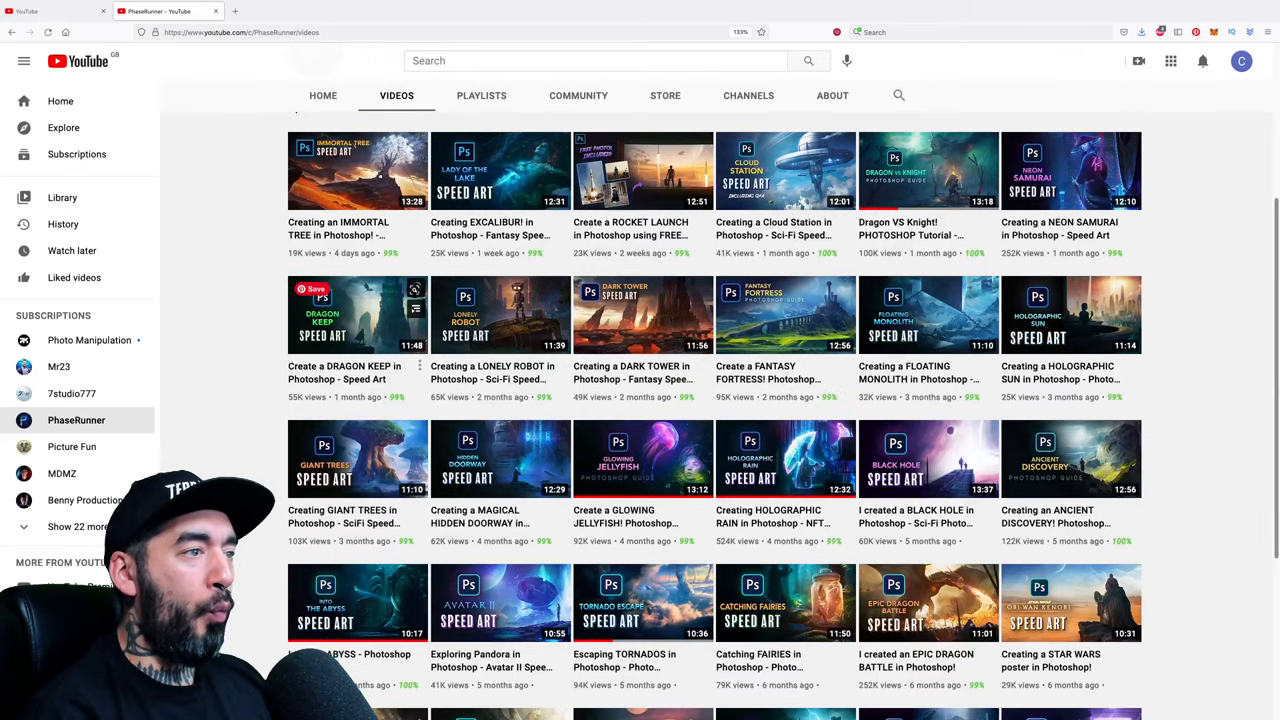
{"action": "scroll", "scroll_direction": "down", "scroll_amount": 3}
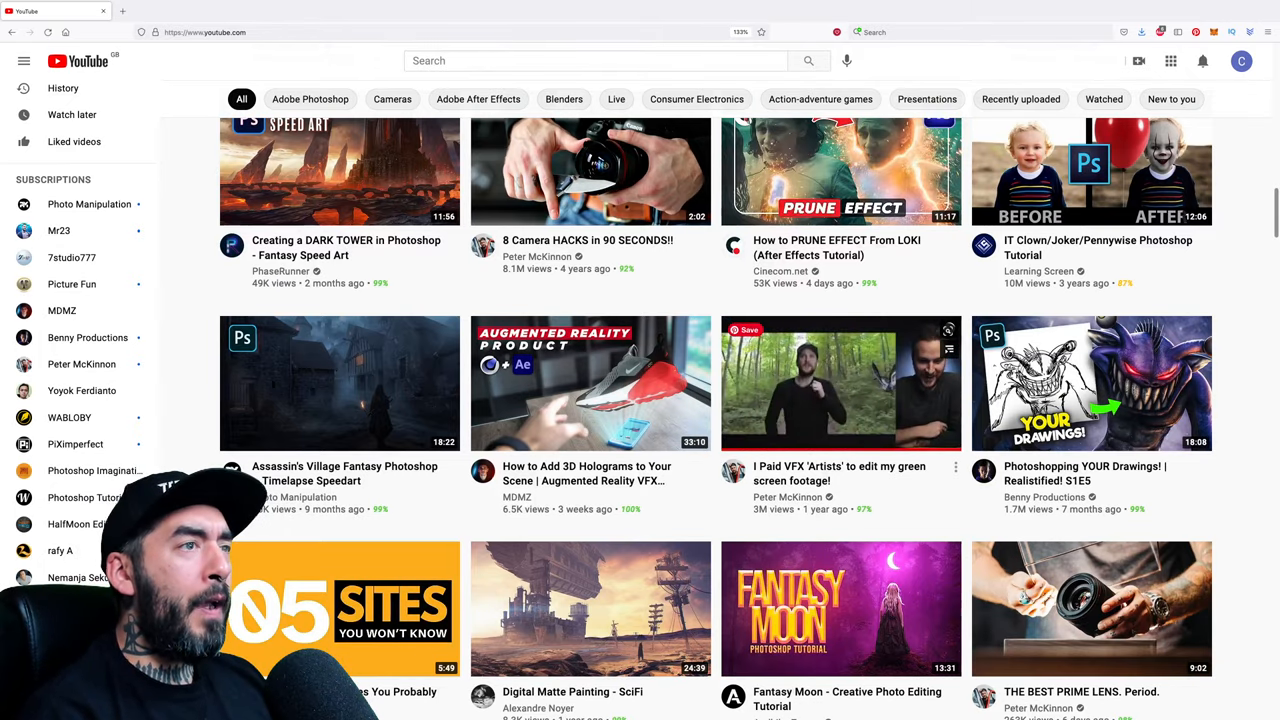
{"action": "scroll", "scroll_direction": "down", "scroll_amount": 3}
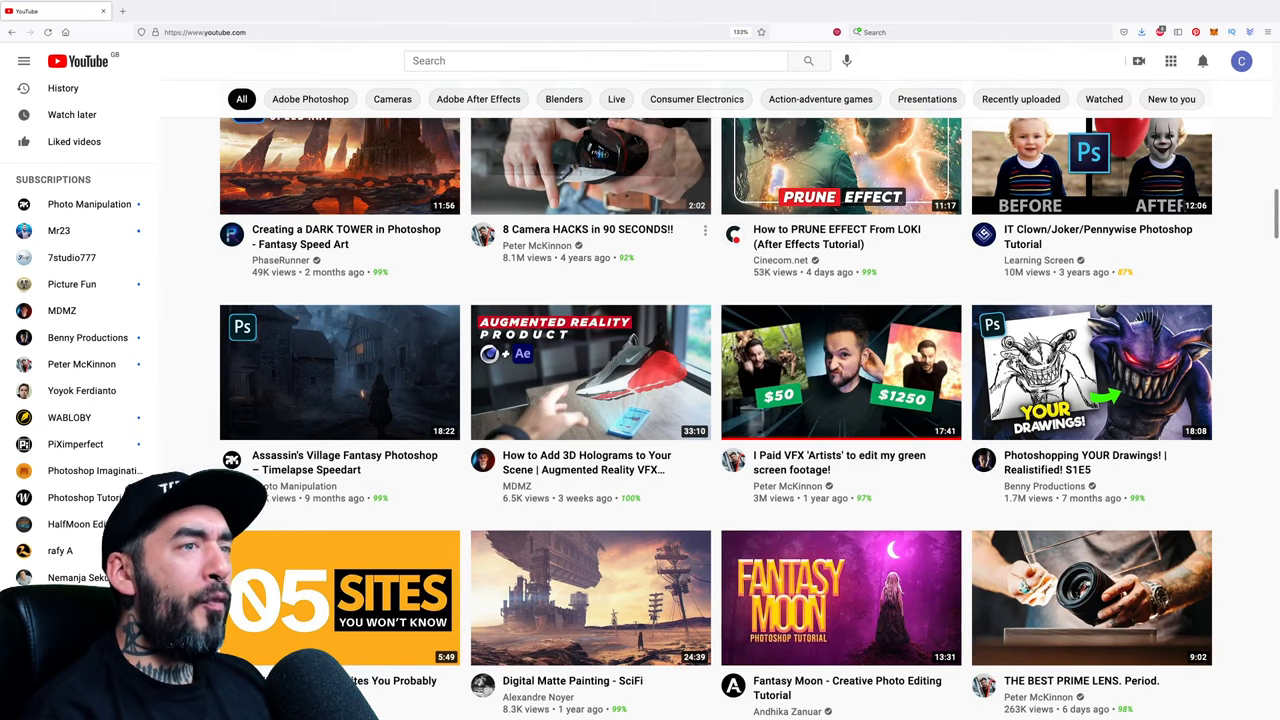
{"action": "scroll", "scroll_direction": "down", "scroll_amount": 3}
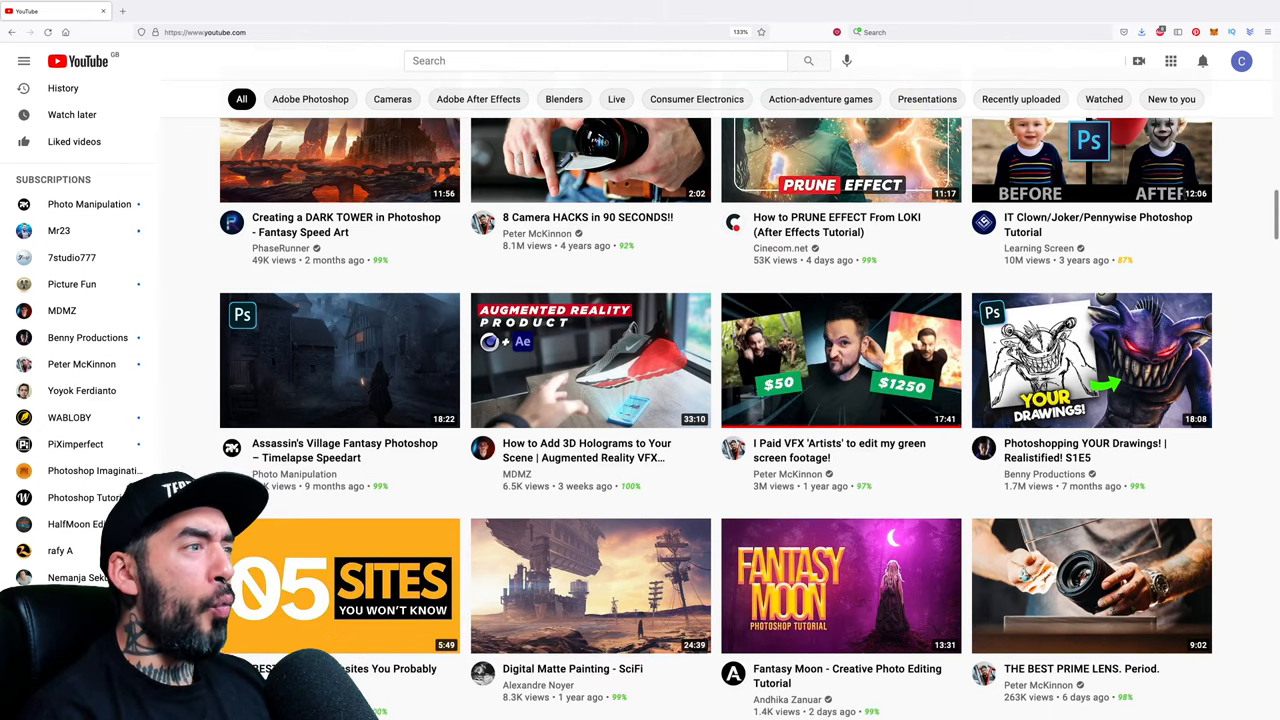
{"action": "scroll", "scroll_direction": "down", "scroll_amount": 3}
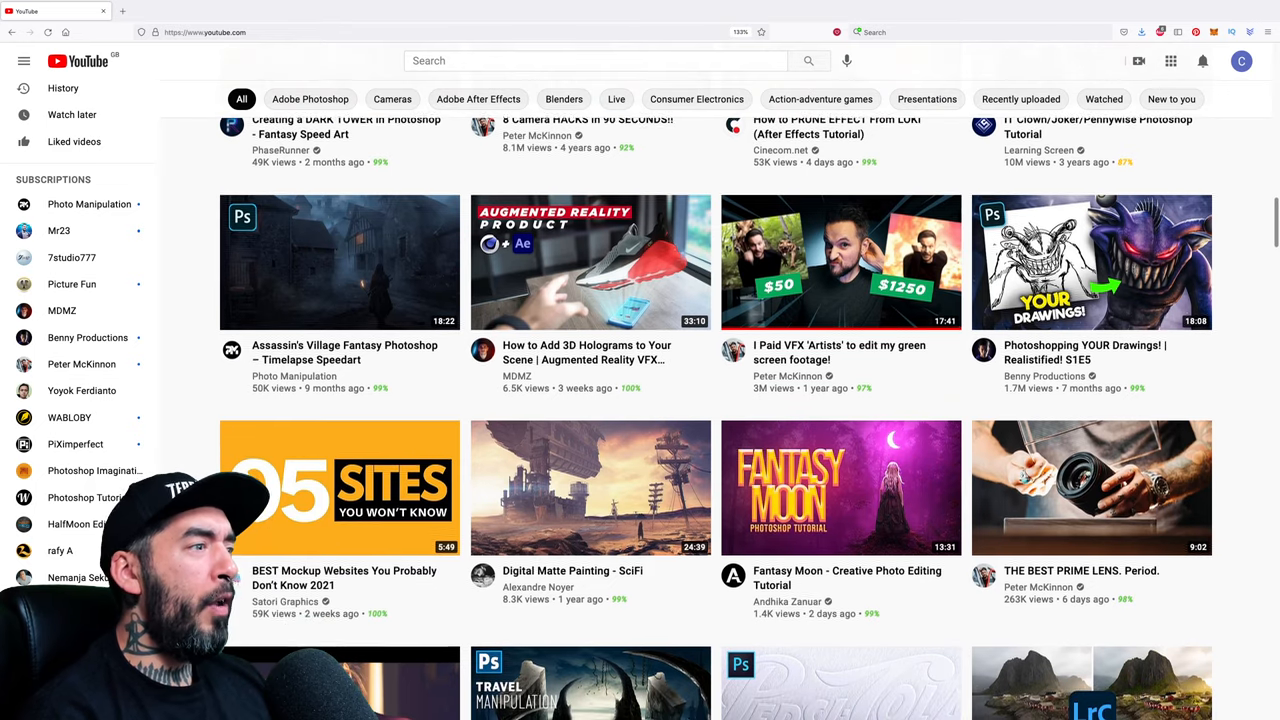
{"action": "scroll", "scroll_direction": "down", "scroll_amount": 3}
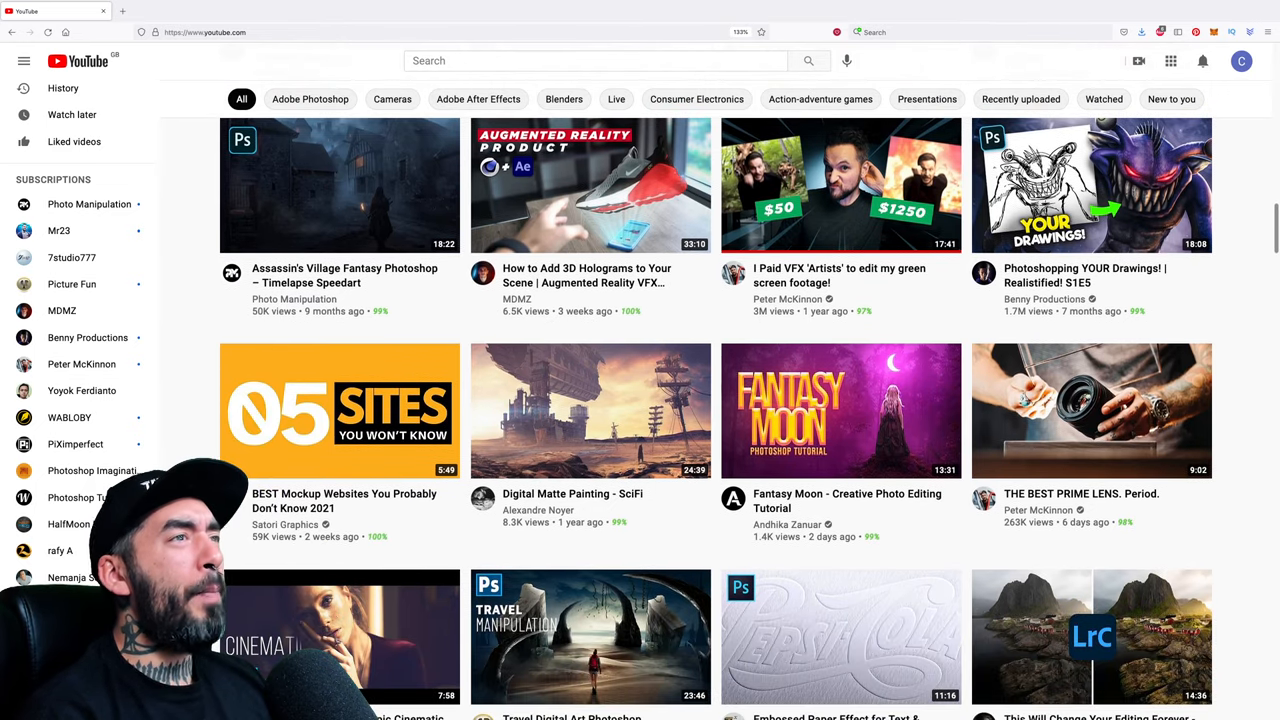
{"action": "scroll", "scroll_direction": "down", "scroll_amount": 3}
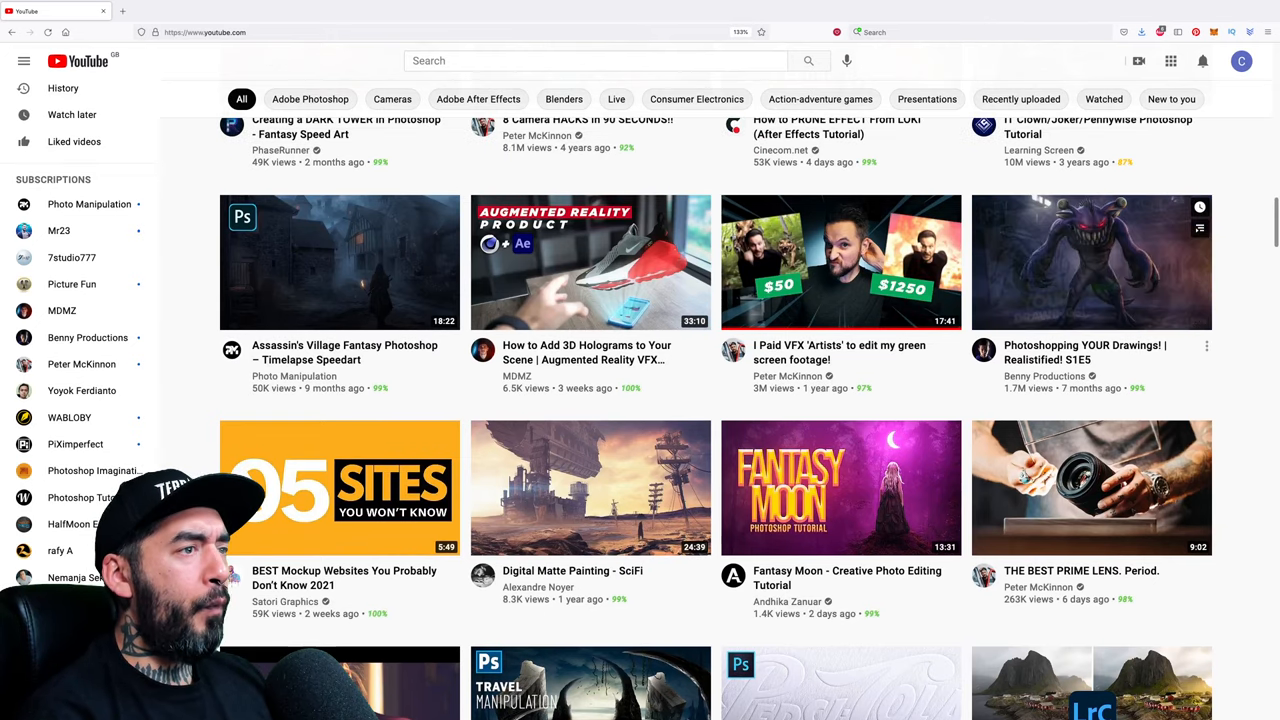
{"action": "scroll", "scroll_direction": "down", "scroll_amount": 3}
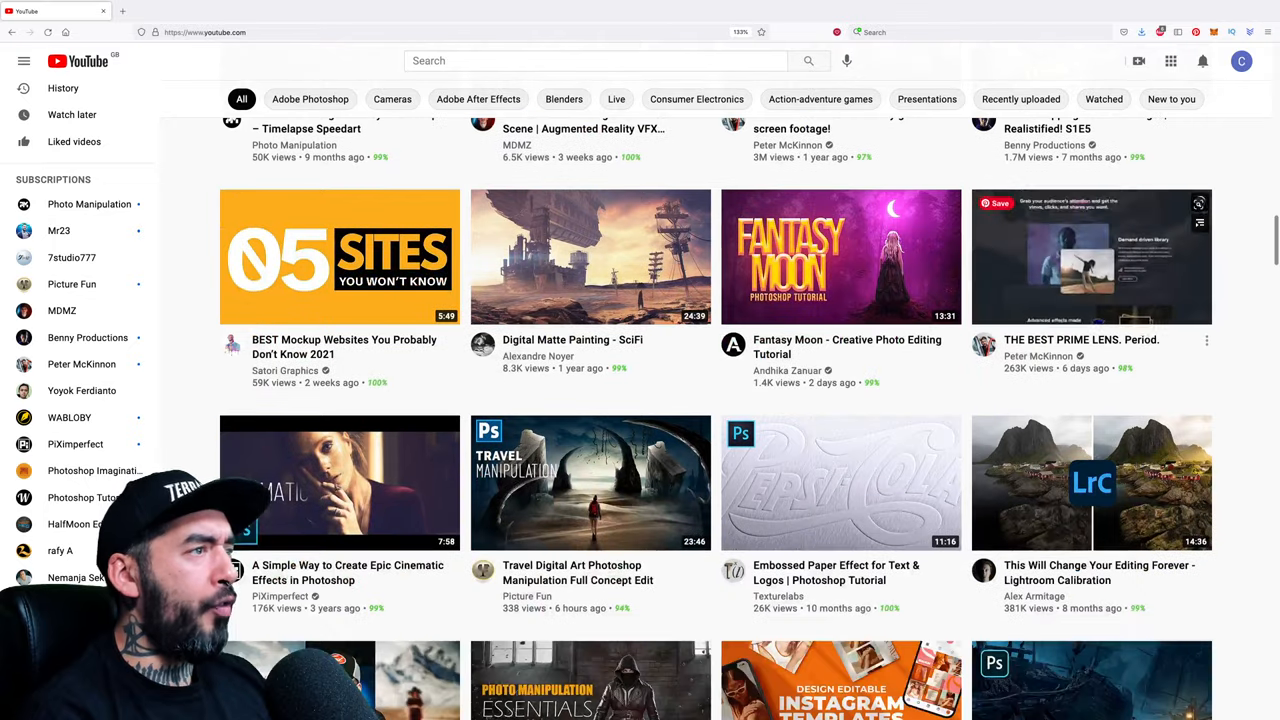
{"action": "scroll", "scroll_direction": "down", "scroll_amount": 3}
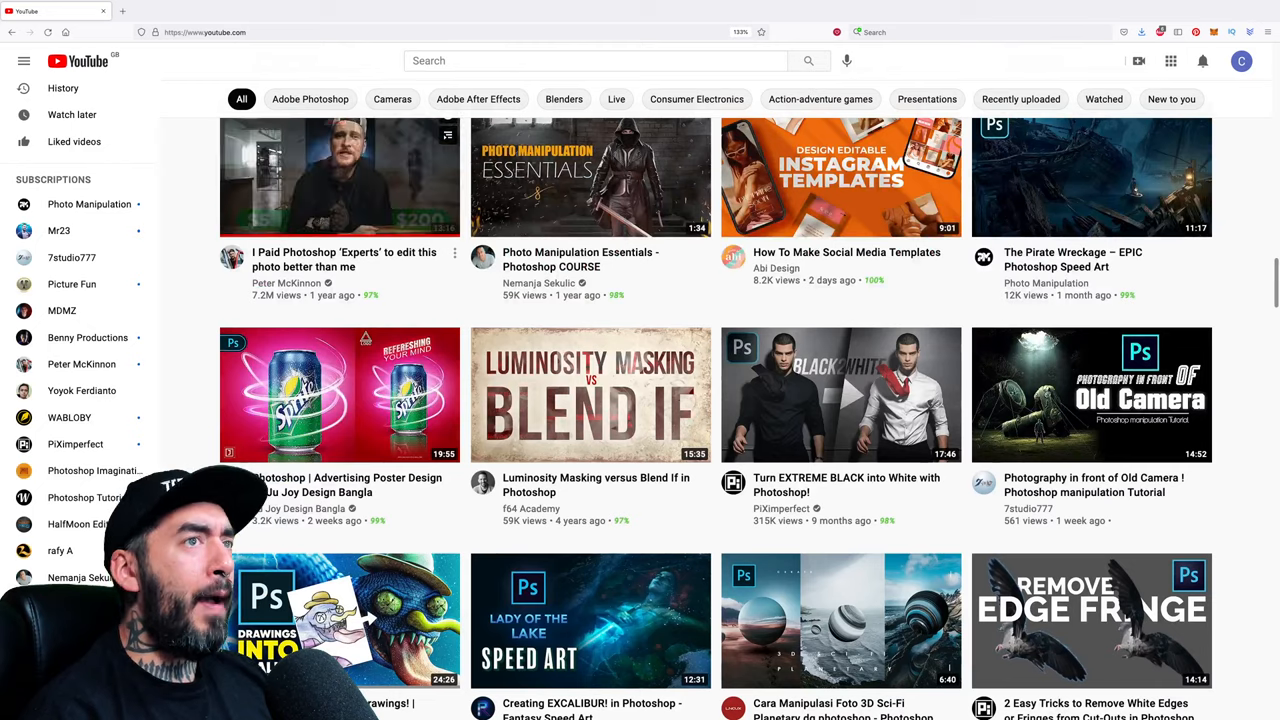
{"action": "scroll", "scroll_direction": "down", "scroll_amount": 3}
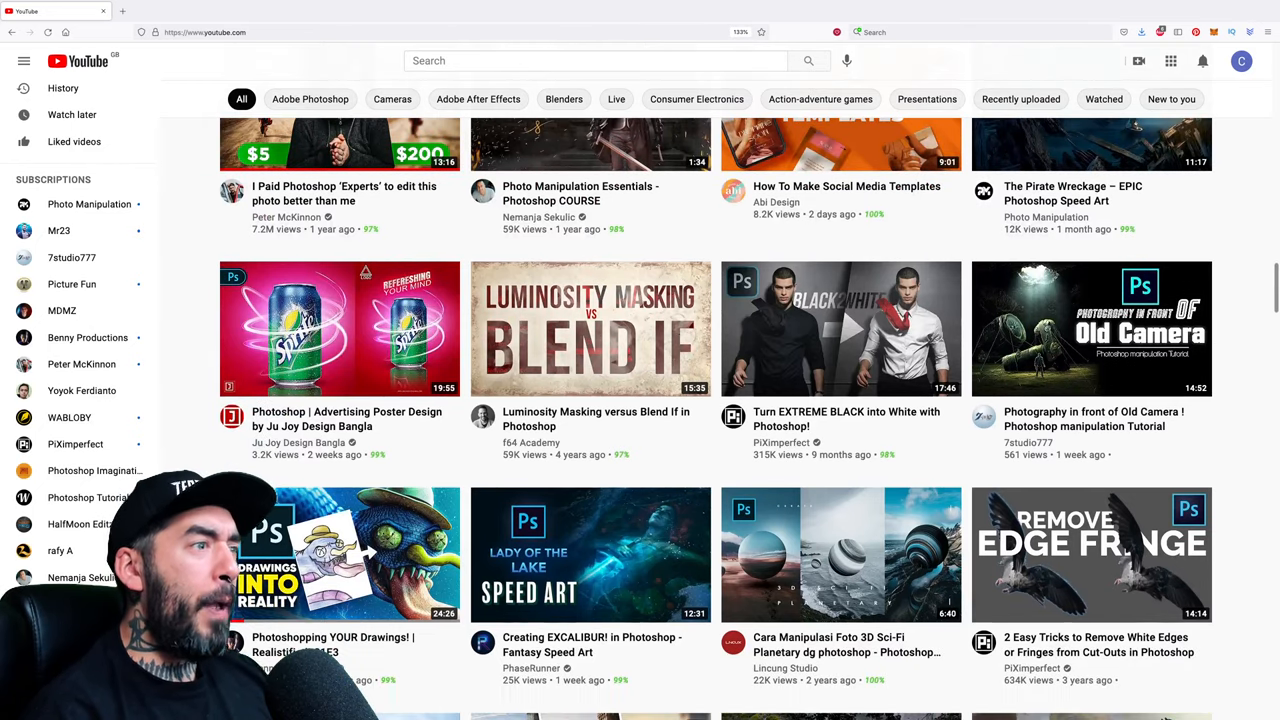
{"action": "scroll", "scroll_direction": "down", "scroll_amount": 3}
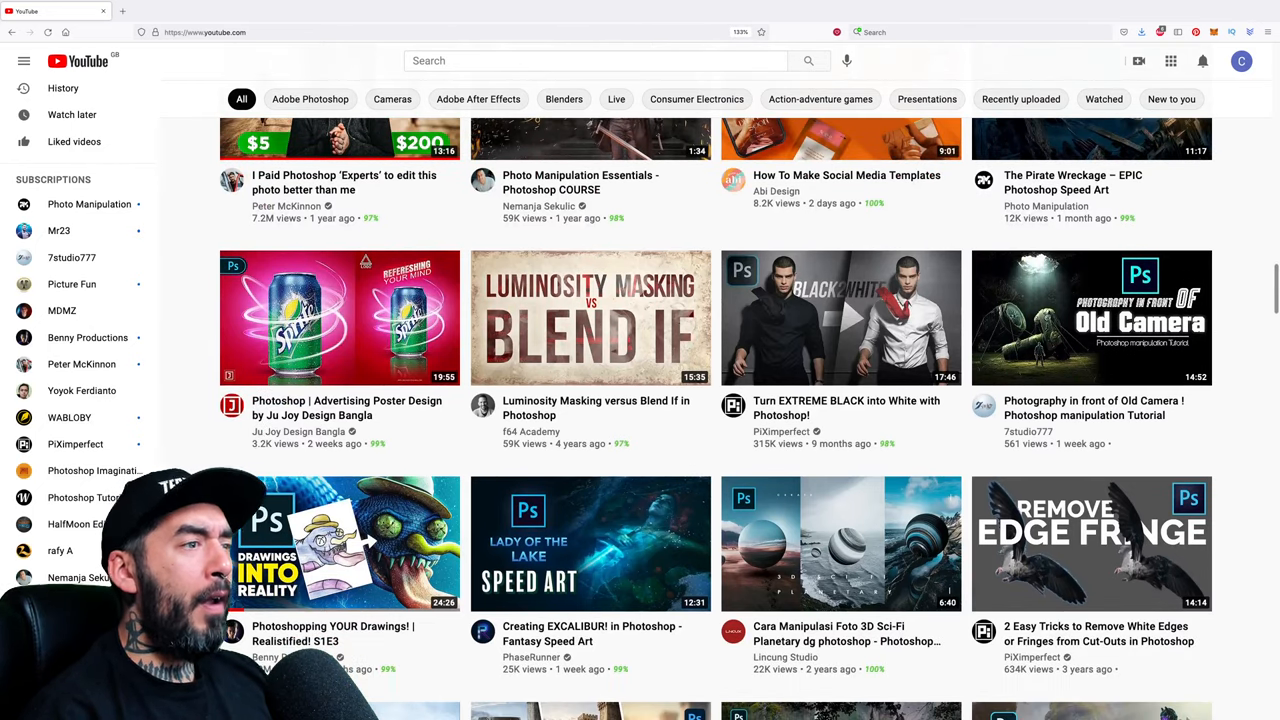
{"action": "scroll", "scroll_direction": "down", "scroll_amount": 3}
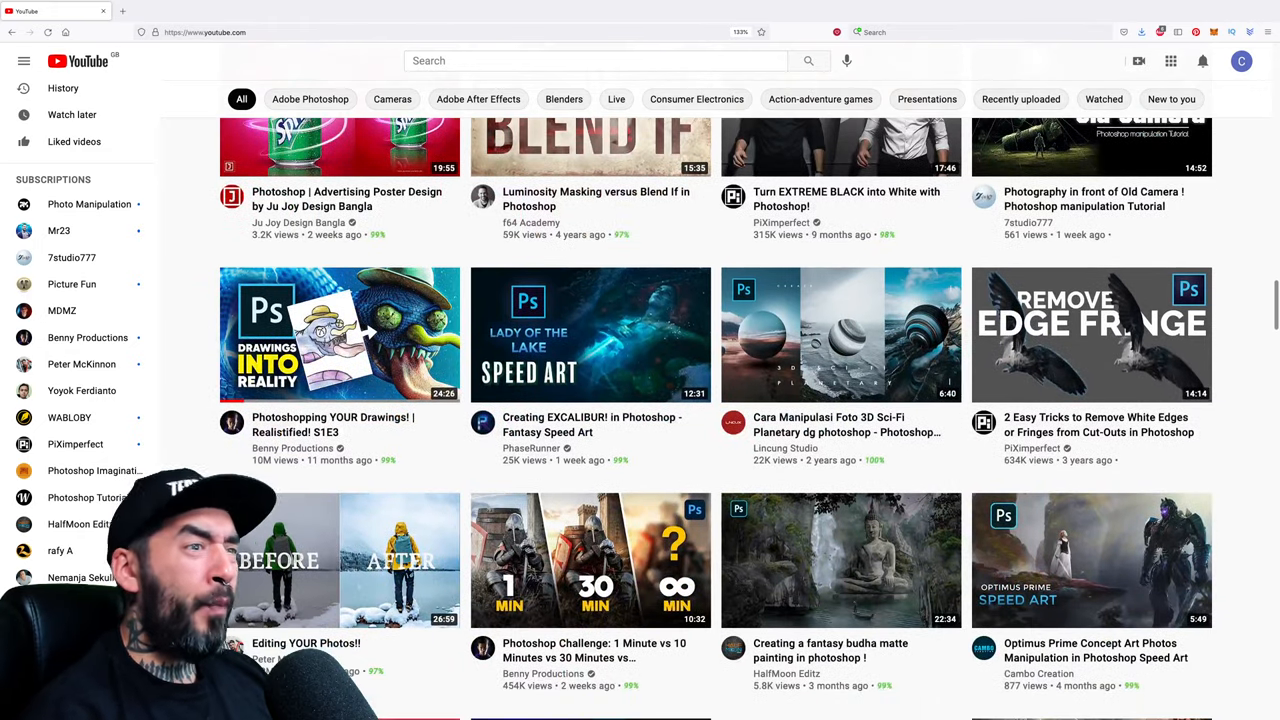
{"action": "scroll", "scroll_direction": "down", "scroll_amount": 3}
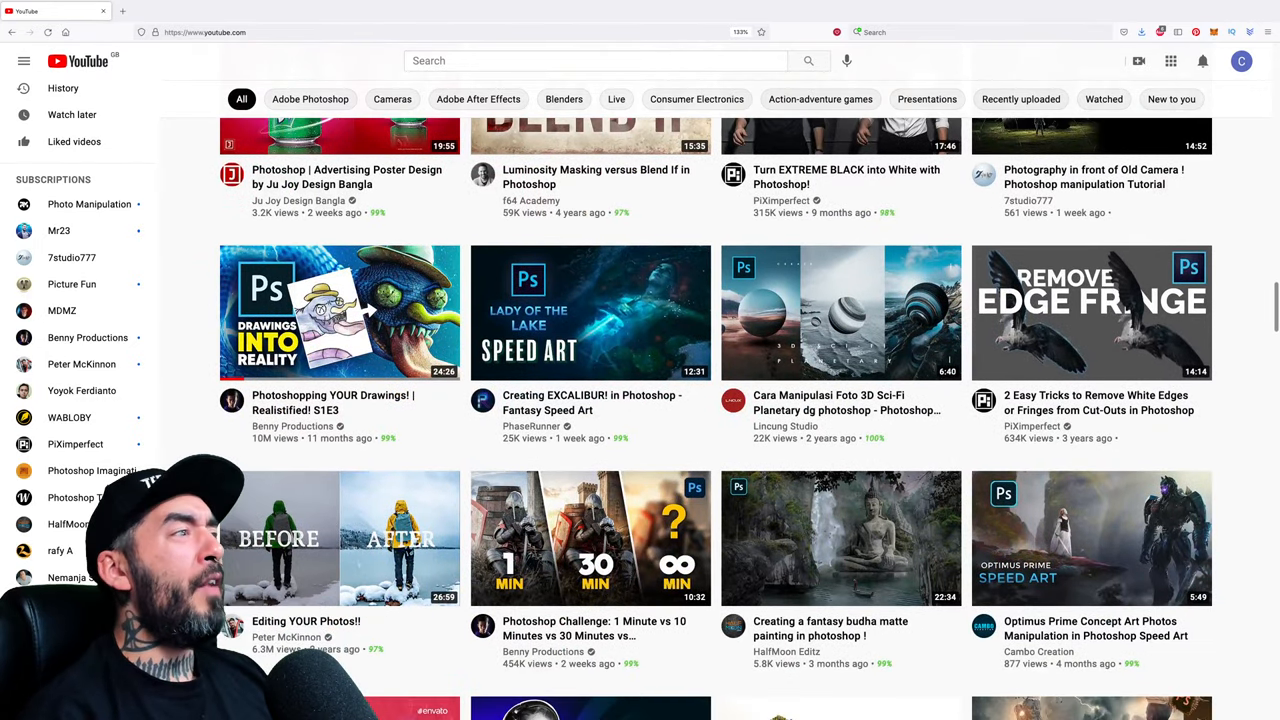
{"action": "scroll", "scroll_direction": "down", "scroll_amount": 3}
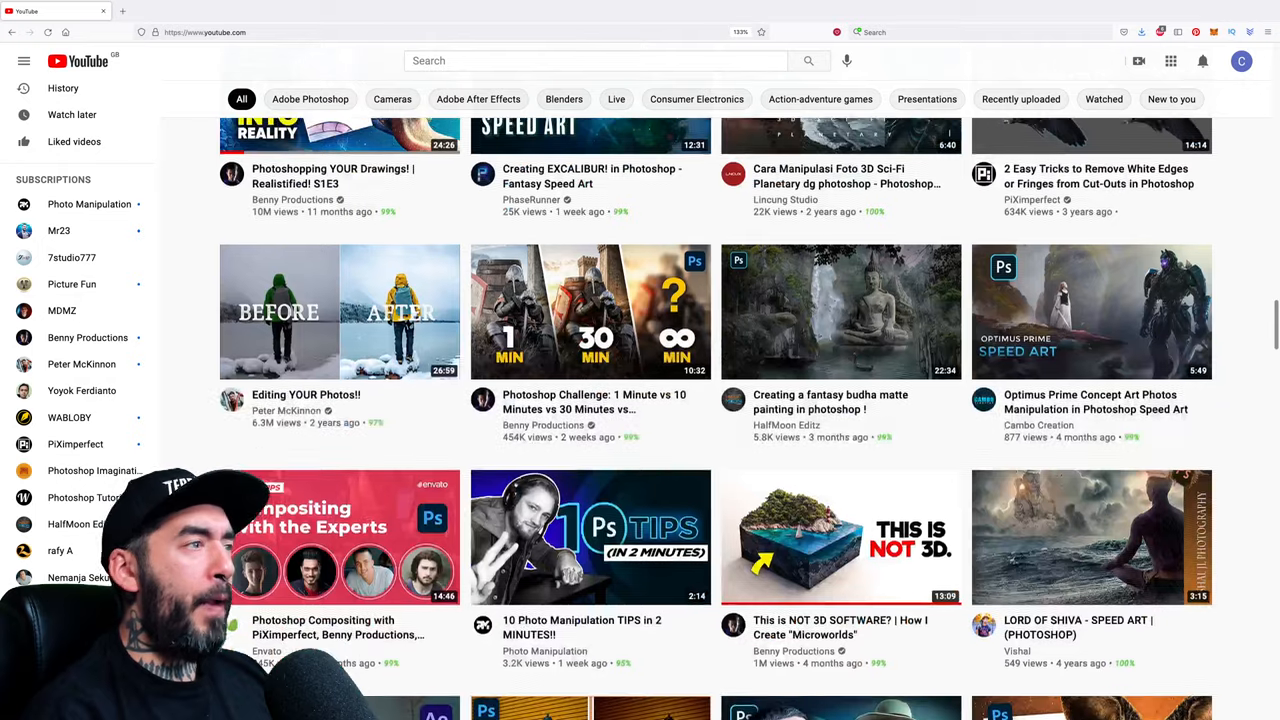
{"action": "scroll", "scroll_direction": "down", "scroll_amount": 3}
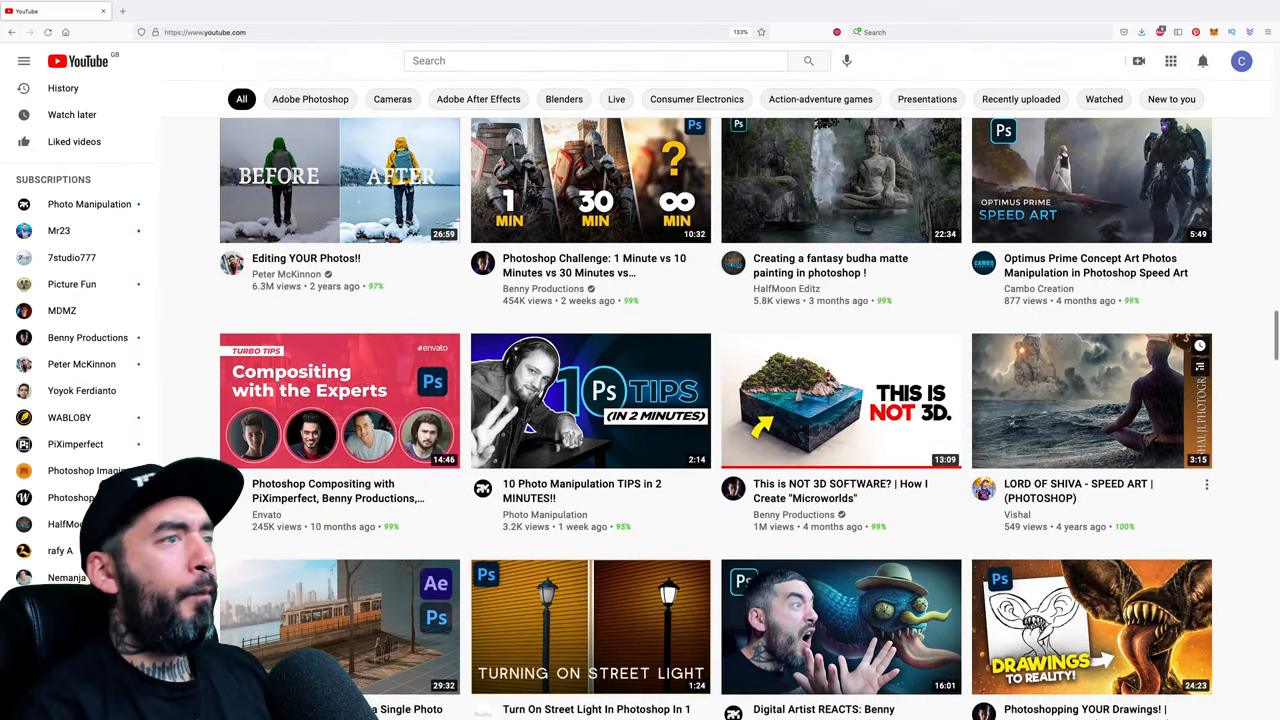
{"action": "scroll", "scroll_direction": "down", "scroll_amount": 3}
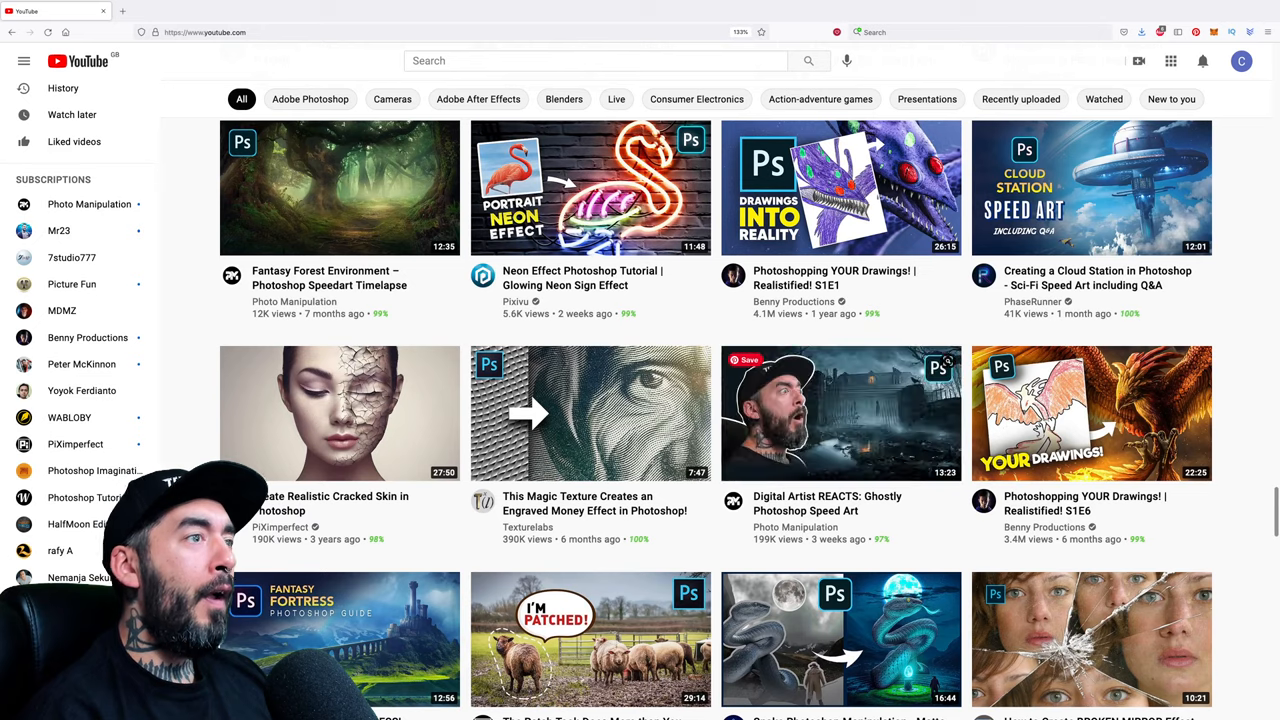
{"action": "scroll", "scroll_direction": "down", "scroll_amount": 3}
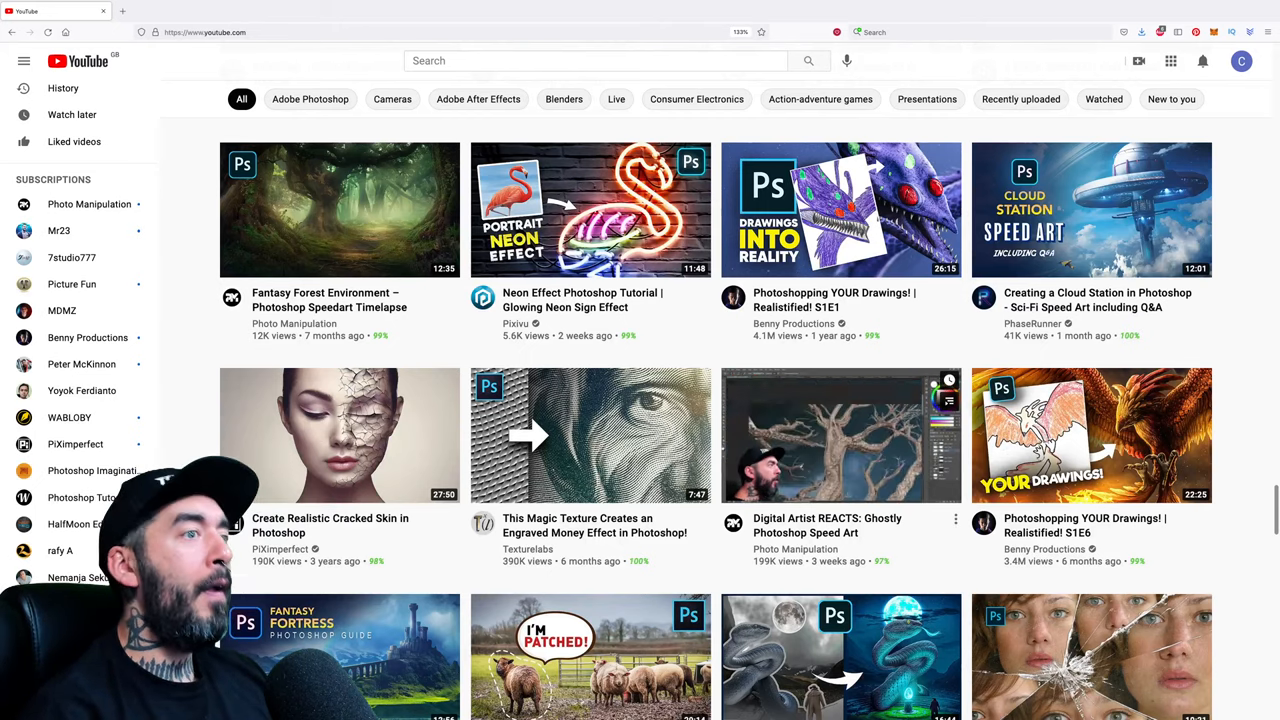
{"action": "scroll", "scroll_direction": "down", "scroll_amount": 3}
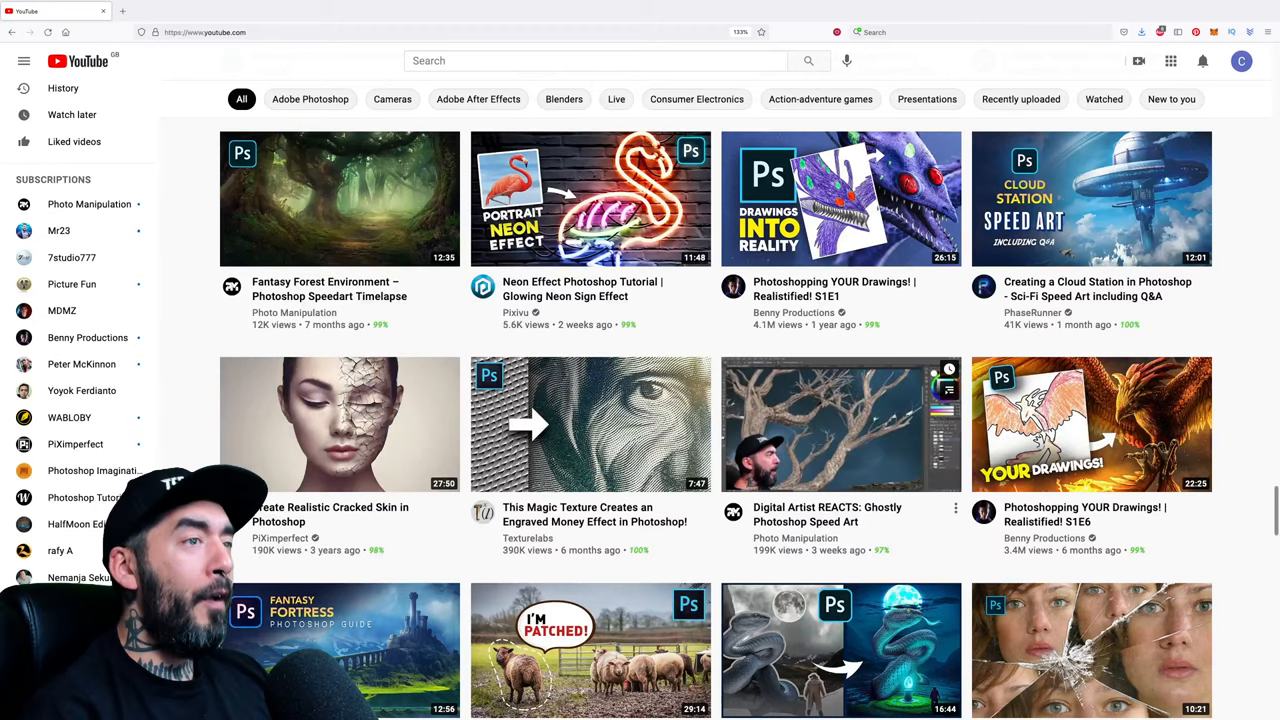
{"action": "scroll", "scroll_direction": "down", "scroll_amount": 3}
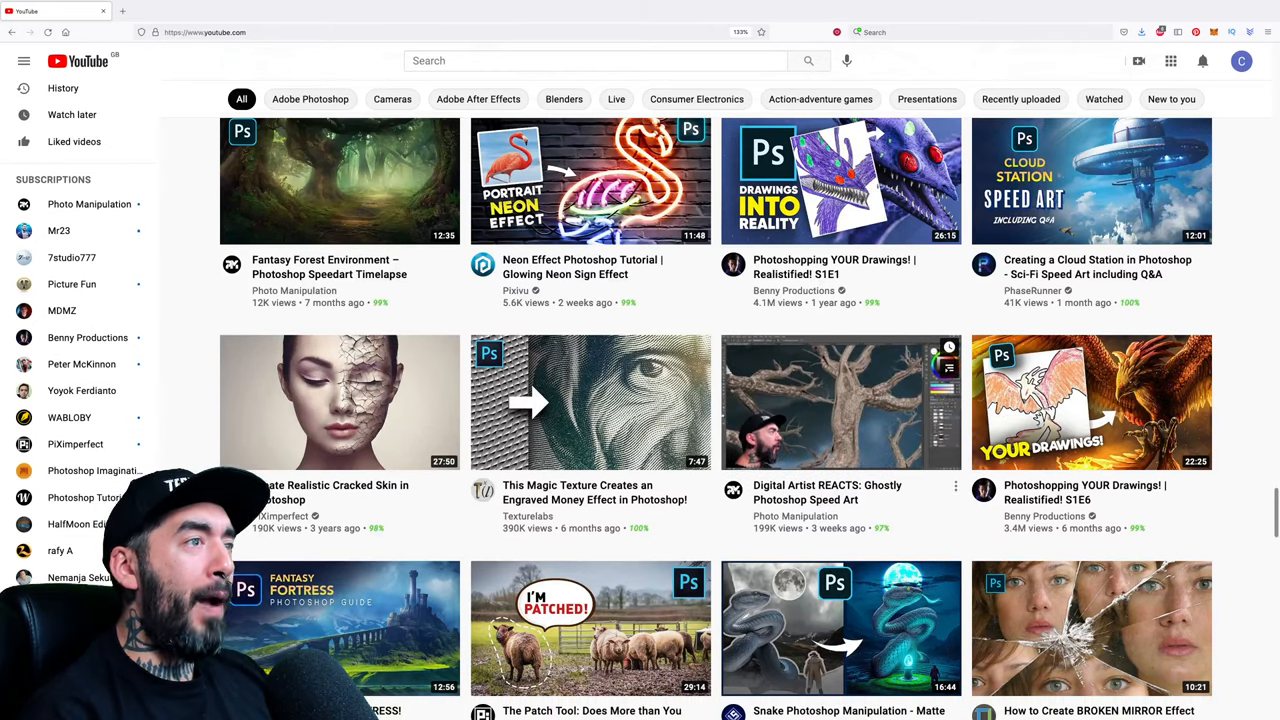
{"action": "scroll", "scroll_direction": "down", "scroll_amount": 3}
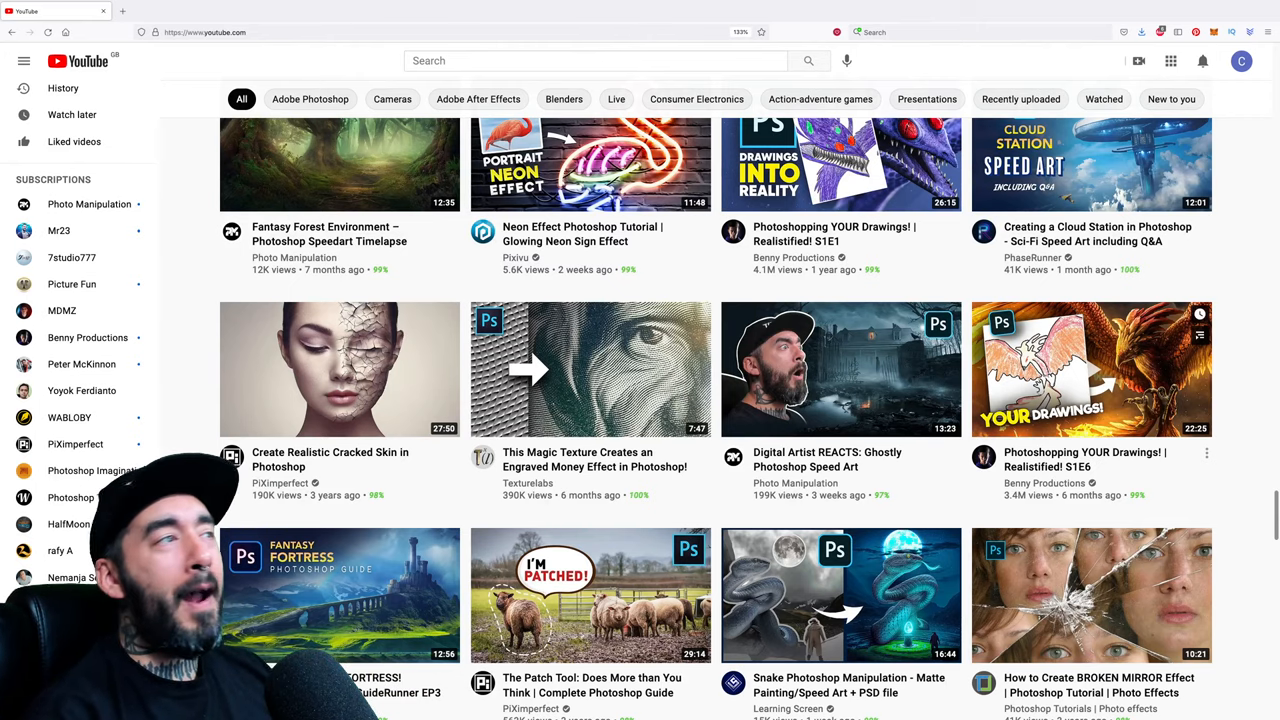
{"action": "scroll", "scroll_direction": "down", "scroll_amount": 3}
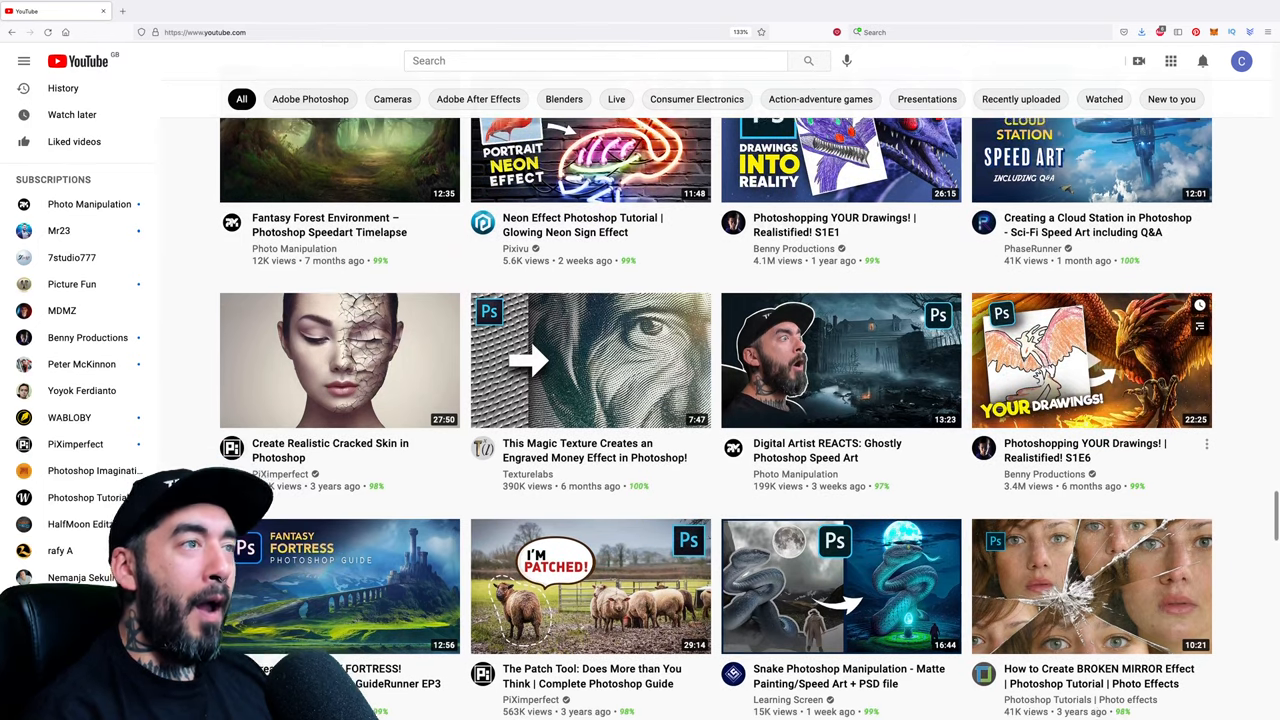
{"action": "scroll", "scroll_direction": "down", "scroll_amount": 3}
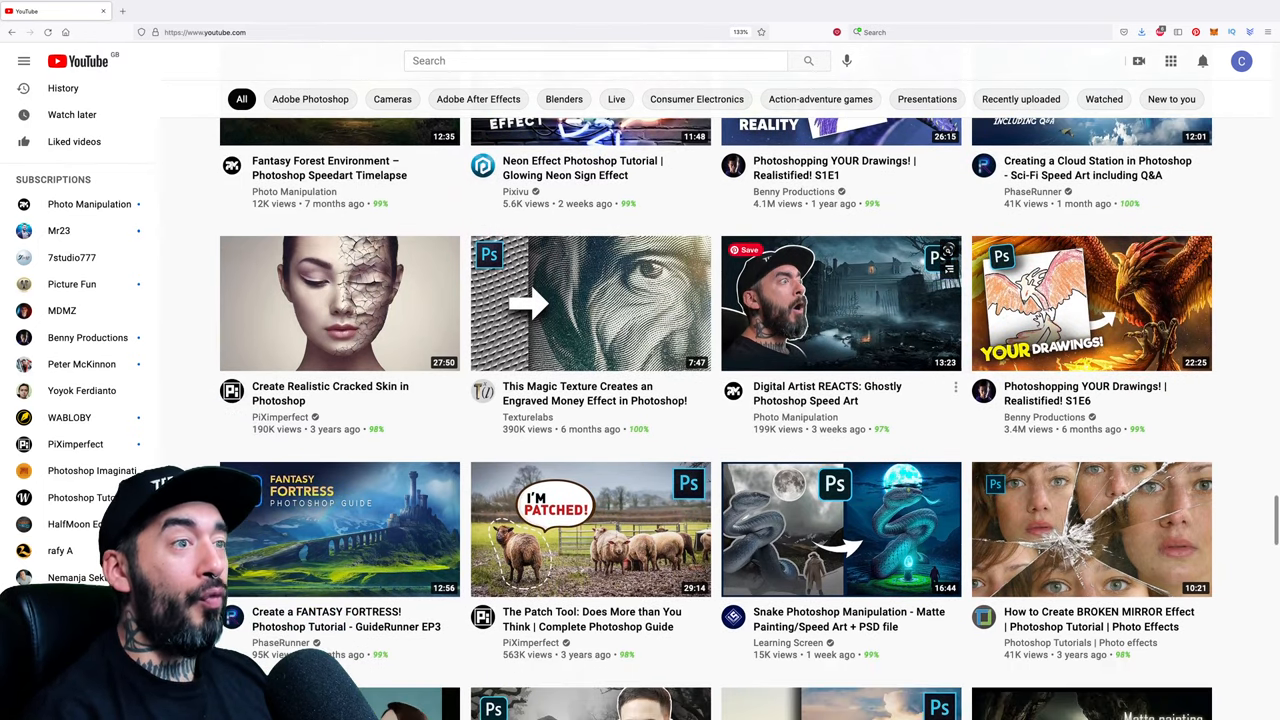
{"action": "scroll", "scroll_direction": "down", "scroll_amount": 3}
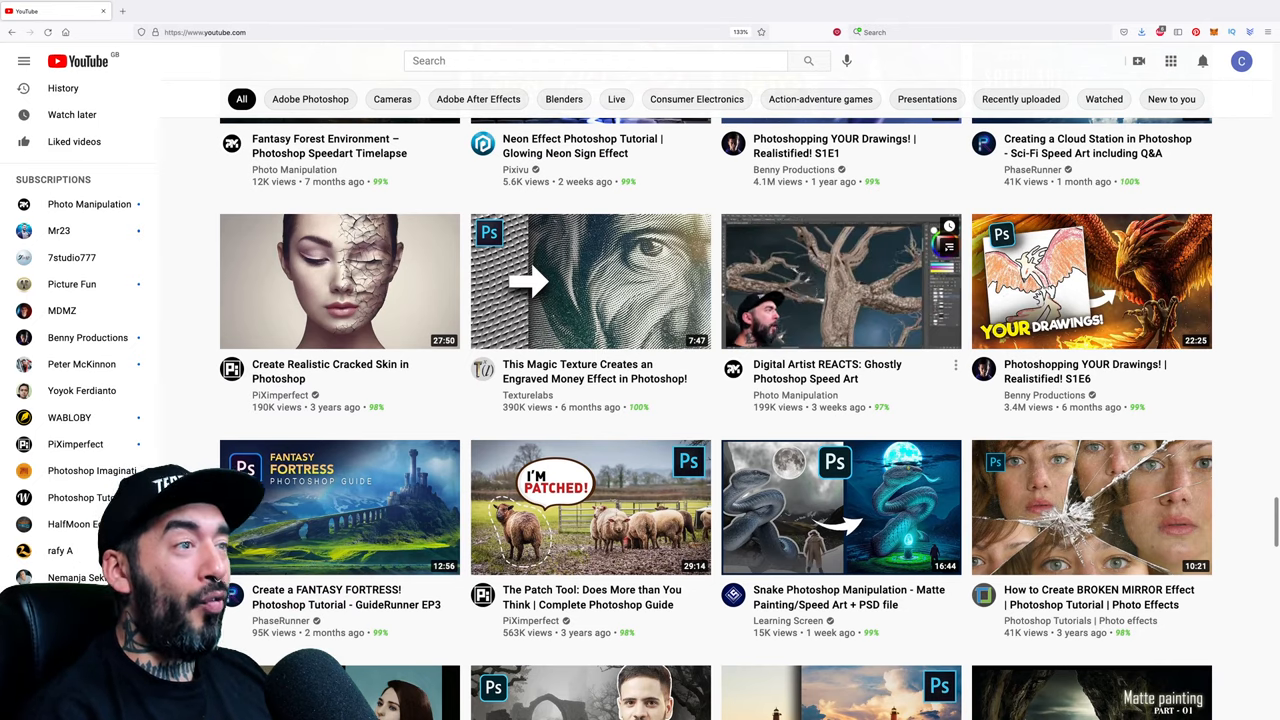
{"action": "scroll", "scroll_direction": "down", "scroll_amount": 3}
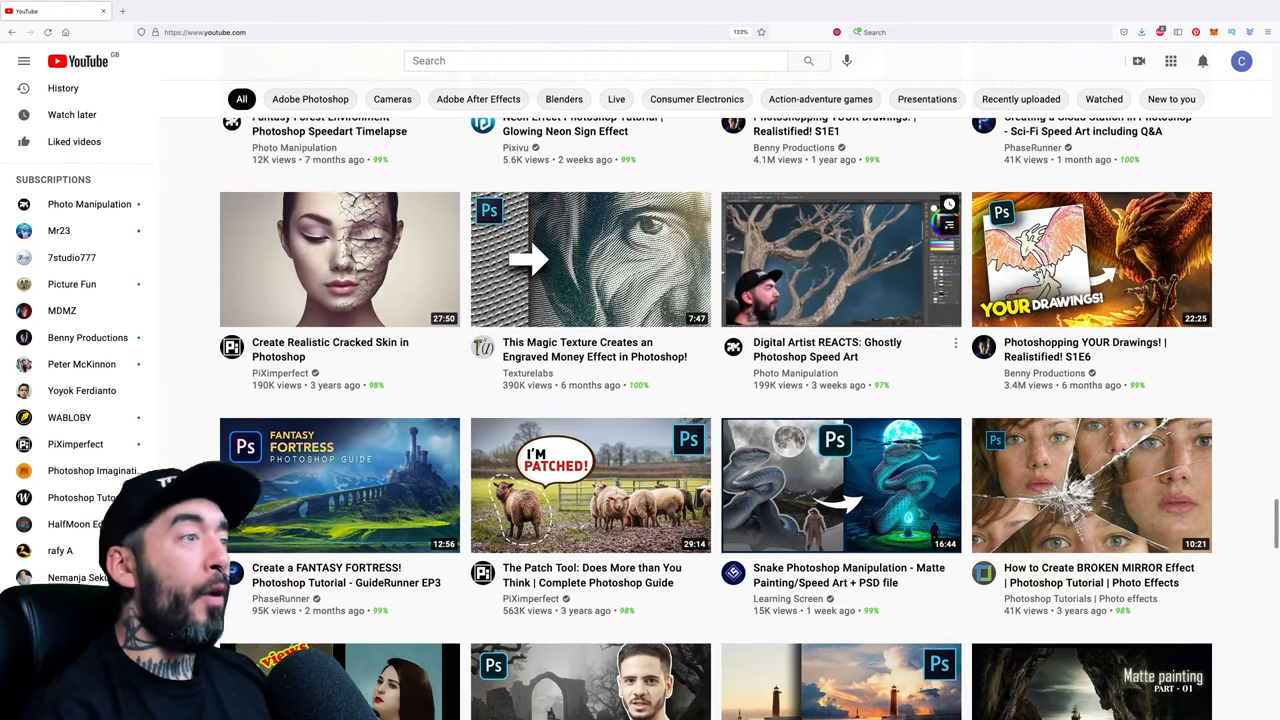
{"action": "scroll", "scroll_direction": "down", "scroll_amount": 3}
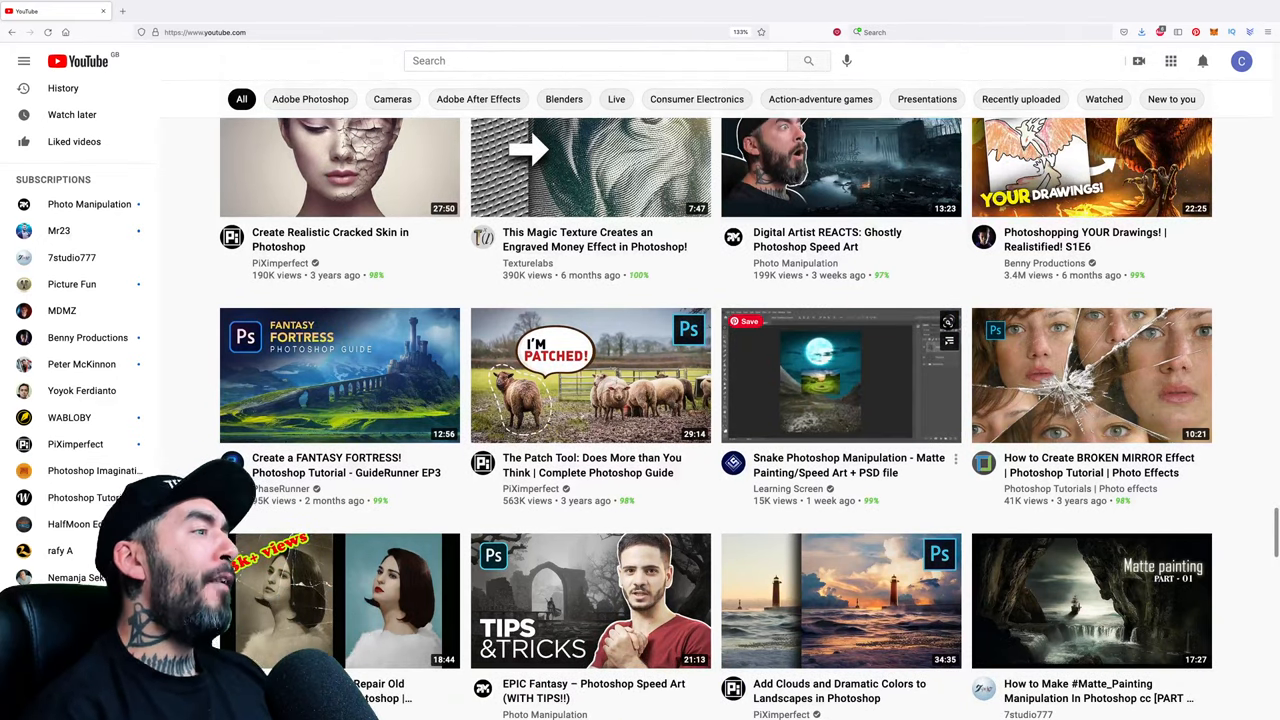
{"action": "scroll", "scroll_direction": "down", "scroll_amount": 3}
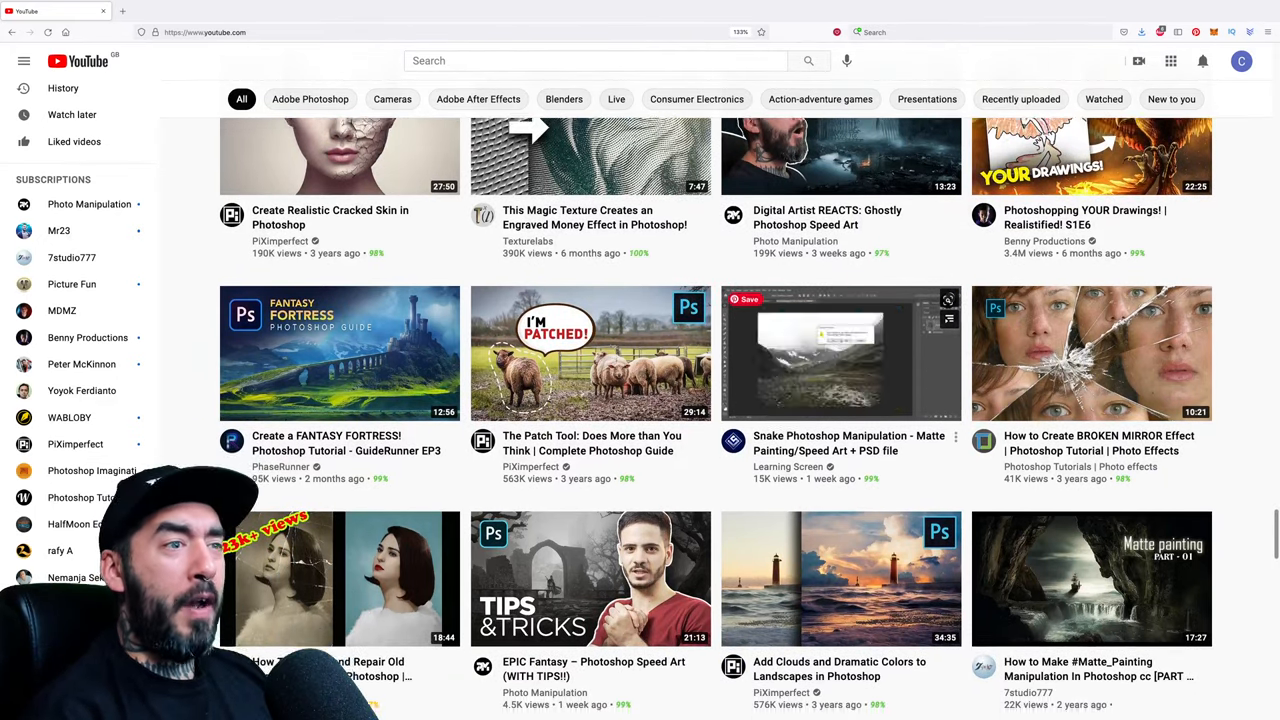
{"action": "scroll", "scroll_direction": "down", "scroll_amount": 3}
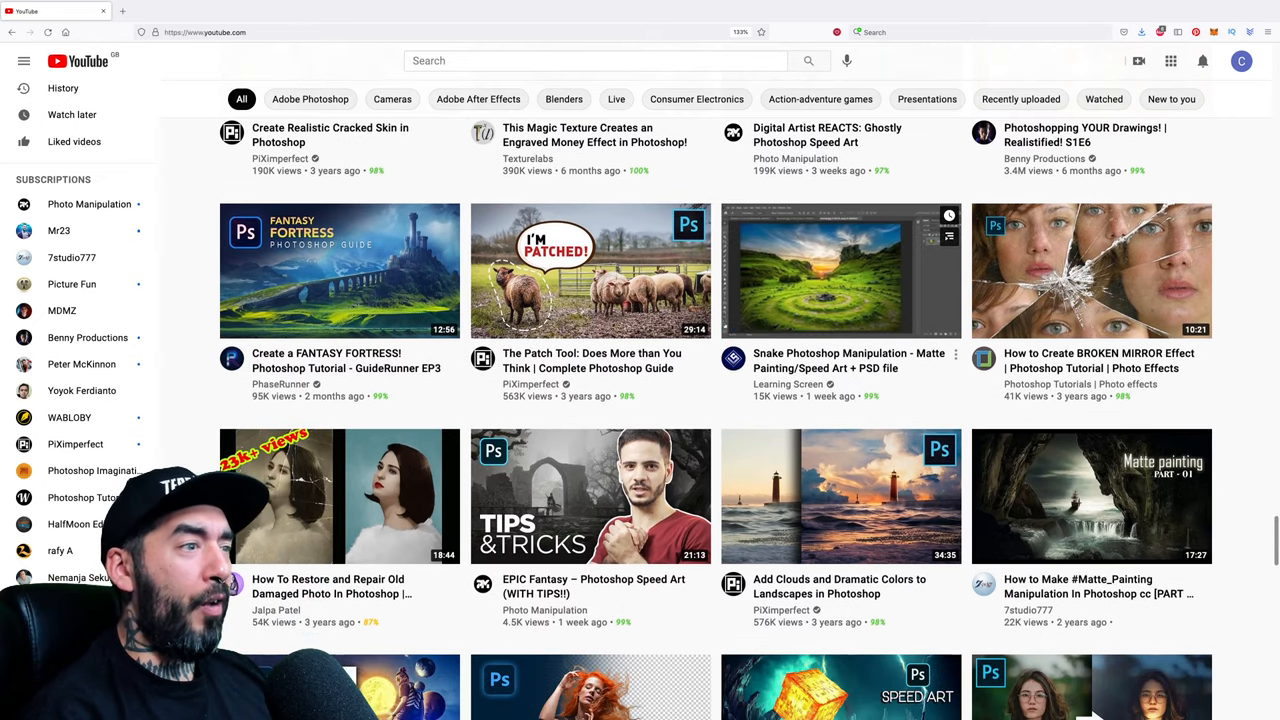
{"action": "scroll", "scroll_direction": "down", "scroll_amount": 3}
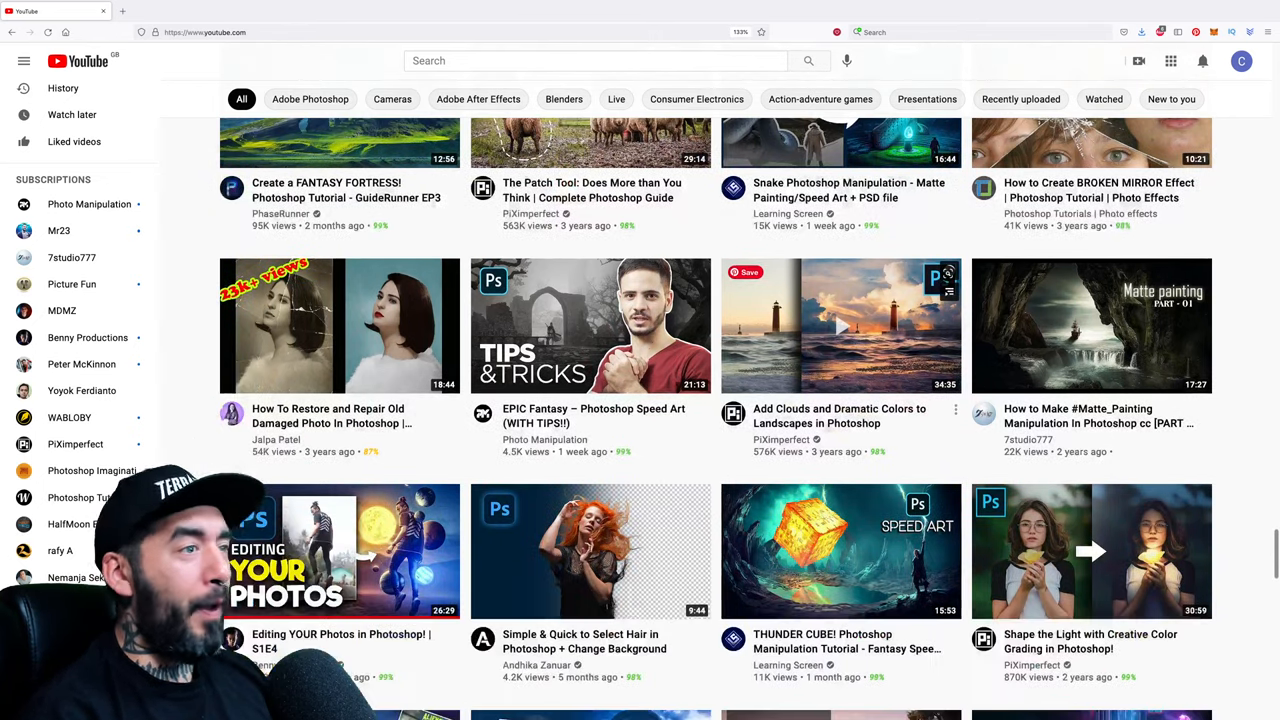
{"action": "scroll", "scroll_direction": "down", "scroll_amount": 3}
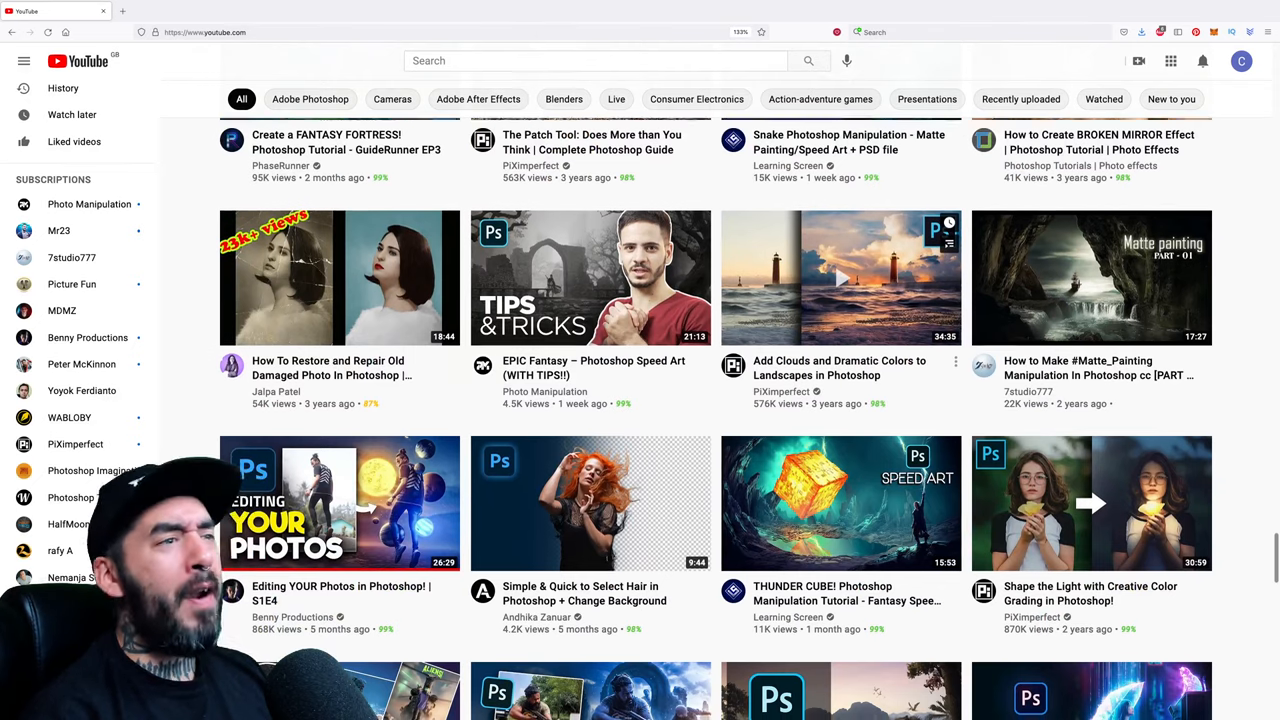
{"action": "scroll", "scroll_direction": "down", "scroll_amount": 3}
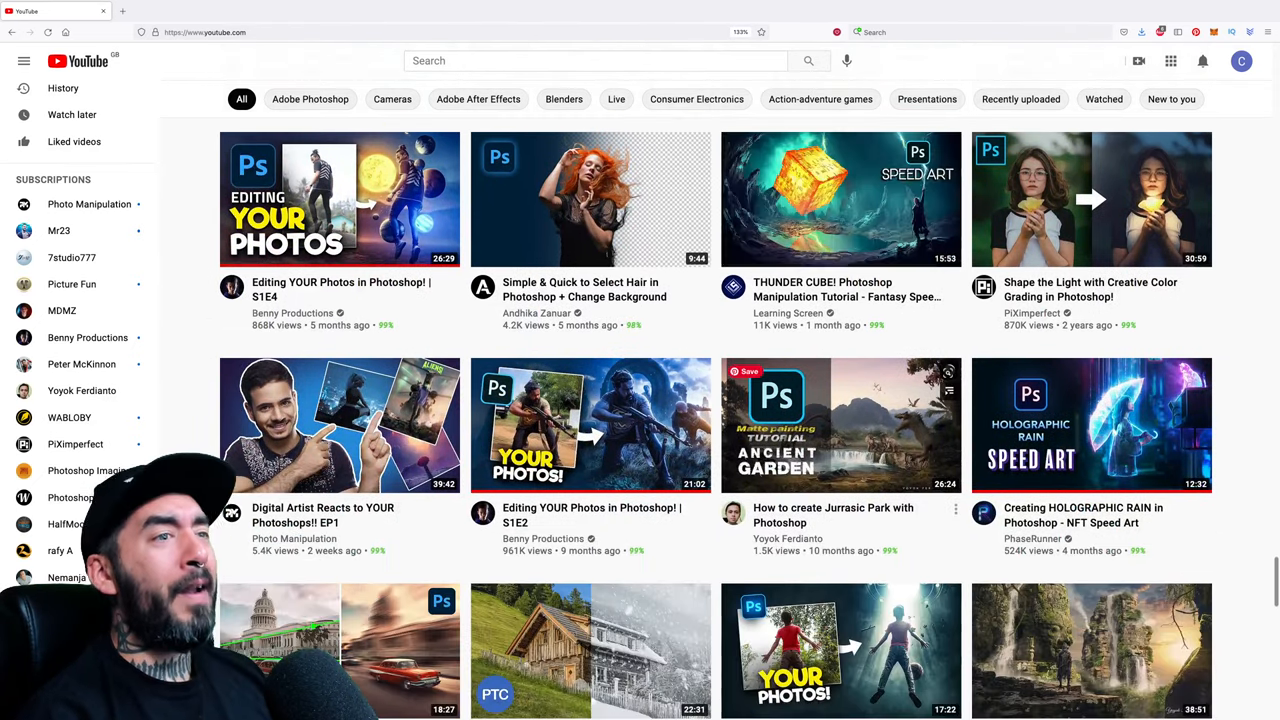
{"action": "scroll", "scroll_direction": "down", "scroll_amount": 3}
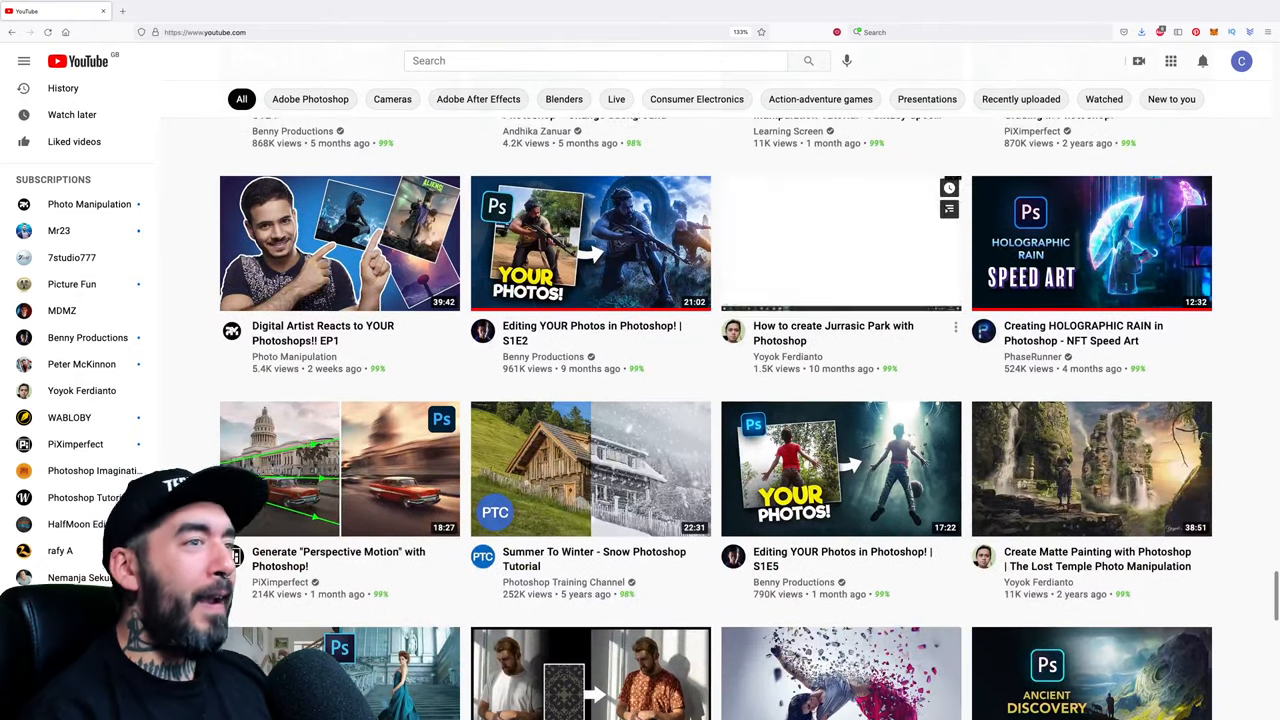
{"action": "scroll", "scroll_direction": "down", "scroll_amount": 3}
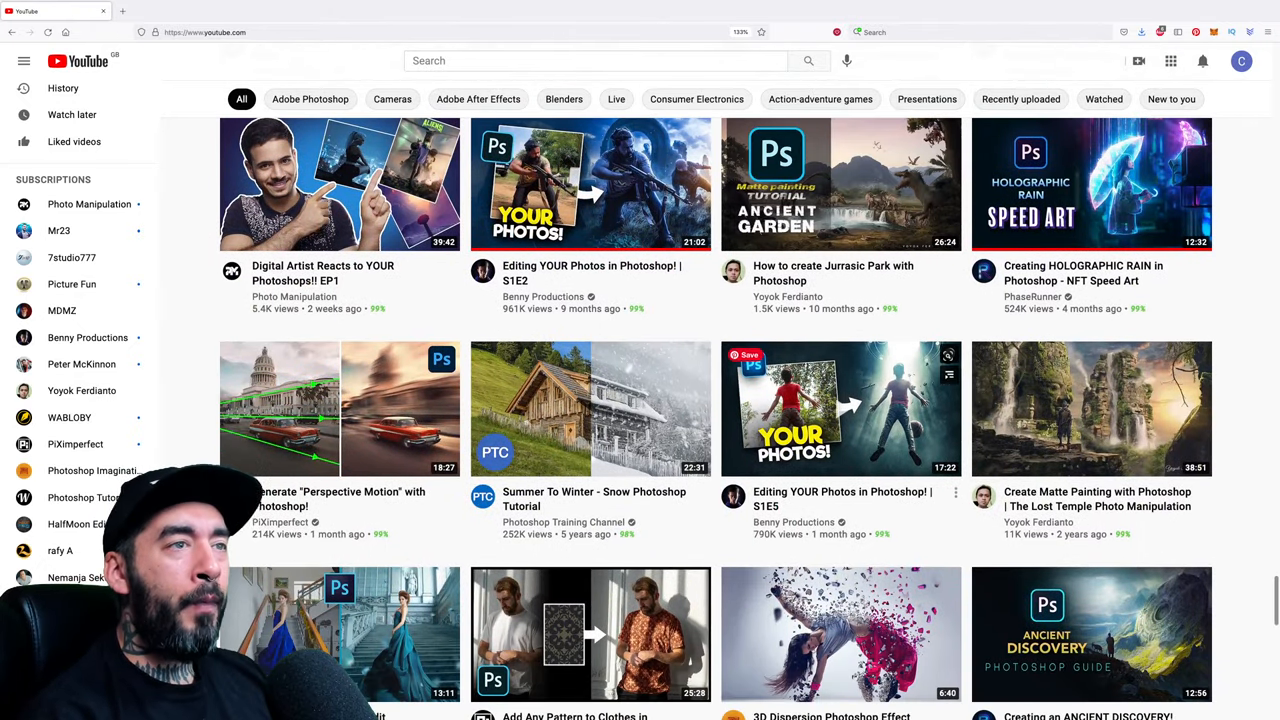
{"action": "scroll", "scroll_direction": "down", "scroll_amount": 3}
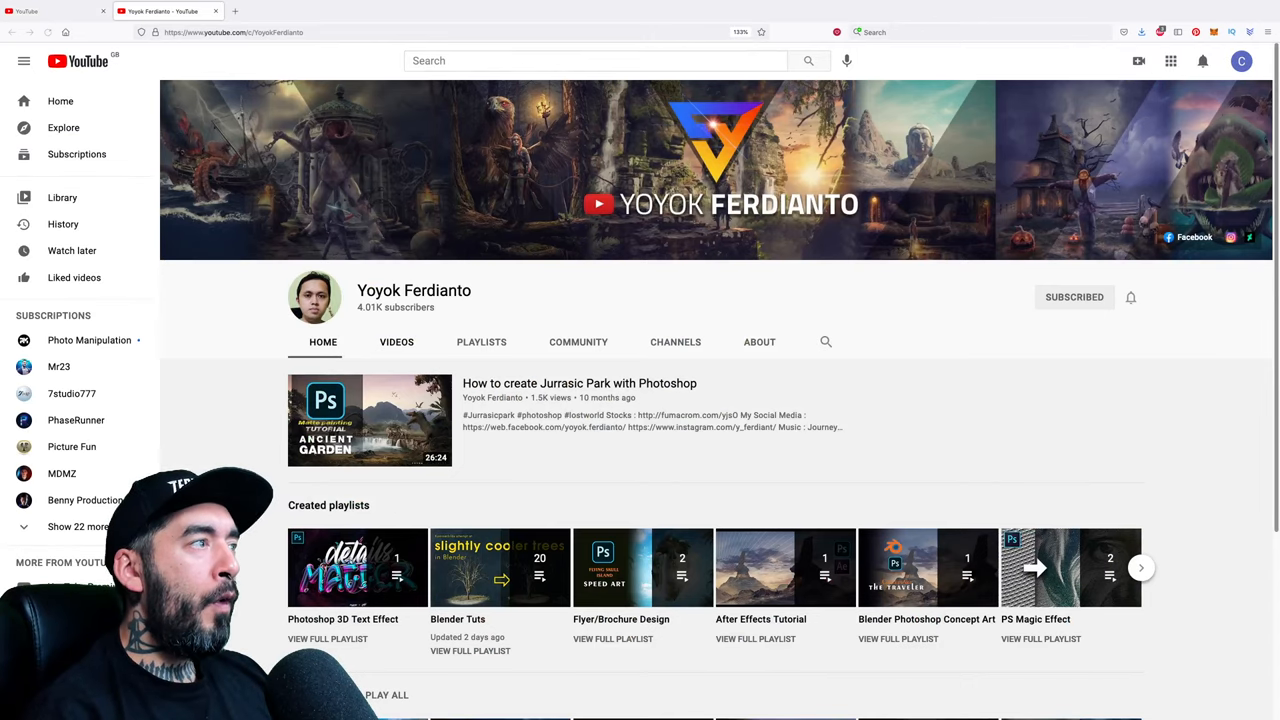
Browse Yoyok Ferdianto's Videos uploads toward the 'How I Create a Cinemagraph Effect' tutorial
{"action": "left_click", "coordinate": [396, 340]}
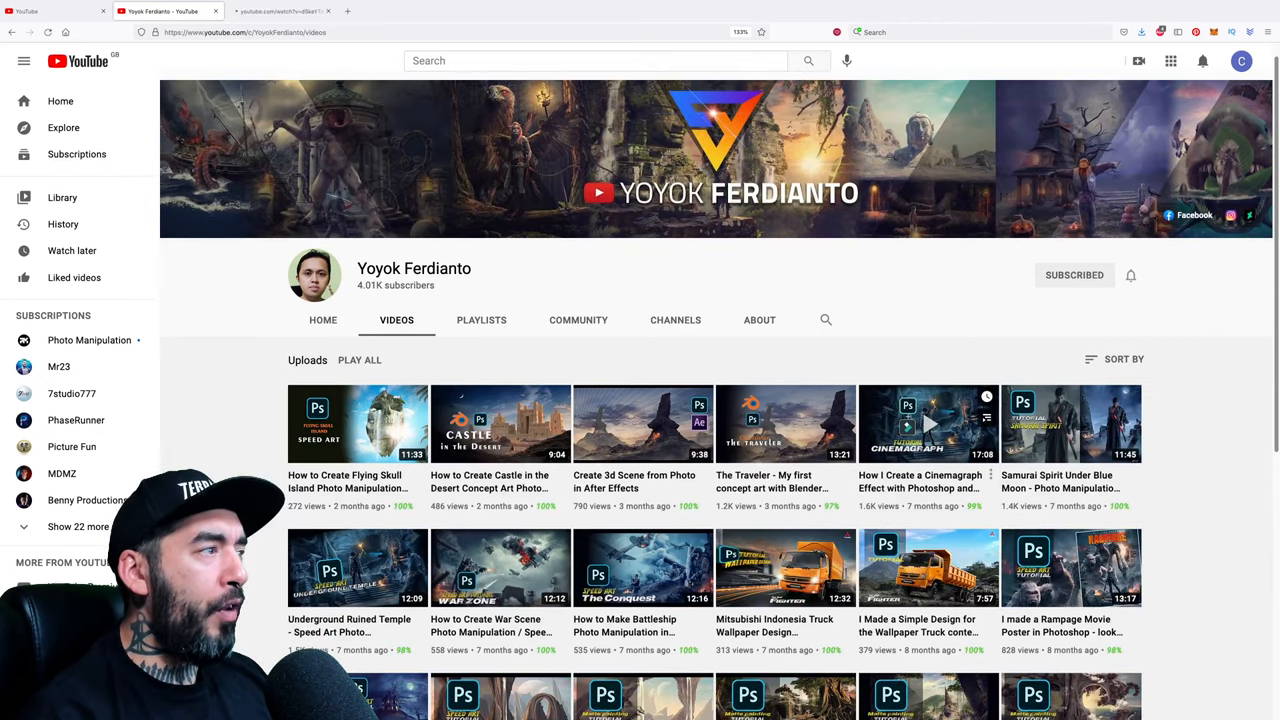
{"action": "scroll", "scroll_direction": "down", "scroll_amount": 3}
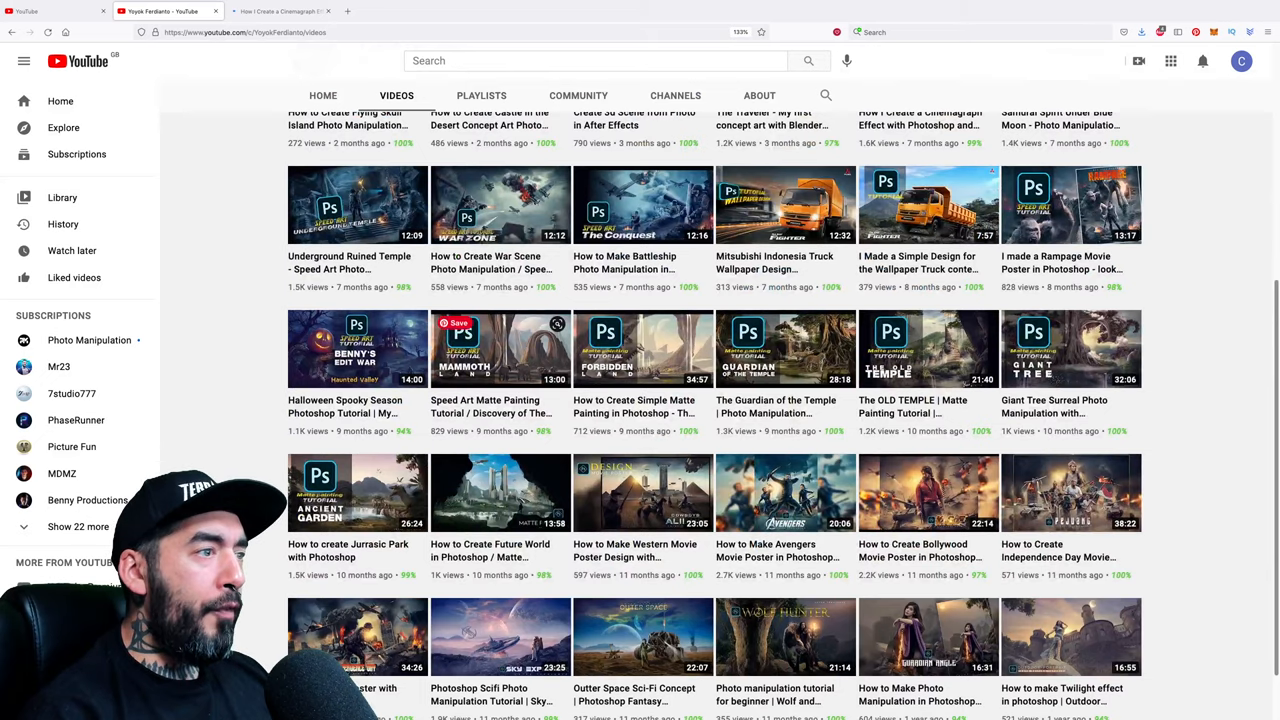
{"action": "scroll", "scroll_direction": "down", "scroll_amount": 3}
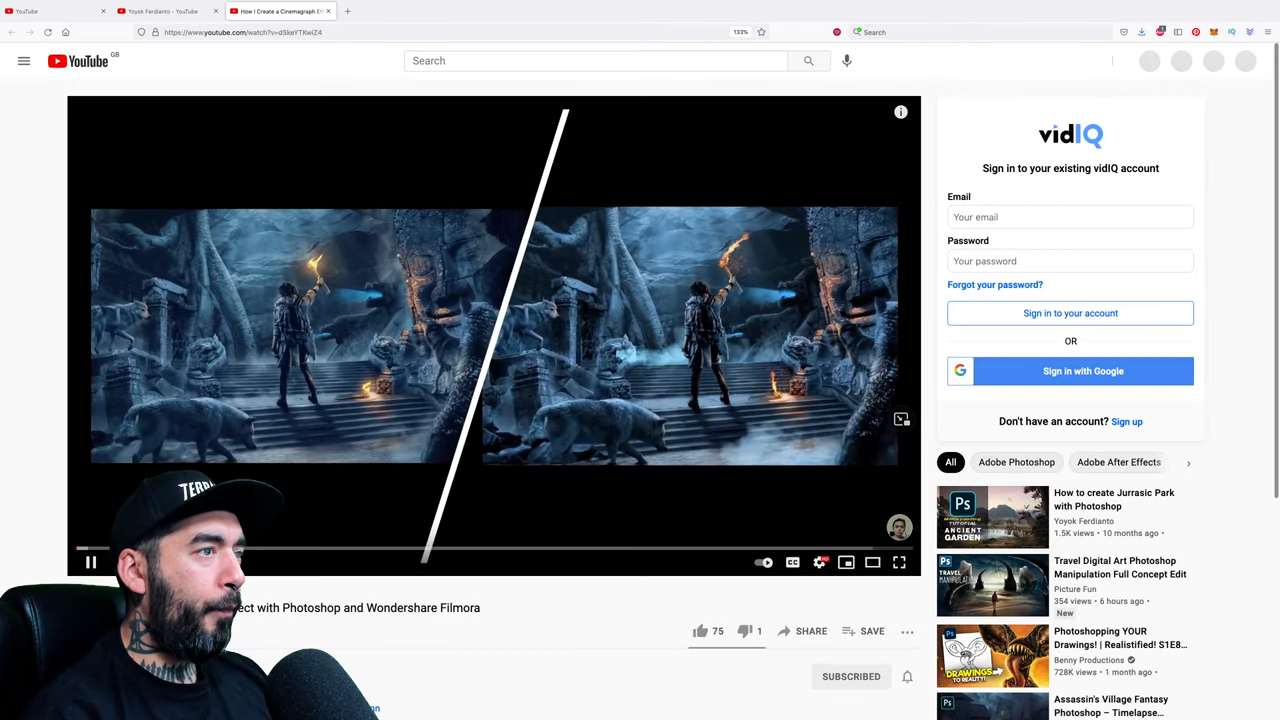
Play the cinemagraph video full screen, scrub ahead, then list the channel uploads by Most popular
{"action": "left_click", "coordinate": [898, 562]}
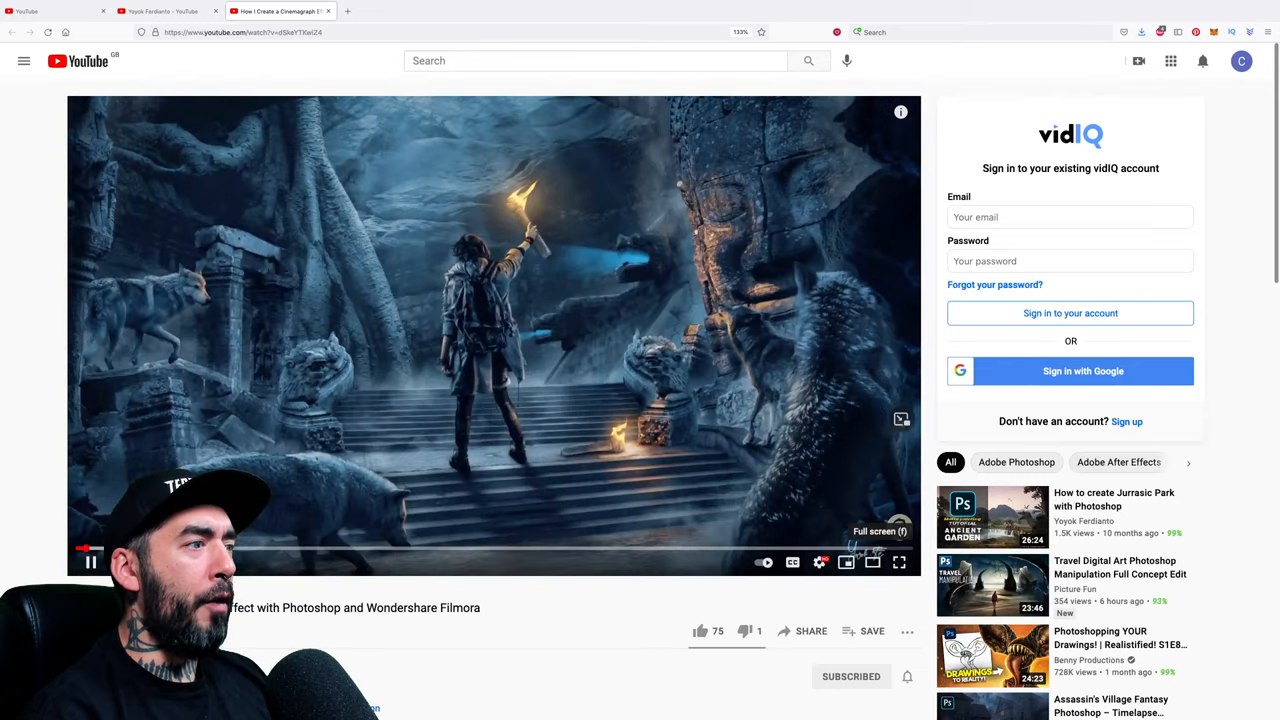
{"action": "left_click", "coordinate": [896, 560]}
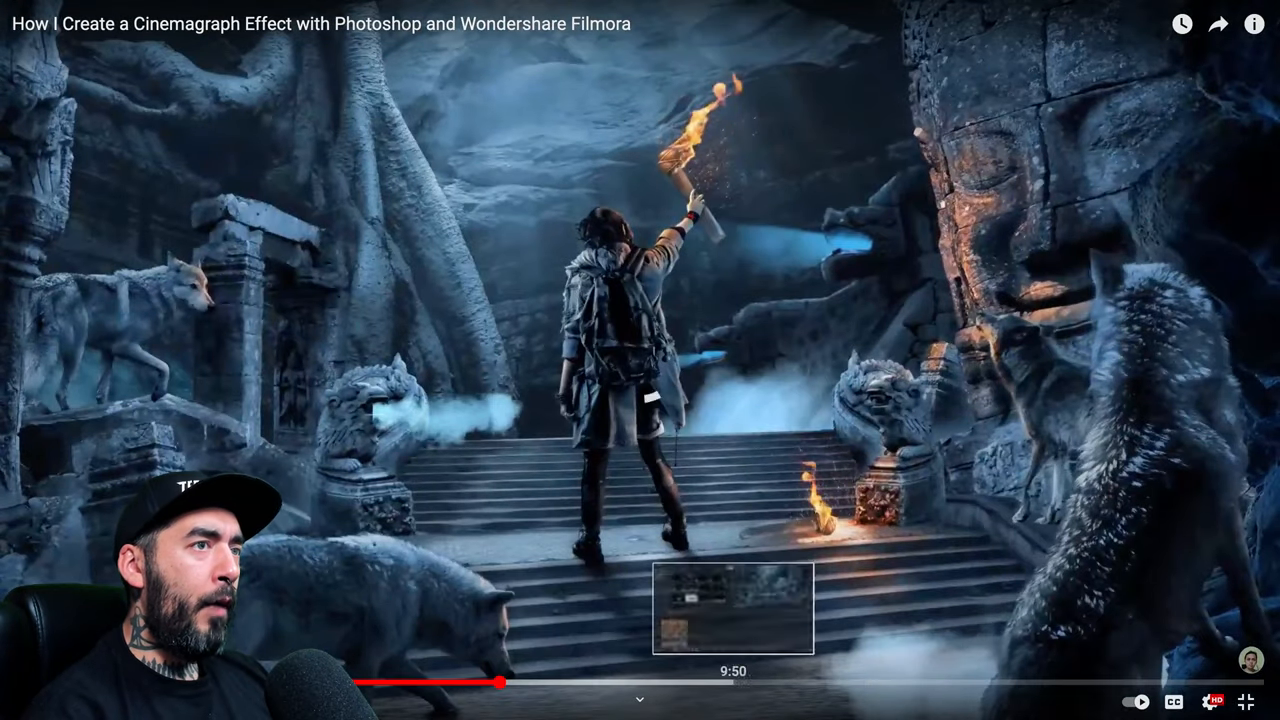
{"action": "left_click_drag", "start_coordinate": [500, 684], "coordinate": [850, 684]}
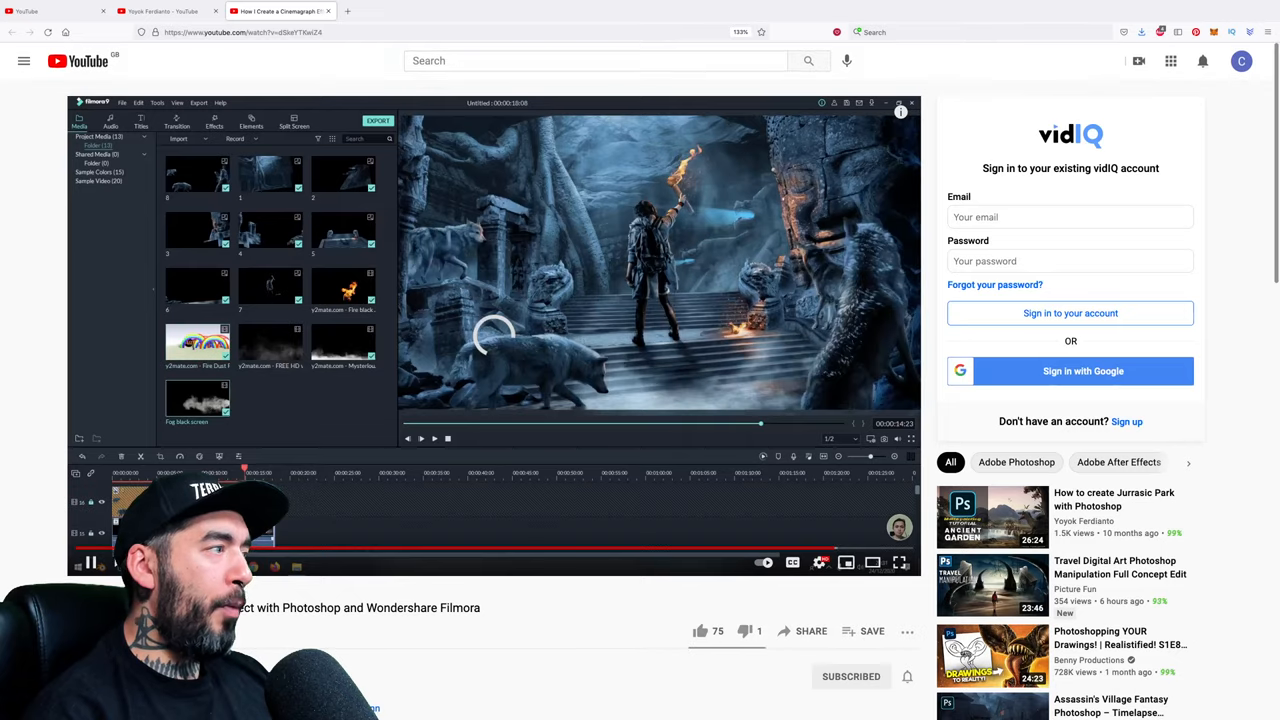
{"action": "scroll", "scroll_direction": "down", "scroll_amount": 3}
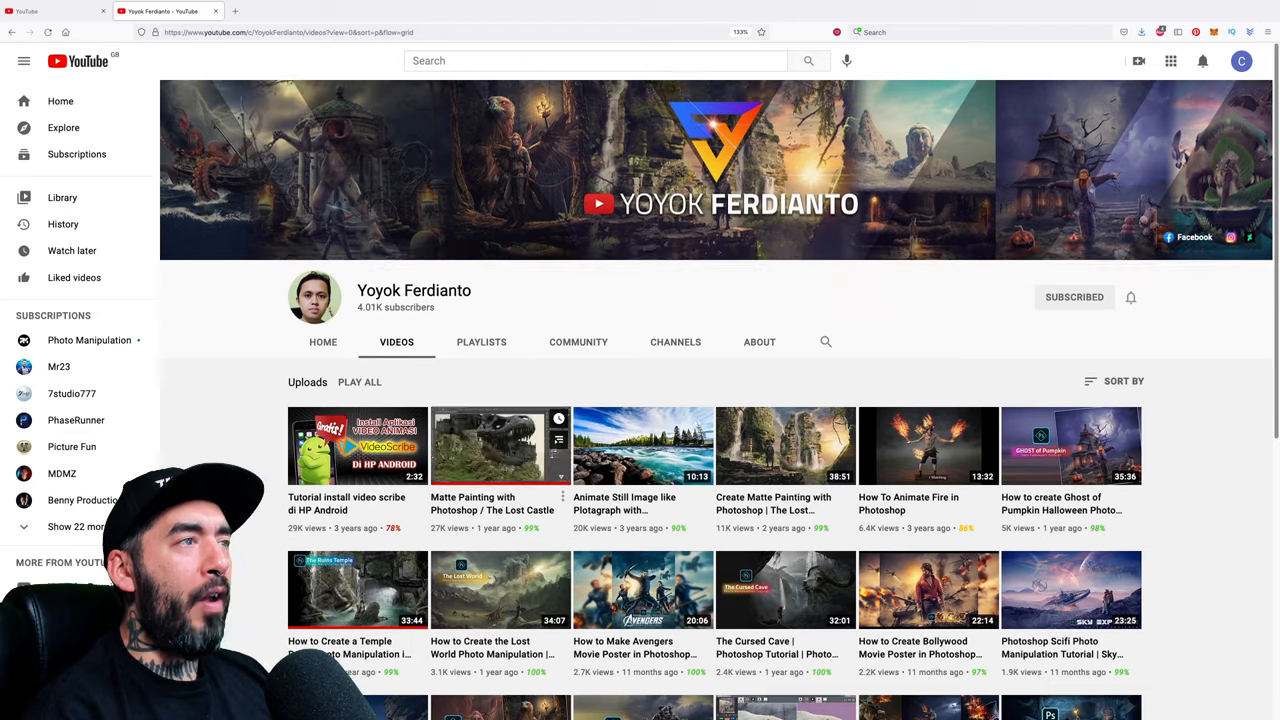
Open 'Matte Painting with Photoshop / The Lost Castle' from the popular uploads
{"action": "left_click", "coordinate": [500, 444]}
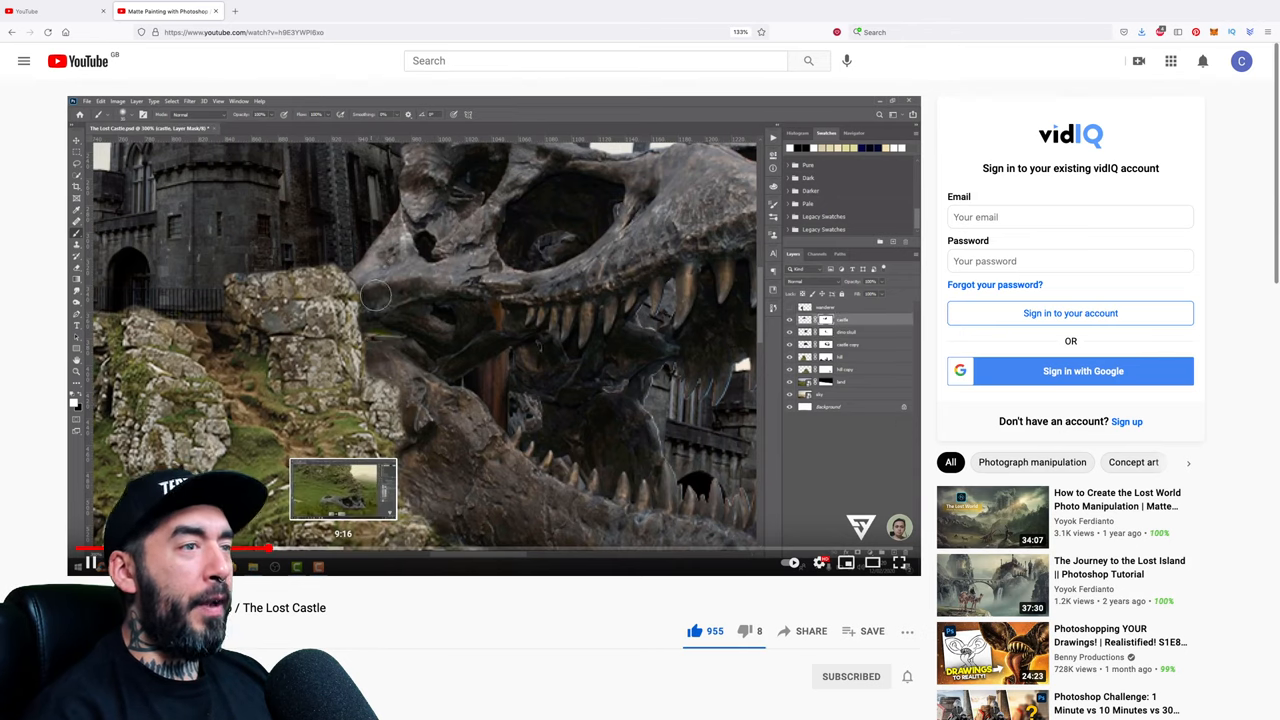
Skim the Lost Castle video and return to the channel's most popular uploads
{"action": "key", "text": "ctrl+z"}
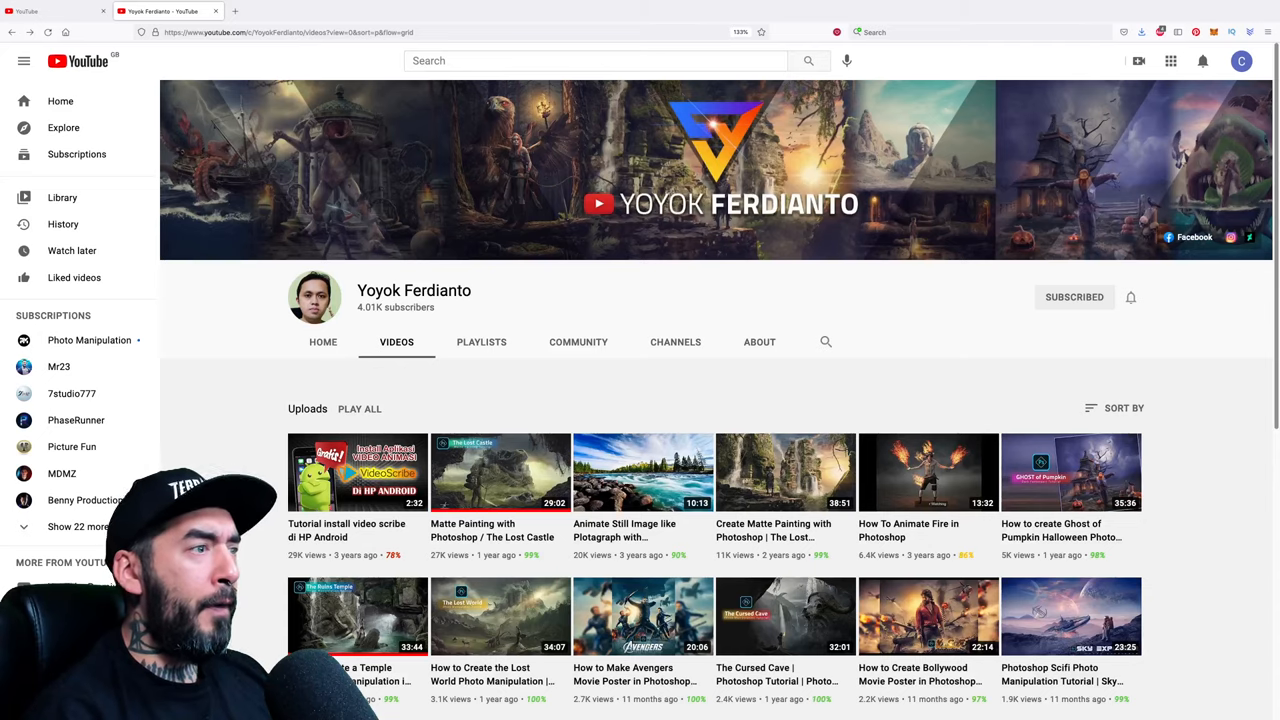
{"action": "scroll", "scroll_direction": "down", "scroll_amount": 3}
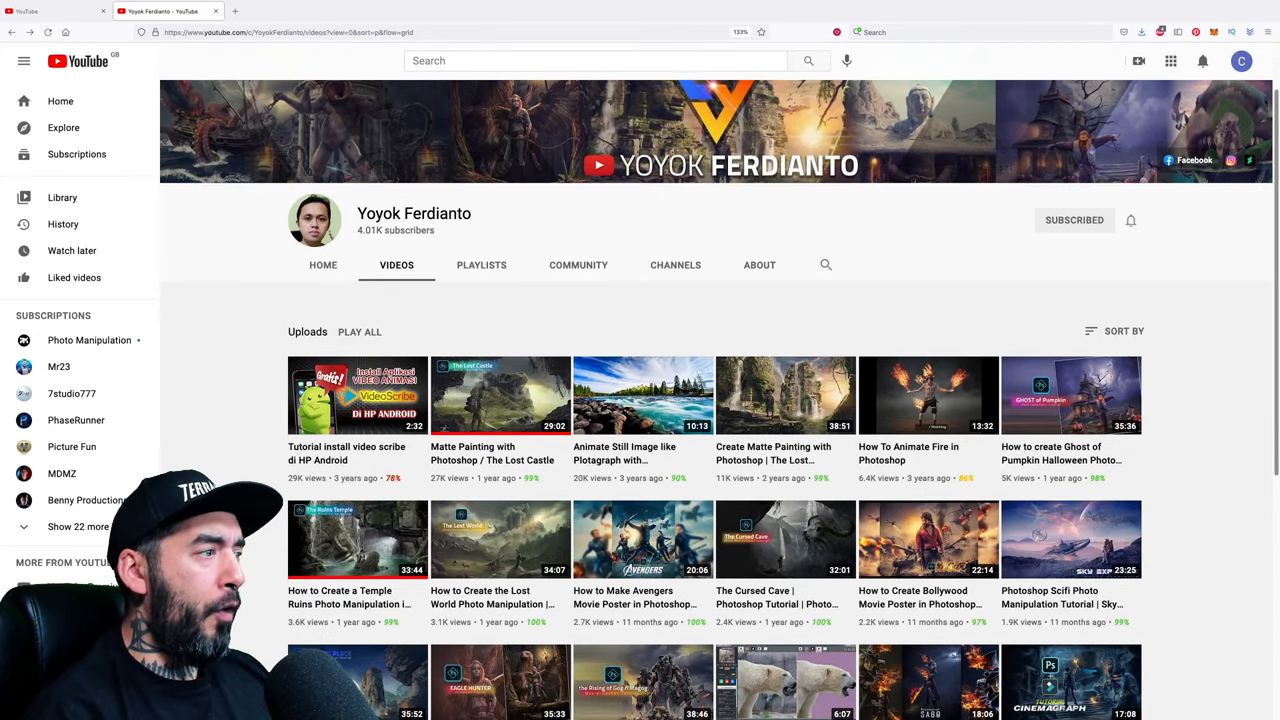
{"action": "scroll", "scroll_direction": "down", "scroll_amount": 3}
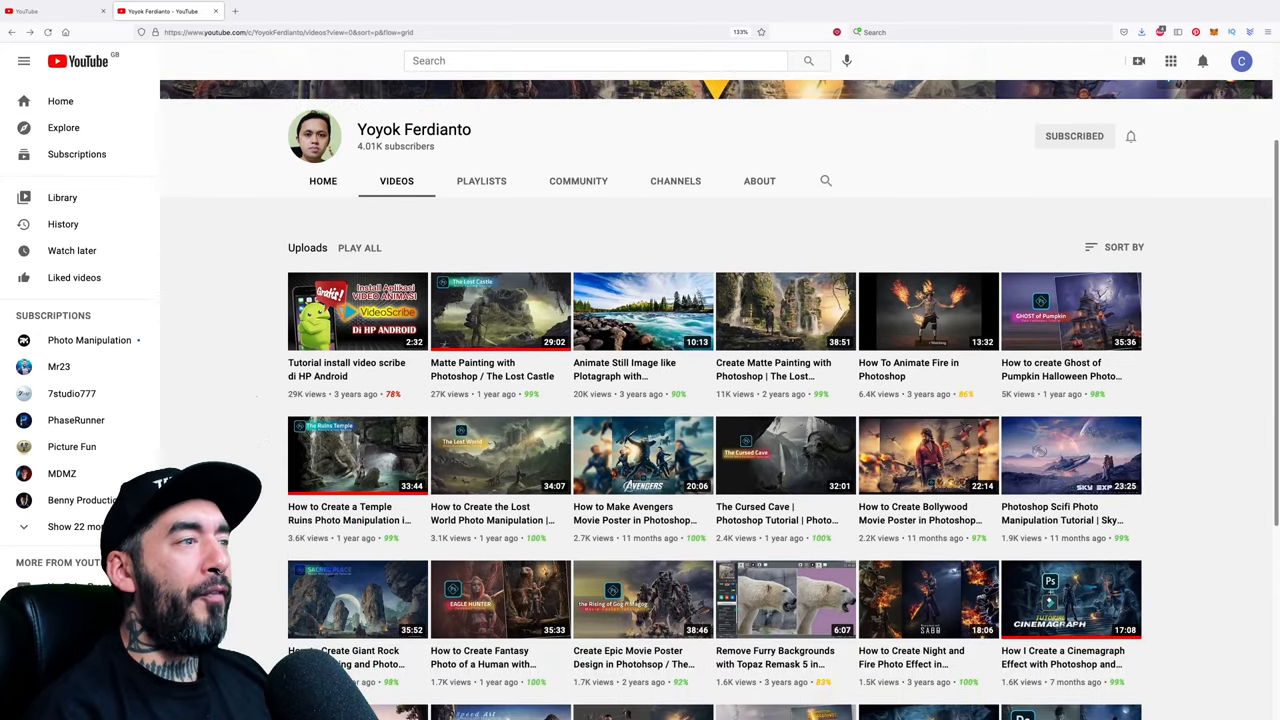
{"action": "scroll", "scroll_direction": "down", "scroll_amount": 3}
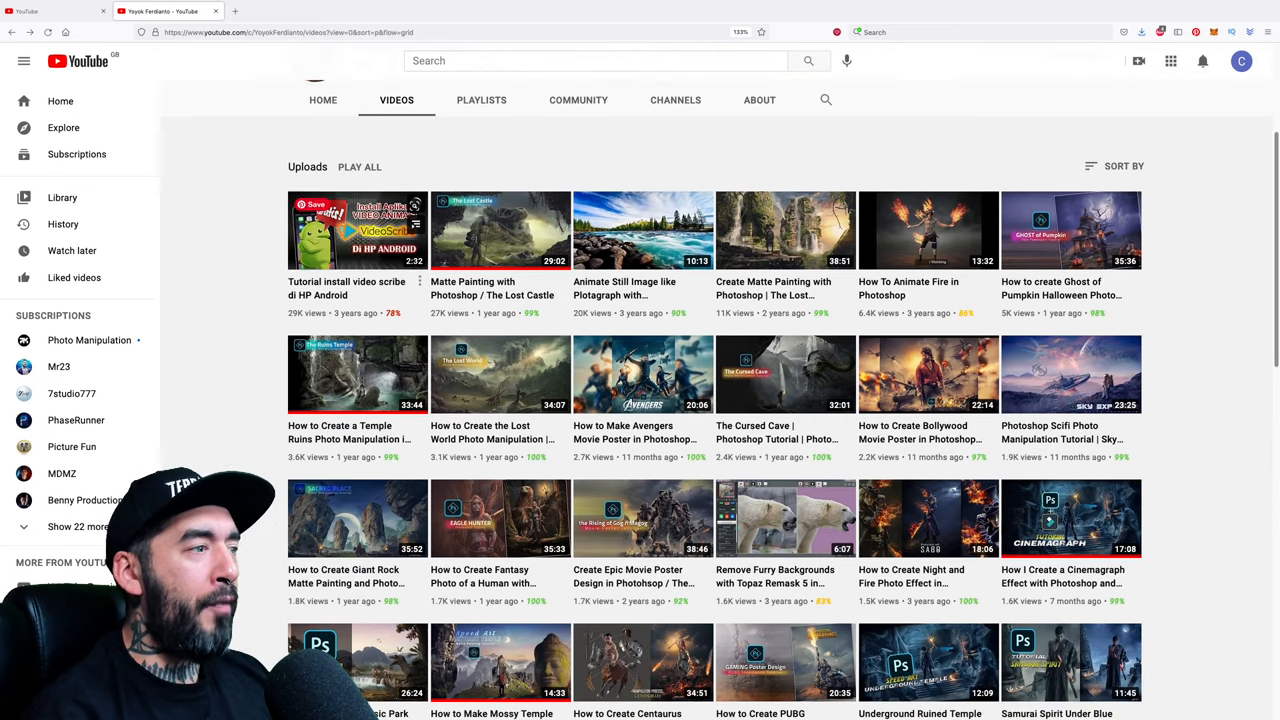
{"action": "scroll", "scroll_direction": "down", "scroll_amount": 3}
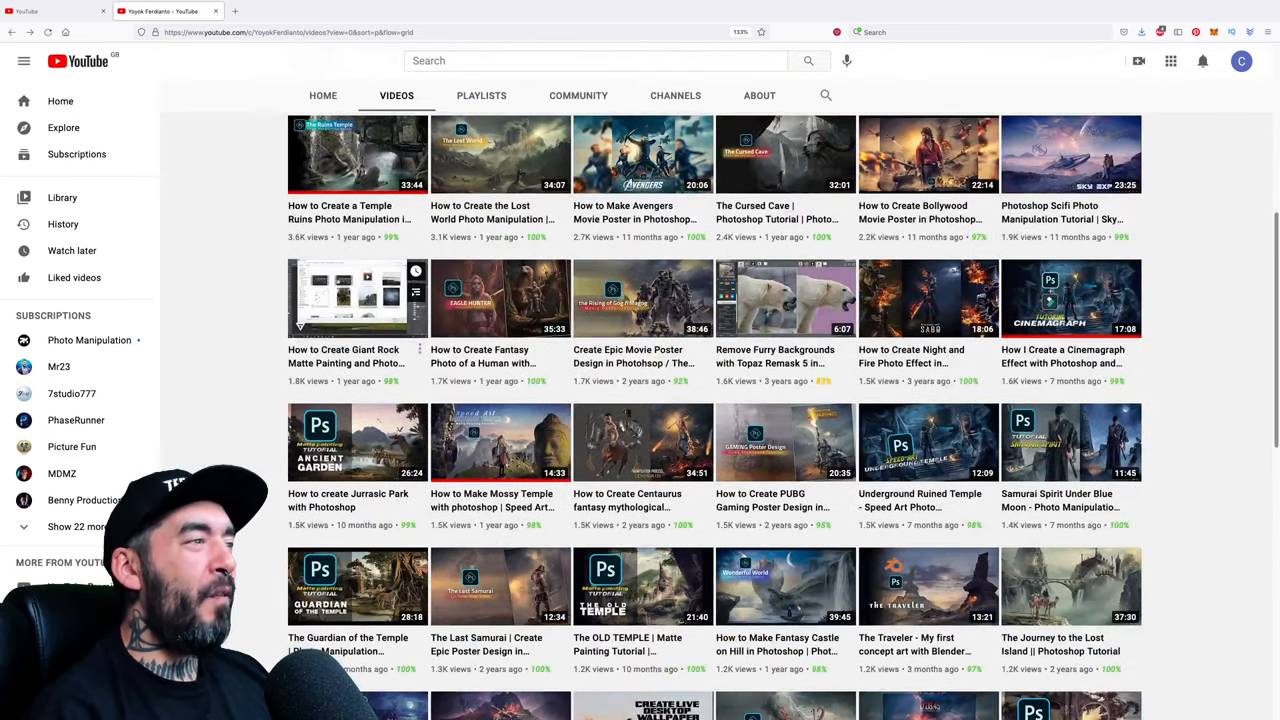
{"action": "scroll", "scroll_direction": "down", "scroll_amount": 3}
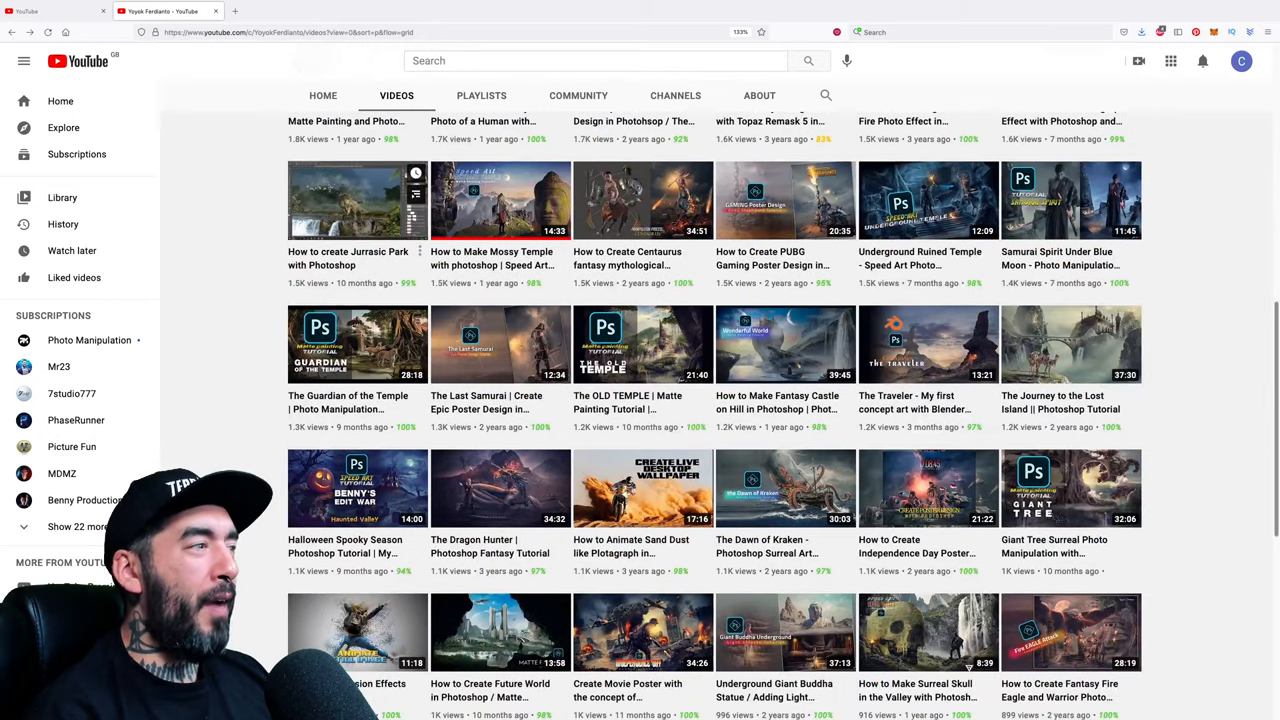
{"action": "scroll", "scroll_direction": "down", "scroll_amount": 3}
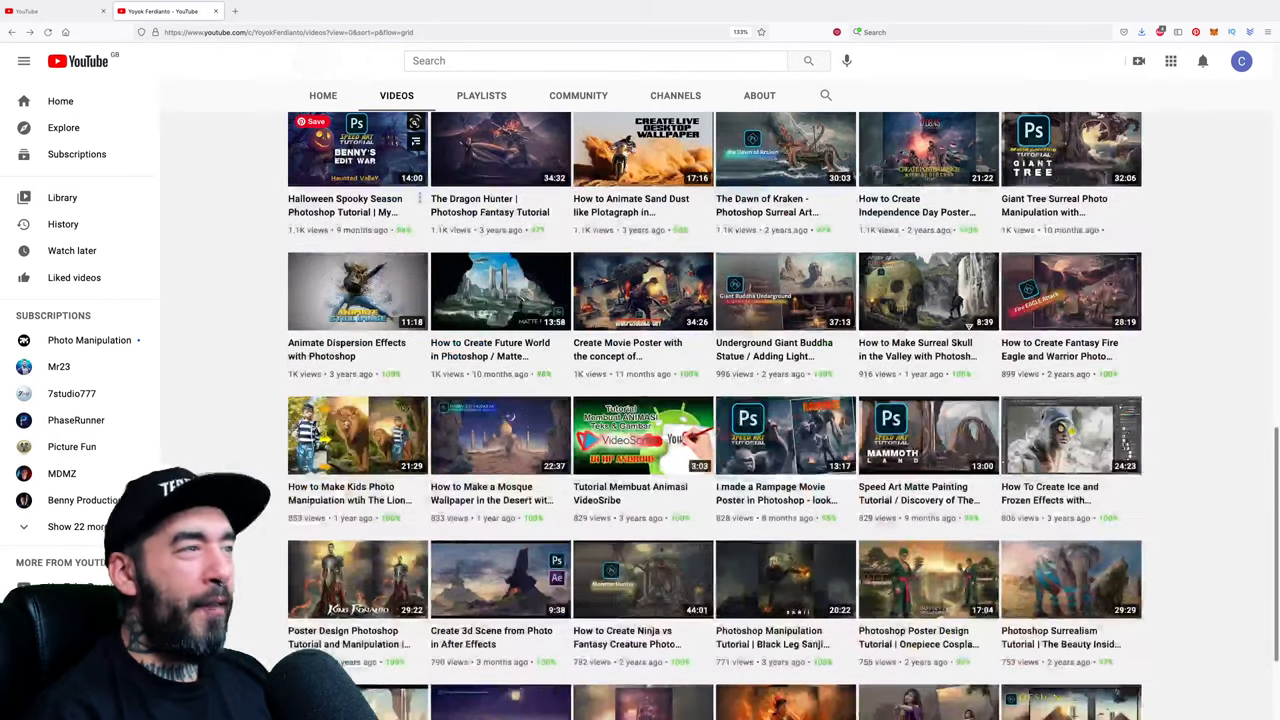
{"action": "scroll", "scroll_direction": "down", "scroll_amount": 3}
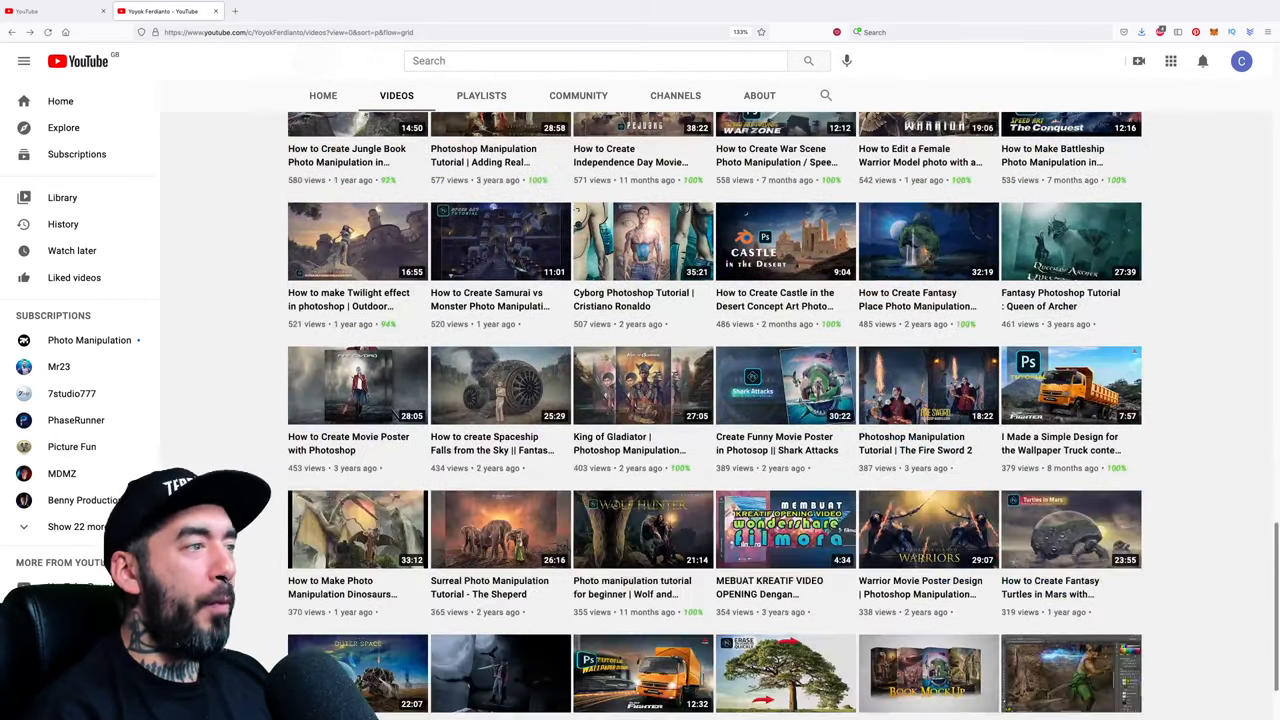
{"action": "scroll", "scroll_direction": "down", "scroll_amount": 3}
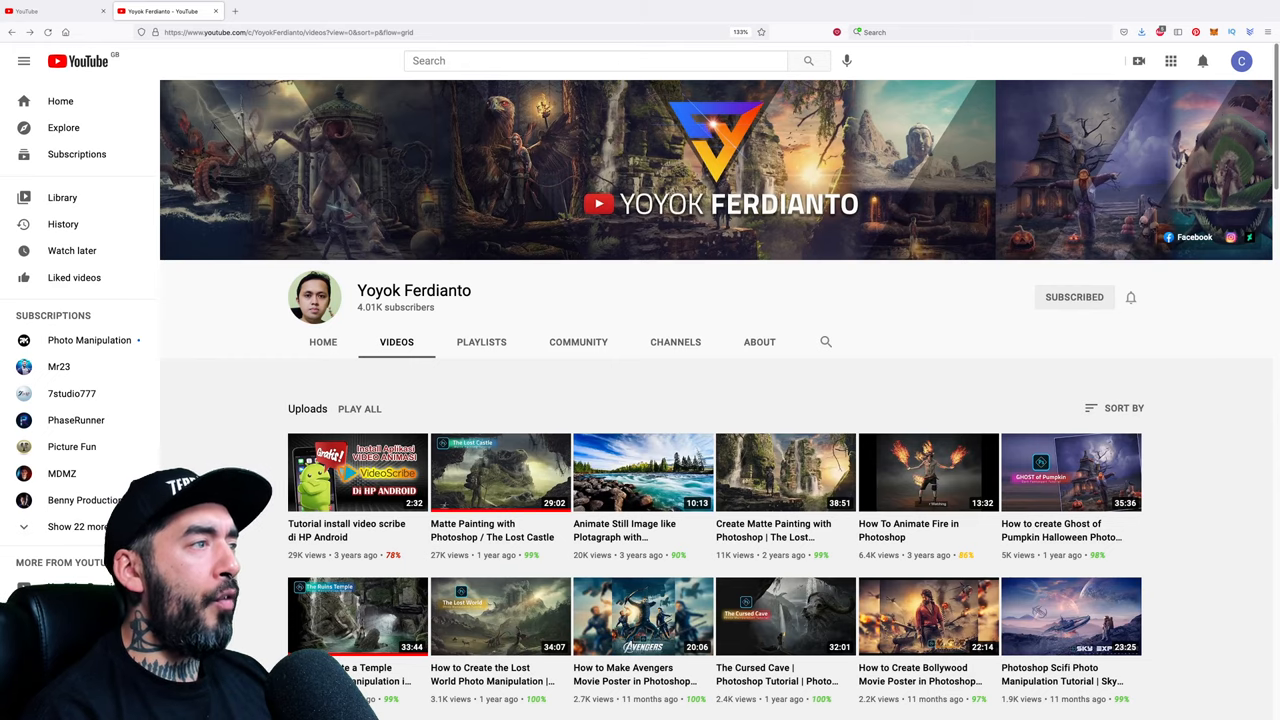
{"action": "scroll", "scroll_direction": "down", "scroll_amount": 3}
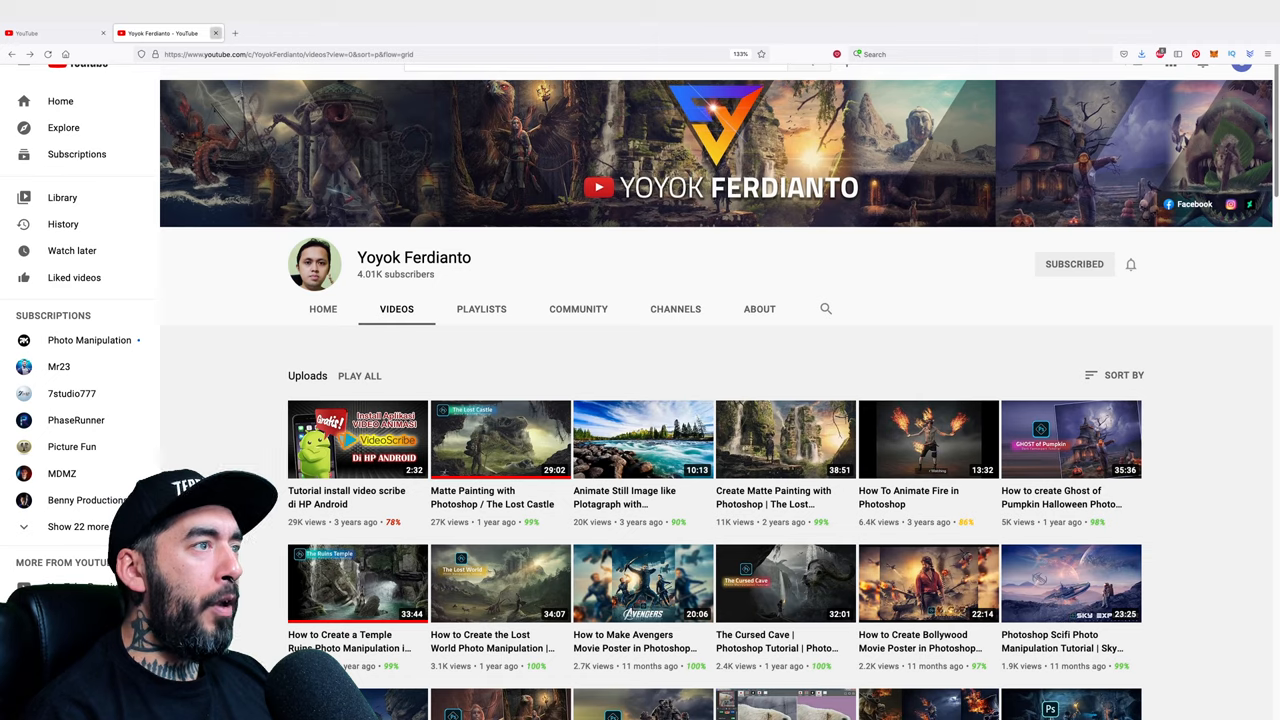
Return to the home feed and scroll through its recommendations
{"action": "left_click", "coordinate": [88, 62]}
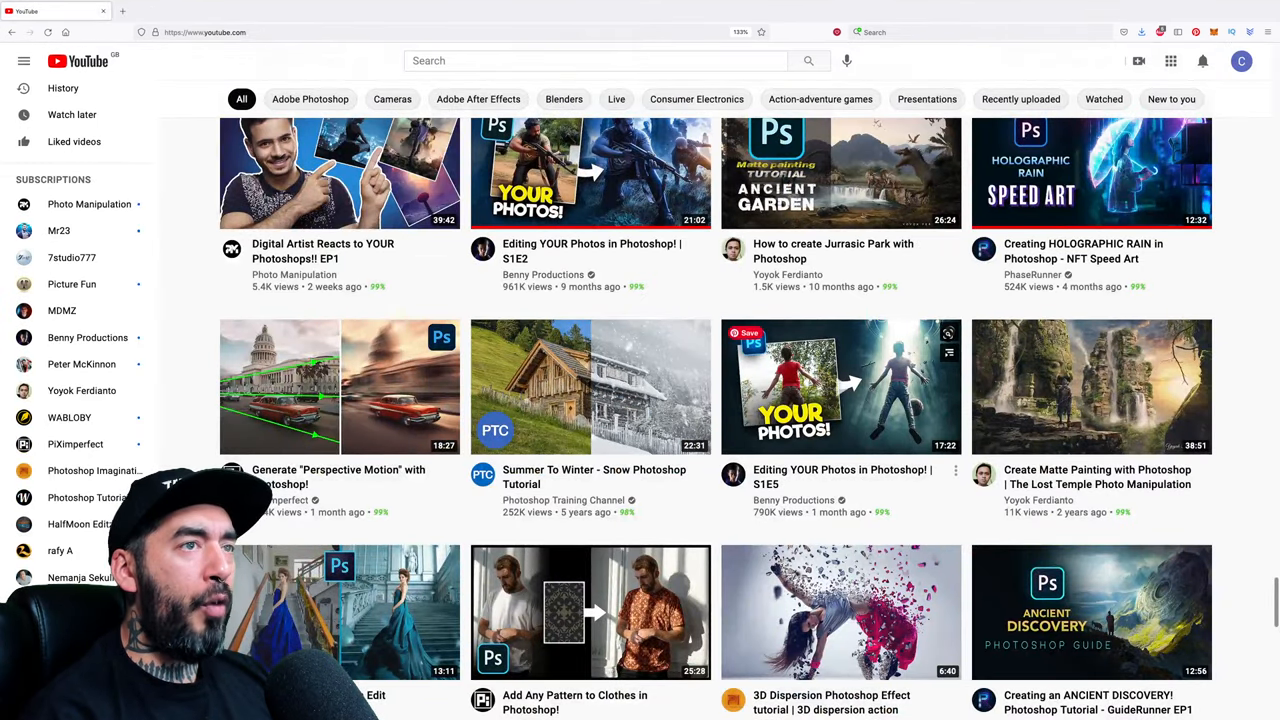
{"action": "scroll", "scroll_direction": "down", "scroll_amount": 3}
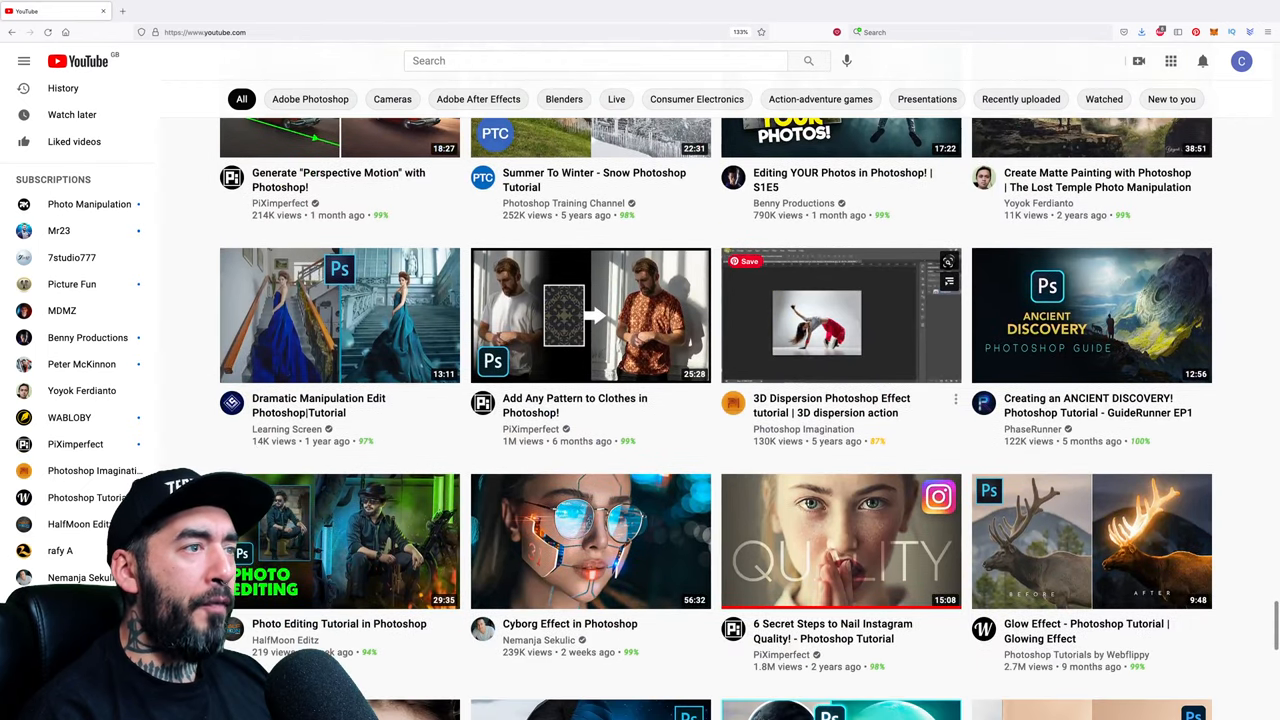
{"action": "scroll", "scroll_direction": "down", "scroll_amount": 3}
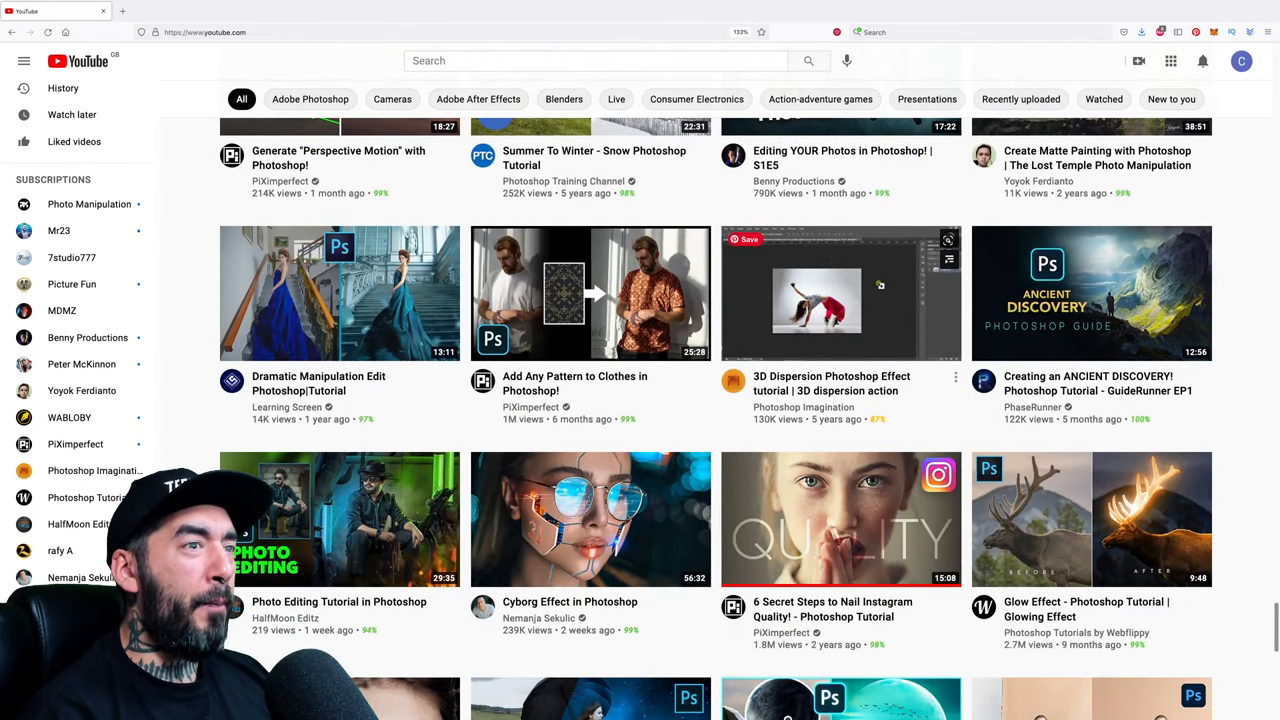
{"action": "scroll", "scroll_direction": "down", "scroll_amount": 3}
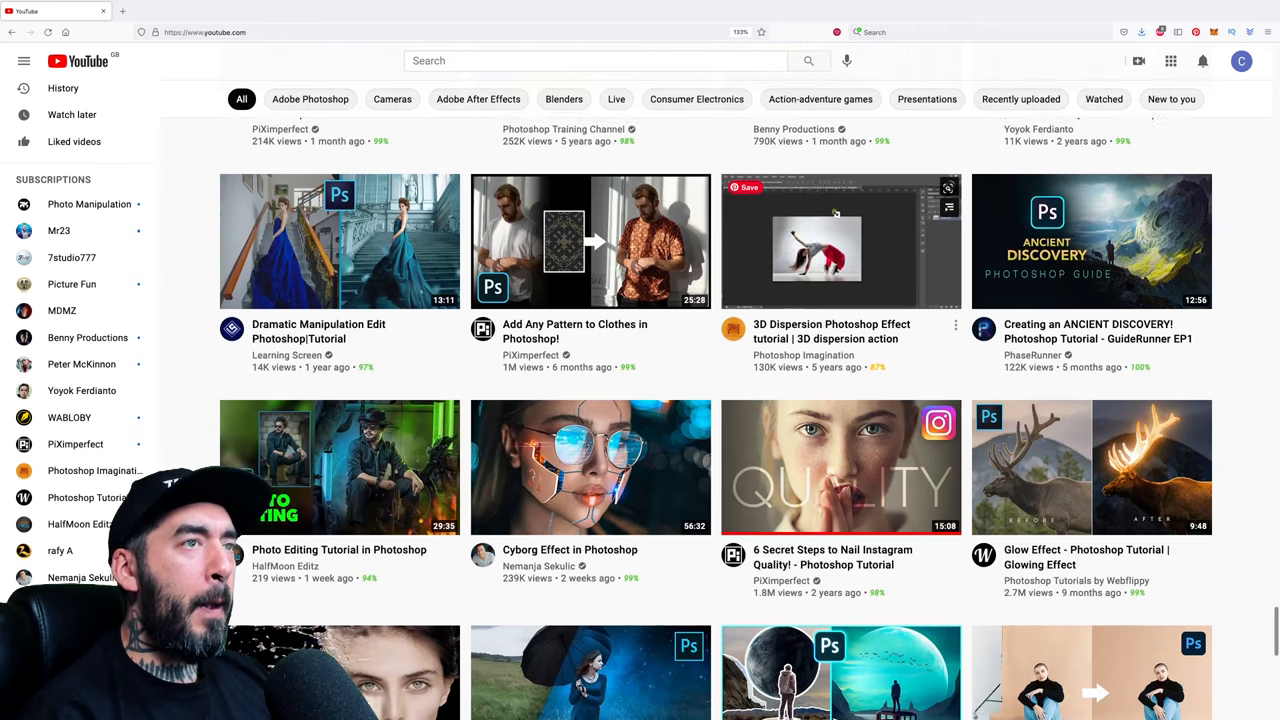
{"action": "scroll", "scroll_direction": "down", "scroll_amount": 3}
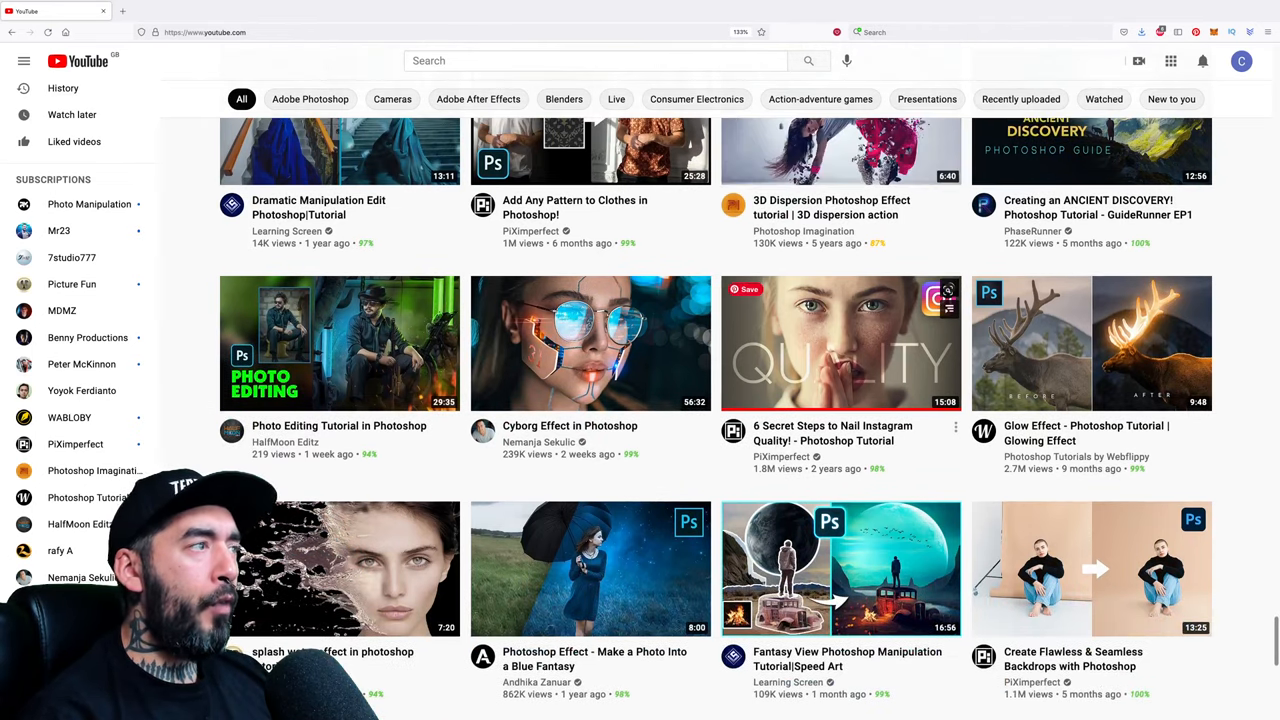
{"action": "scroll", "scroll_direction": "down", "scroll_amount": 3}
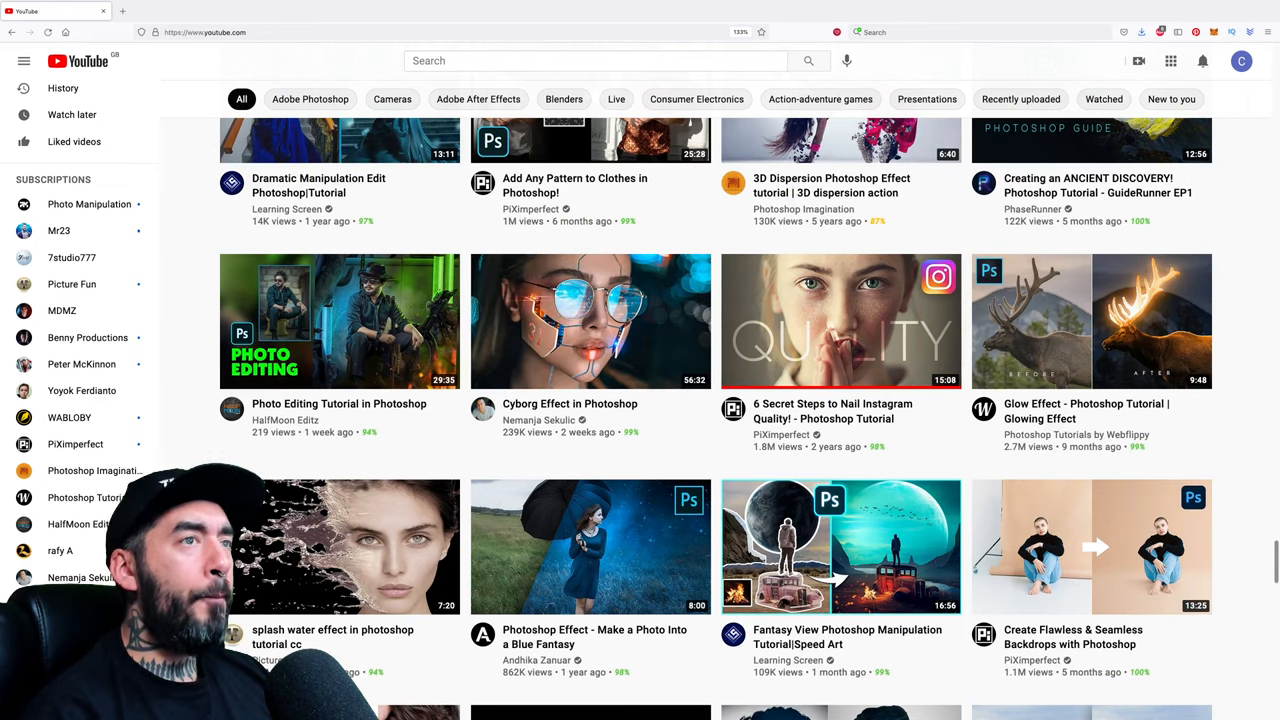
{"action": "scroll", "scroll_direction": "down", "scroll_amount": 3}
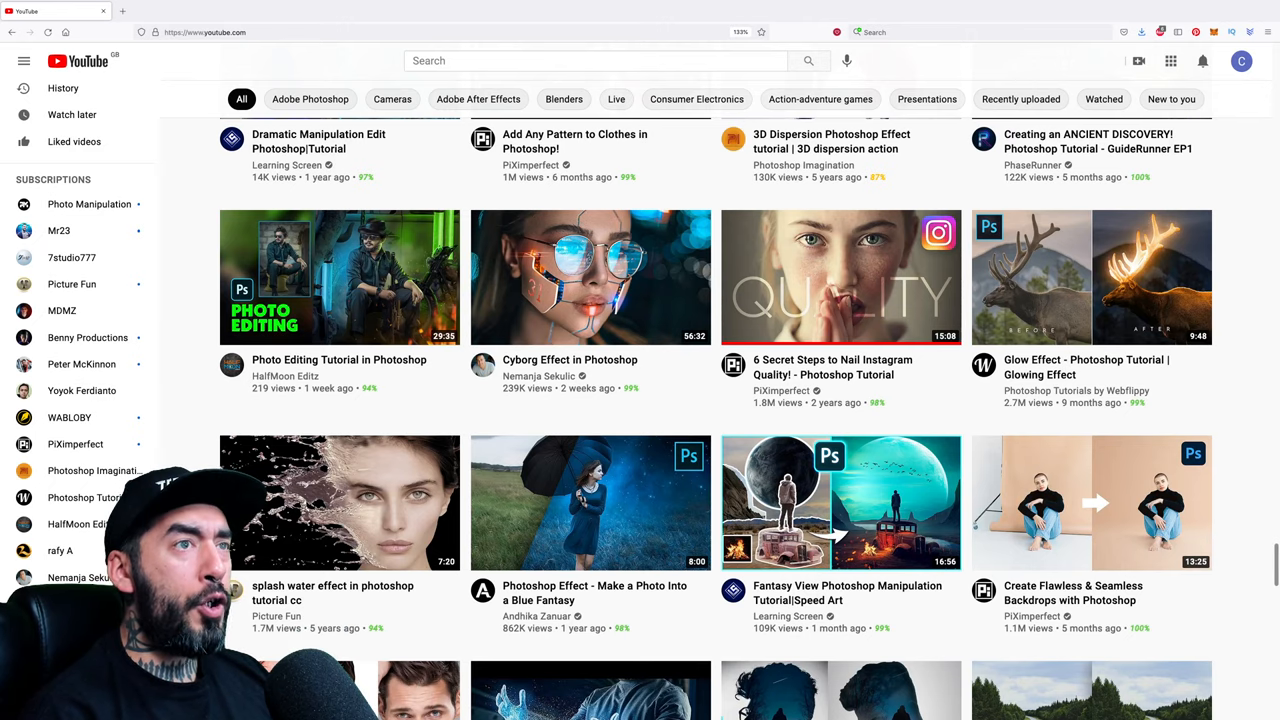
Continue down the feed to a Texturelabs video and reach the Texturelabs channel page
{"action": "scroll", "scroll_direction": "down", "scroll_amount": 3}
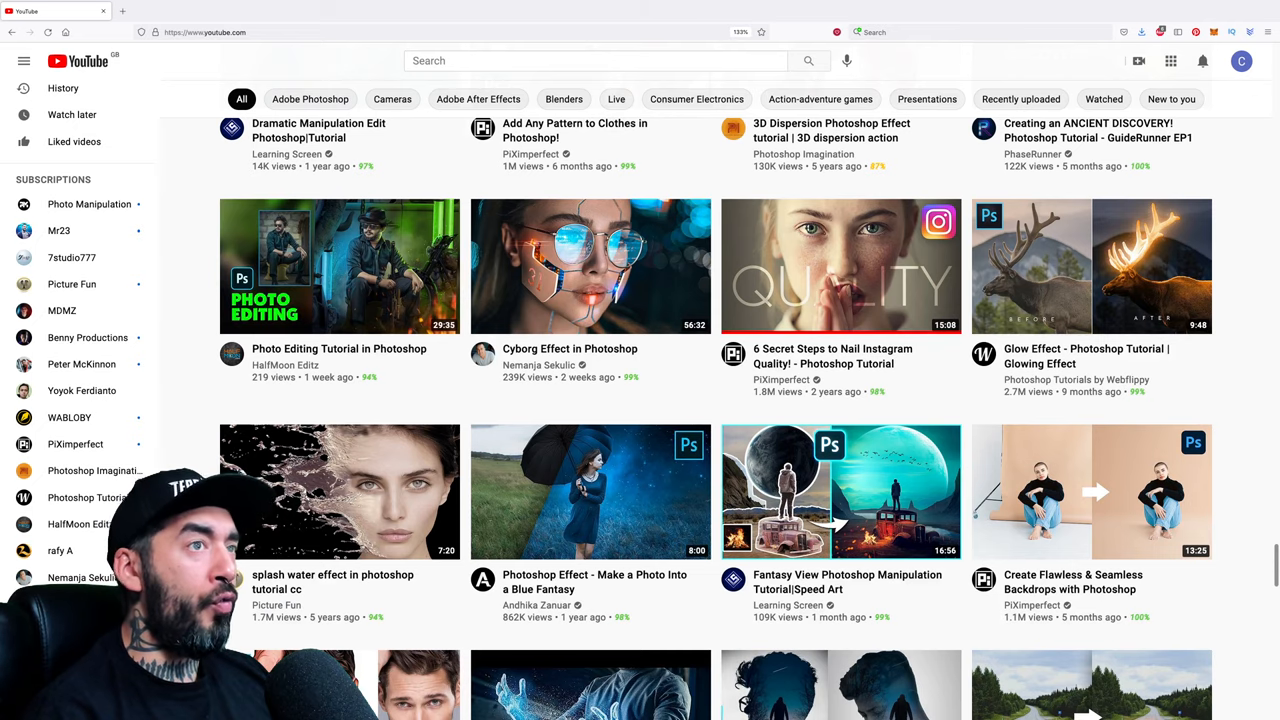
{"action": "scroll", "scroll_direction": "down", "scroll_amount": 3}
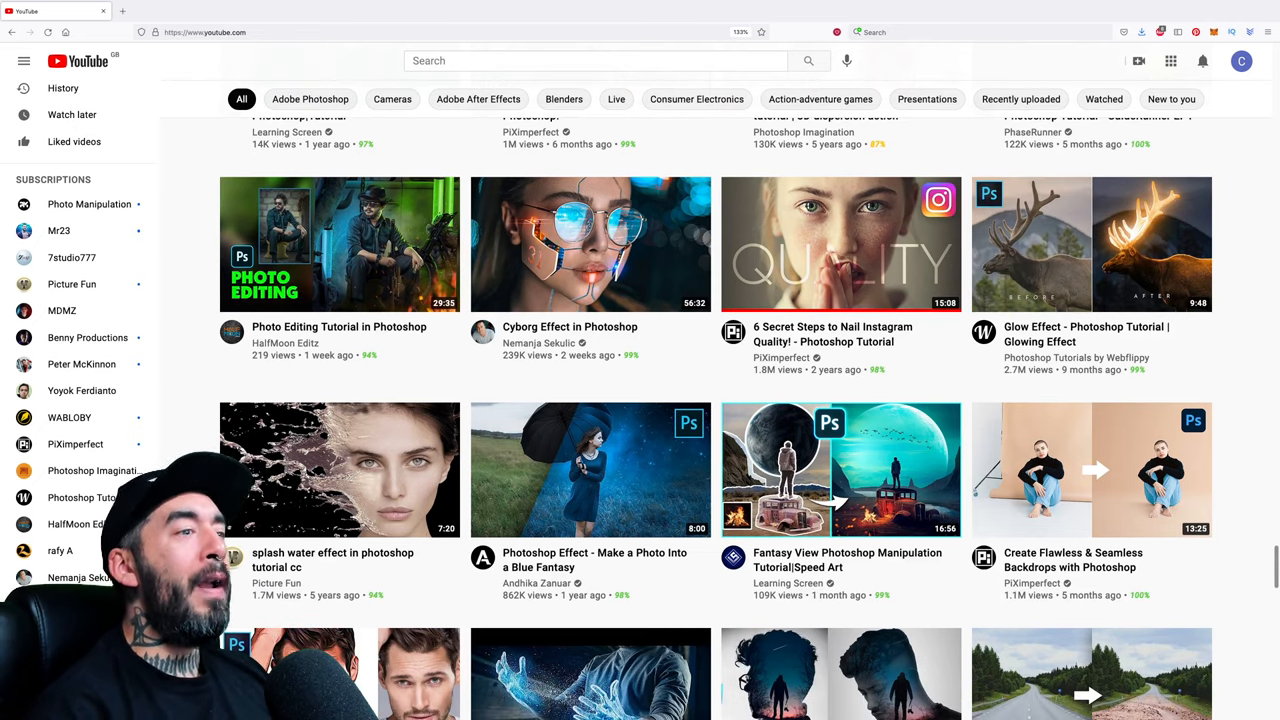
{"action": "scroll", "scroll_direction": "down", "scroll_amount": 3}
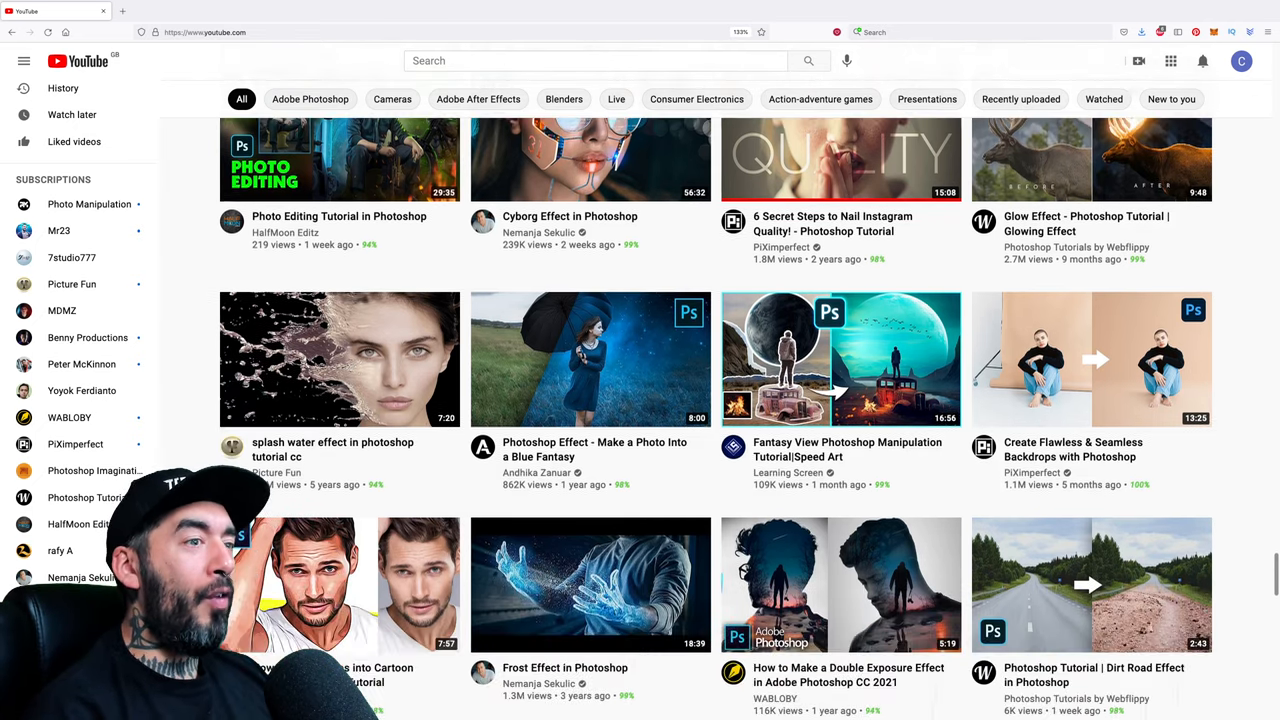
{"action": "scroll", "scroll_direction": "down", "scroll_amount": 3}
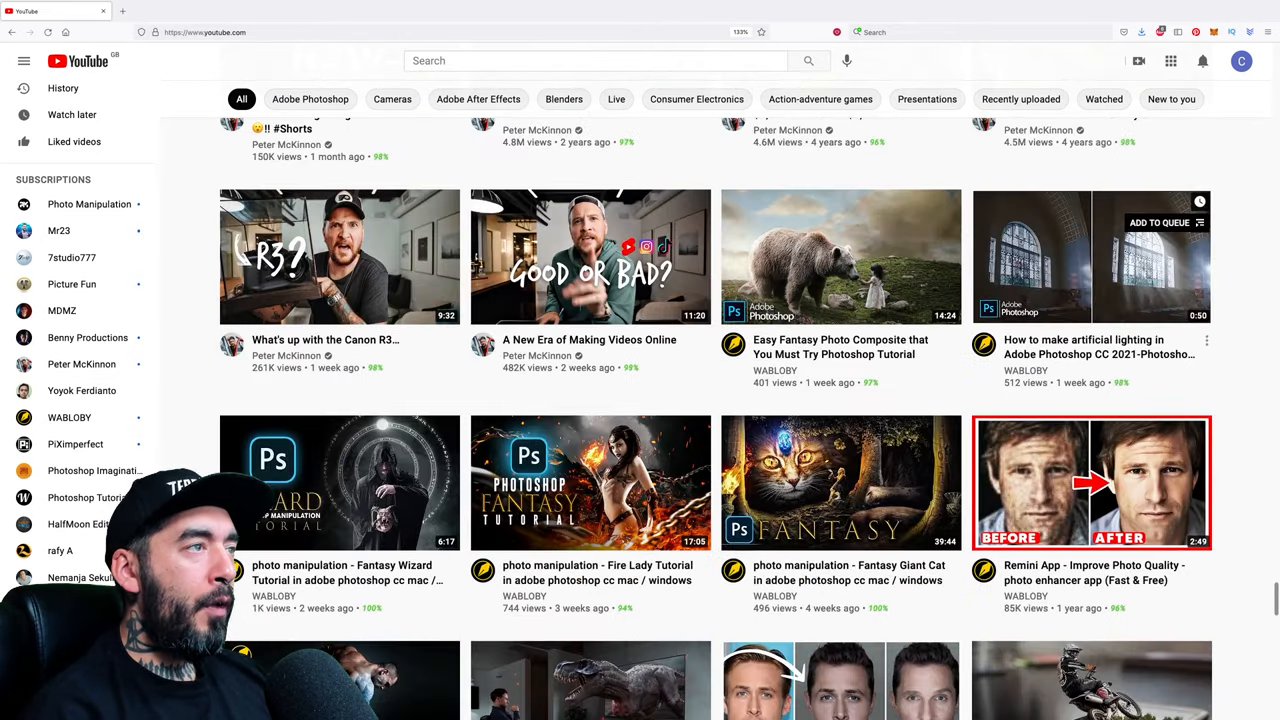
{"action": "scroll", "scroll_direction": "down", "scroll_amount": 3}
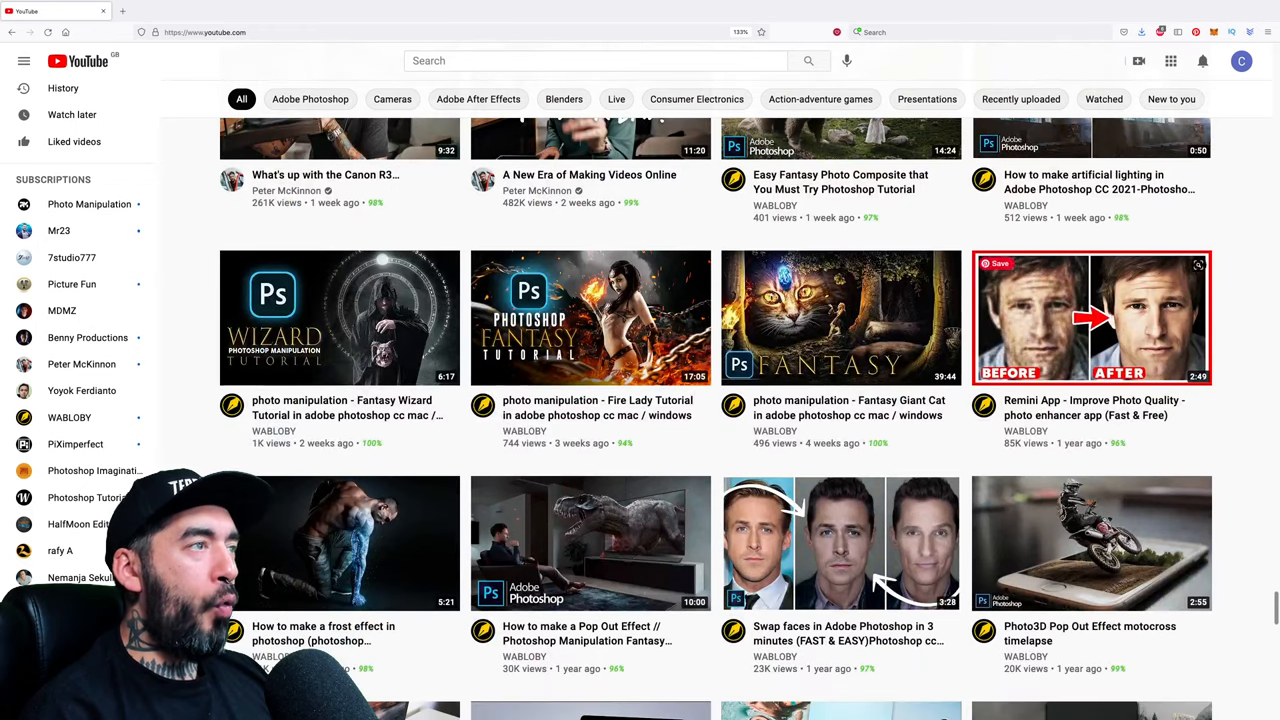
{"action": "mouse_move", "coordinate": [340, 316]}
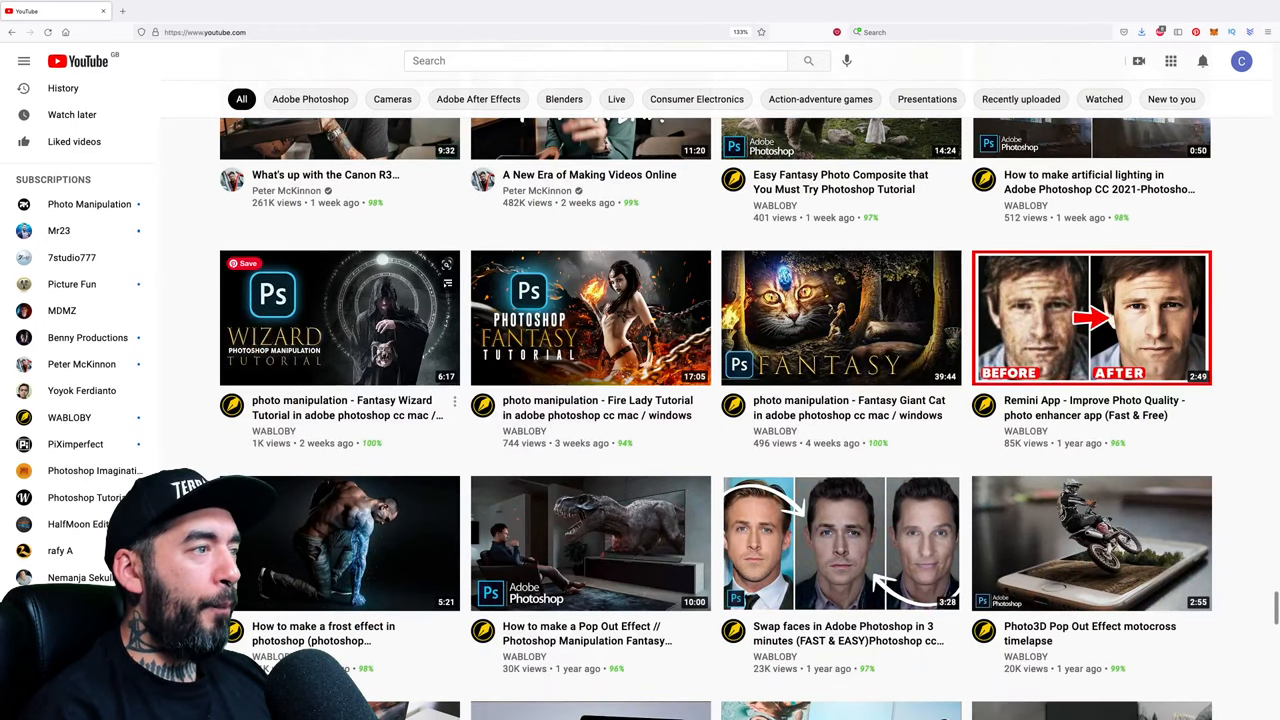
{"action": "scroll", "scroll_direction": "down", "scroll_amount": 3}
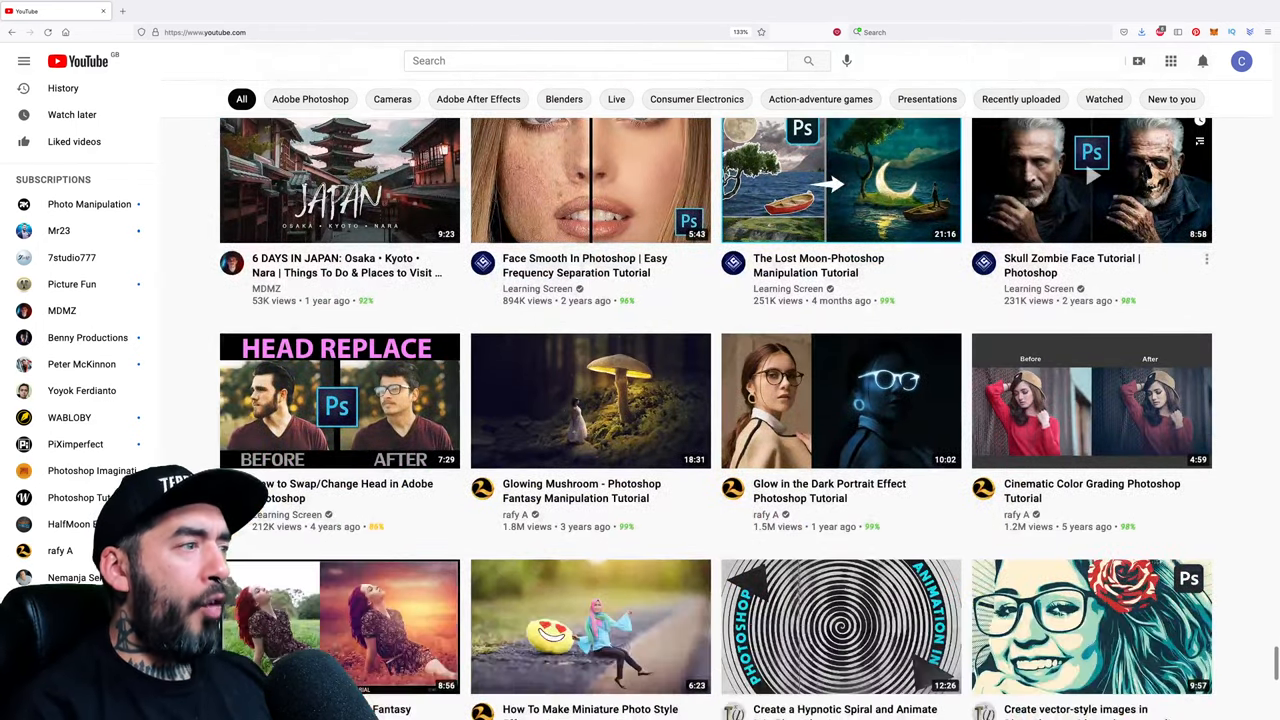
{"action": "scroll", "scroll_direction": "down", "scroll_amount": 3}
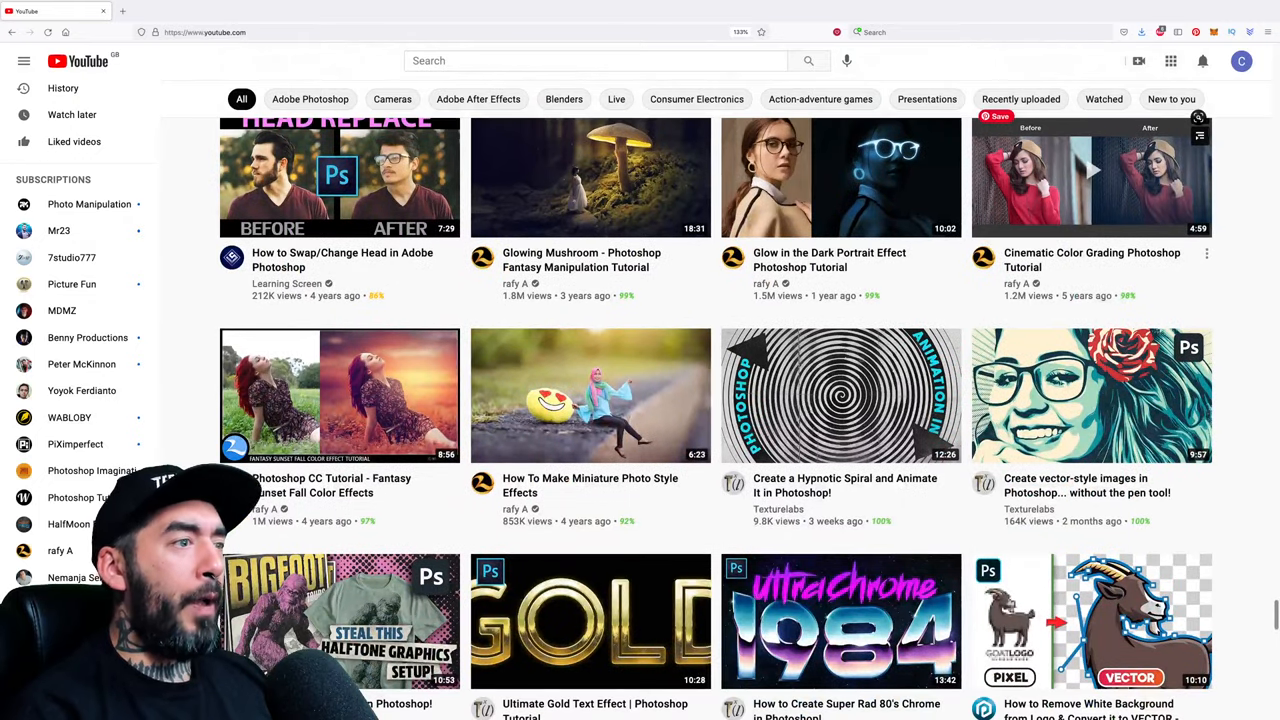
{"action": "scroll", "scroll_direction": "down", "scroll_amount": 3}
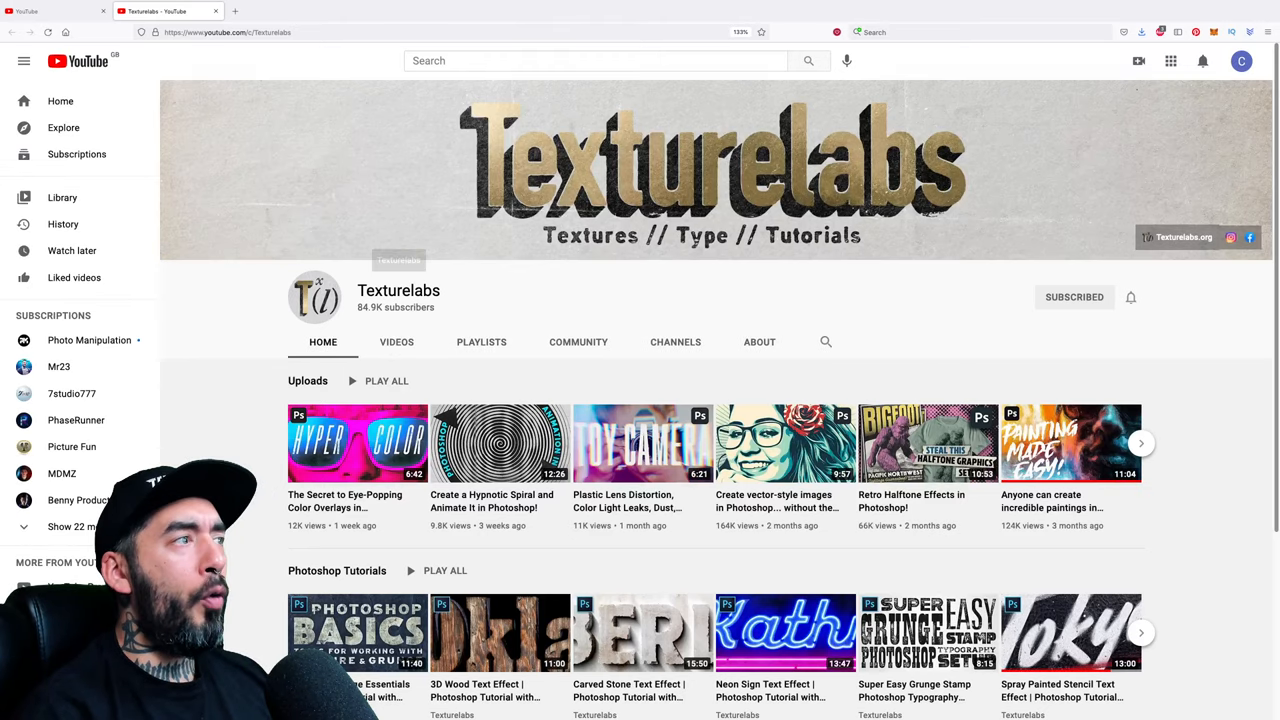
List all Texturelabs videos sorted by Most popular
{"action": "left_click", "coordinate": [396, 342]}
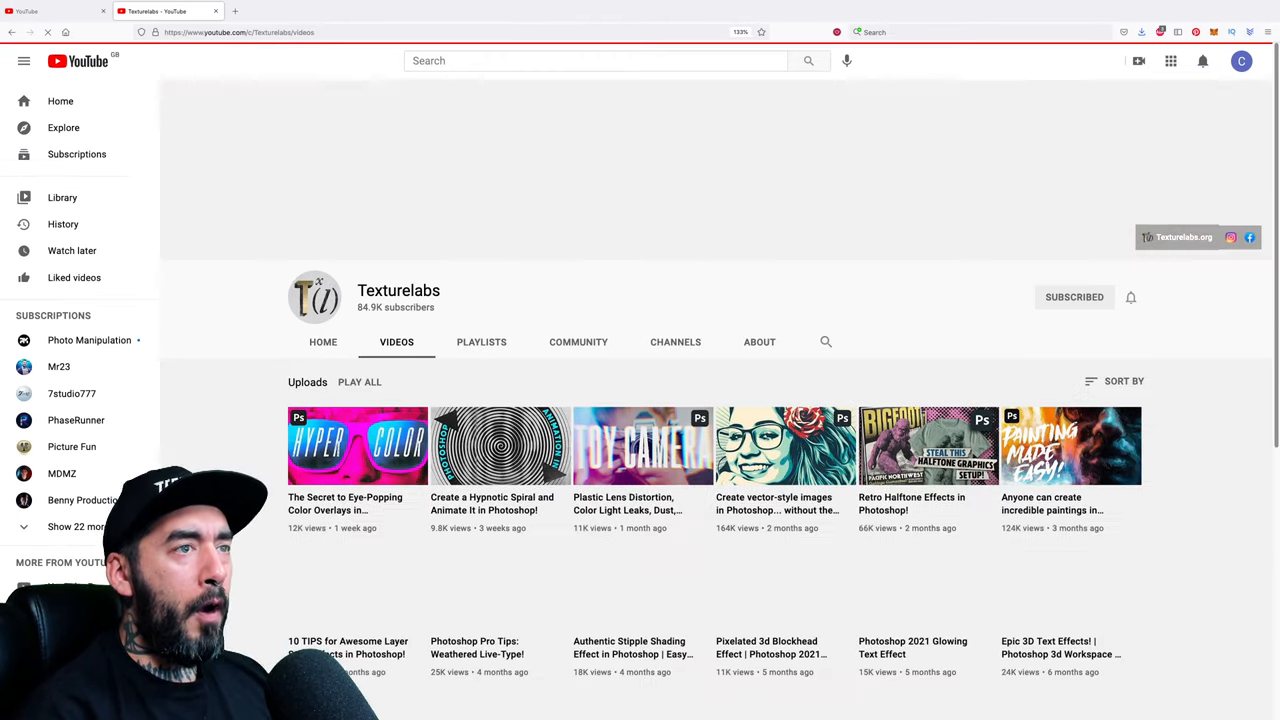
{"action": "left_click", "coordinate": [1120, 380]}
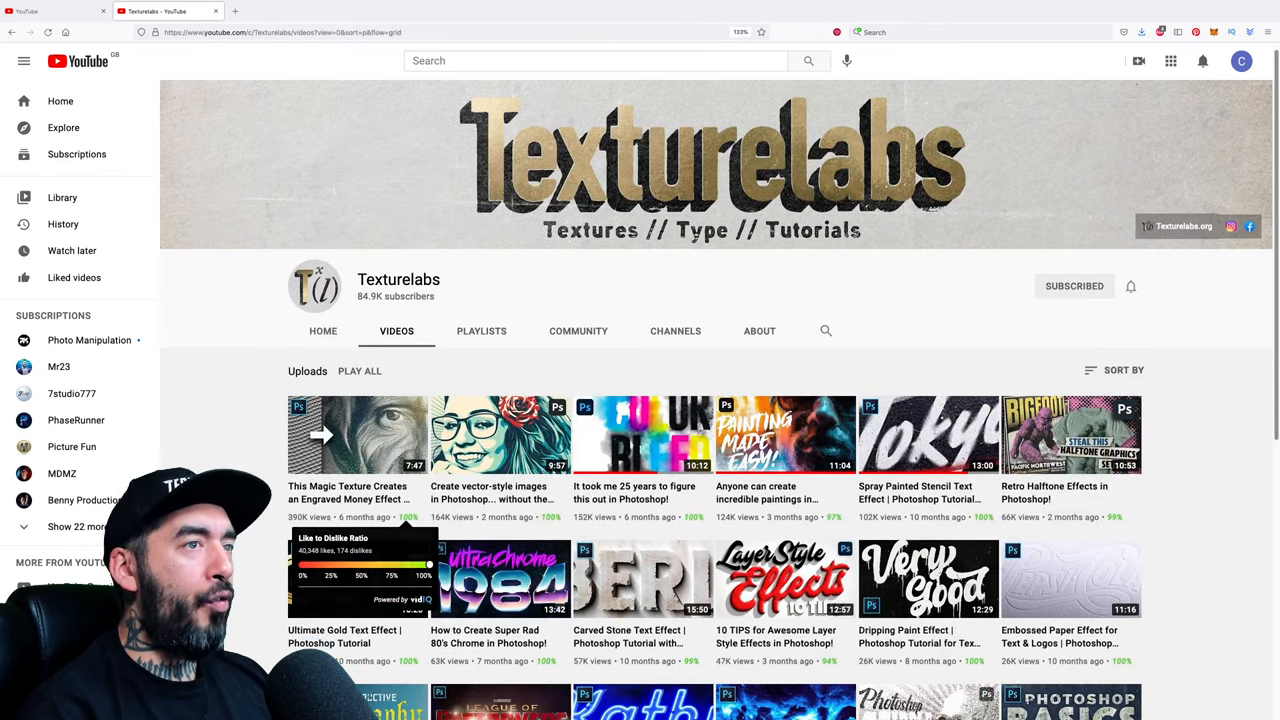
{"action": "scroll", "scroll_direction": "down", "scroll_amount": 3}
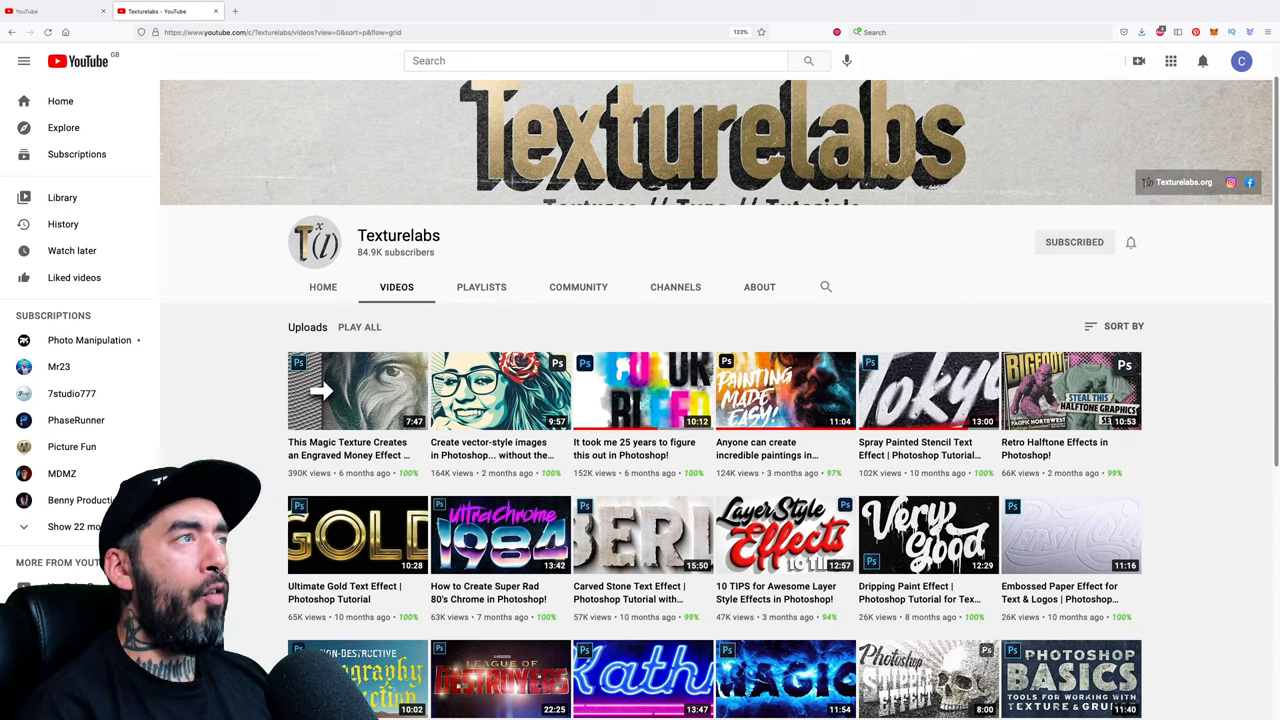
{"action": "left_click", "coordinate": [1124, 326]}
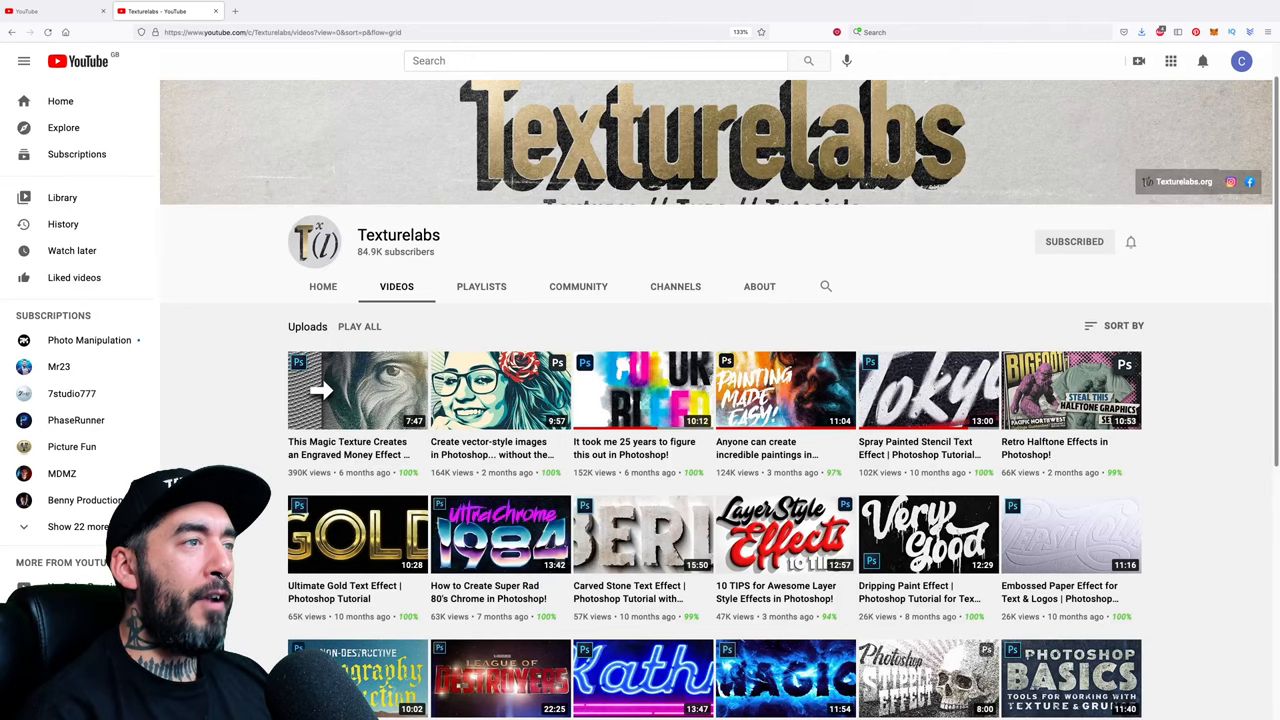
{"action": "left_click", "coordinate": [1112, 324]}
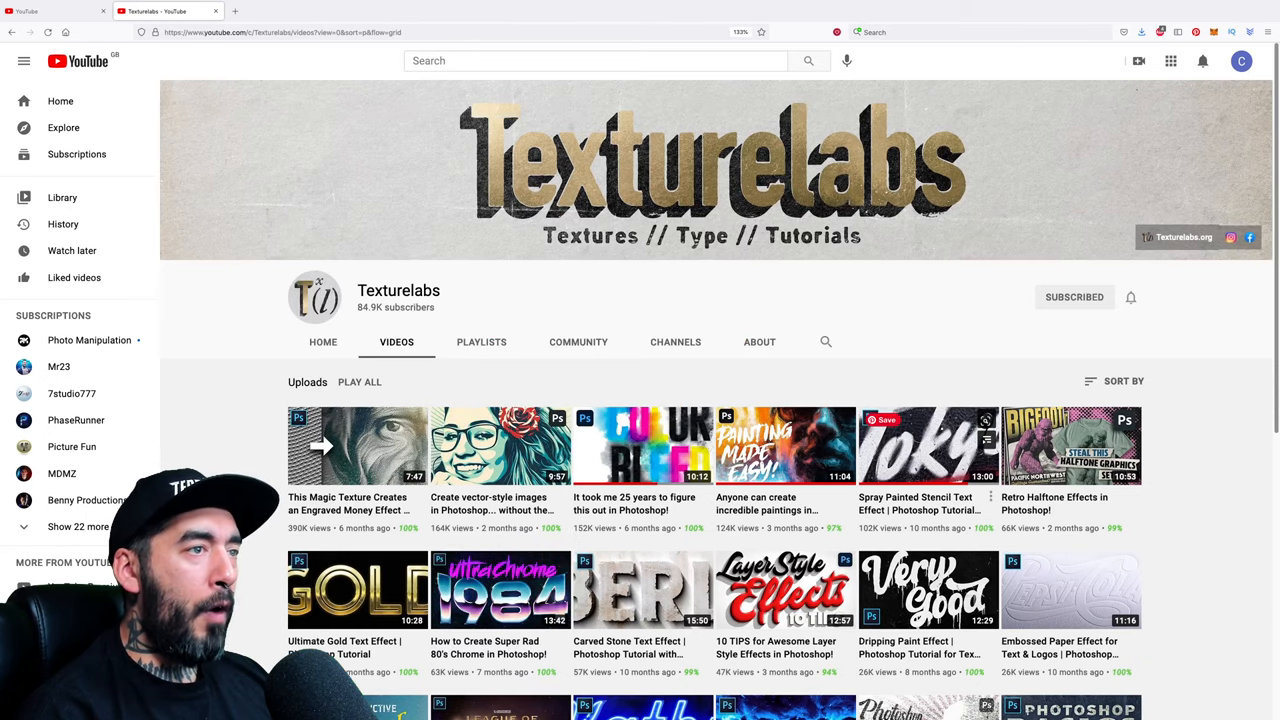
Scroll the popular grid down to the Magic Smoke Text Effect Photoshop tutorial
{"action": "scroll", "scroll_direction": "down", "scroll_amount": 3}
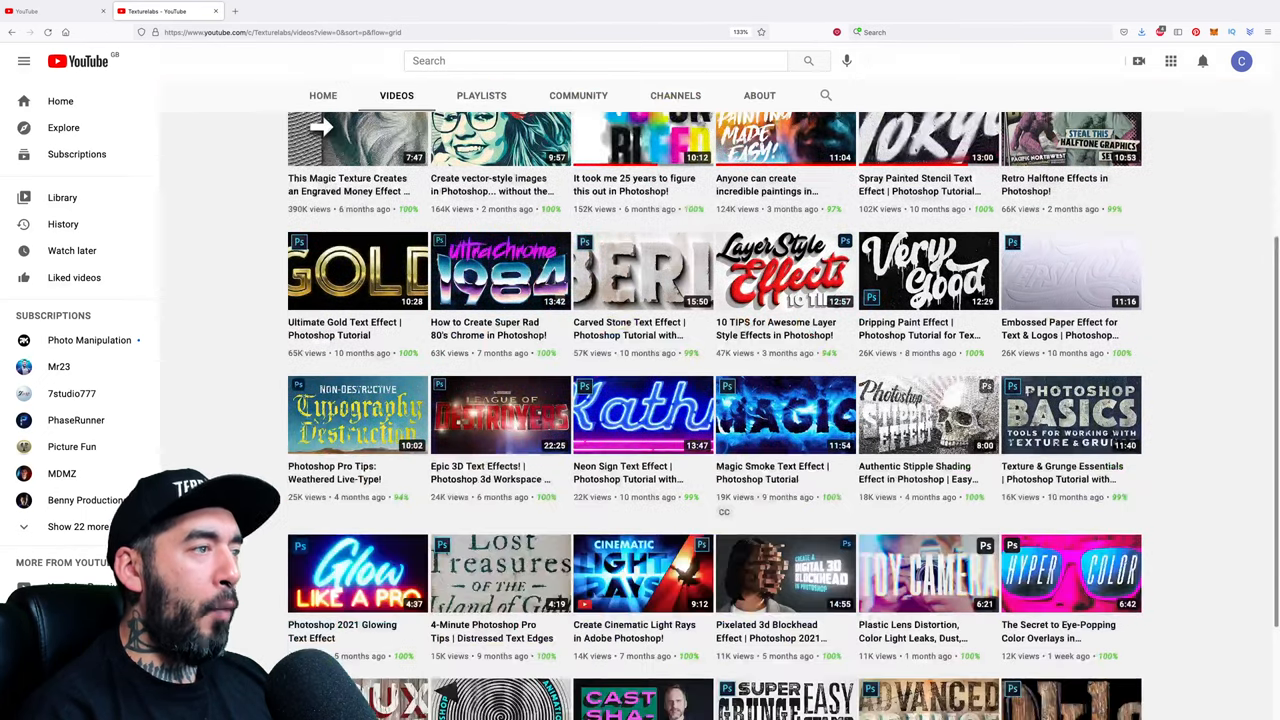
{"action": "scroll", "scroll_direction": "down", "scroll_amount": 3}
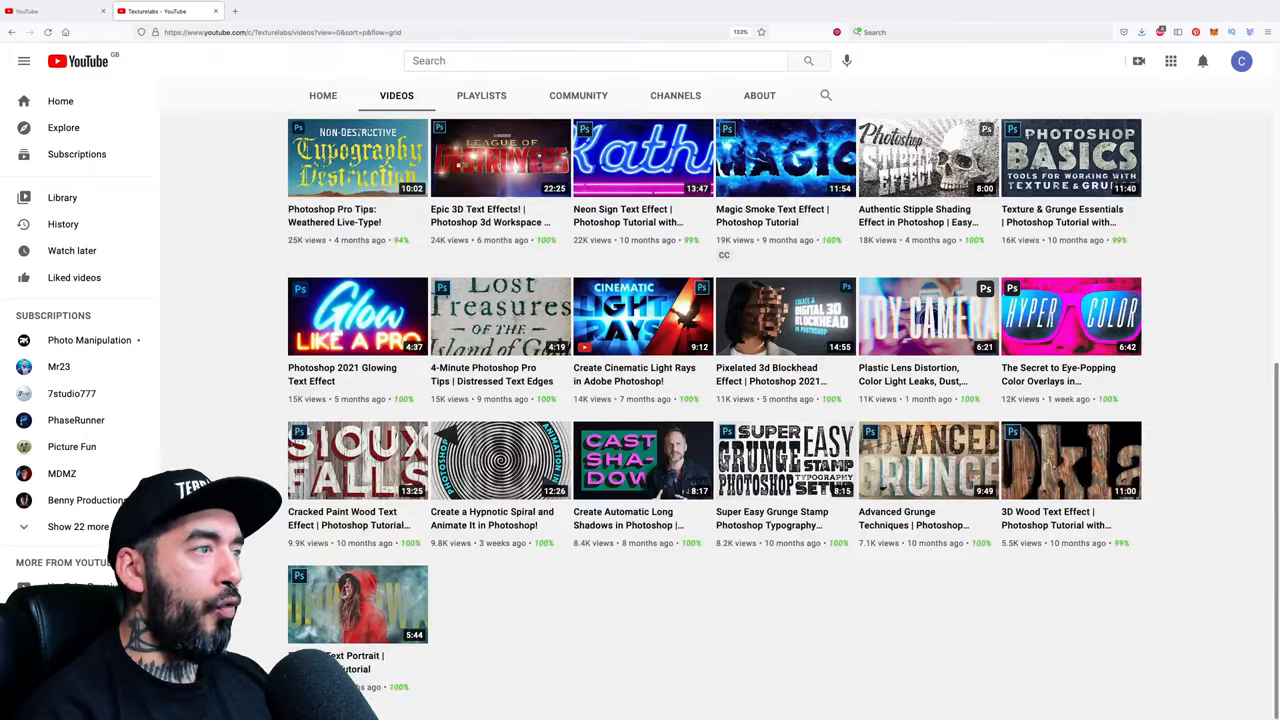
{"action": "mouse_move", "coordinate": [1070, 316]}
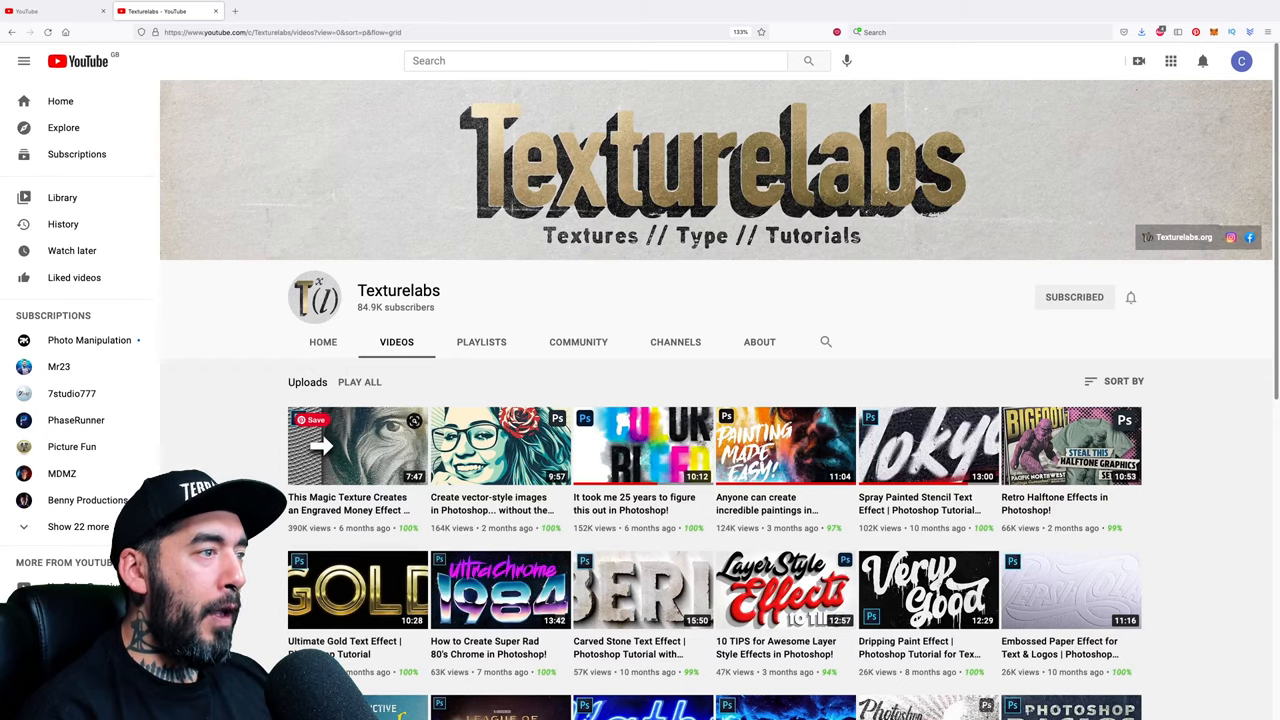
{"action": "scroll", "scroll_direction": "down", "scroll_amount": 3}
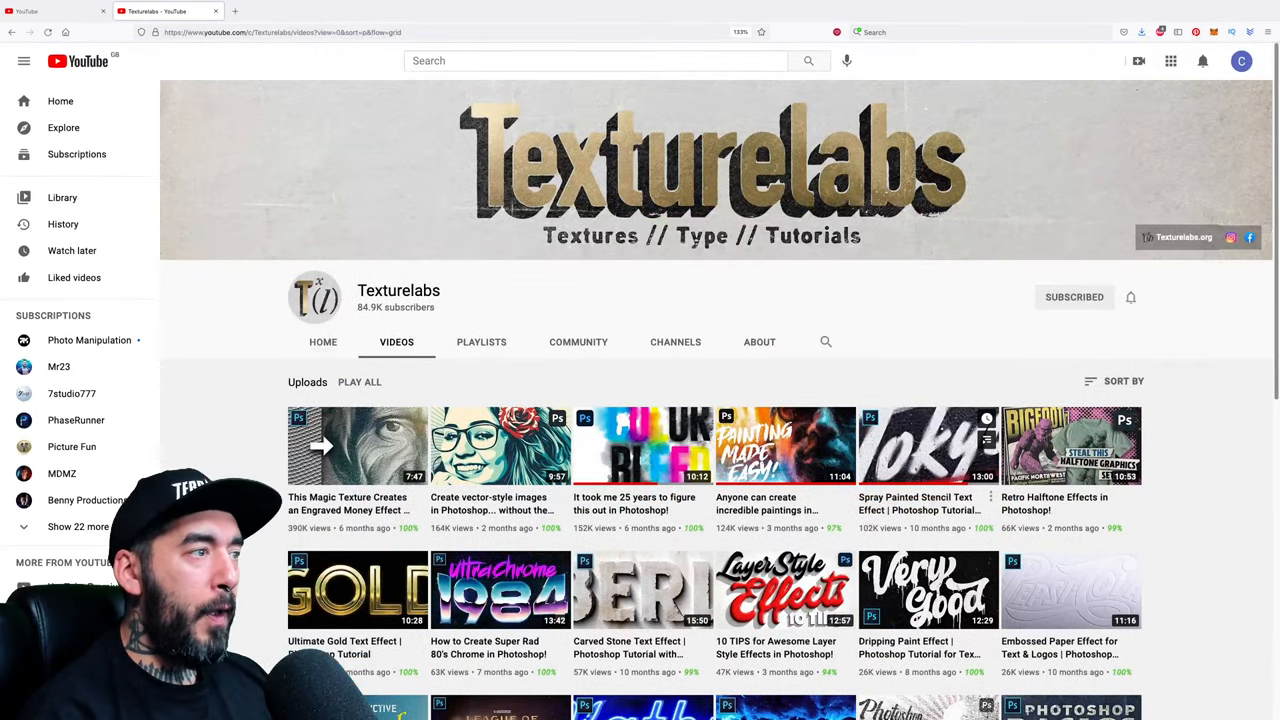
{"action": "scroll", "scroll_direction": "down", "scroll_amount": 3}
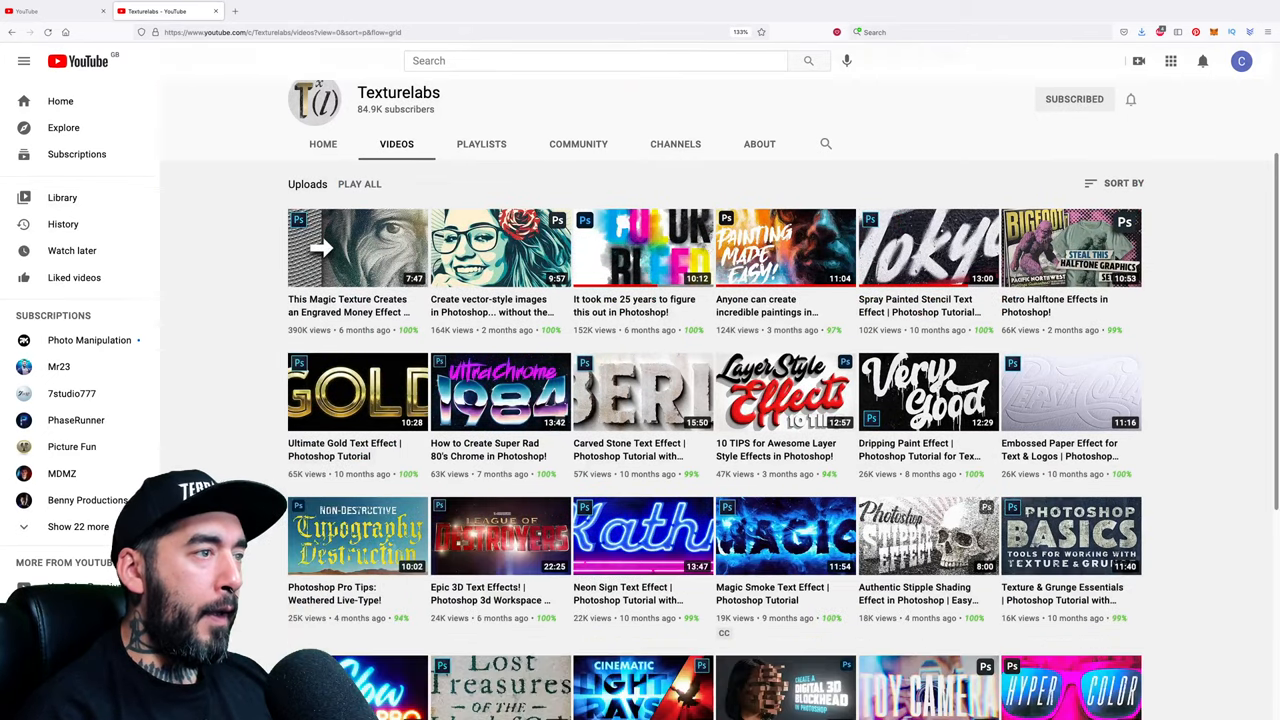
{"action": "scroll", "scroll_direction": "down", "scroll_amount": 3}
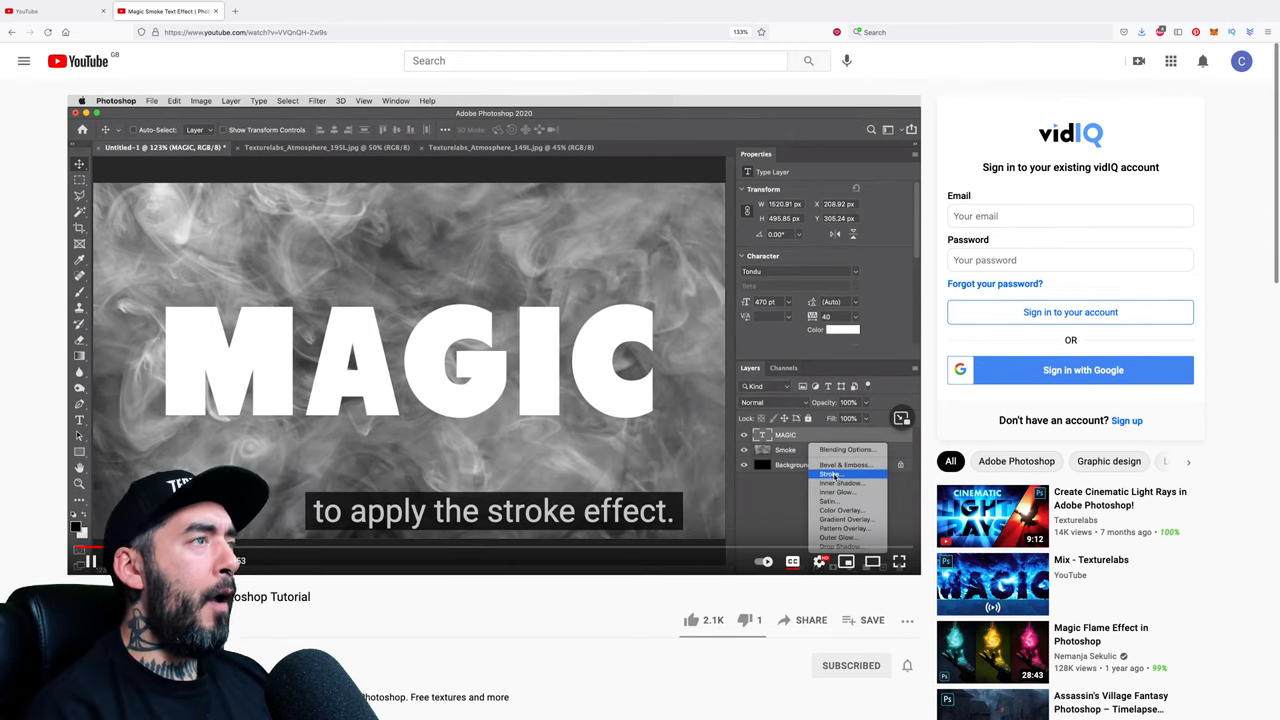
Watch part of the Magic Smoke Text Effect tutorial, then return to Texturelabs' Videos grid
{"action": "left_click", "coordinate": [828, 476]}
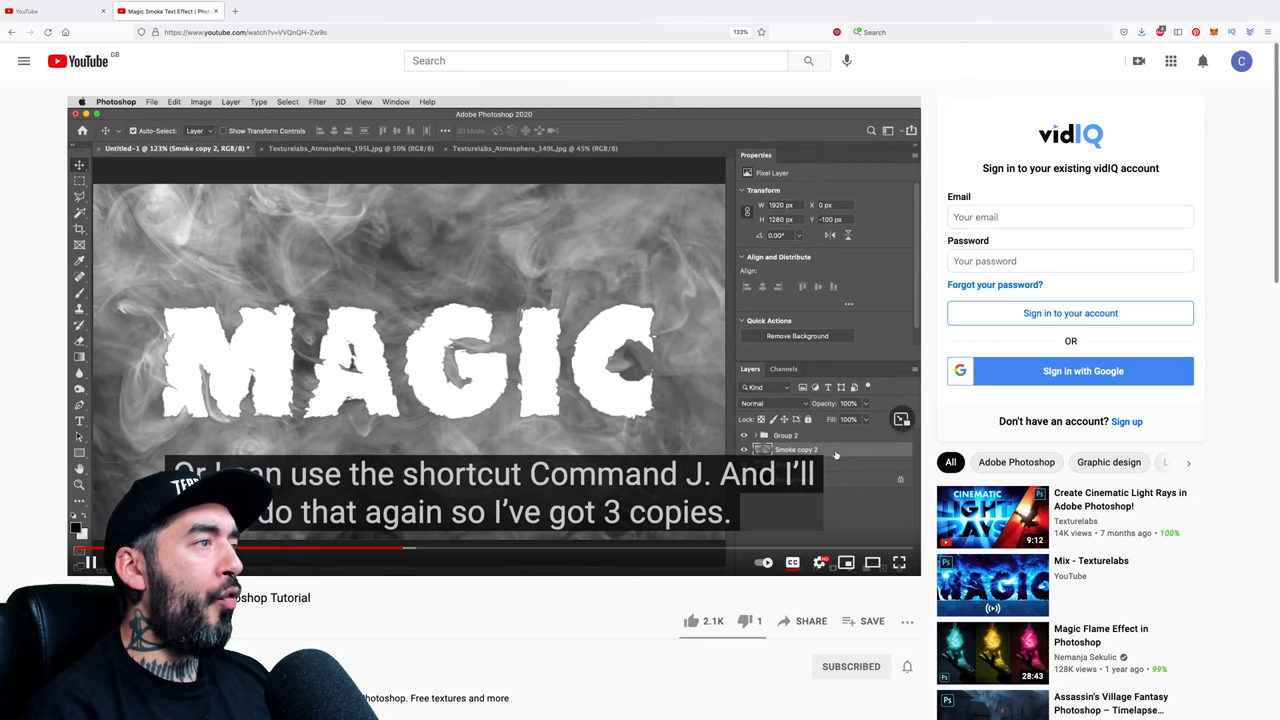
{"action": "key", "text": "cmd+j"}
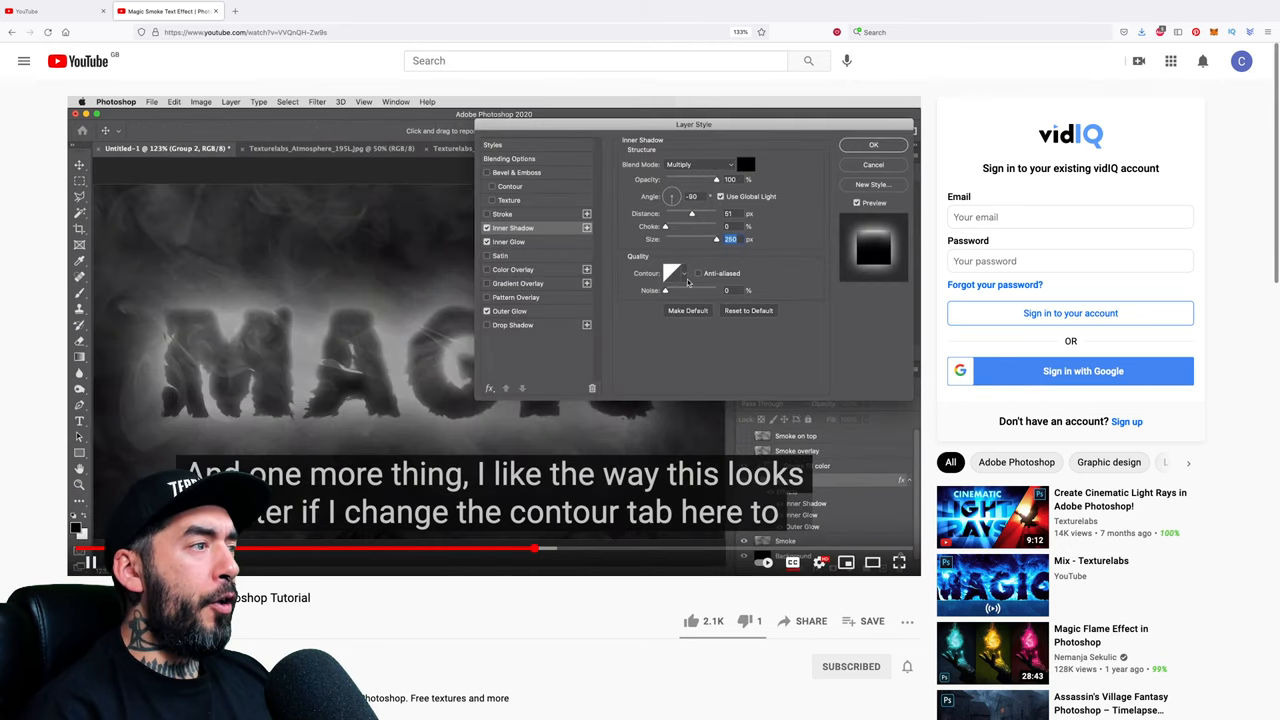
{"action": "left_click", "coordinate": [672, 272]}
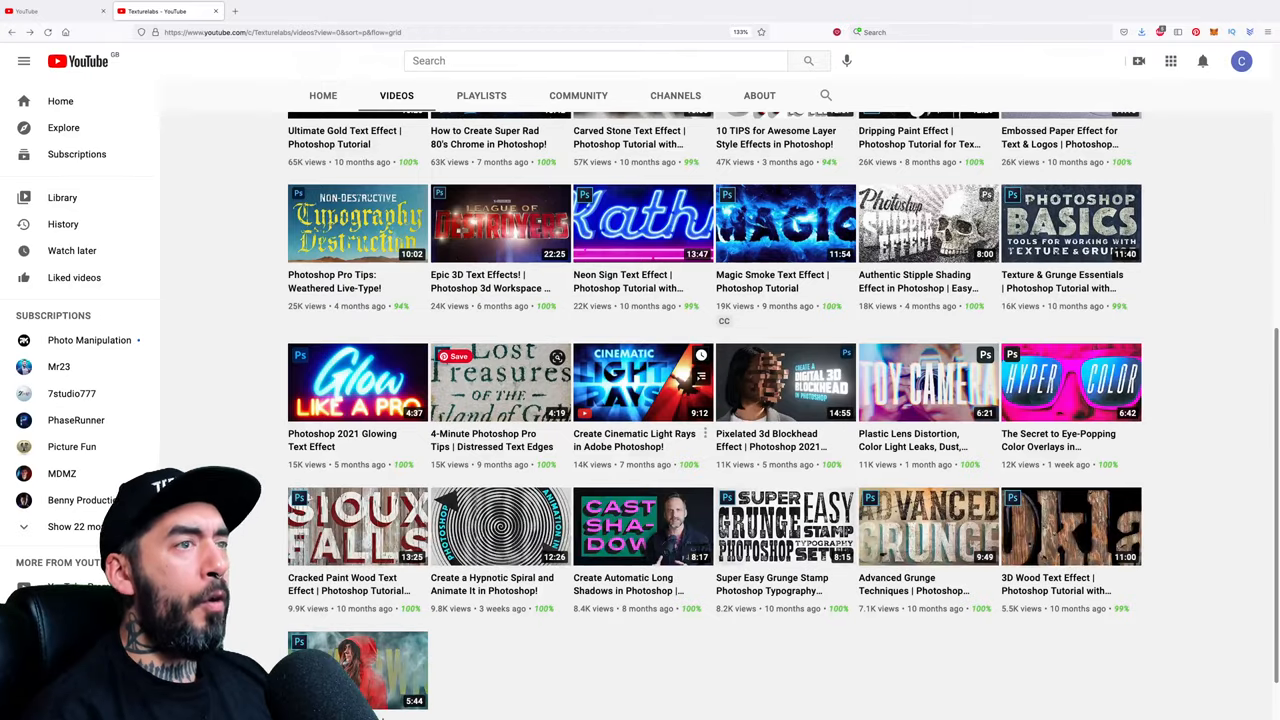
Scroll the YouTube home feed down through speed-art and photo-manipulation recommendations
{"action": "scroll", "scroll_direction": "up", "scroll_amount": 3}
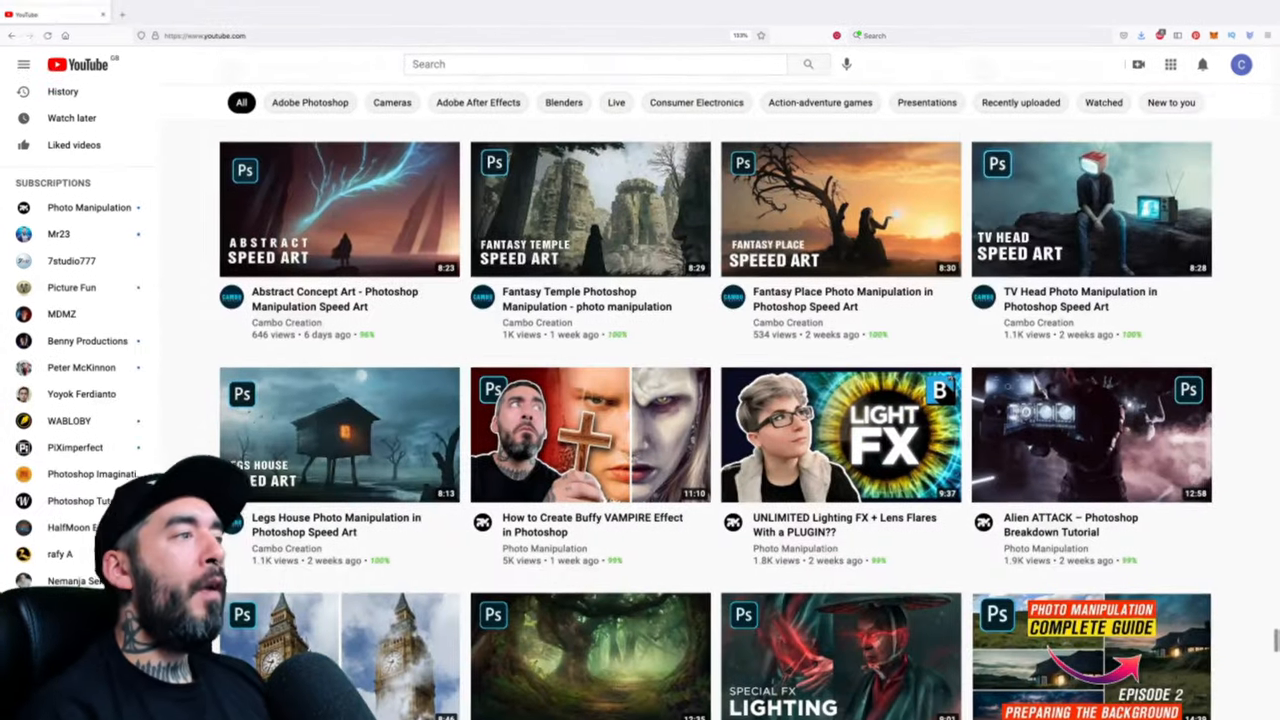
{"action": "scroll", "scroll_direction": "down", "scroll_amount": 3}
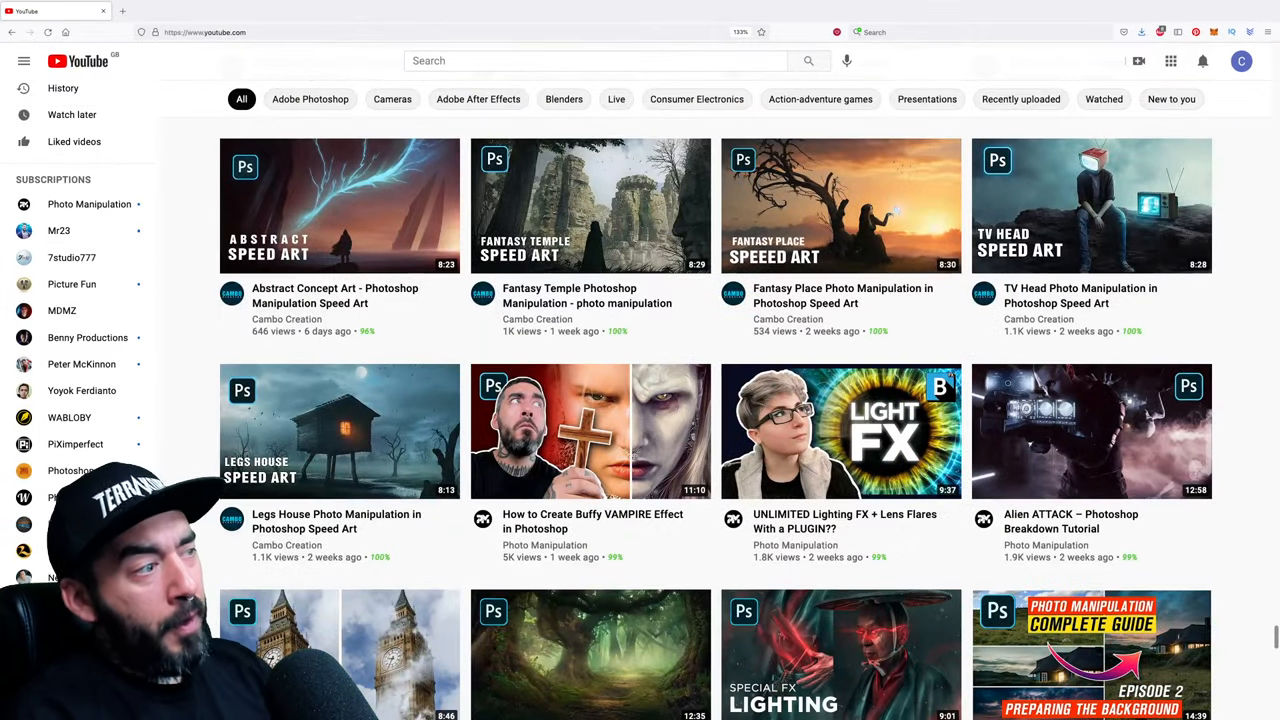
{"action": "scroll", "scroll_direction": "down", "scroll_amount": 3}
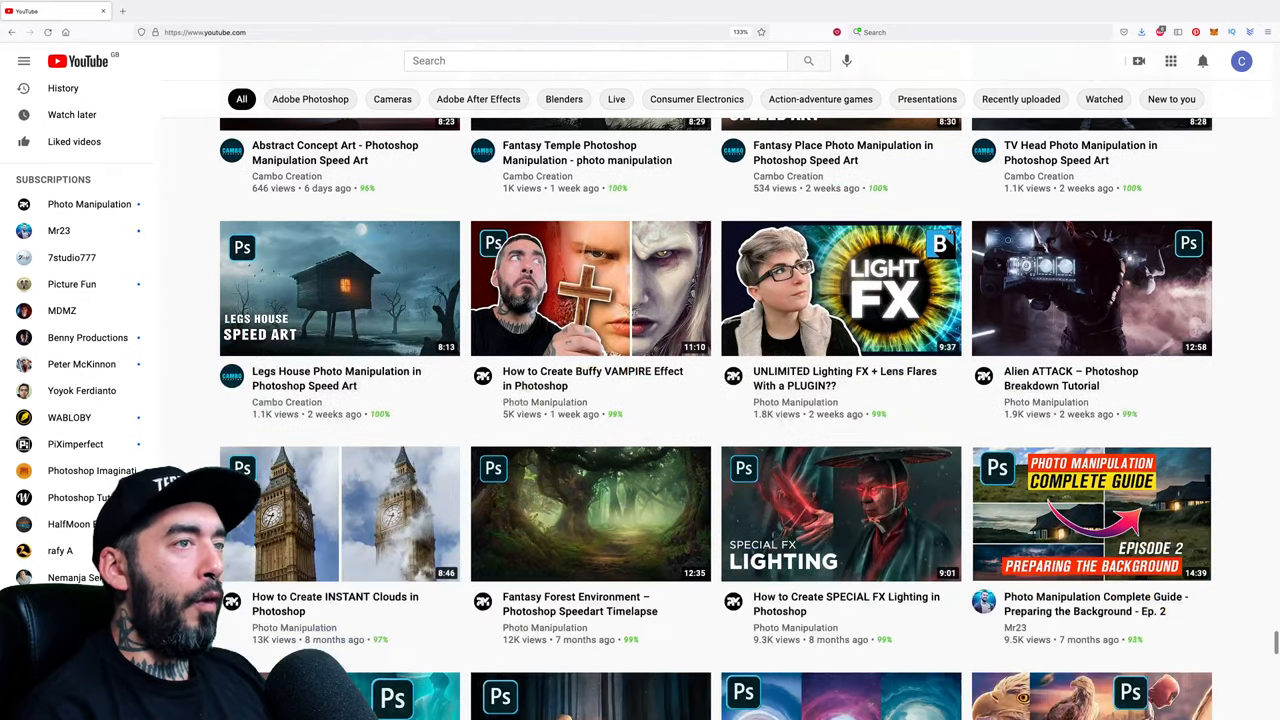
{"action": "scroll", "scroll_direction": "down", "scroll_amount": 3}
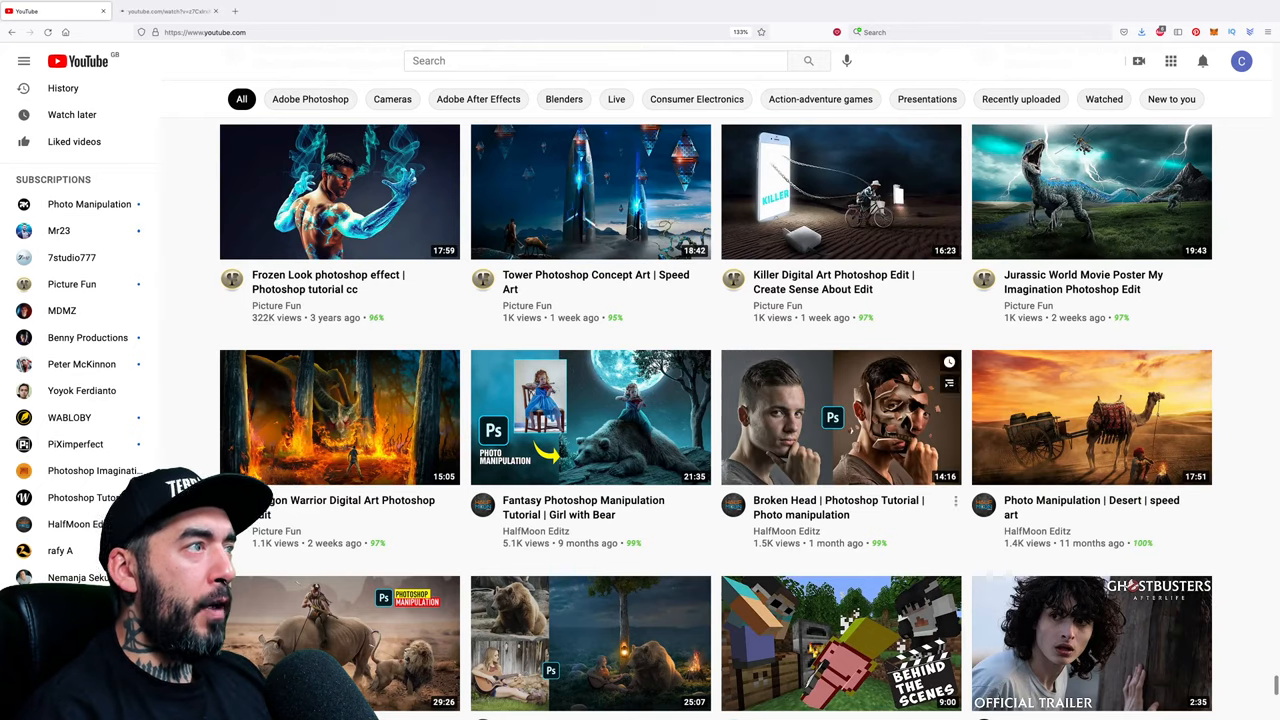
Open HalfMoon Editz's Broken Head tutorial from the home feed in a new tab
{"action": "left_click", "coordinate": [840, 418]}
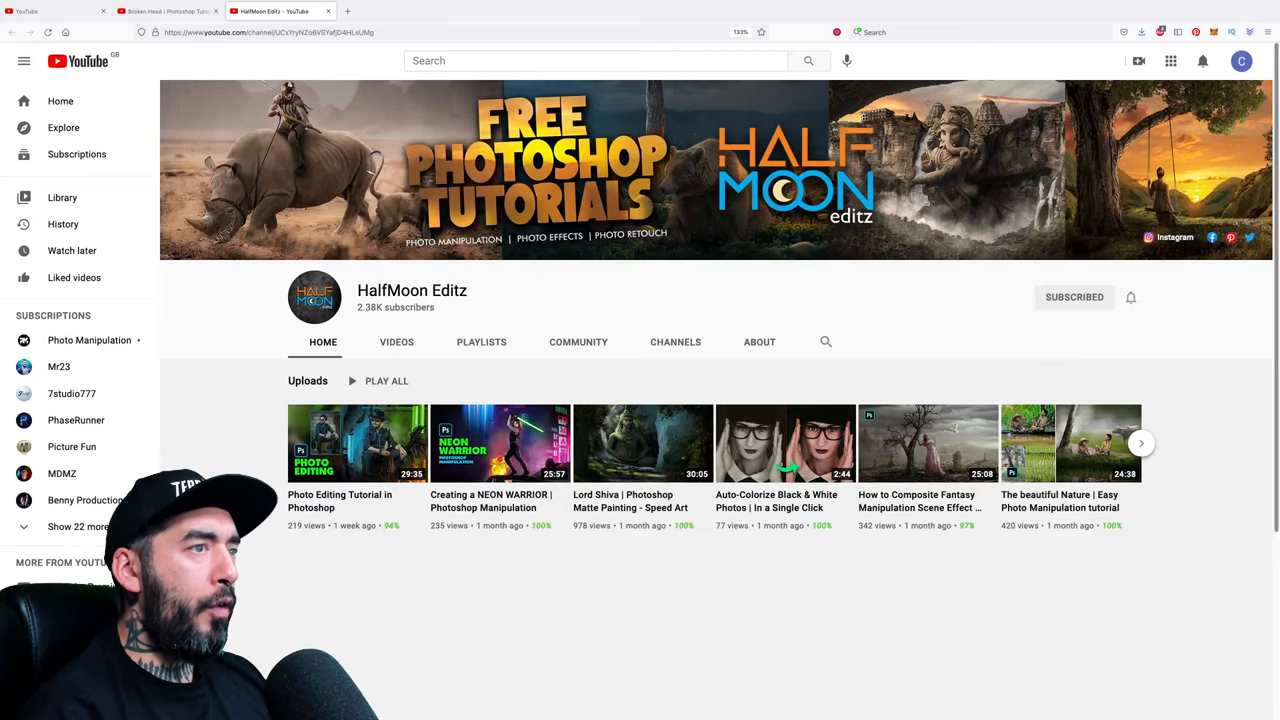
View HalfMoon Editz's Videos list, search YouTube for 'HalfMoon Editz', then check the Broken Head tab
{"action": "left_click", "coordinate": [396, 340]}
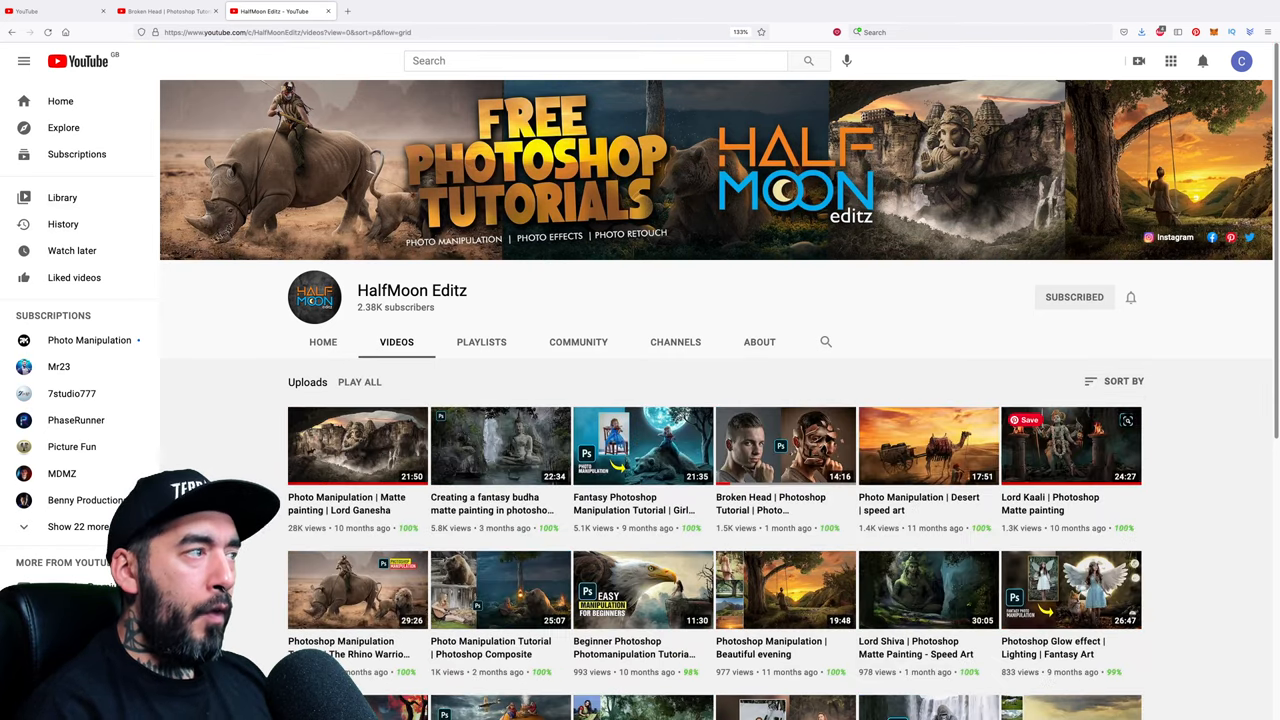
{"action": "scroll", "scroll_direction": "down", "scroll_amount": 3}
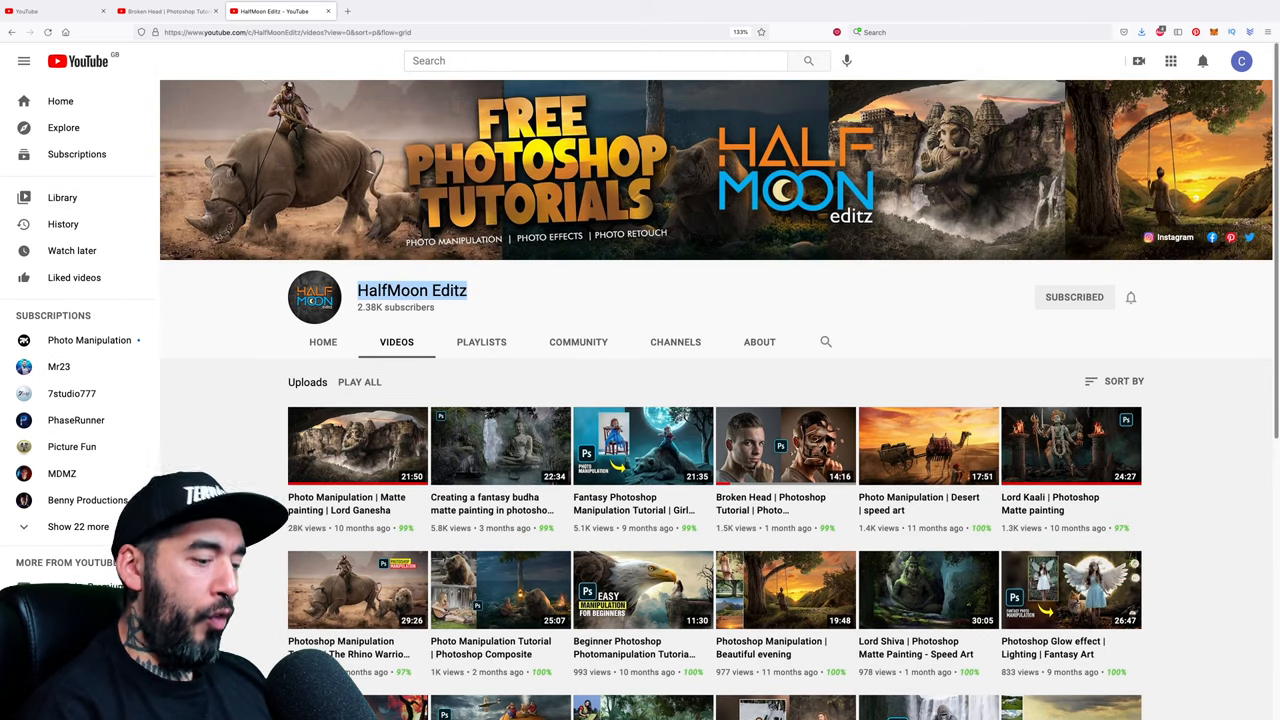
{"action": "type", "text": "HalfMoon Editz"}
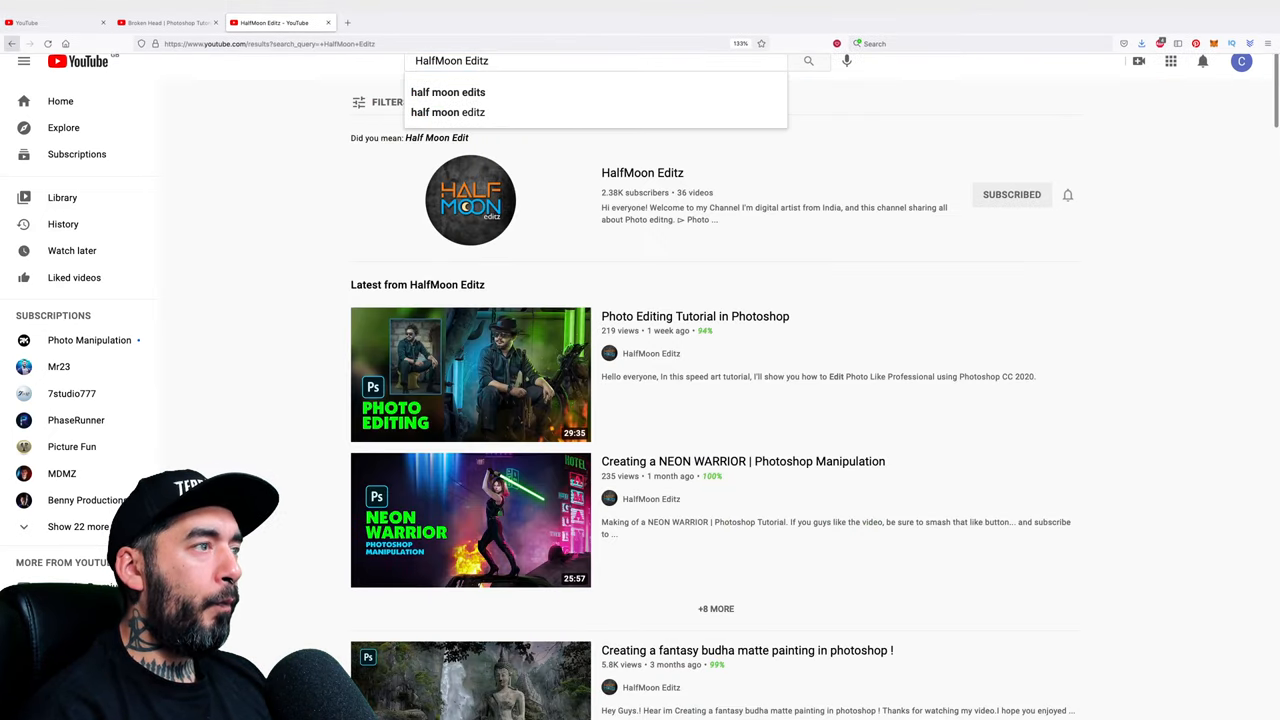
{"action": "left_click", "coordinate": [168, 12]}
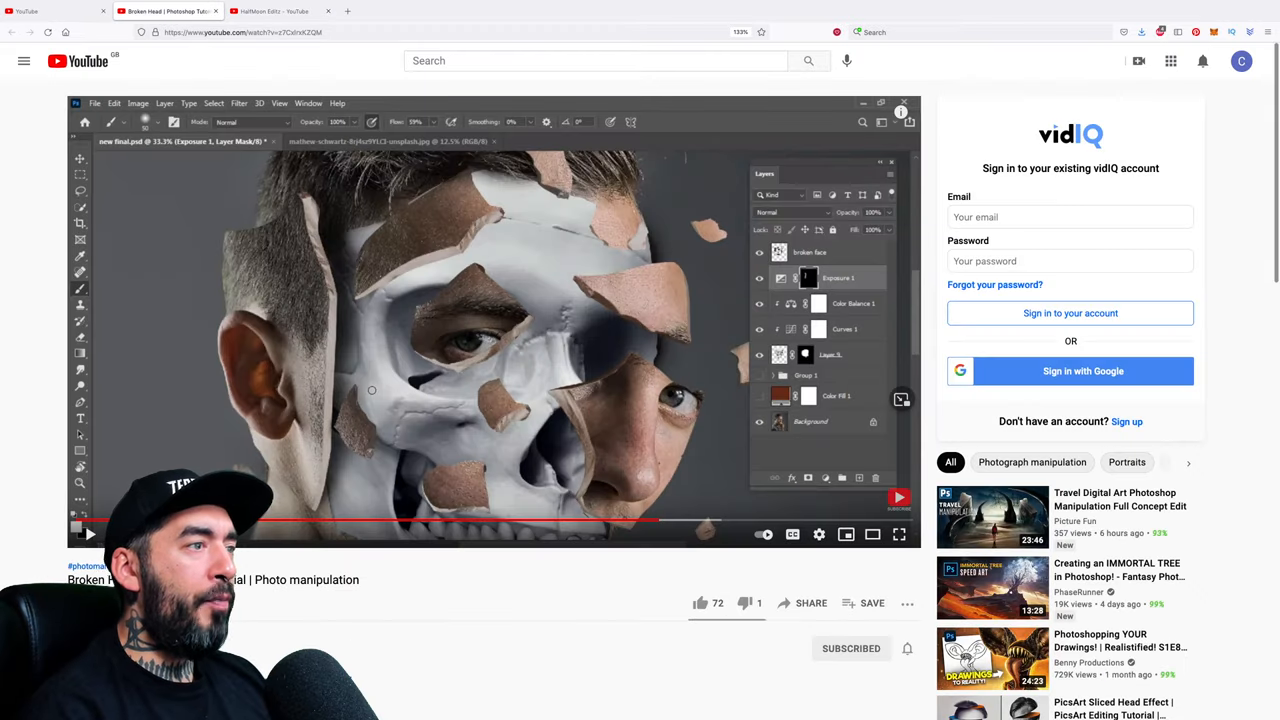
{"action": "mouse_move", "coordinate": [658, 520]}
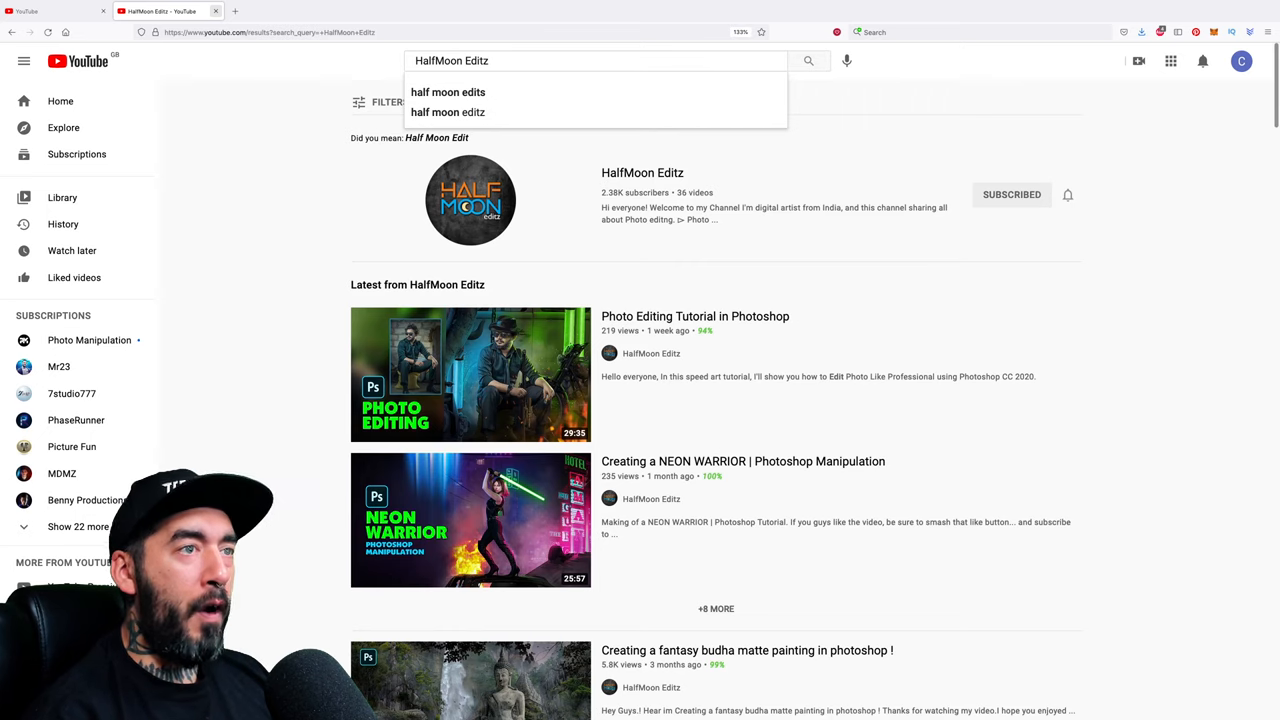
{"action": "left_click", "coordinate": [78, 60]}
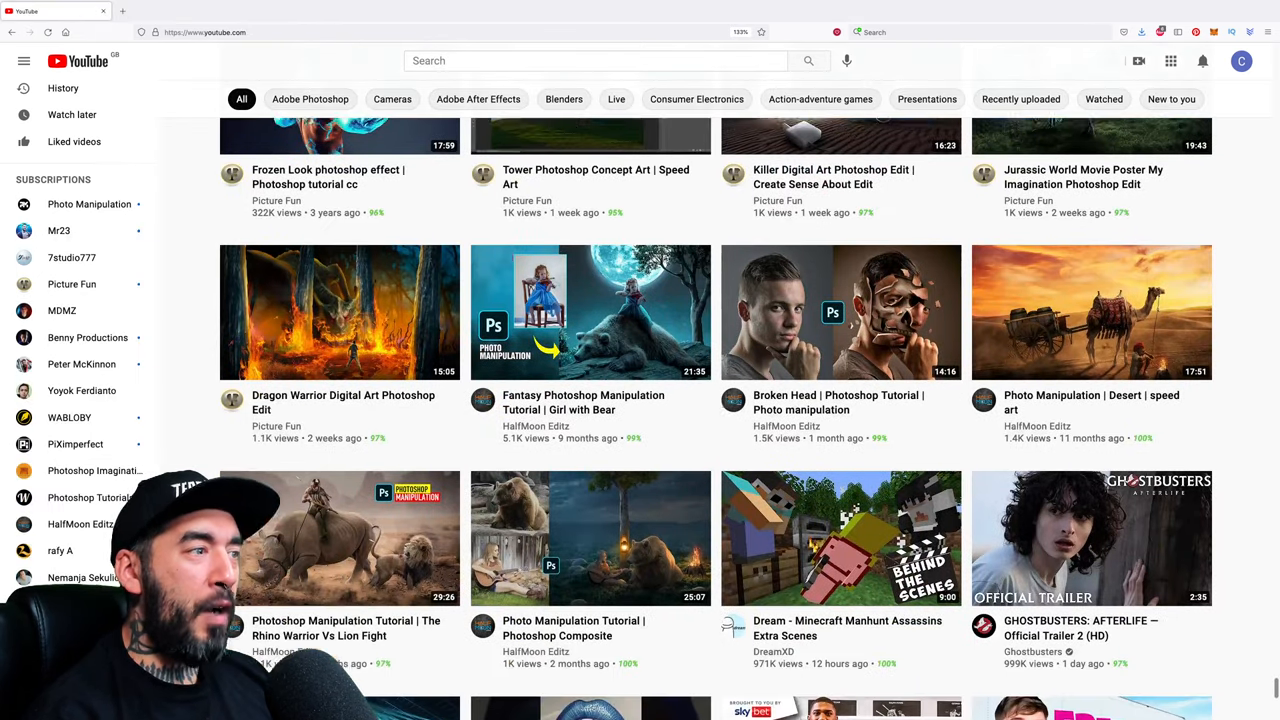
{"action": "scroll", "scroll_direction": "down", "scroll_amount": 3}
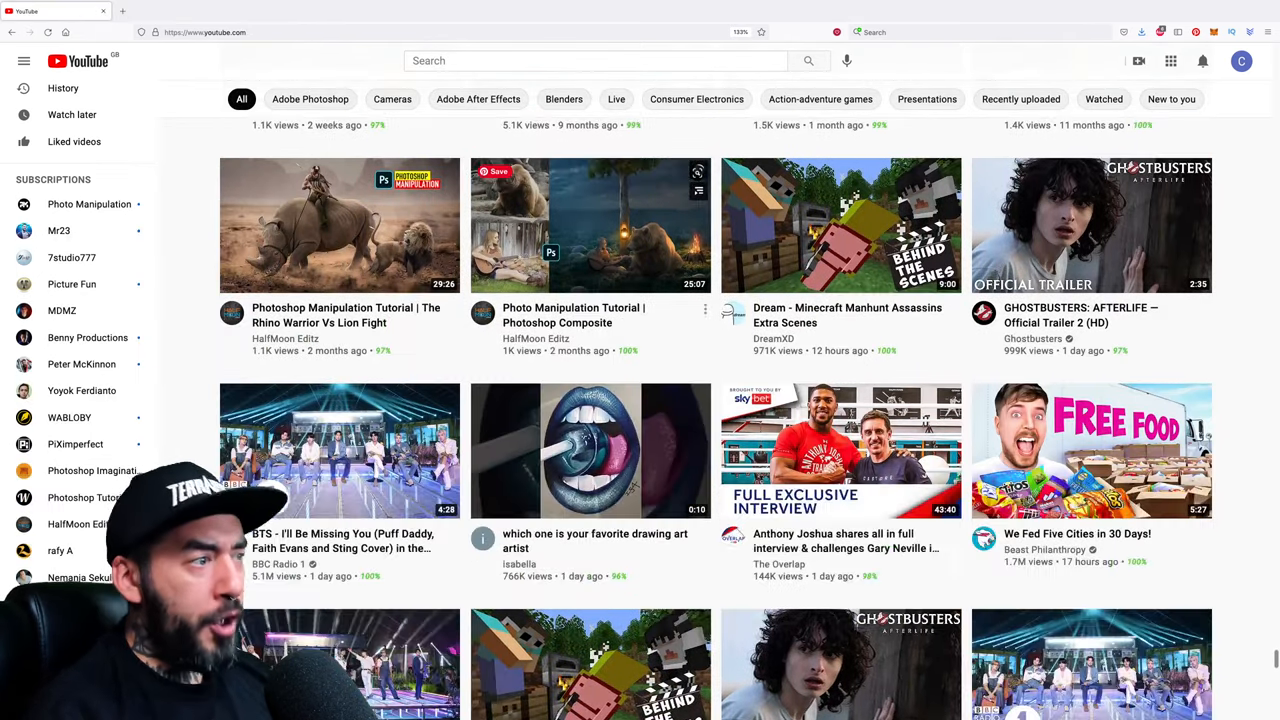
{"action": "scroll", "scroll_direction": "down", "scroll_amount": 3}
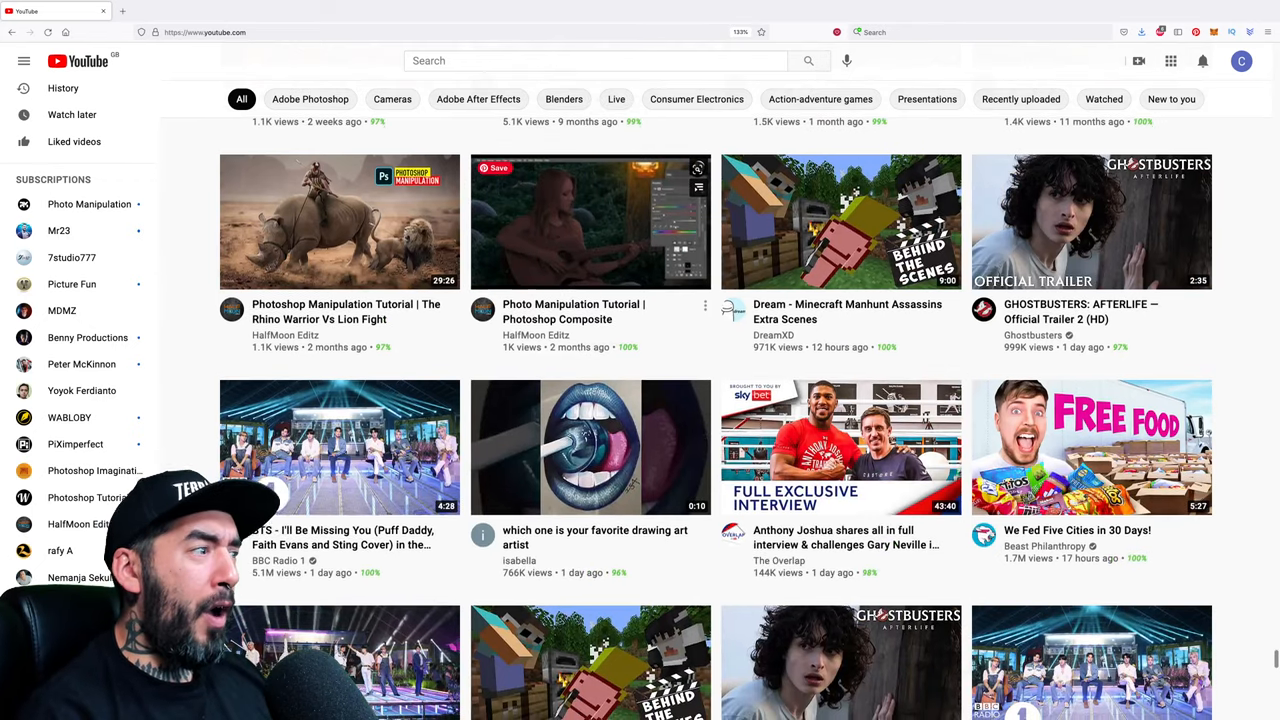
{"action": "scroll", "scroll_direction": "down", "scroll_amount": 3}
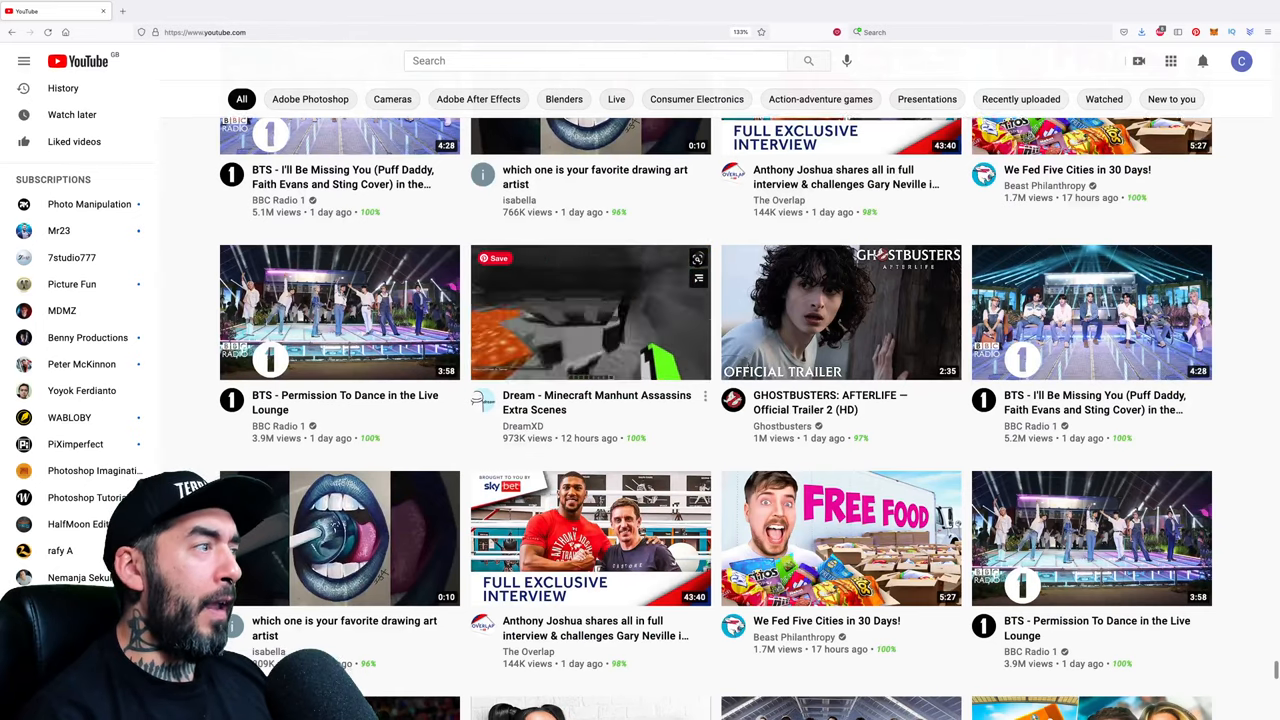
{"action": "scroll", "scroll_direction": "down", "scroll_amount": 3}
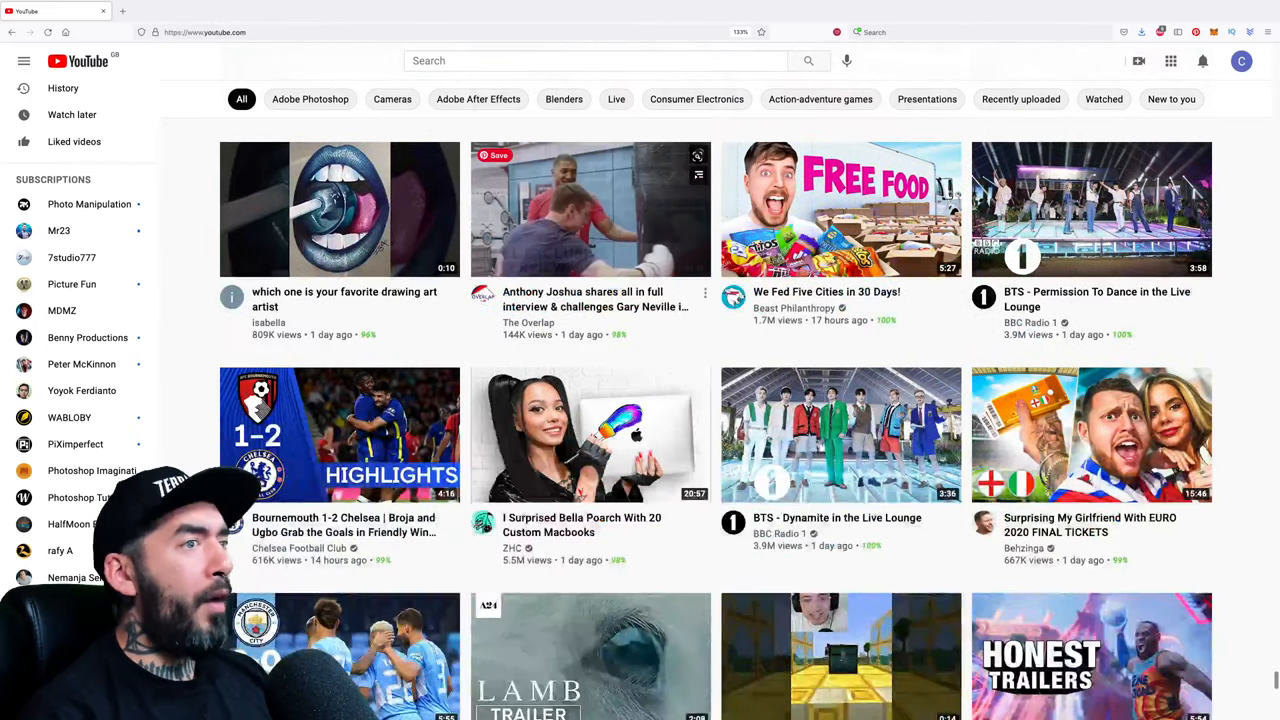
{"action": "scroll", "scroll_direction": "down", "scroll_amount": 3}
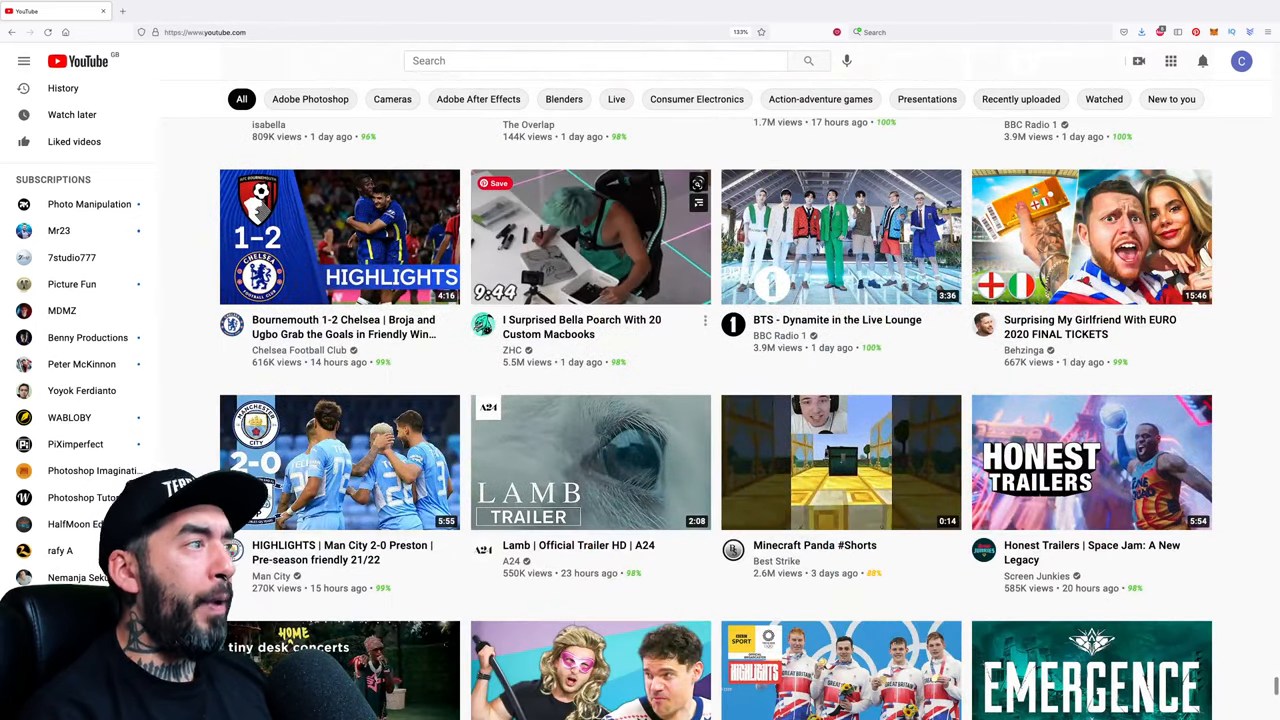
{"action": "scroll", "scroll_direction": "down", "scroll_amount": 3}
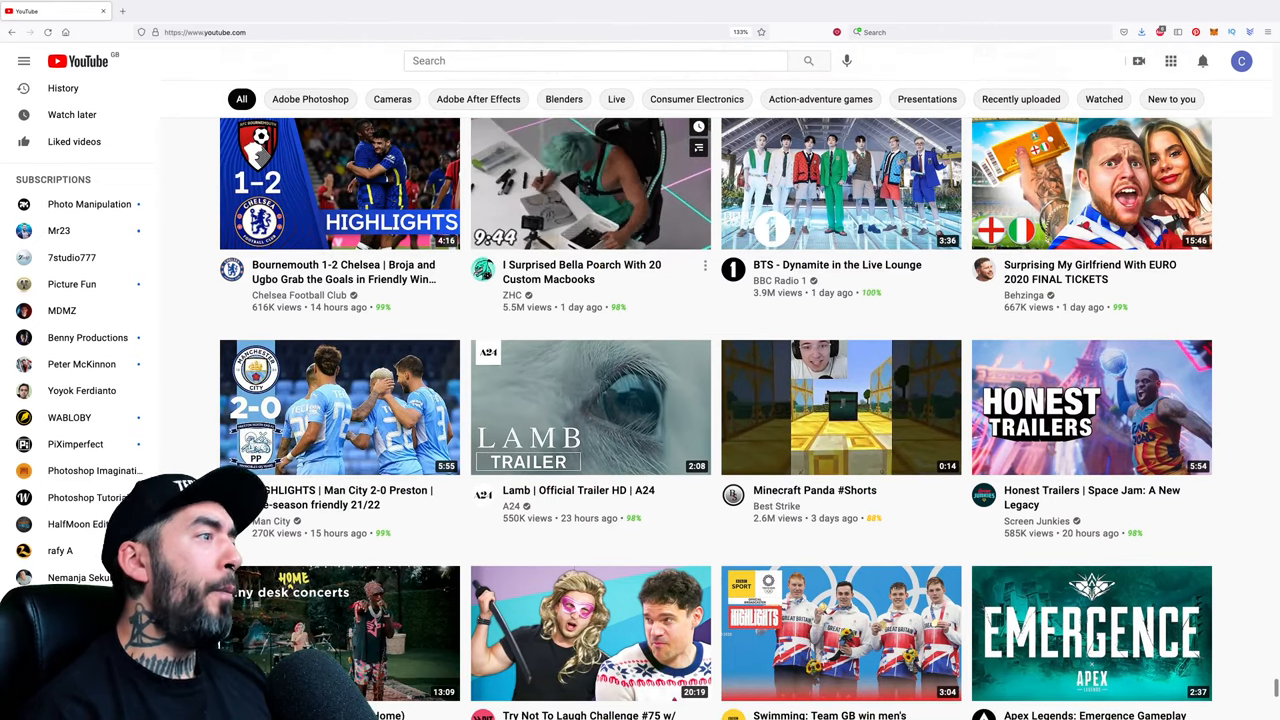
{"action": "scroll", "scroll_direction": "down", "scroll_amount": 3}
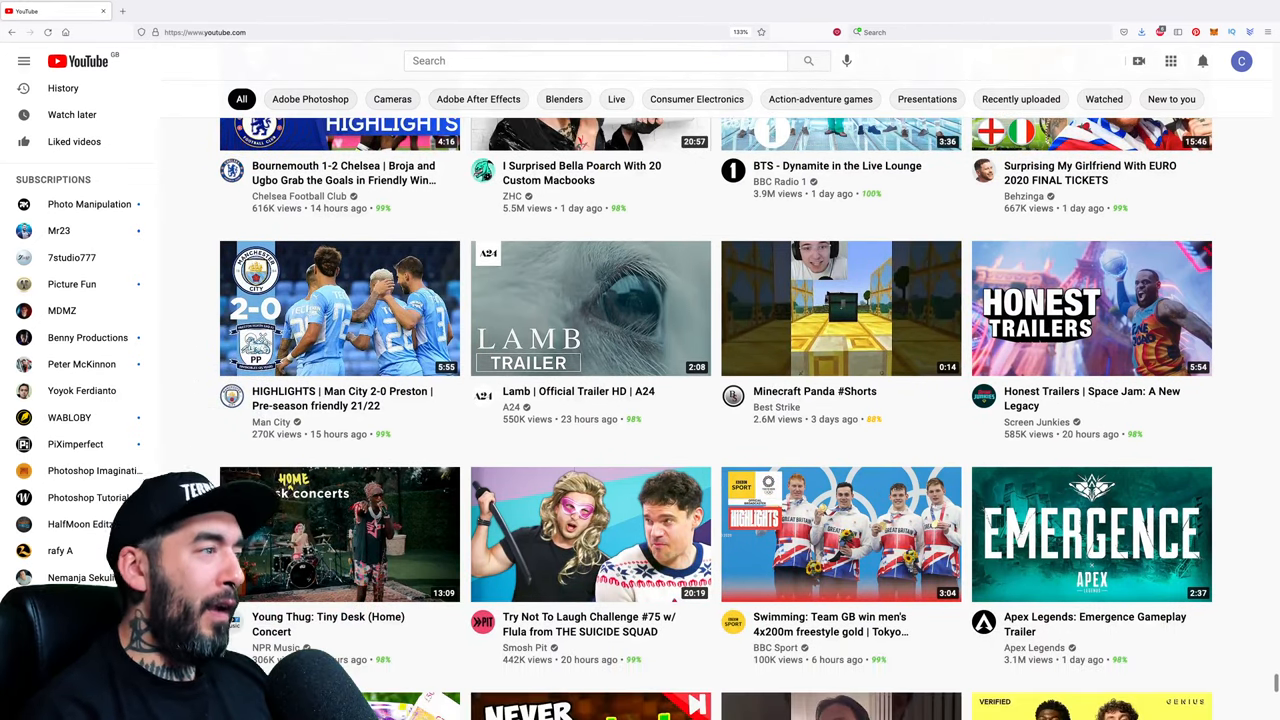
{"action": "scroll", "scroll_direction": "down", "scroll_amount": 3}
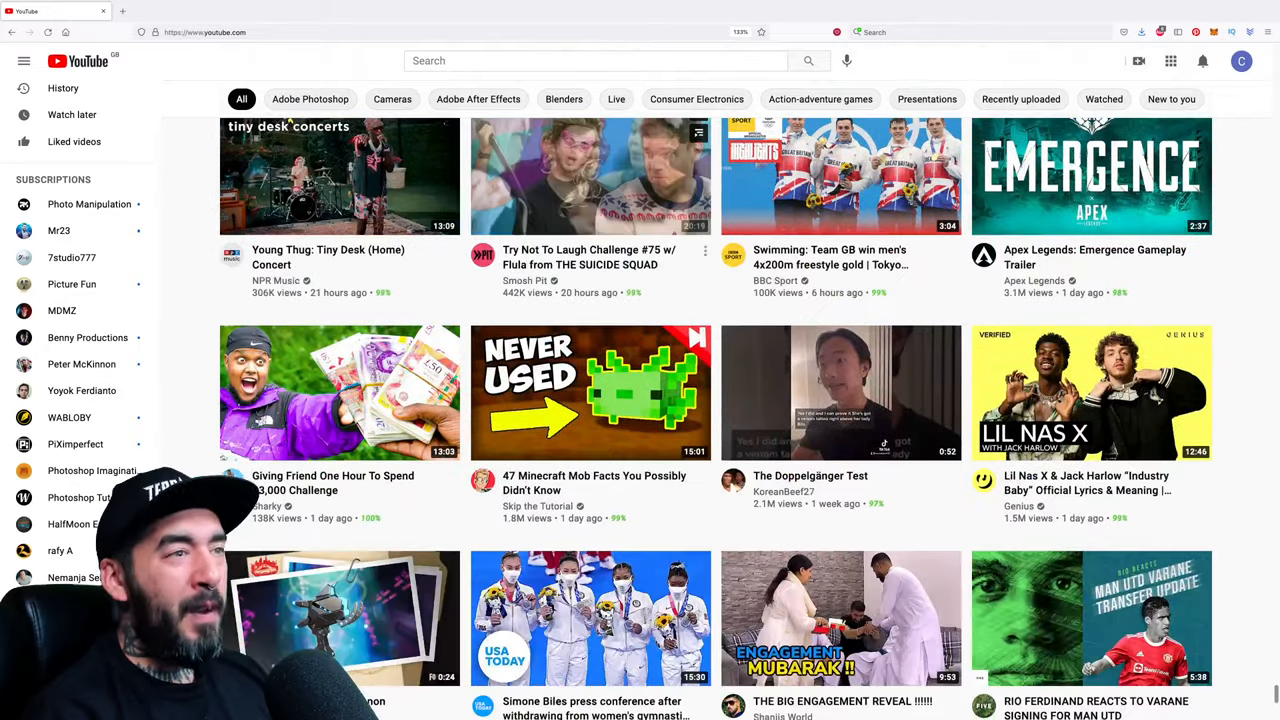
{"action": "scroll", "scroll_direction": "down", "scroll_amount": 3}
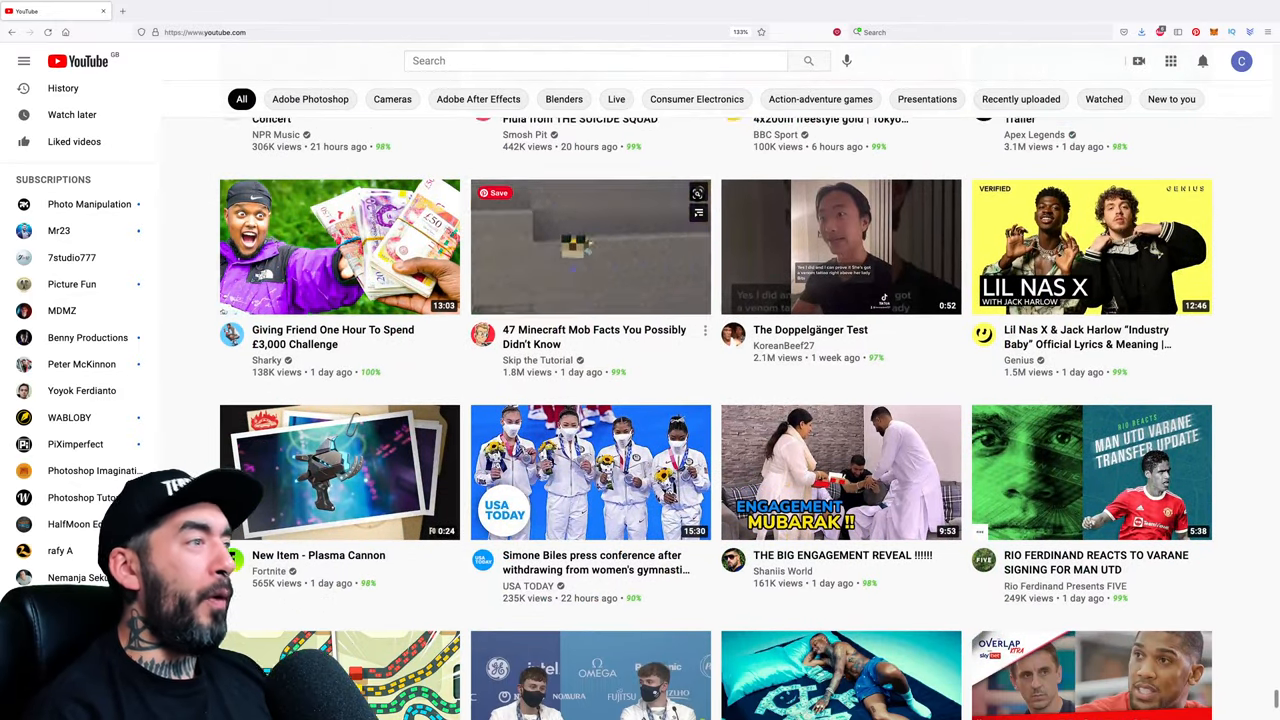
{"action": "scroll", "scroll_direction": "down", "scroll_amount": 3}
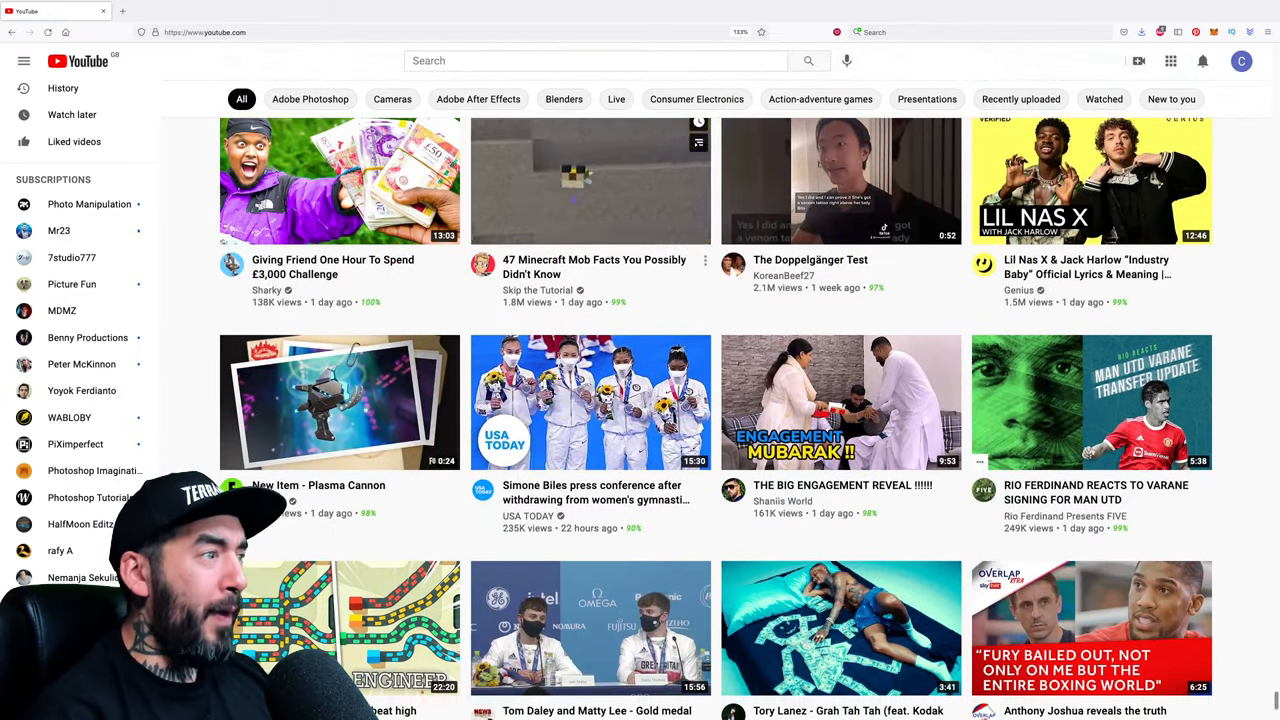
{"action": "scroll", "scroll_direction": "down", "scroll_amount": 3}
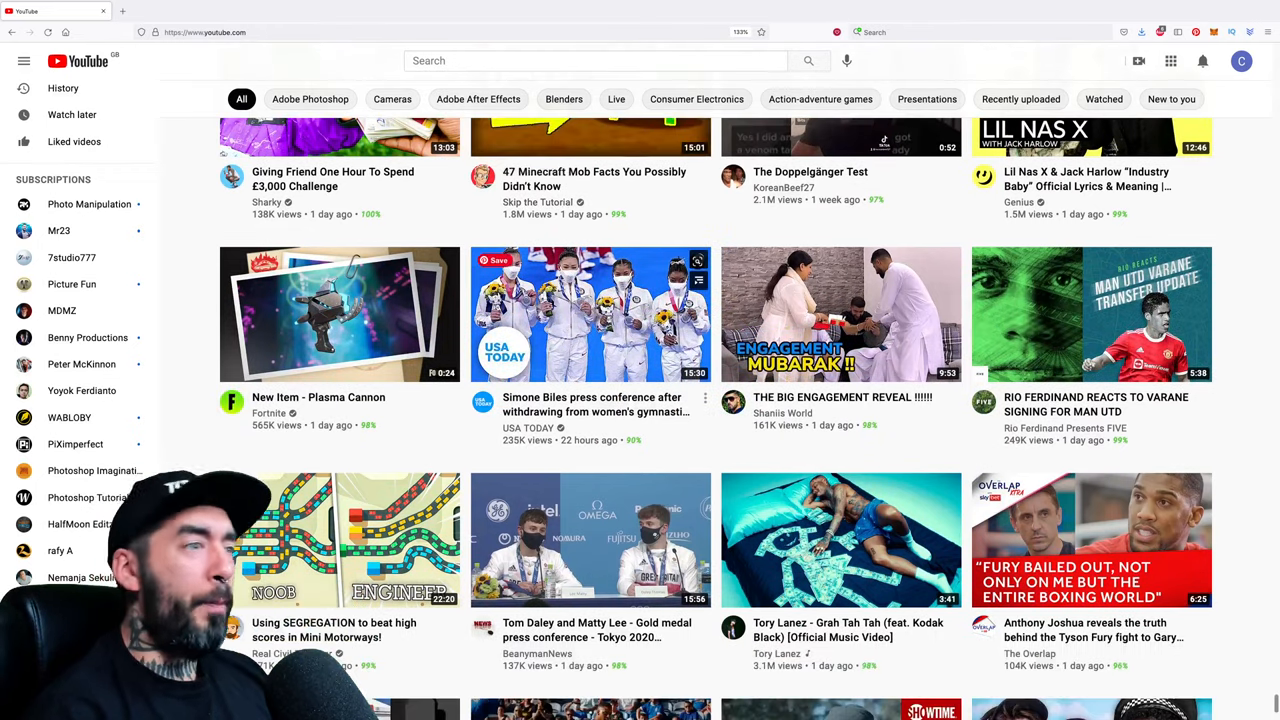
{"action": "scroll", "scroll_direction": "down", "scroll_amount": 3}
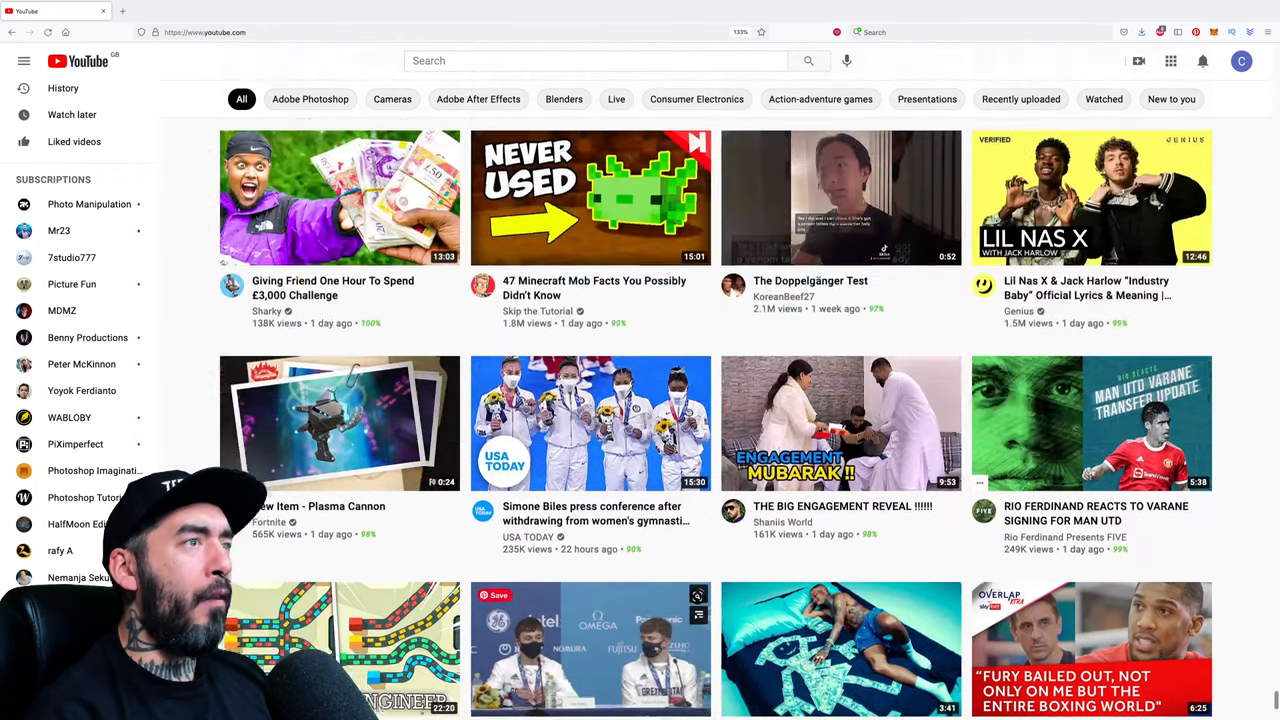
{"action": "scroll", "scroll_direction": "down", "scroll_amount": 3}
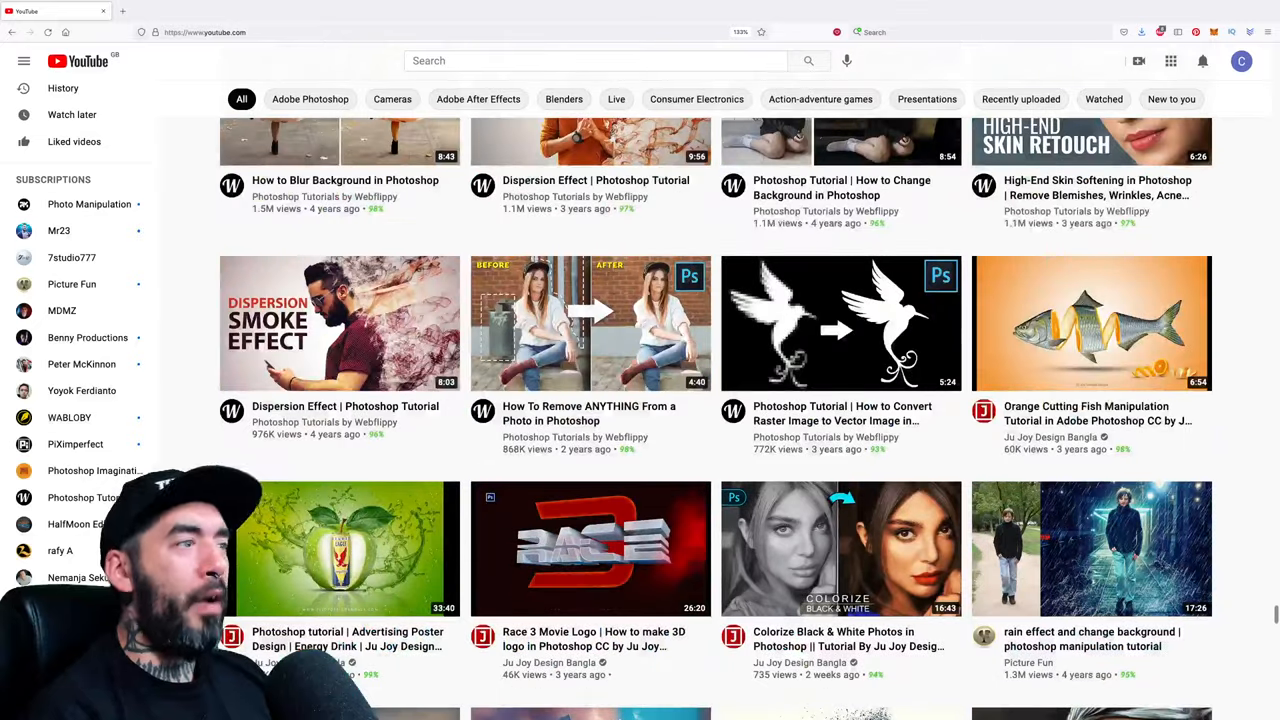
{"action": "scroll", "scroll_direction": "down", "scroll_amount": 3}
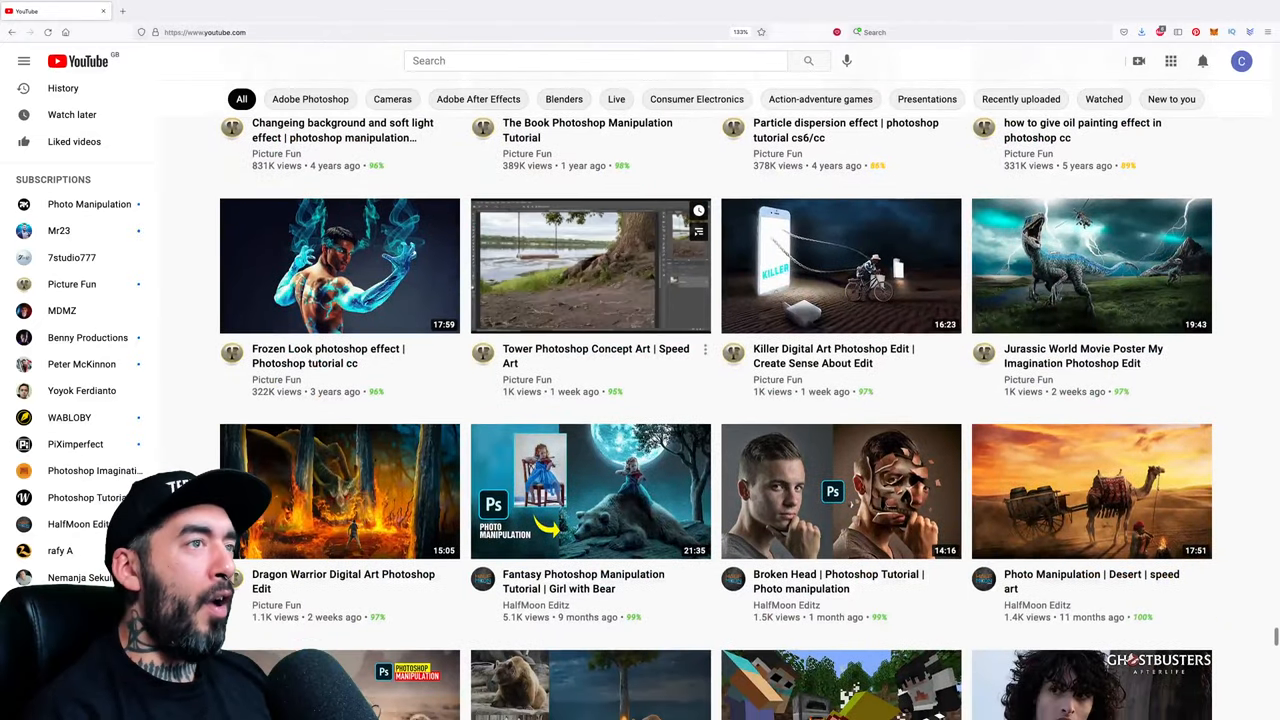
{"action": "scroll", "scroll_direction": "down", "scroll_amount": 3}
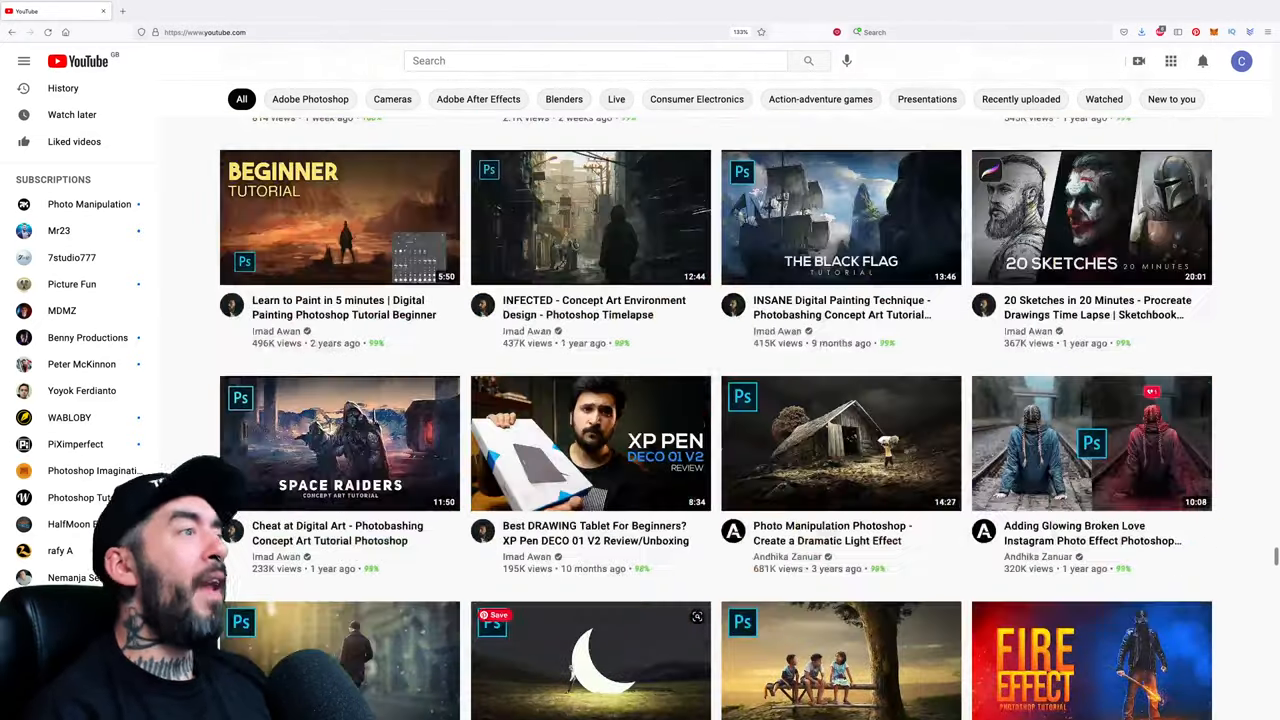
{"action": "scroll", "scroll_direction": "down", "scroll_amount": 3}
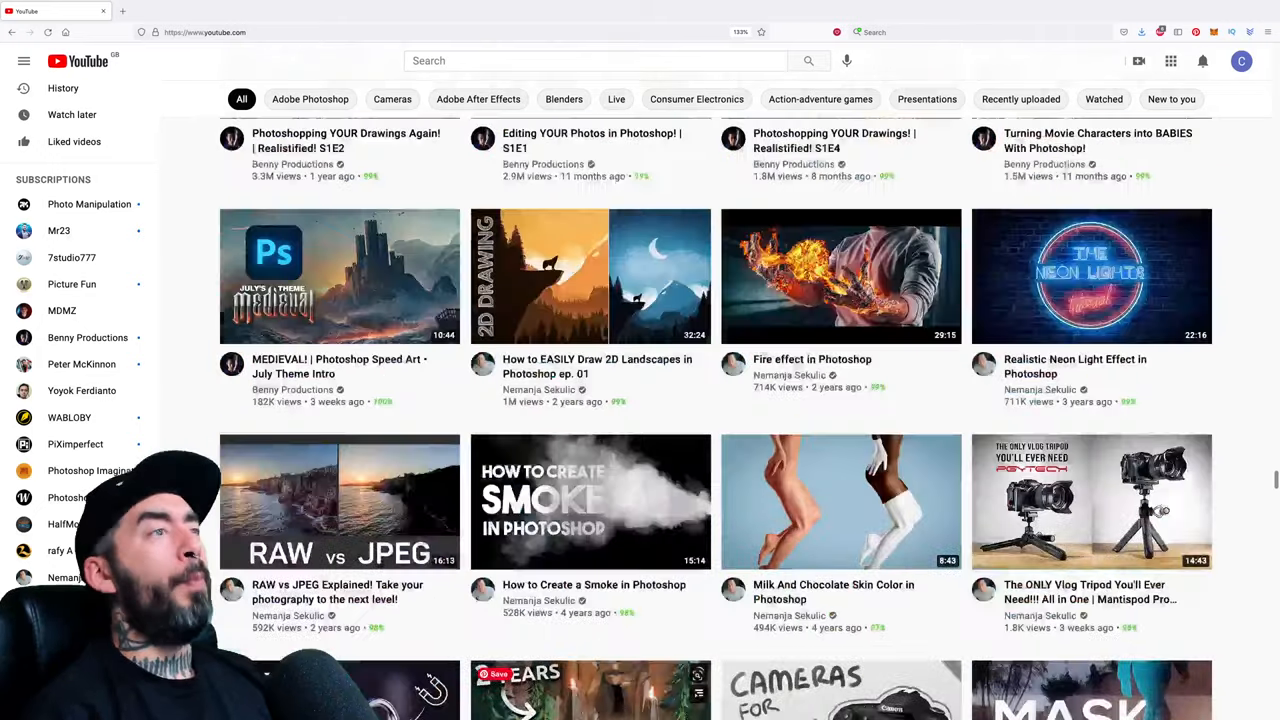
{"action": "scroll", "scroll_direction": "down", "scroll_amount": 3}
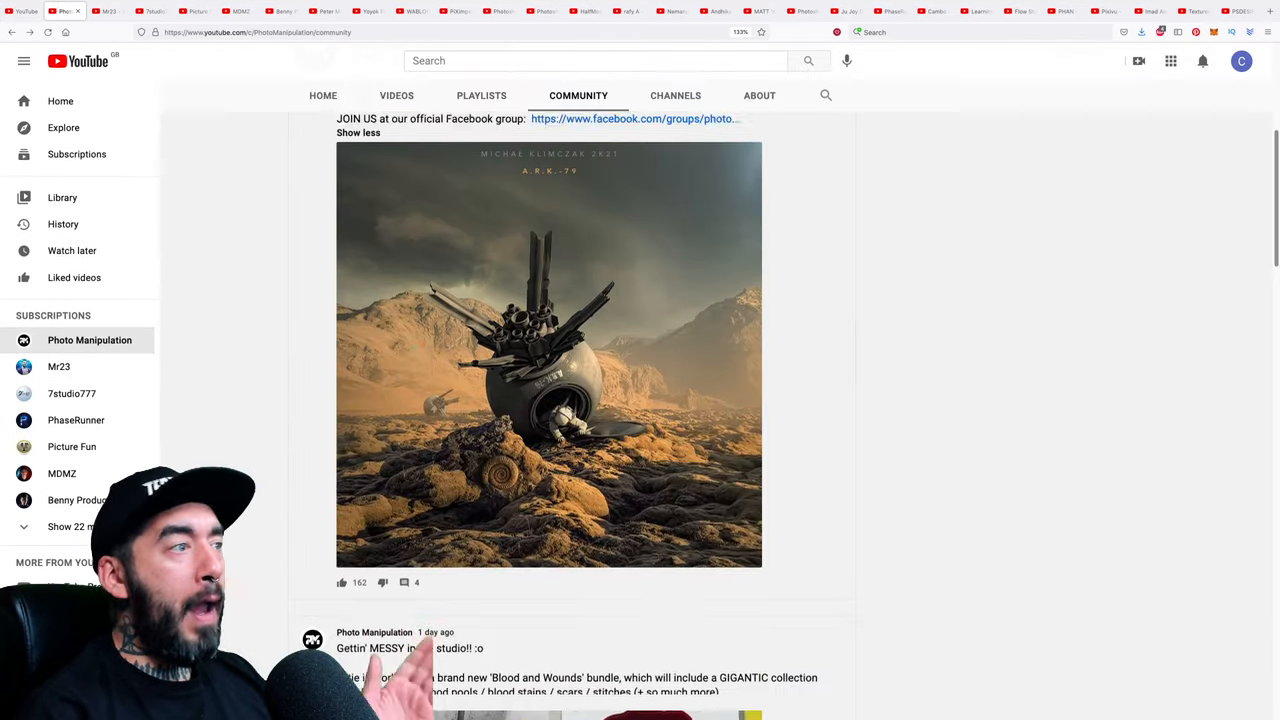
Scroll through Photo Manipulation's community posts, then switch to Mr23's Community page
{"action": "scroll", "scroll_direction": "down", "scroll_amount": 3}
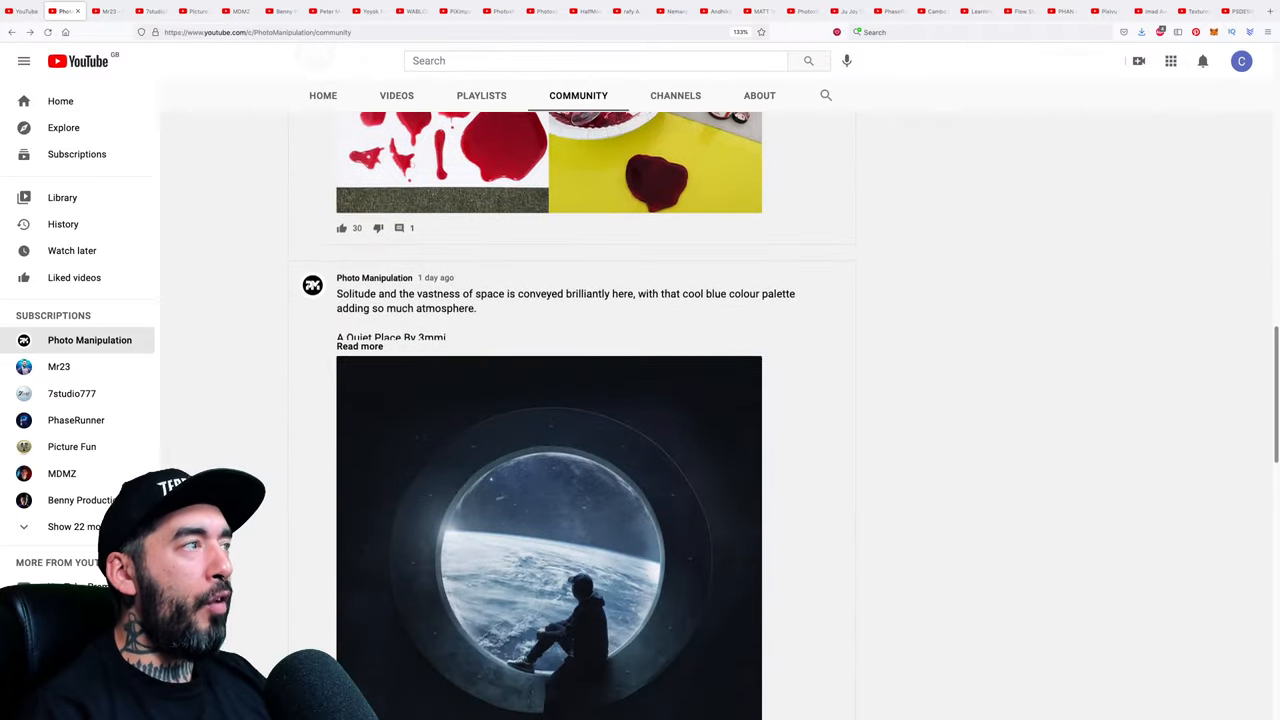
{"action": "scroll", "scroll_direction": "down", "scroll_amount": 3}
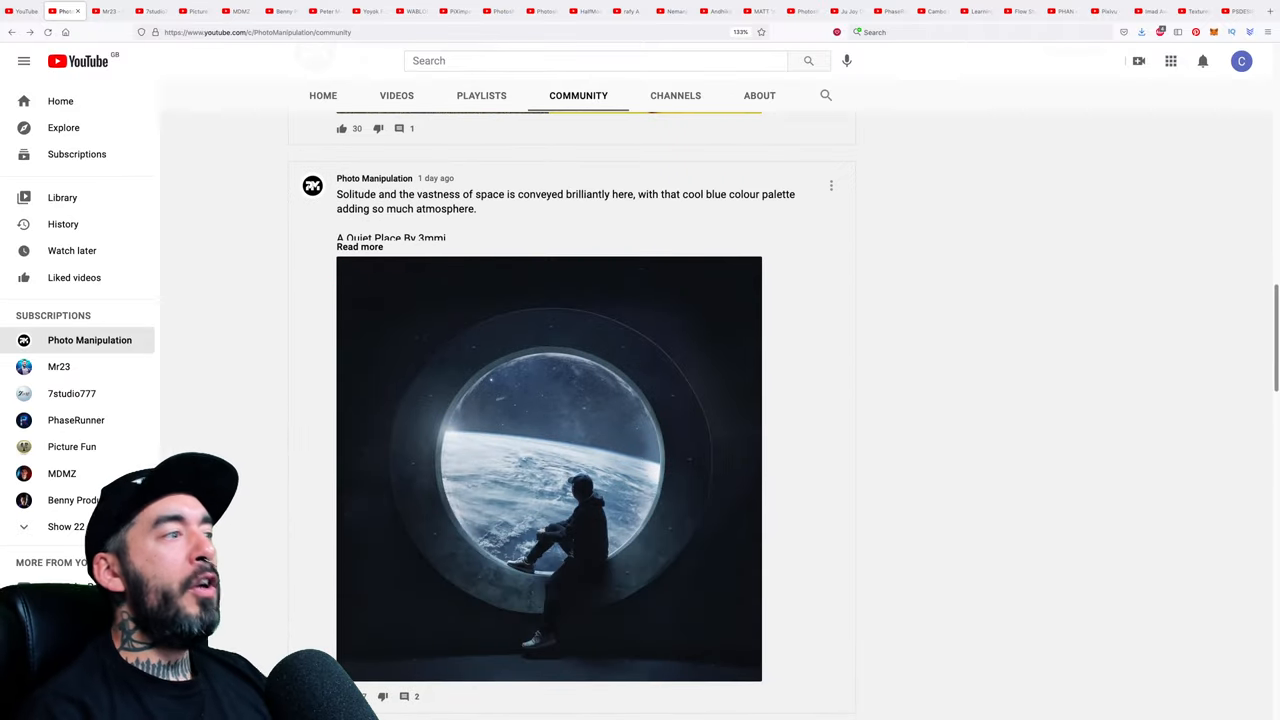
{"action": "scroll", "scroll_direction": "down", "scroll_amount": 3}
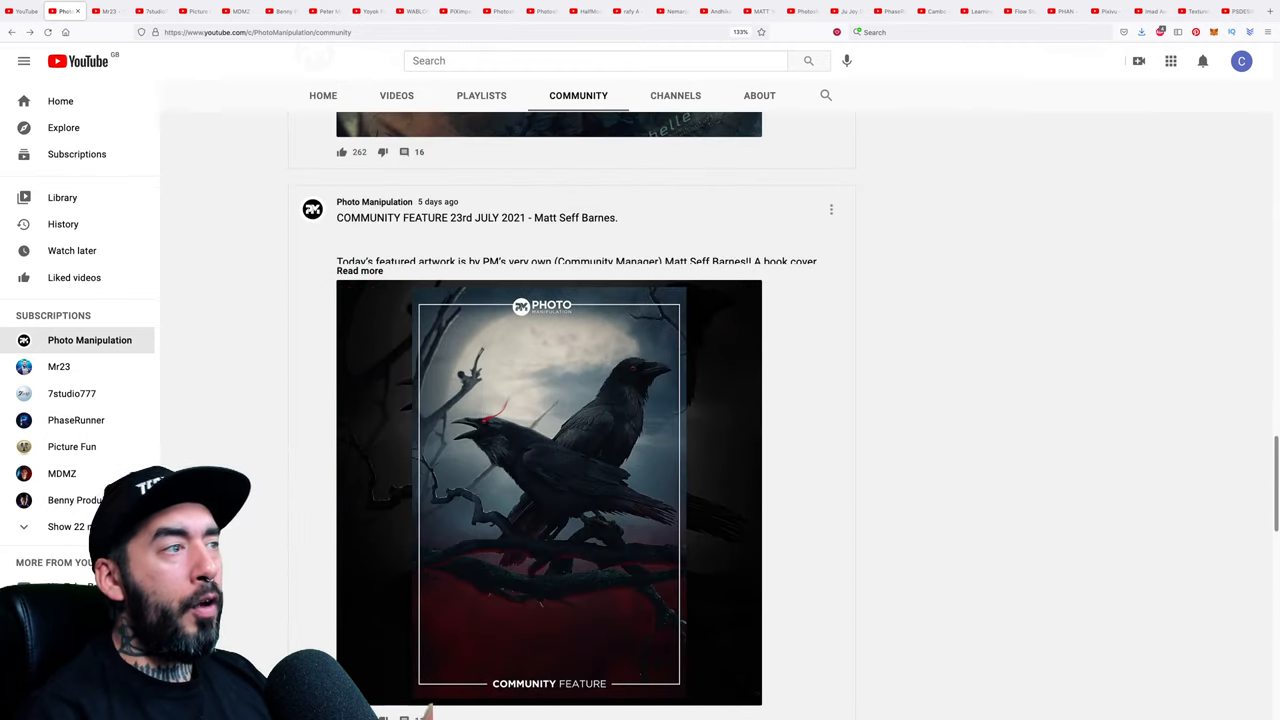
{"action": "left_click", "coordinate": [360, 270]}
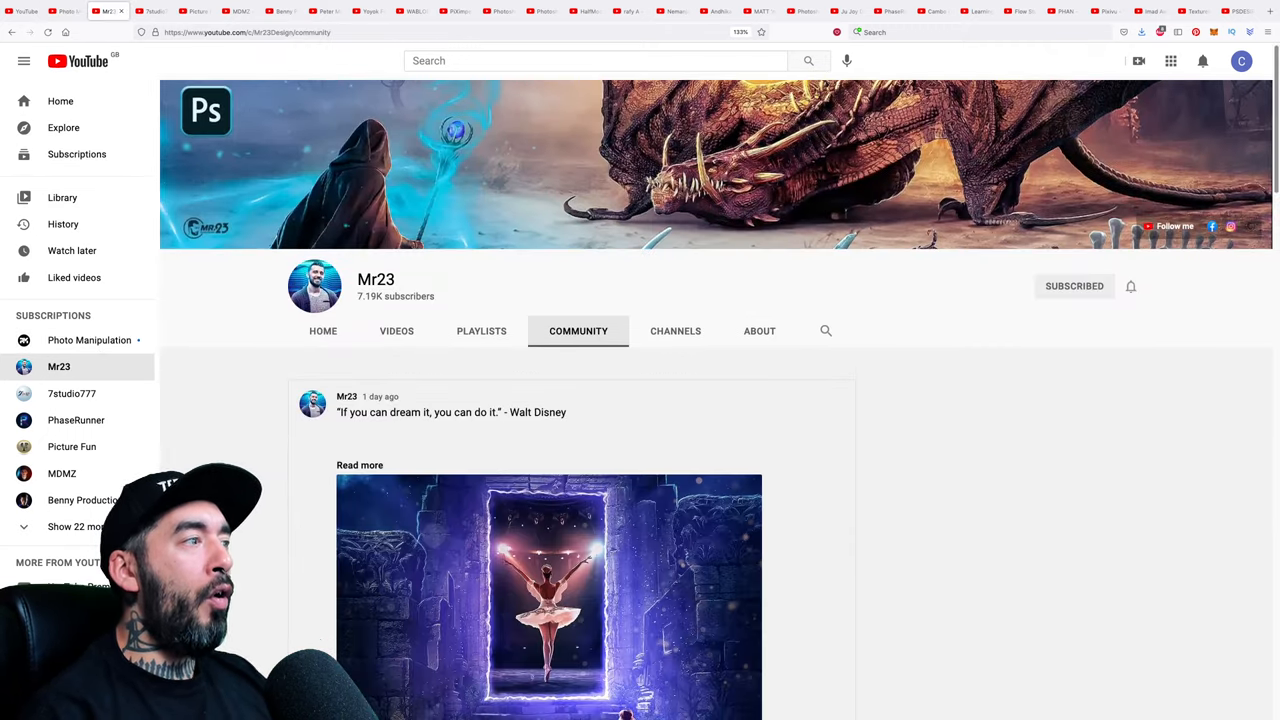
Expand Mr23's latest Walt Disney quote post and scroll through his community posts
{"action": "left_click", "coordinate": [360, 464]}
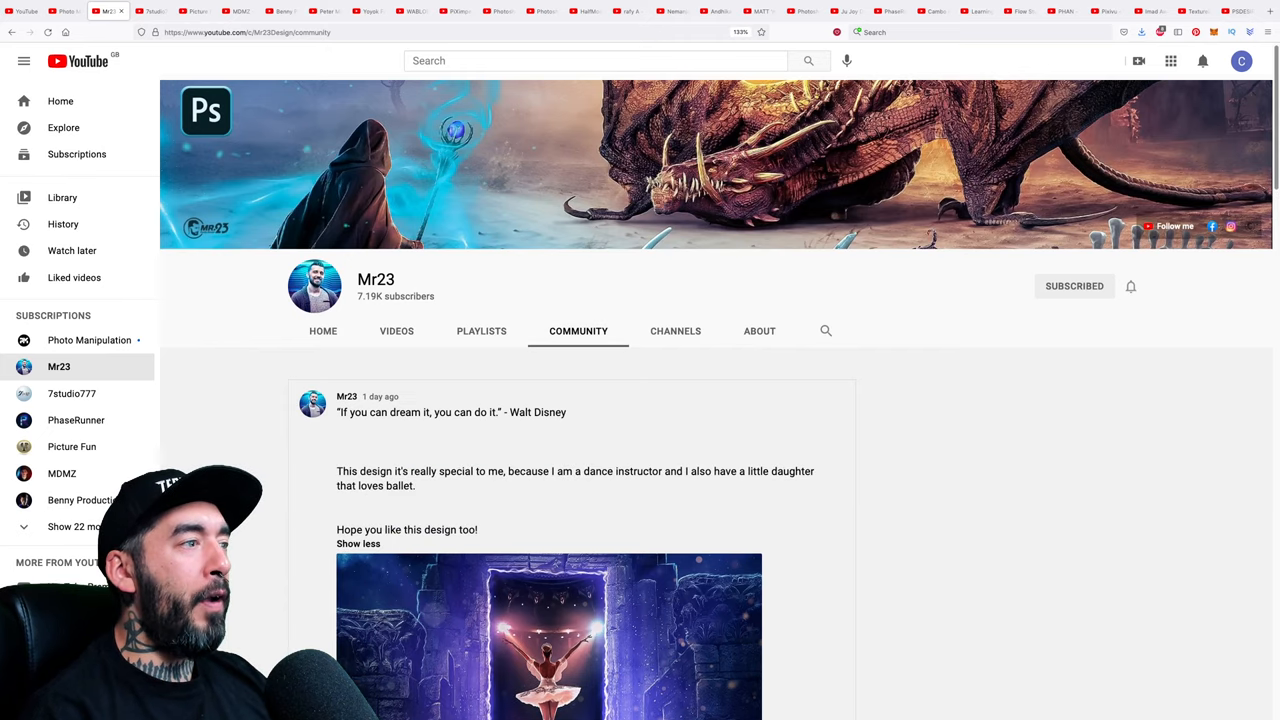
{"action": "scroll", "scroll_direction": "down", "scroll_amount": 3}
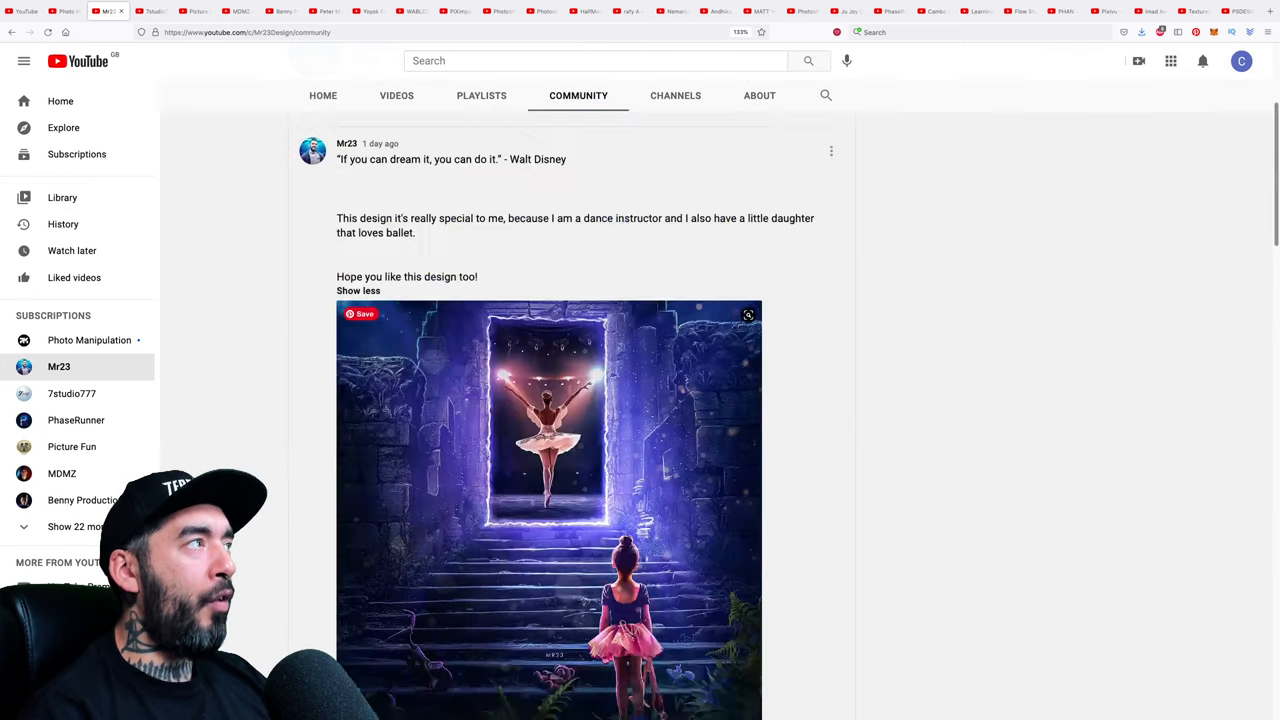
Browse 7studio777's community posts about low subscription rates, then move to Picture Fun's Community page
{"action": "left_click", "coordinate": [72, 392]}
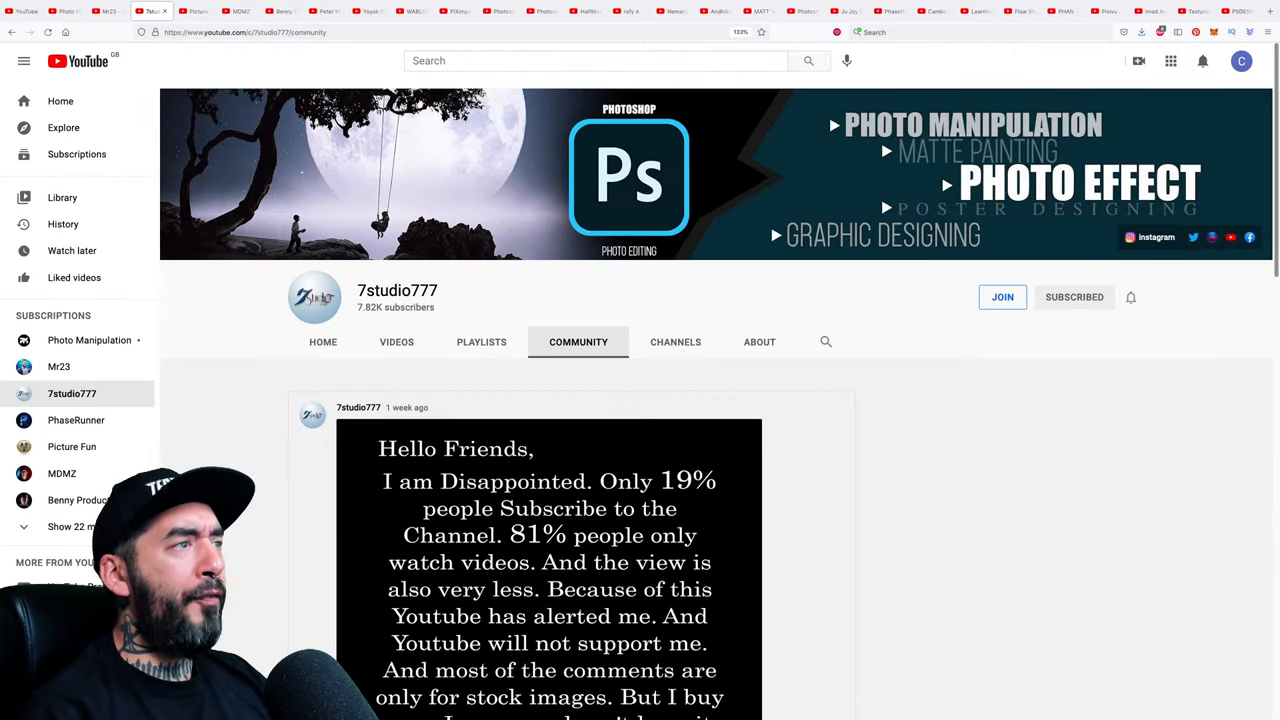
{"action": "scroll", "scroll_direction": "down", "scroll_amount": 3}
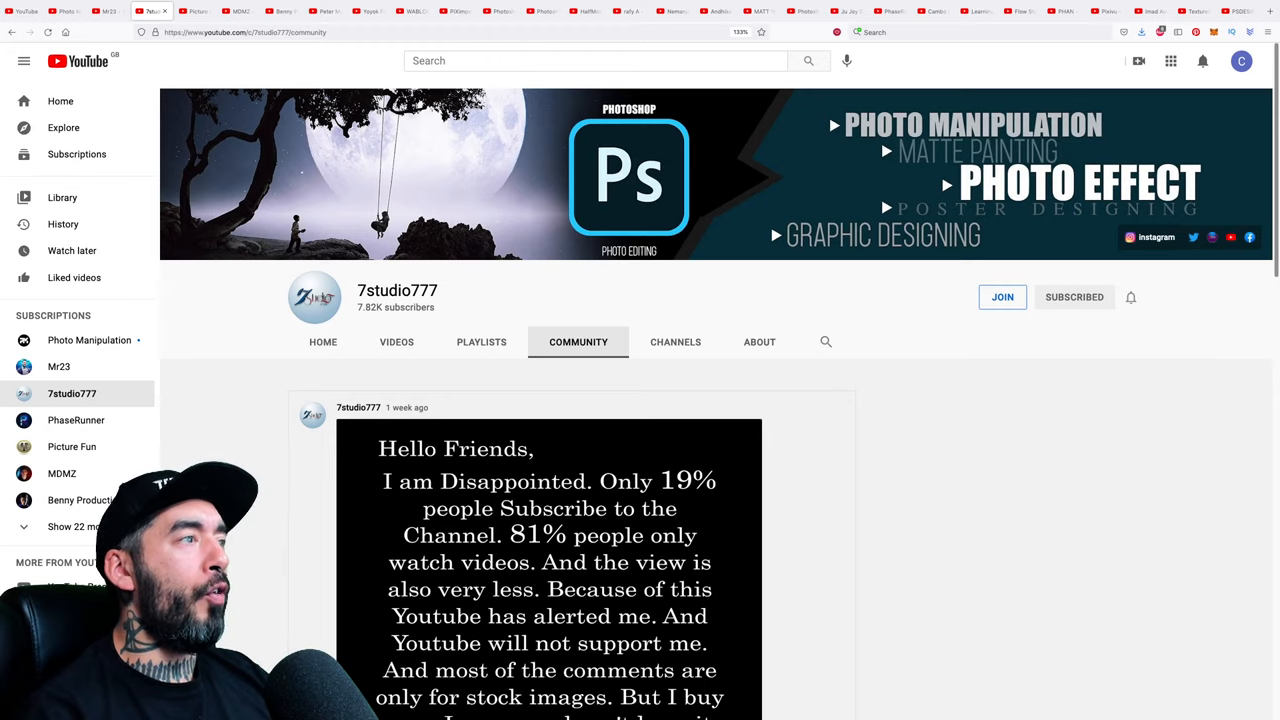
{"action": "left_click", "coordinate": [72, 446]}
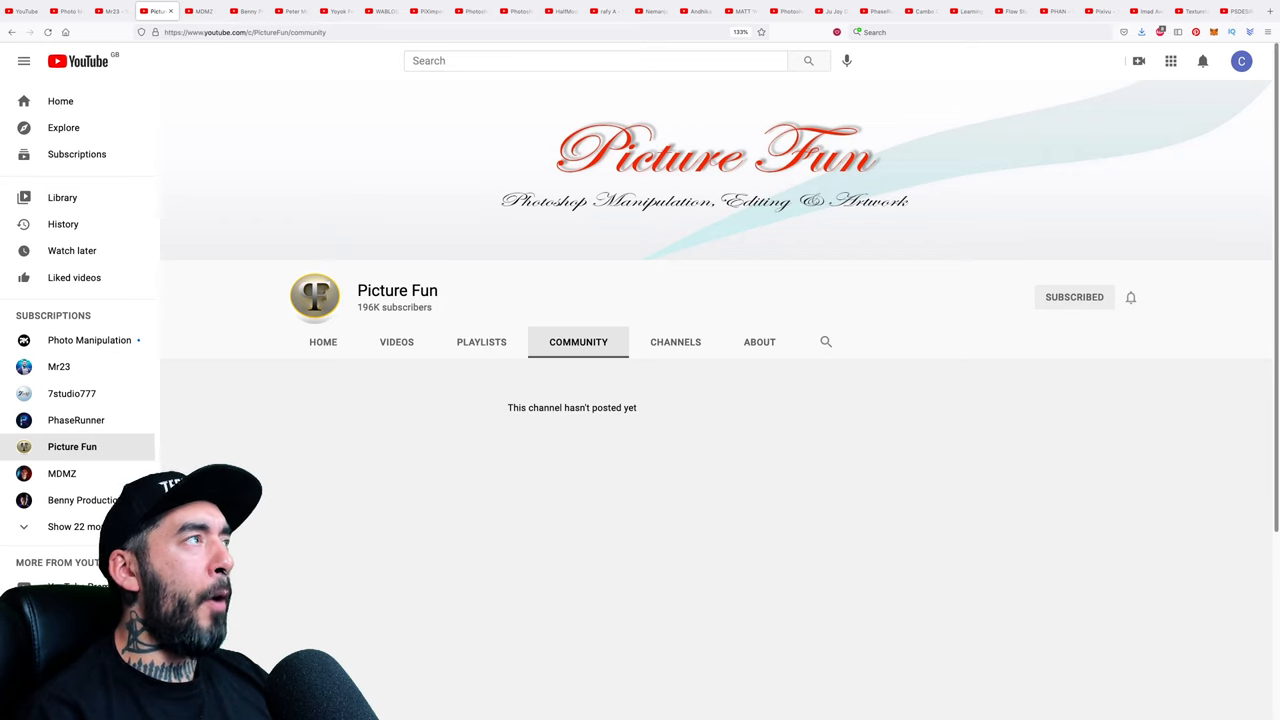
Move from Picture Fun's empty Community page to MDMZ's and scroll through its posts
{"action": "left_click", "coordinate": [60, 472]}
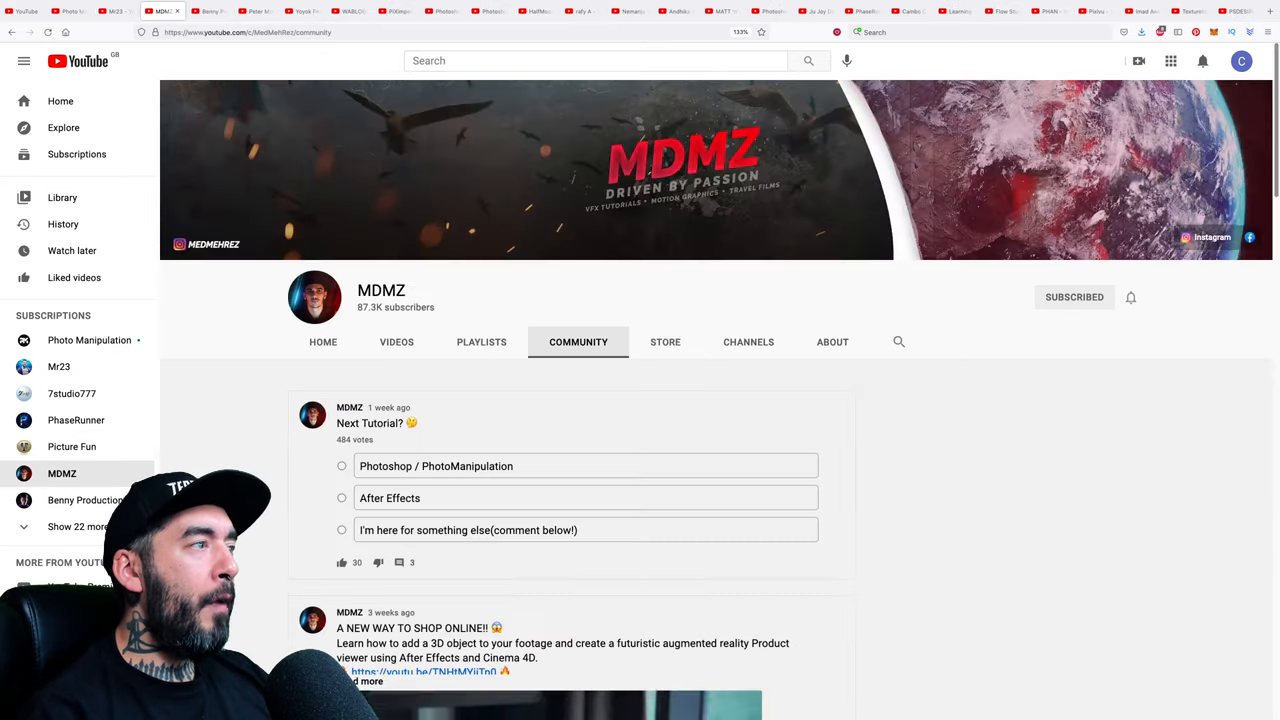
{"action": "scroll", "scroll_direction": "down", "scroll_amount": 3}
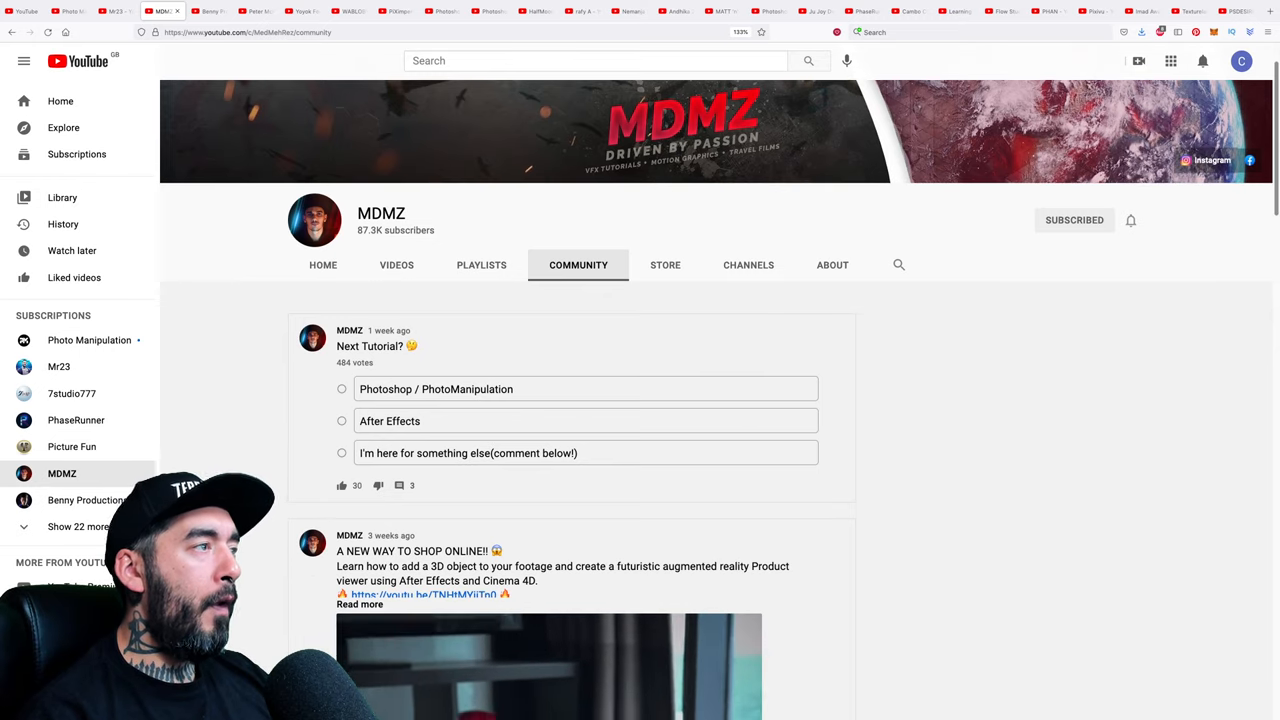
{"action": "scroll", "scroll_direction": "down", "scroll_amount": 3}
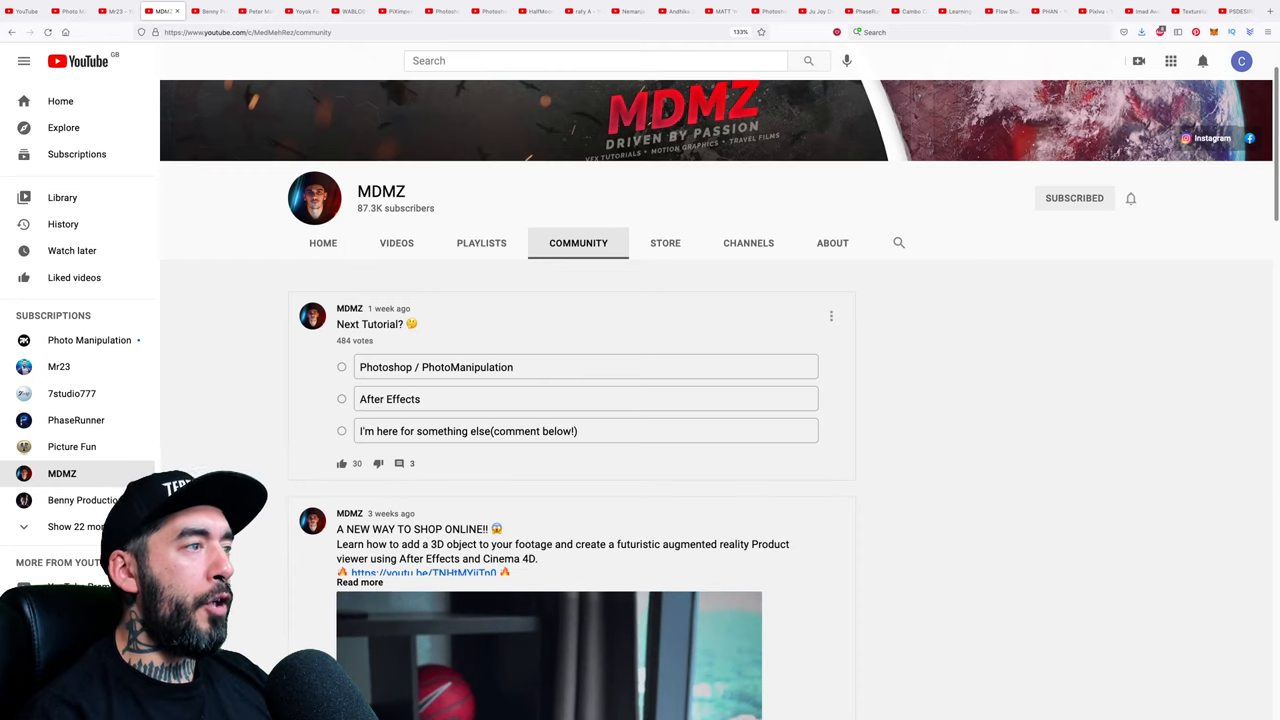
{"action": "scroll", "scroll_direction": "down", "scroll_amount": 3}
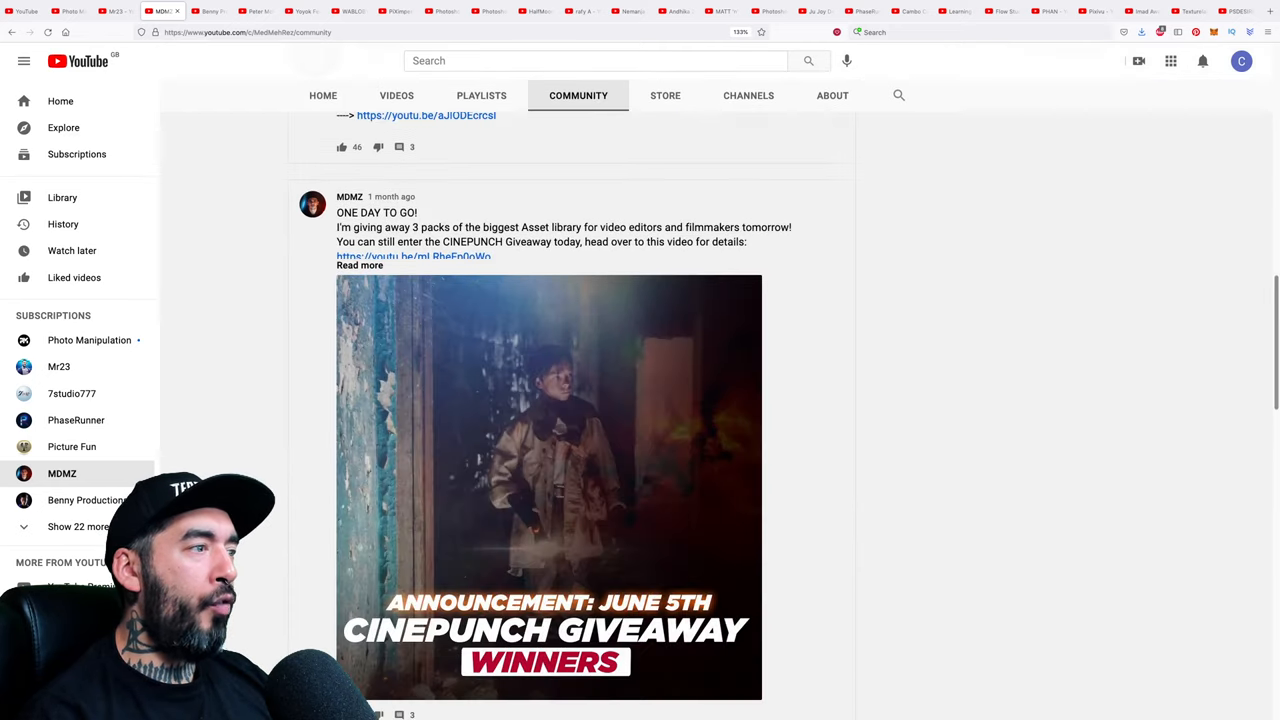
{"action": "scroll", "scroll_direction": "down", "scroll_amount": 3}
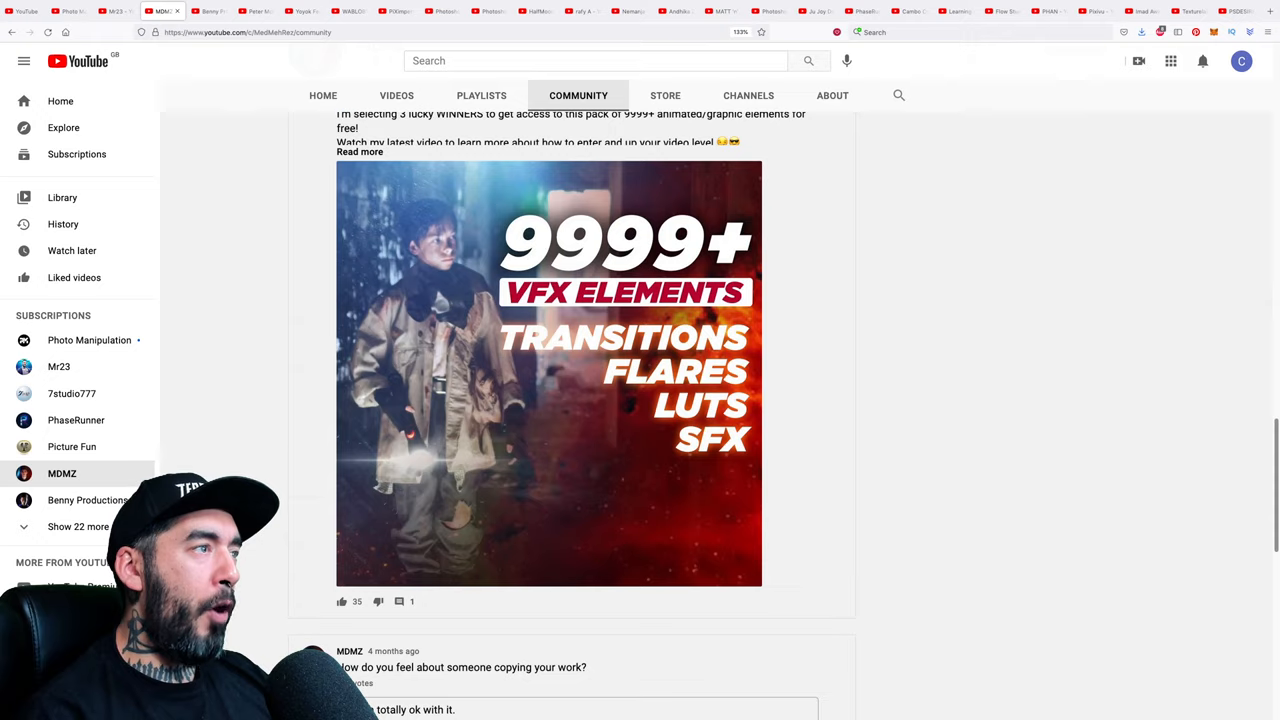
{"action": "scroll", "scroll_direction": "down", "scroll_amount": 3}
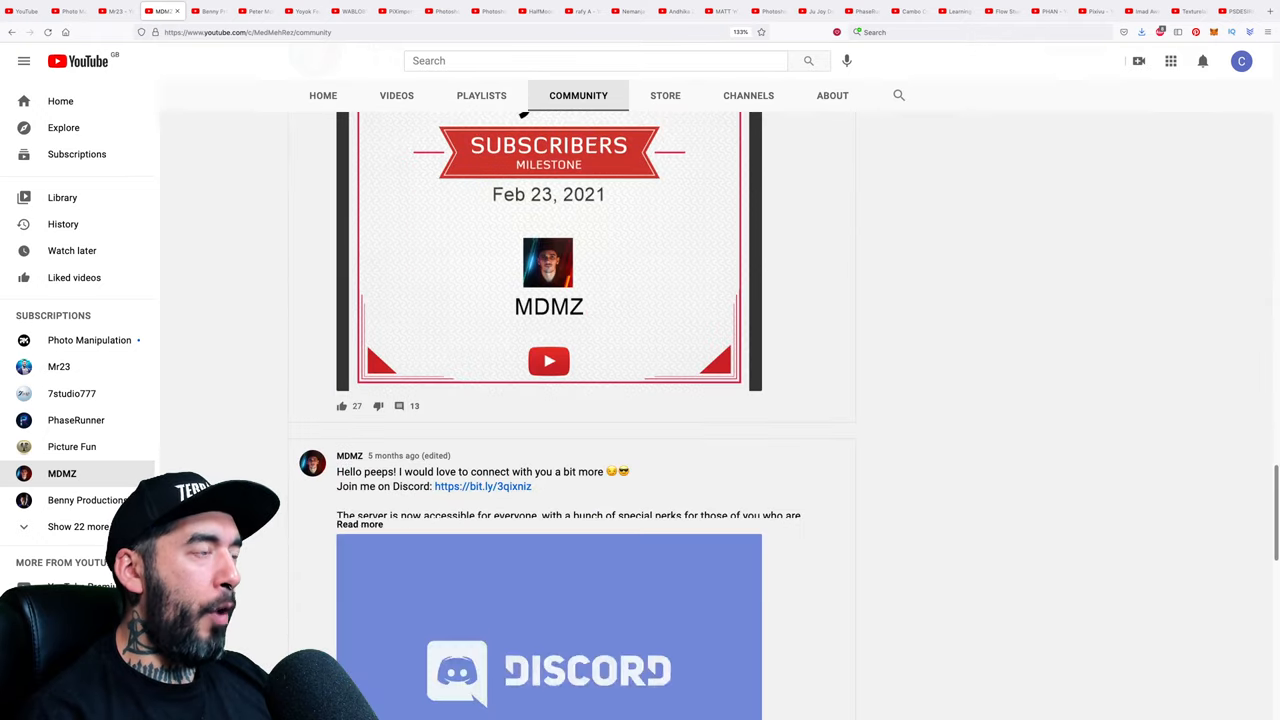
{"action": "scroll", "scroll_direction": "down", "scroll_amount": 3}
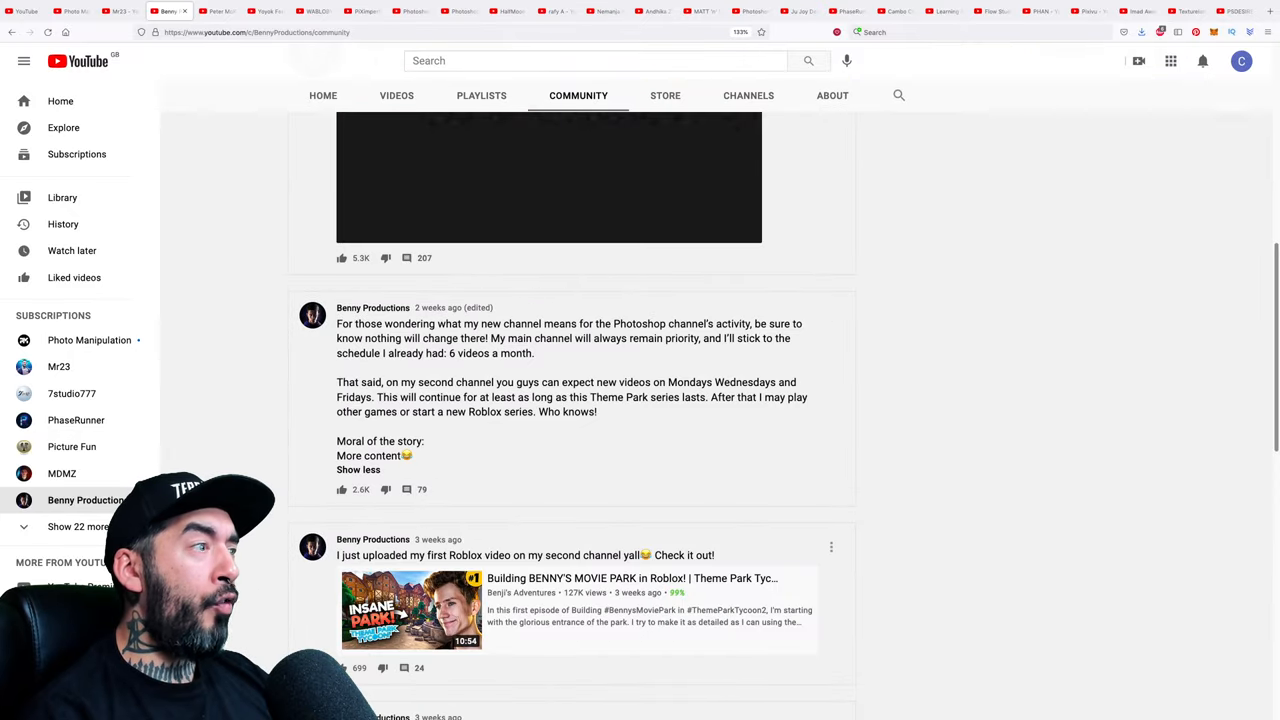
Scroll through Benny Productions' posts about his new Roblox channel, then switch to Peter McKinnon's Community page
{"action": "scroll", "scroll_direction": "down", "scroll_amount": 3}
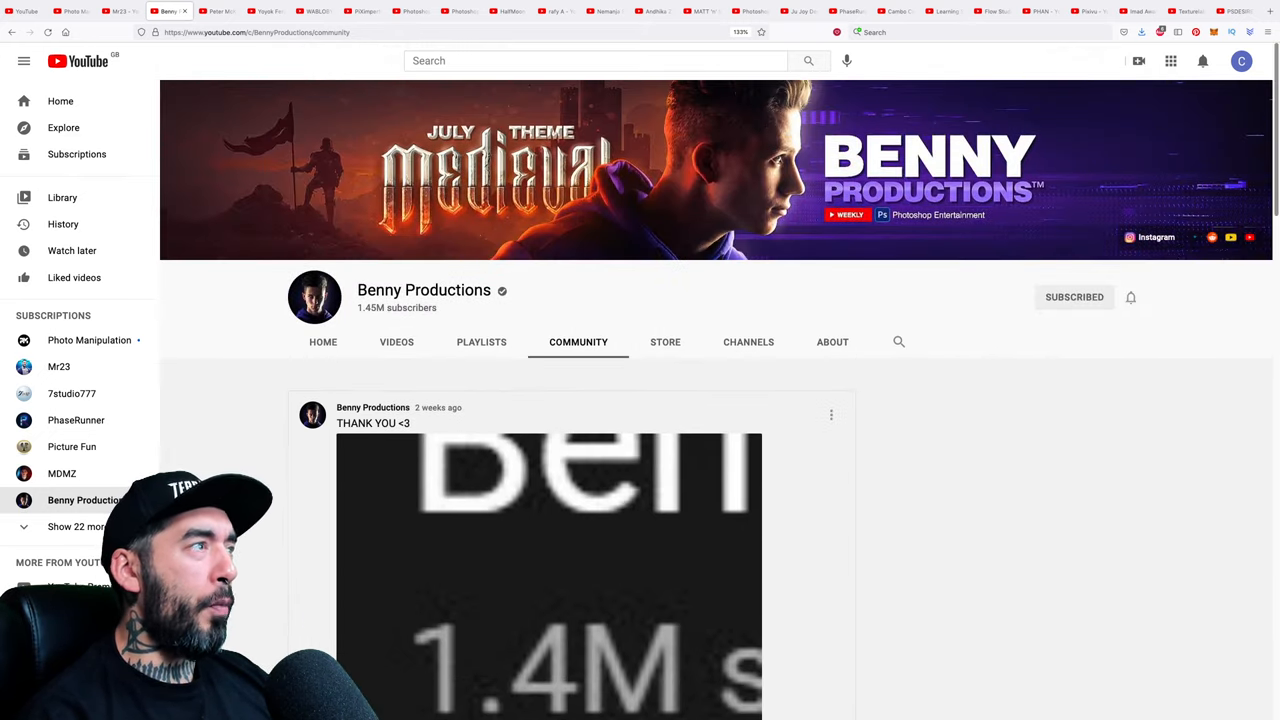
{"action": "scroll", "scroll_direction": "down", "scroll_amount": 3}
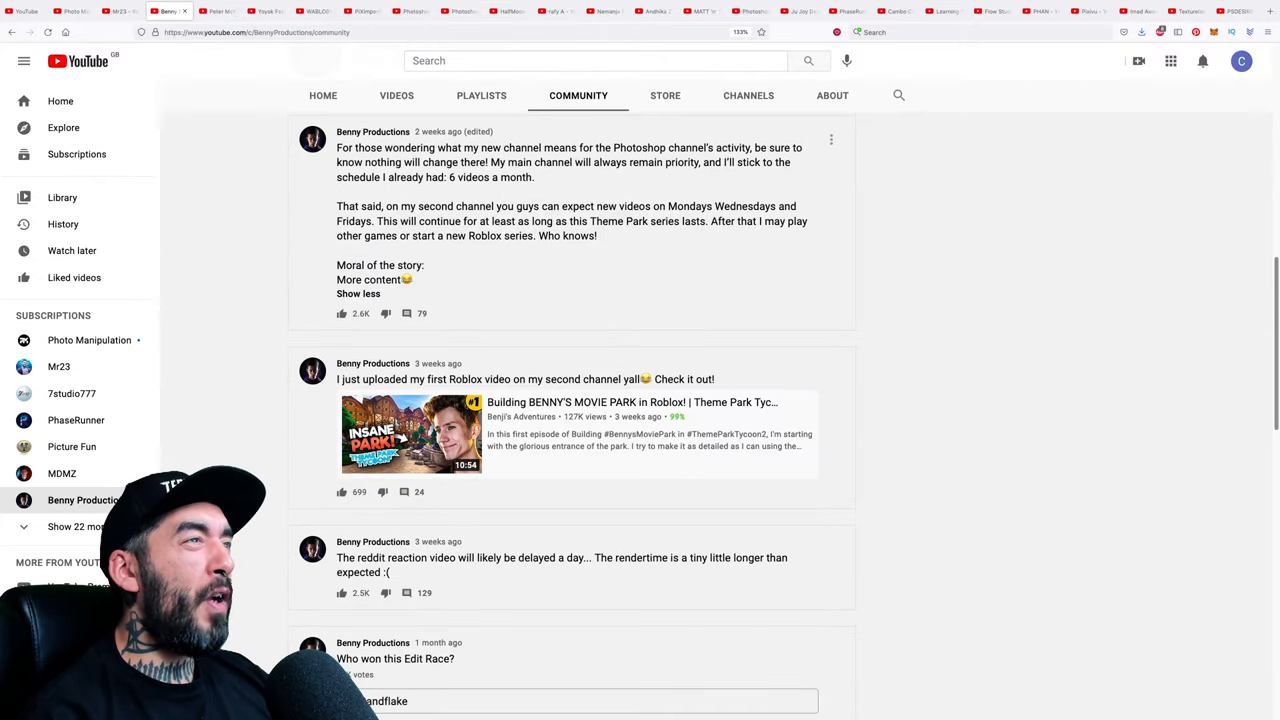
{"action": "left_click_drag", "start_coordinate": [336, 148], "coordinate": [534, 176]}
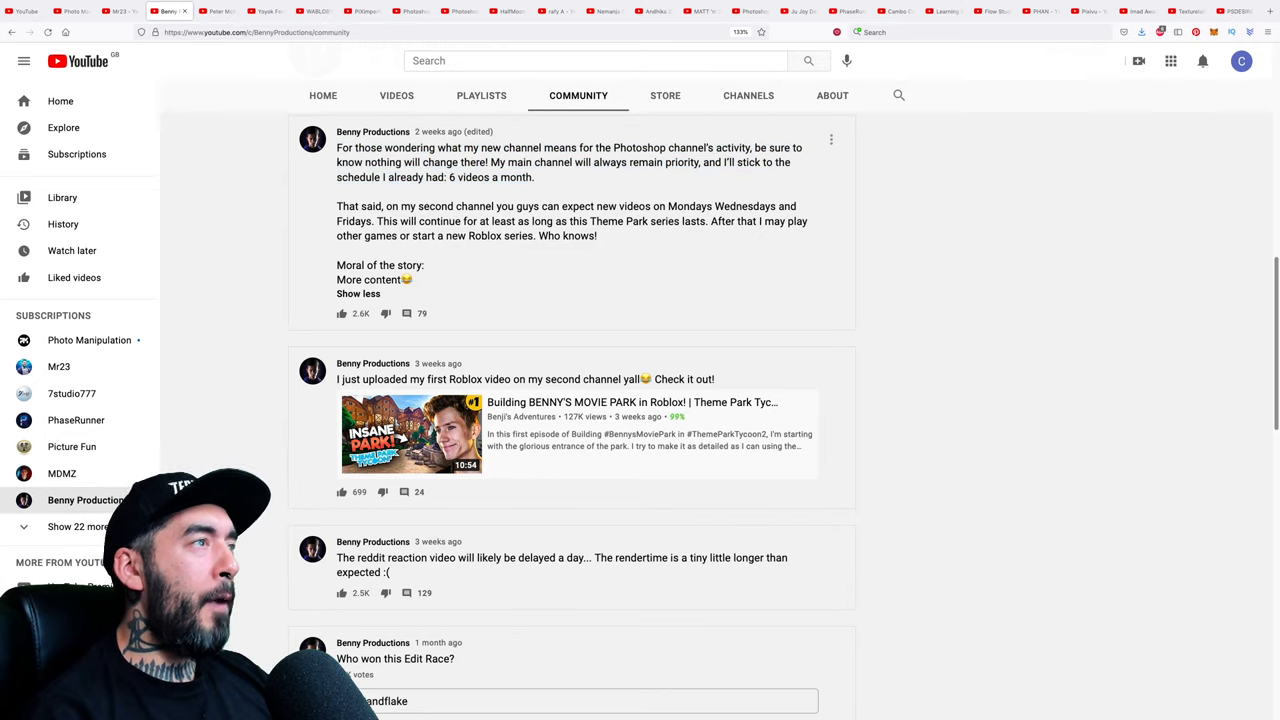
{"action": "left_click_drag", "start_coordinate": [490, 162], "coordinate": [596, 236]}
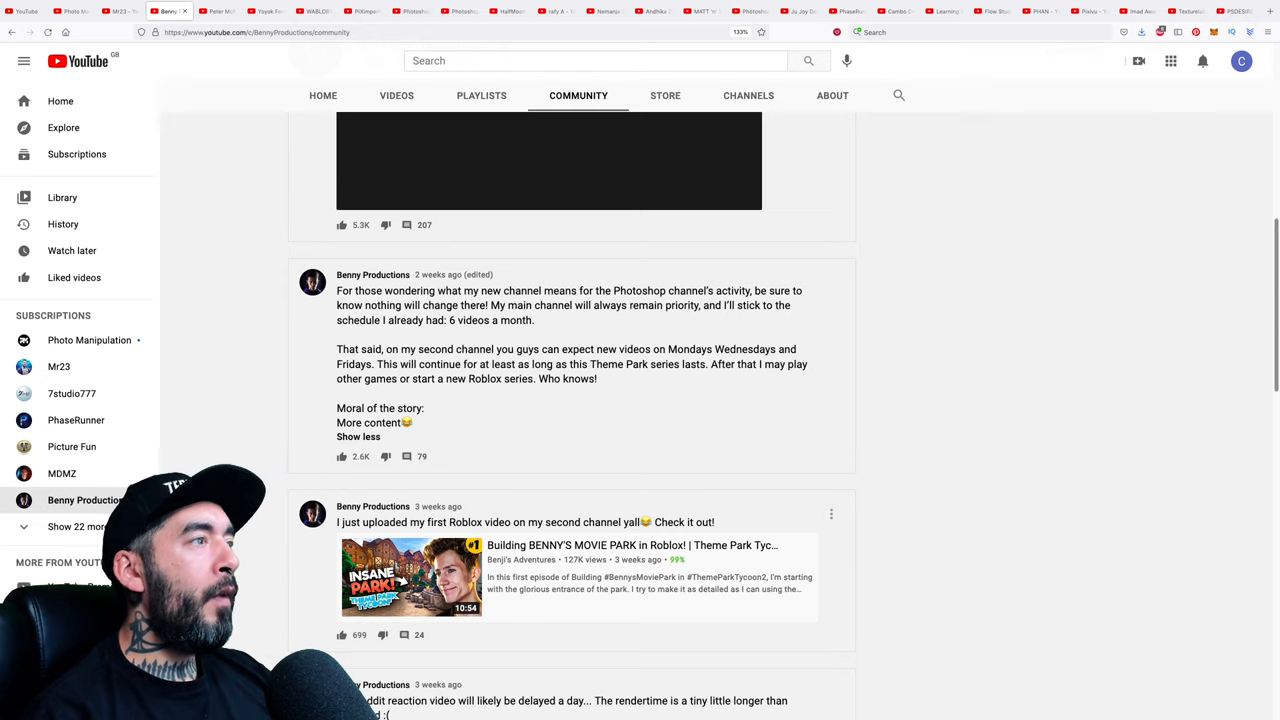
{"action": "left_click", "coordinate": [176, 12]}
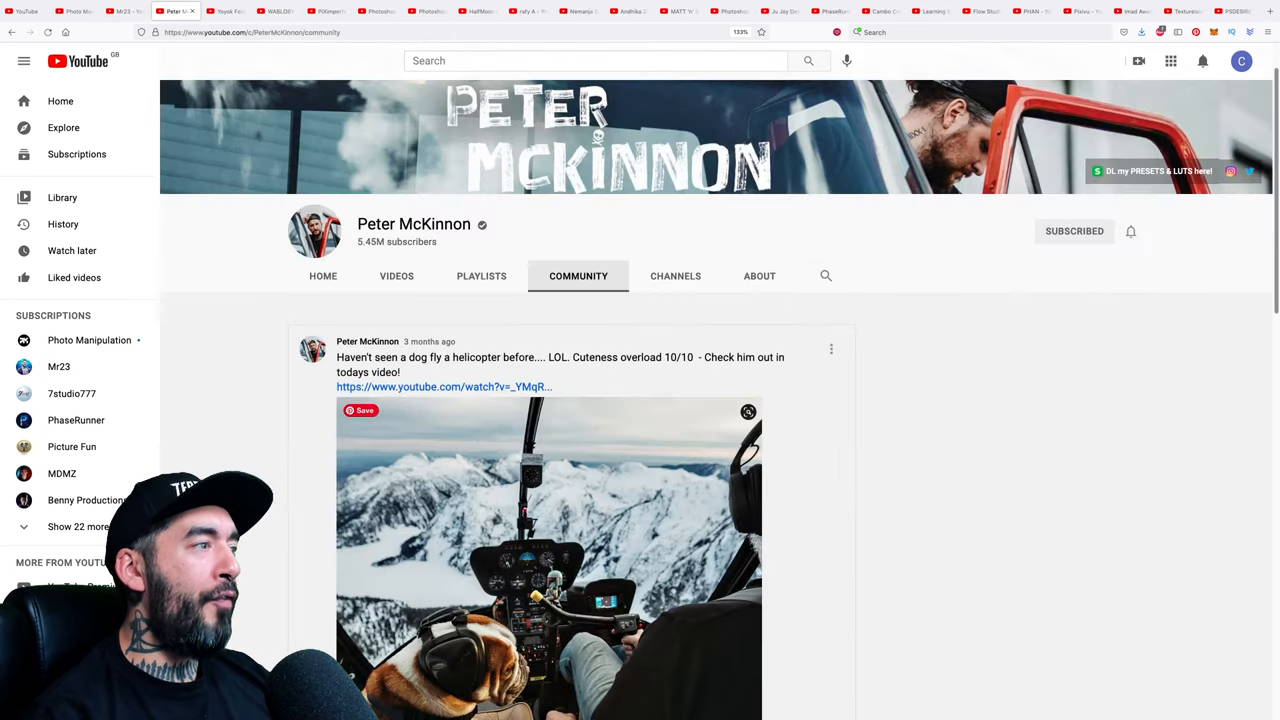
{"action": "scroll", "scroll_direction": "down", "scroll_amount": 3}
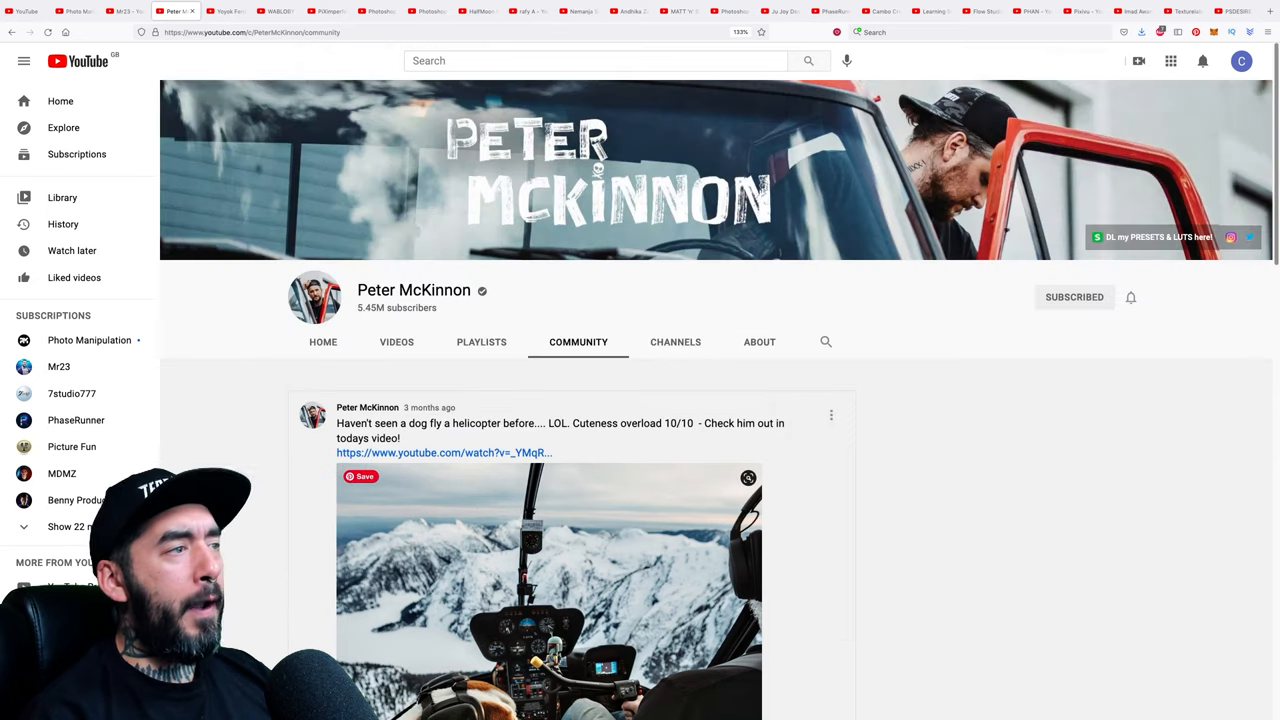
{"action": "scroll", "scroll_direction": "down", "scroll_amount": 3}
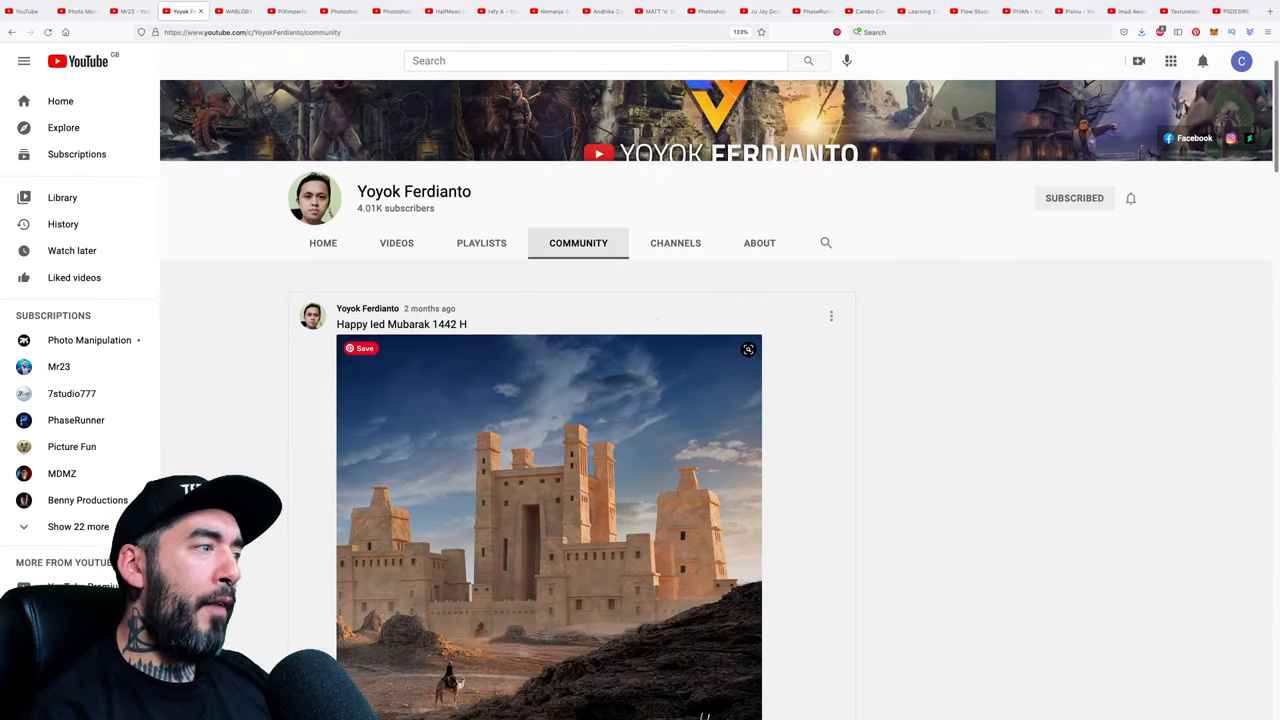
Read a Yoyok Ferdianto community post and return to scroll the channel's post list
{"action": "scroll", "scroll_direction": "down", "scroll_amount": 3}
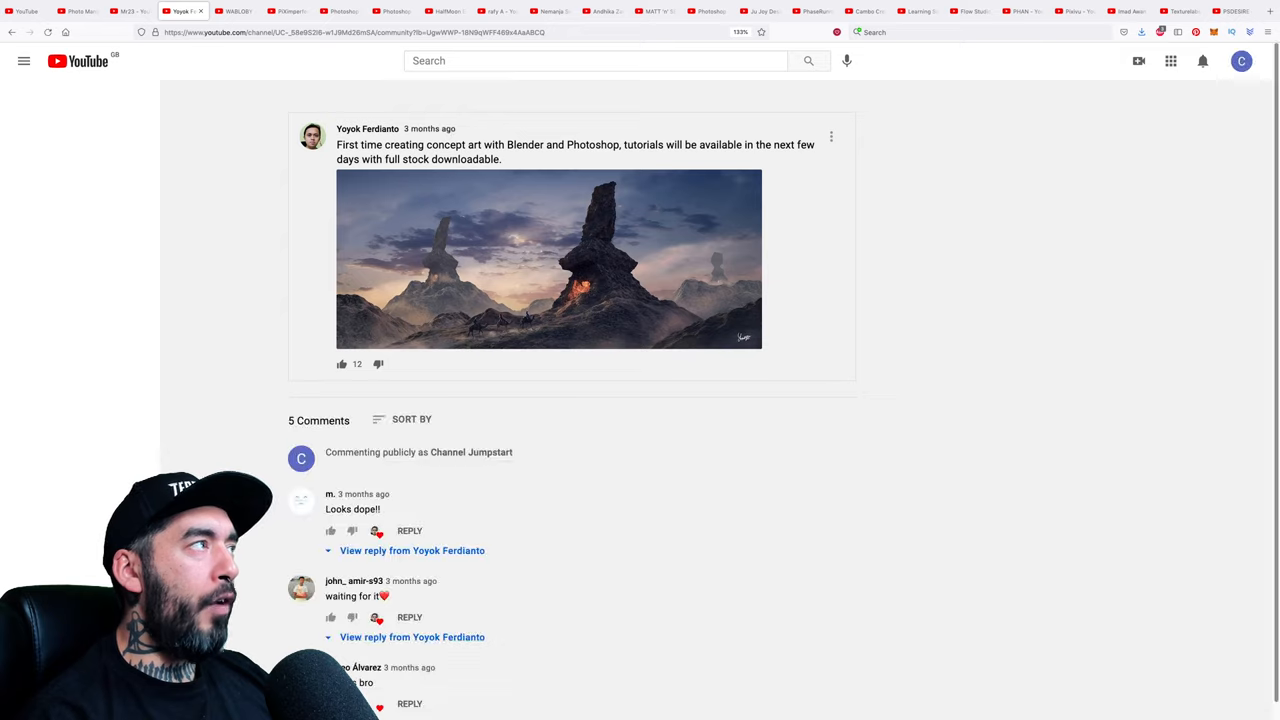
{"action": "left_click", "coordinate": [24, 60]}
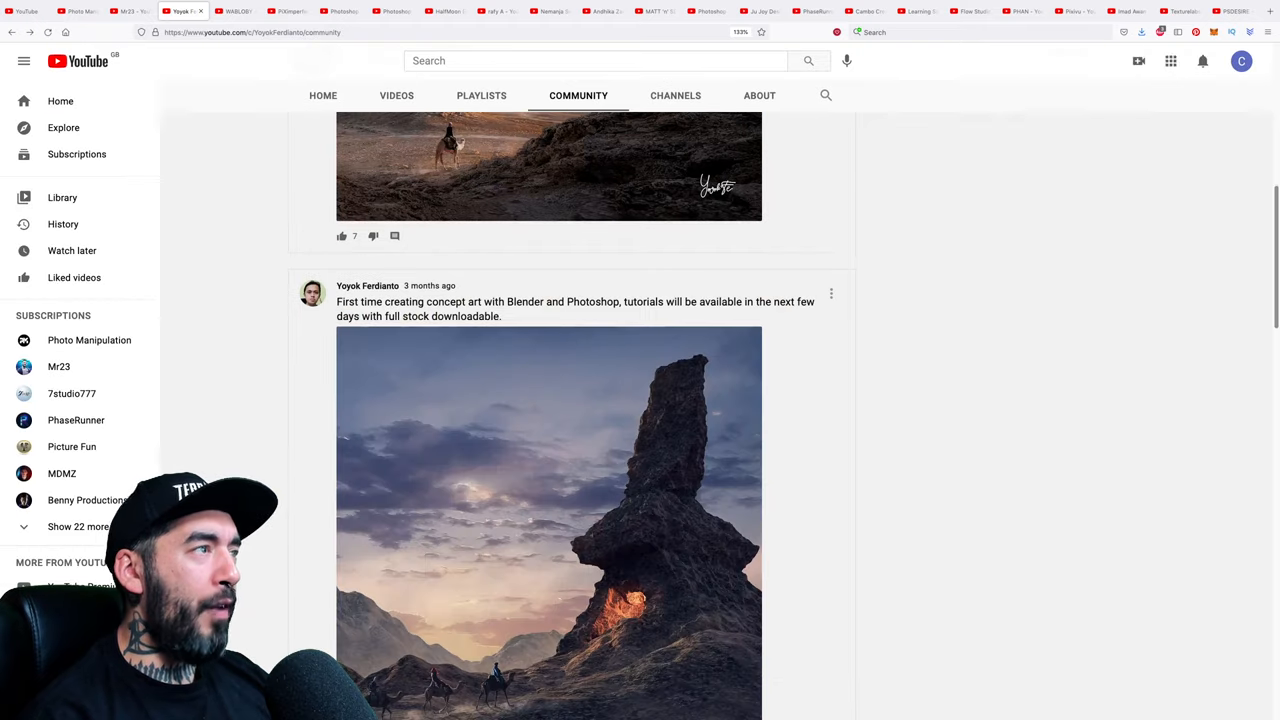
{"action": "scroll", "scroll_direction": "down", "scroll_amount": 3}
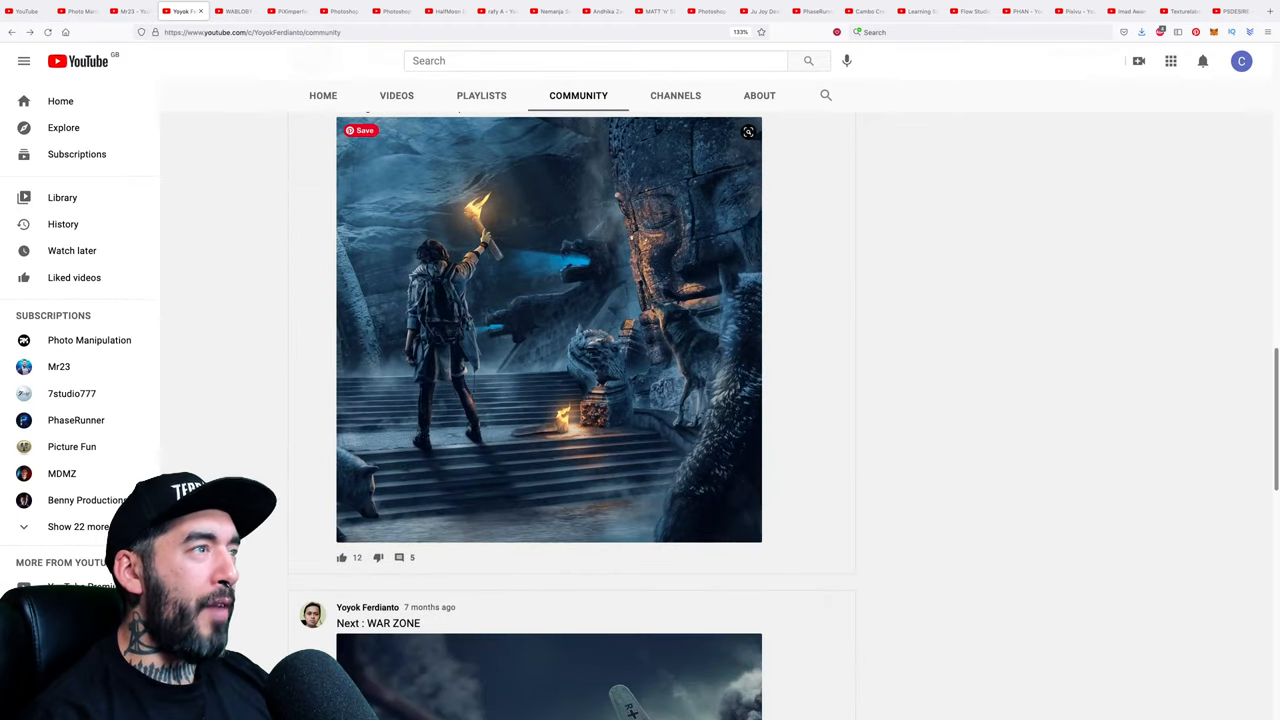
{"action": "left_click", "coordinate": [548, 330]}
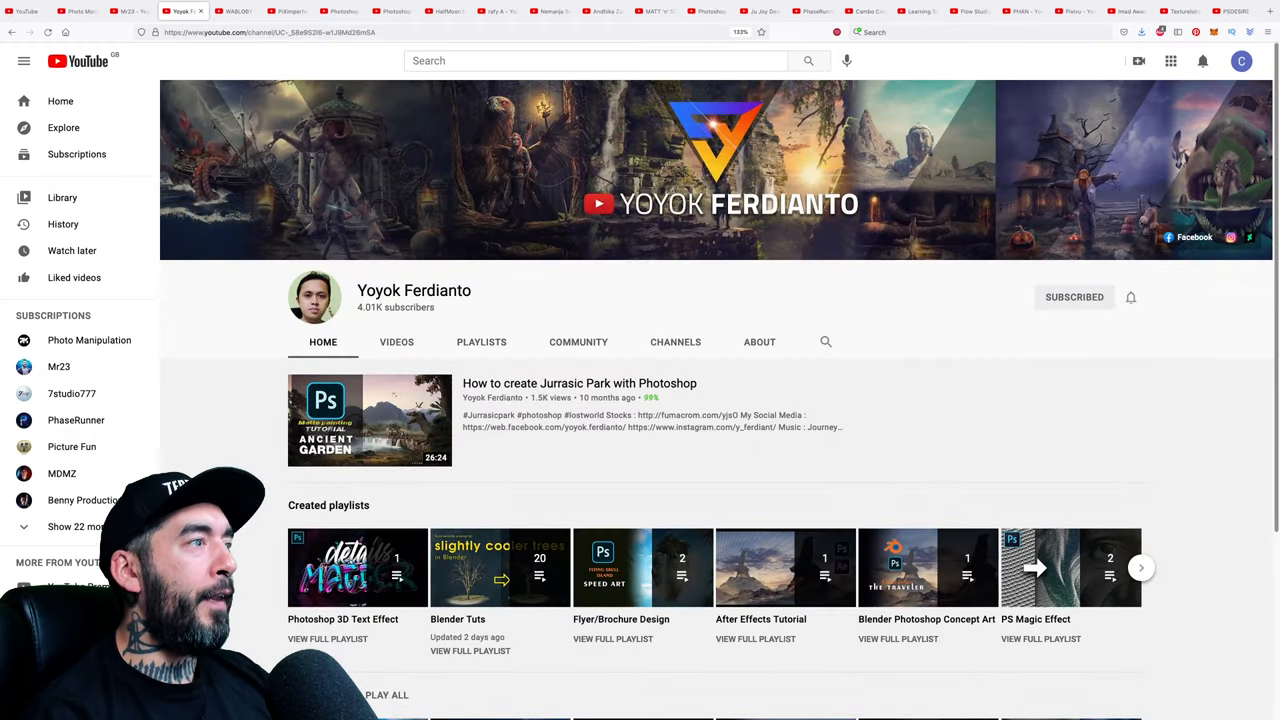
{"action": "left_click", "coordinate": [190, 12]}
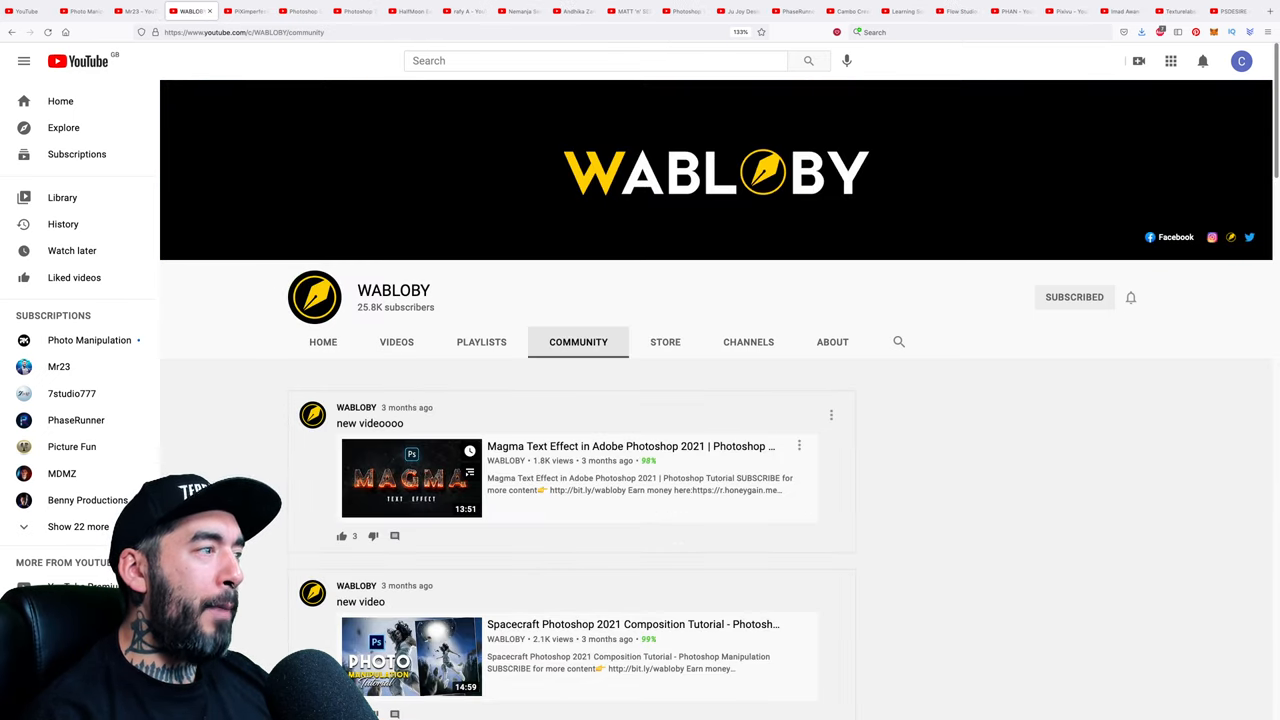
List WABLOBY's uploads sorted most popular first, led by the 574K-view Pop Out Effect tutorial
{"action": "scroll", "scroll_direction": "down", "scroll_amount": 3}
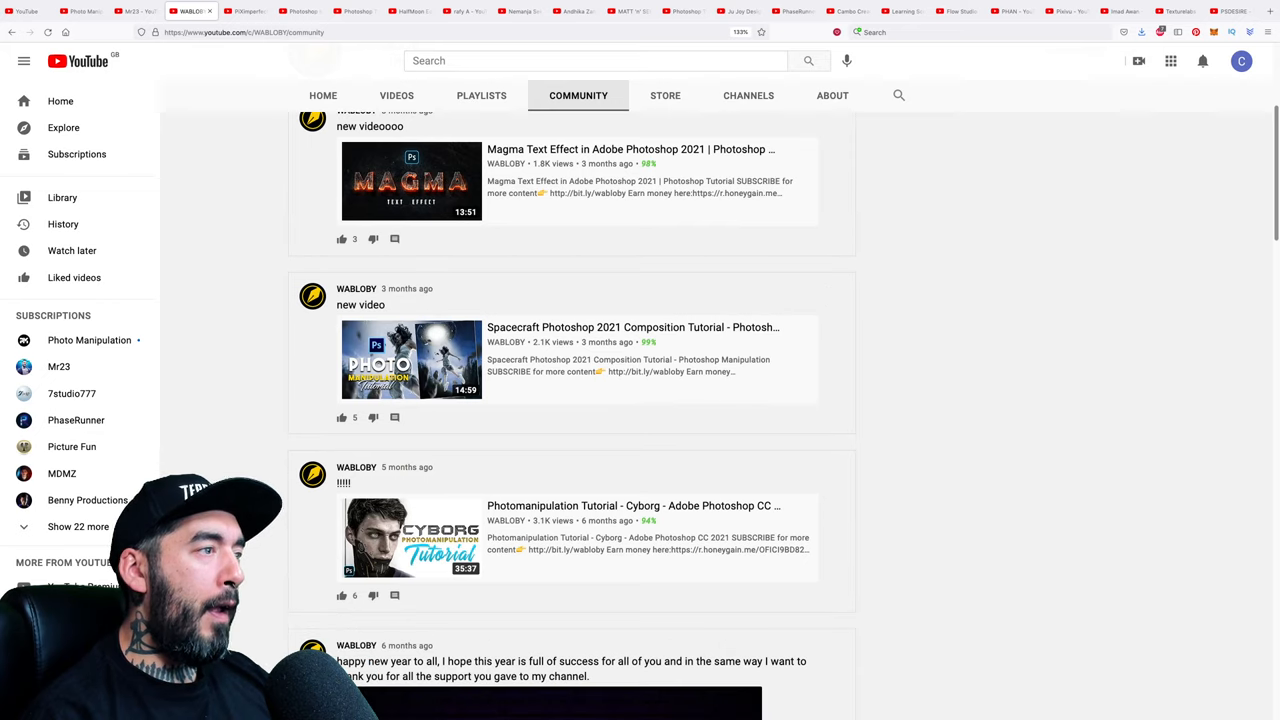
{"action": "scroll", "scroll_direction": "down", "scroll_amount": 3}
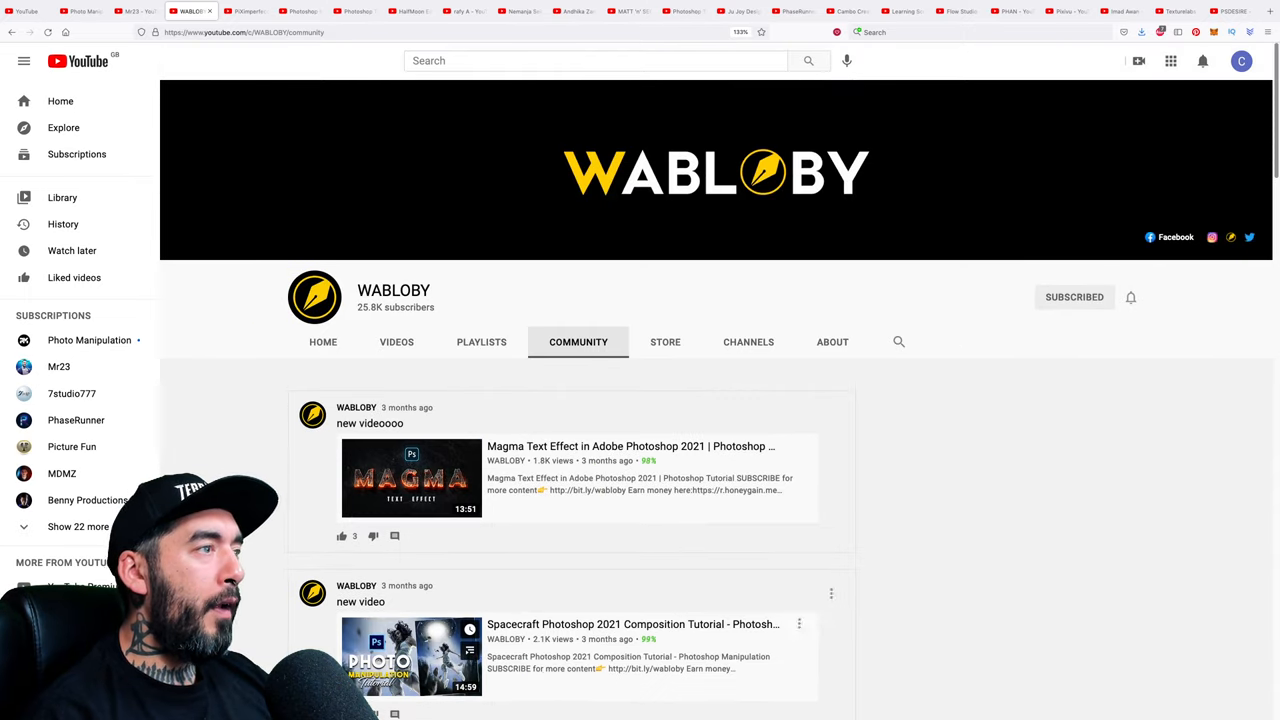
{"action": "left_click", "coordinate": [396, 340]}
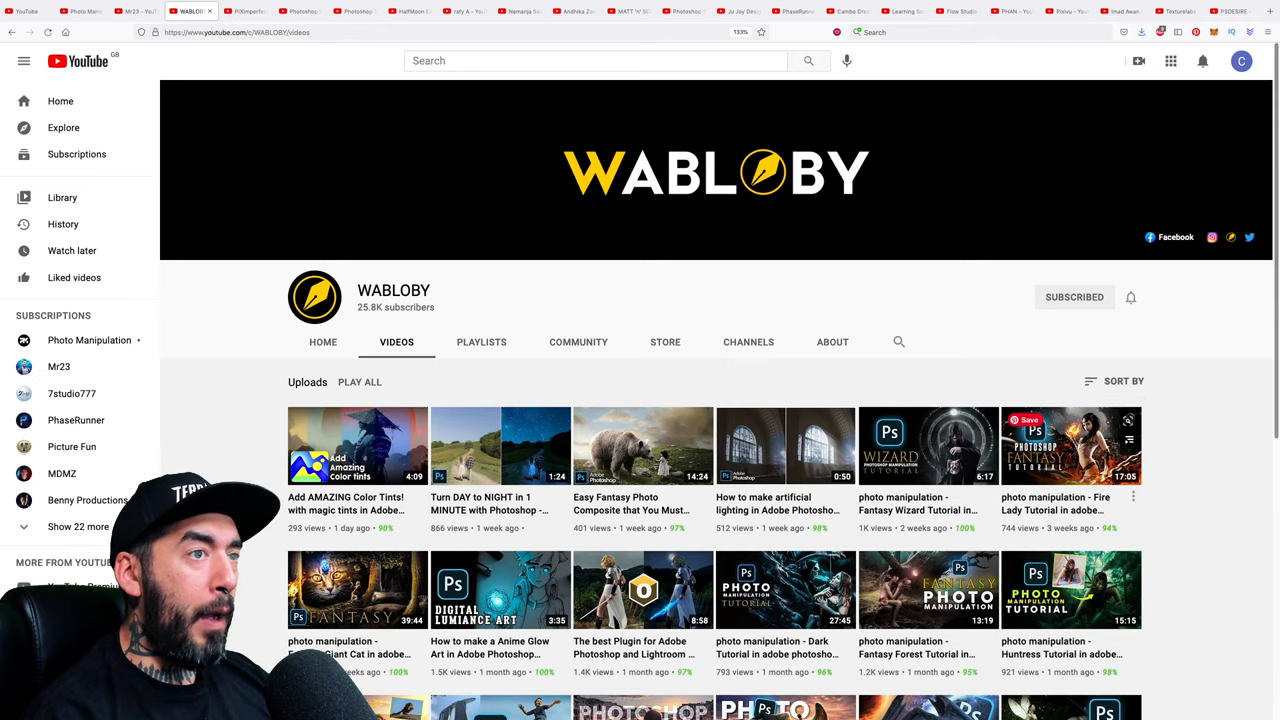
{"action": "left_click", "coordinate": [1124, 380]}
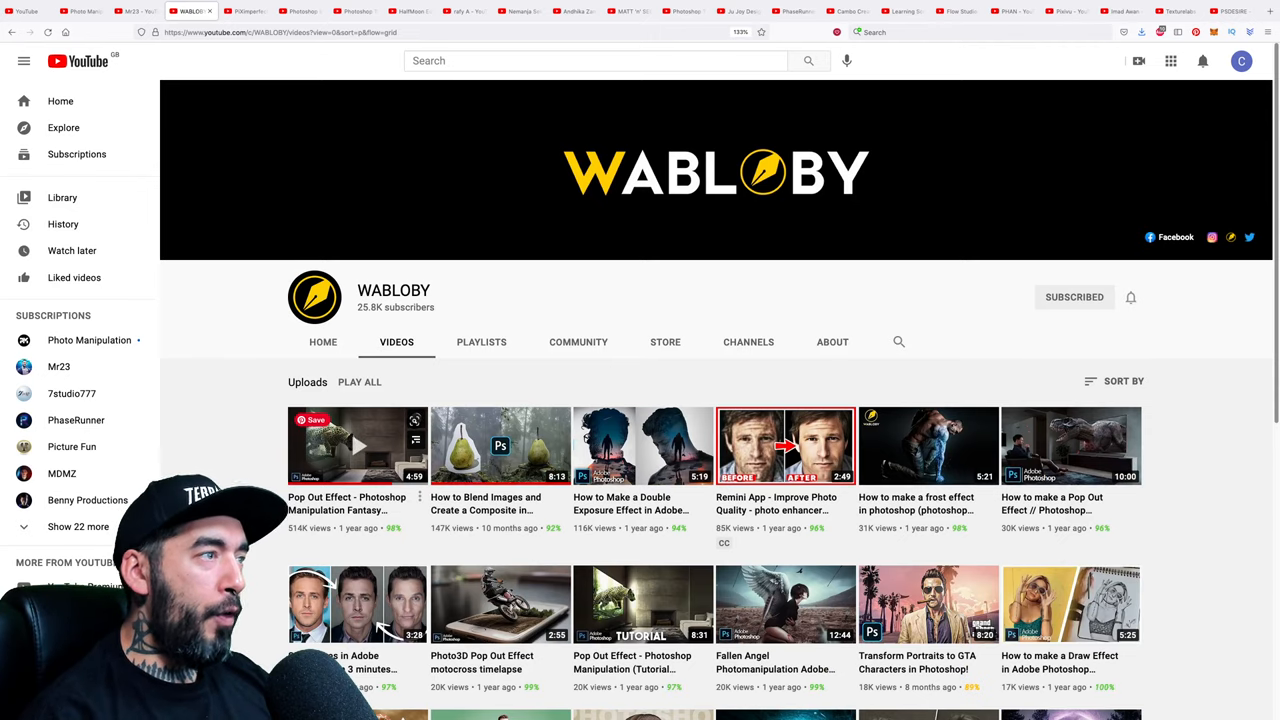
{"action": "scroll", "scroll_direction": "down", "scroll_amount": 3}
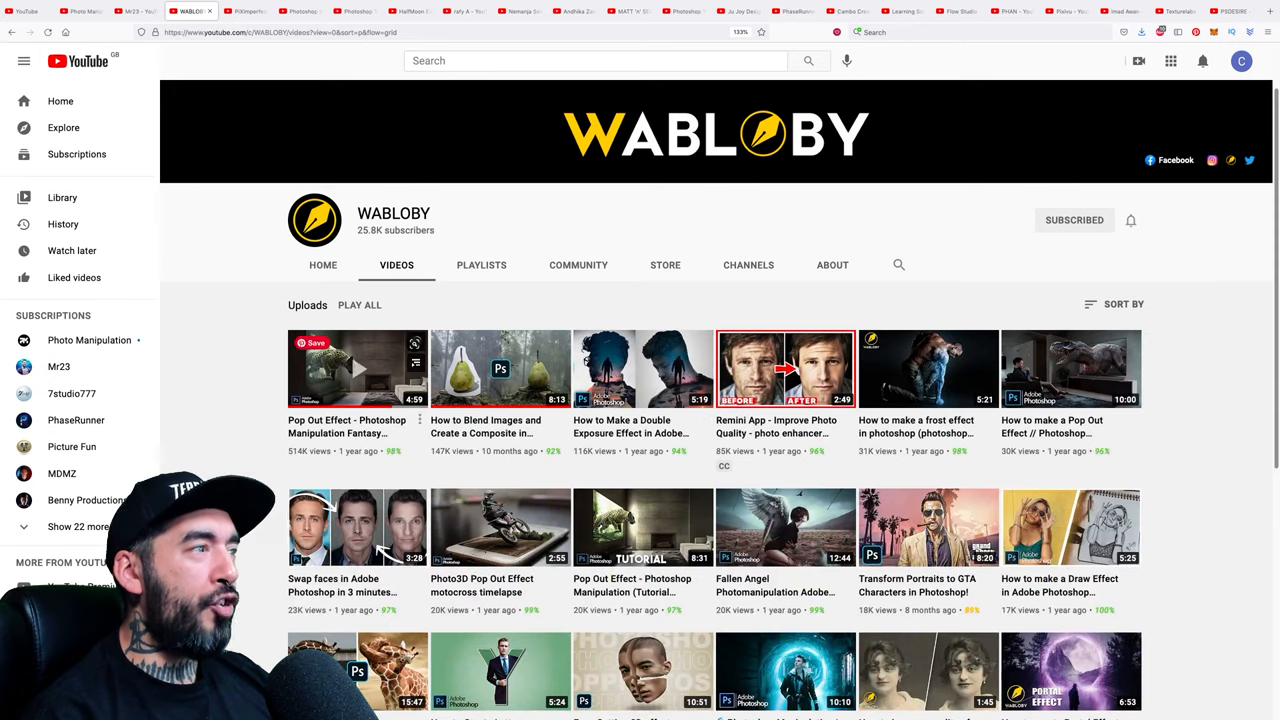
{"action": "scroll", "scroll_direction": "down", "scroll_amount": 3}
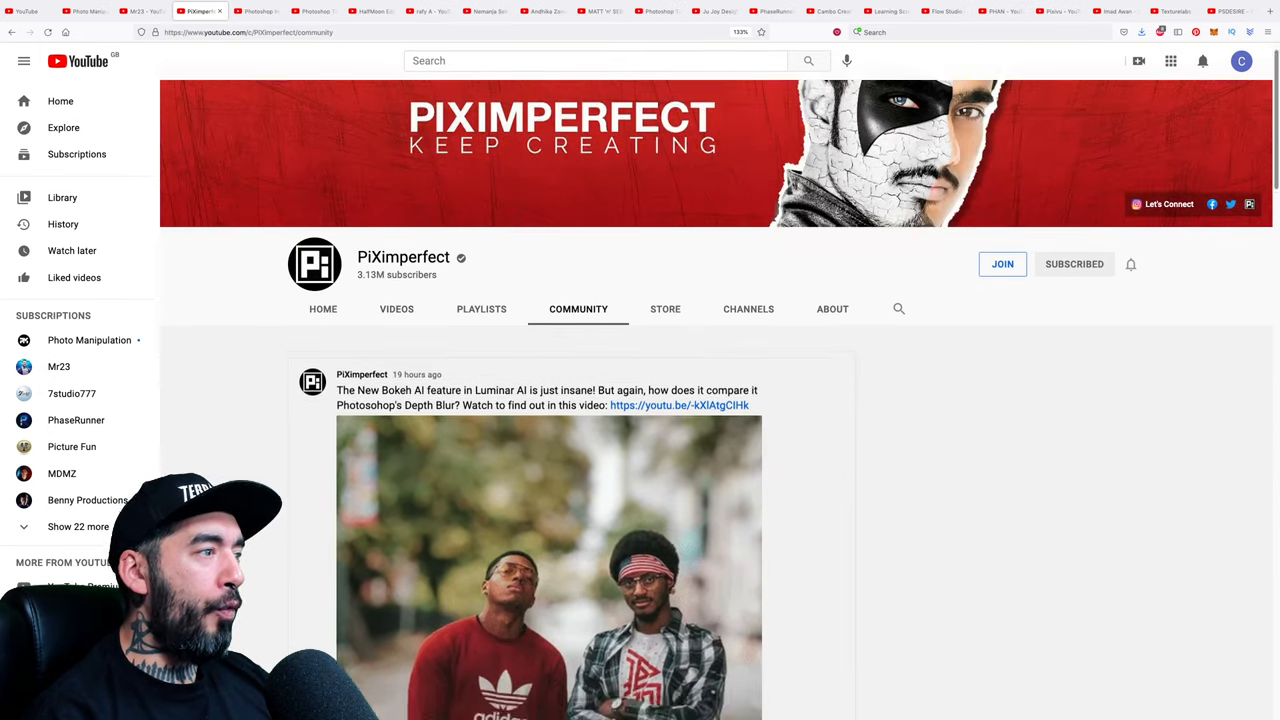
{"action": "scroll", "scroll_direction": "down", "scroll_amount": 3}
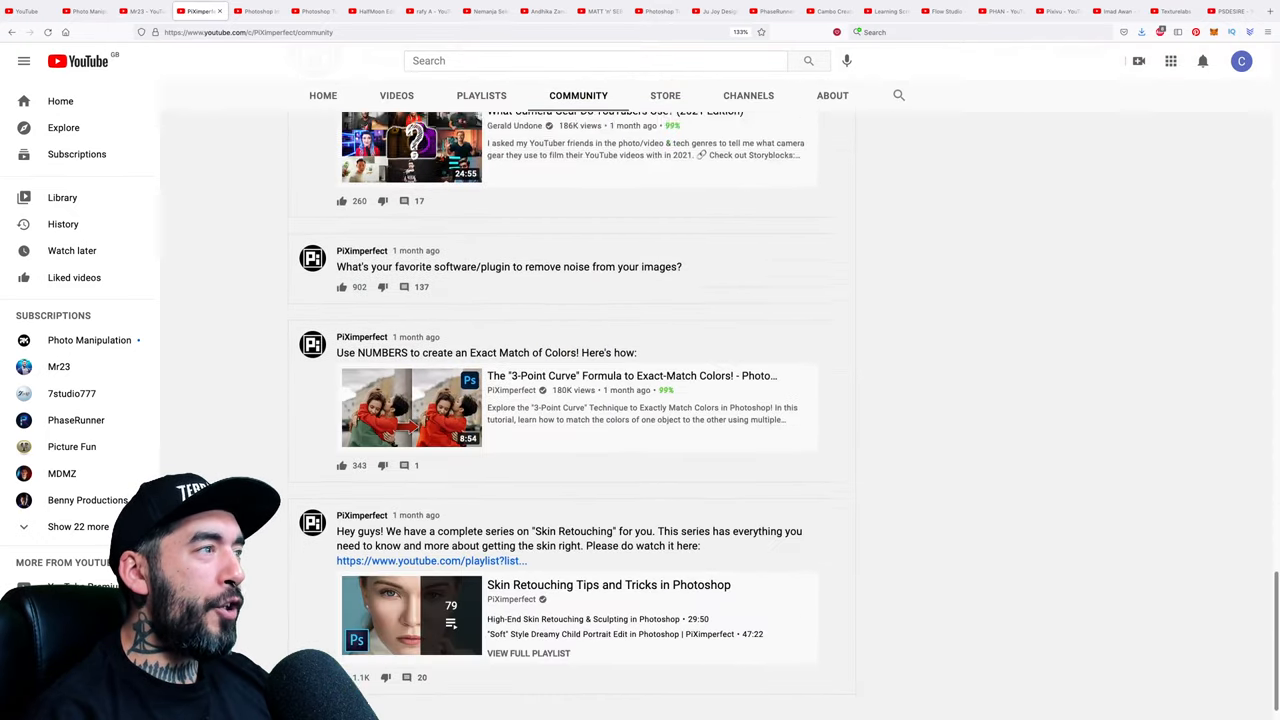
{"action": "scroll", "scroll_direction": "up", "scroll_amount": 3}
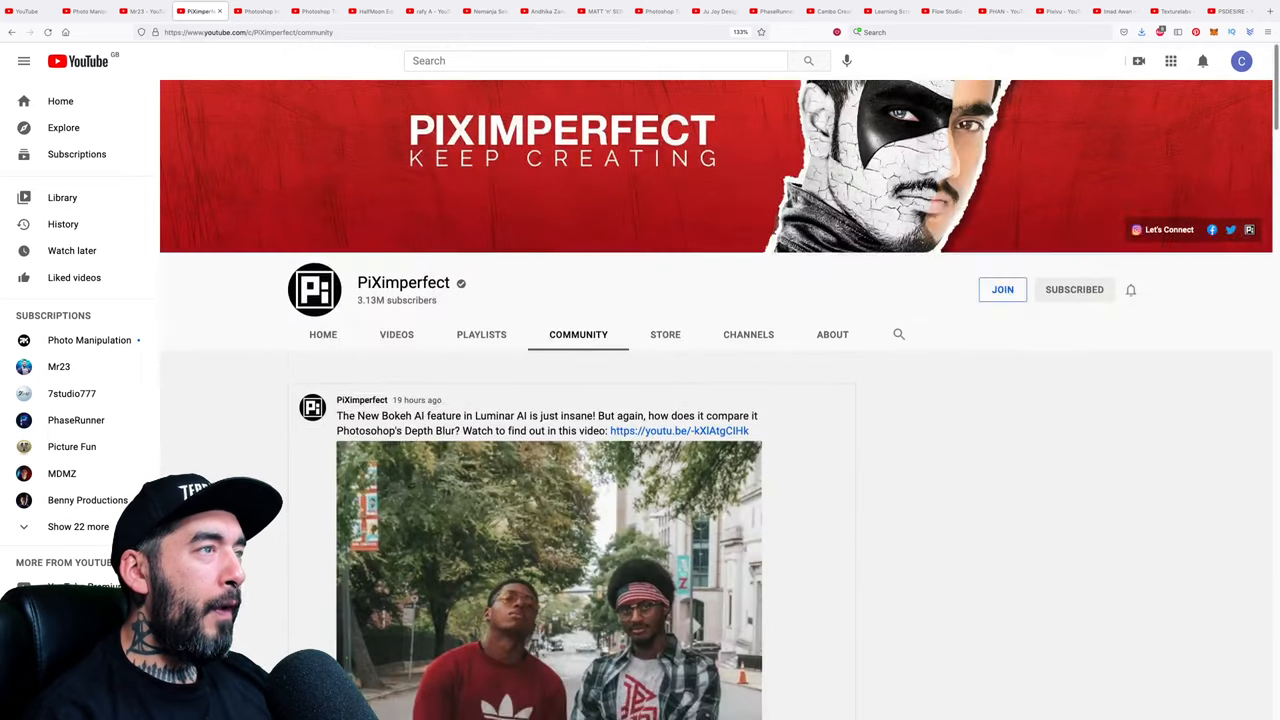
{"action": "scroll", "scroll_direction": "down", "scroll_amount": 3}
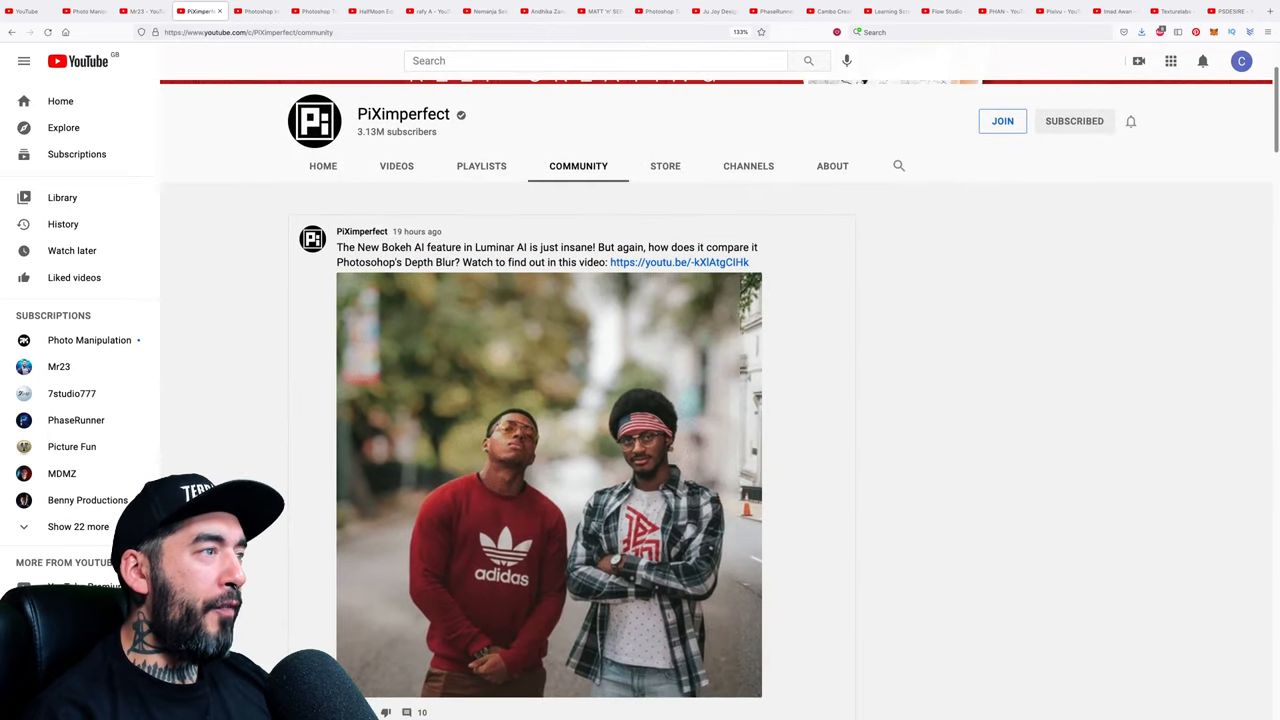
{"action": "scroll", "scroll_direction": "down", "scroll_amount": 3}
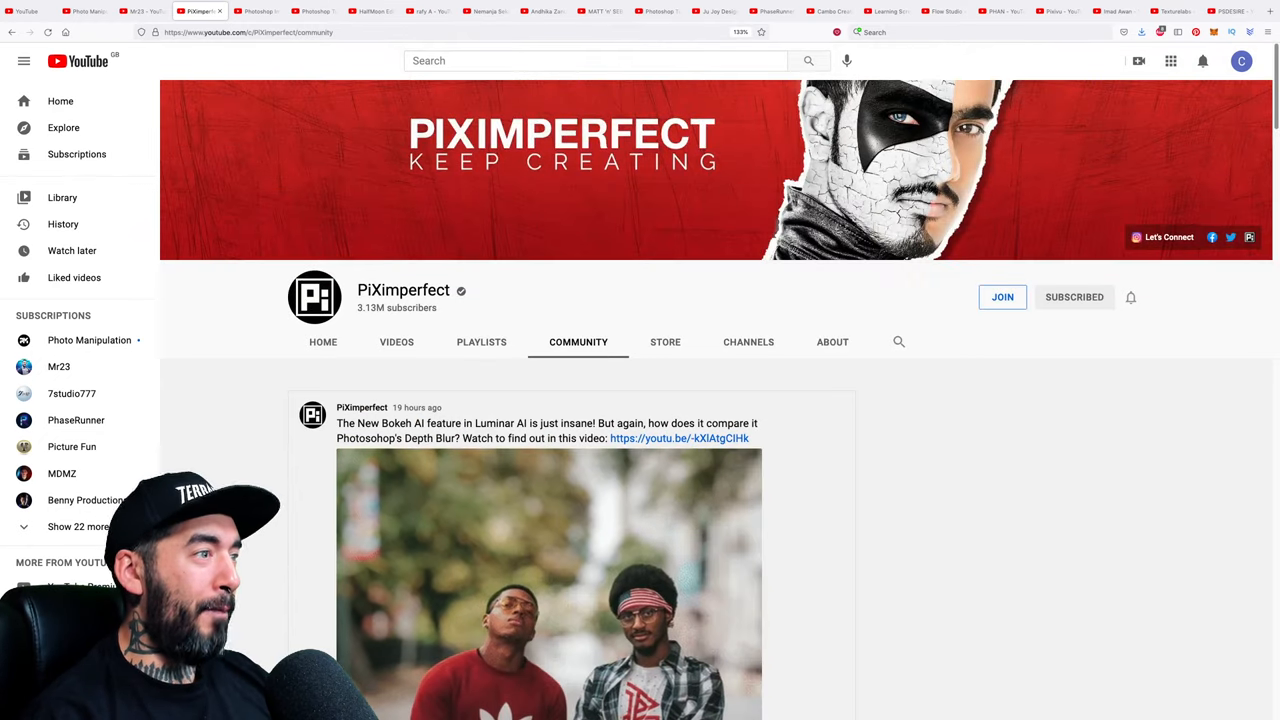
{"action": "scroll", "scroll_direction": "down", "scroll_amount": 3}
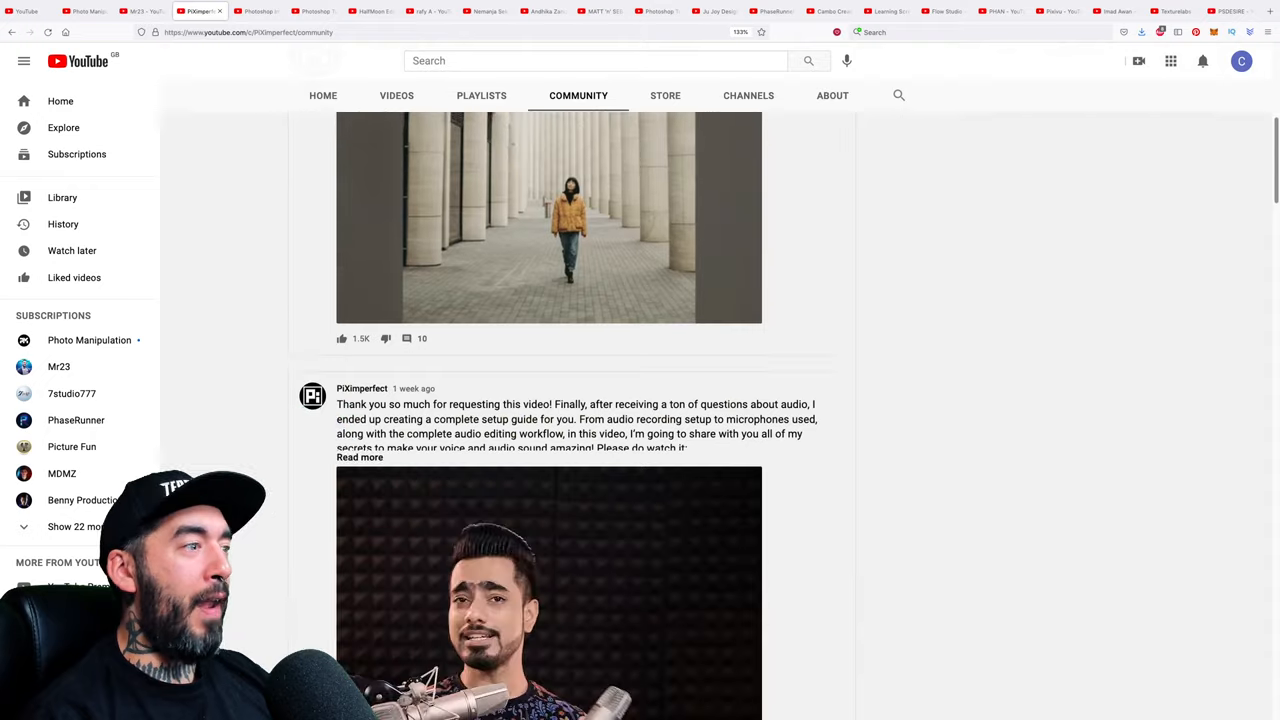
{"action": "scroll", "scroll_direction": "down", "scroll_amount": 3}
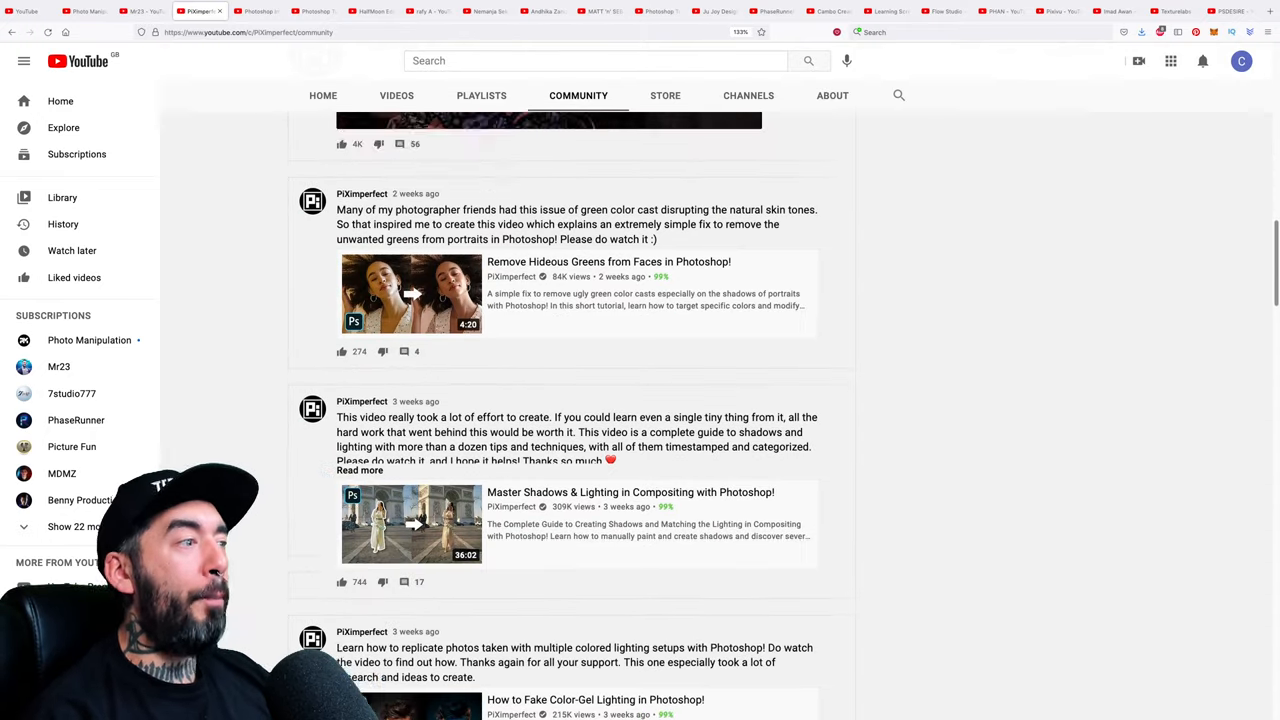
{"action": "scroll", "scroll_direction": "down", "scroll_amount": 3}
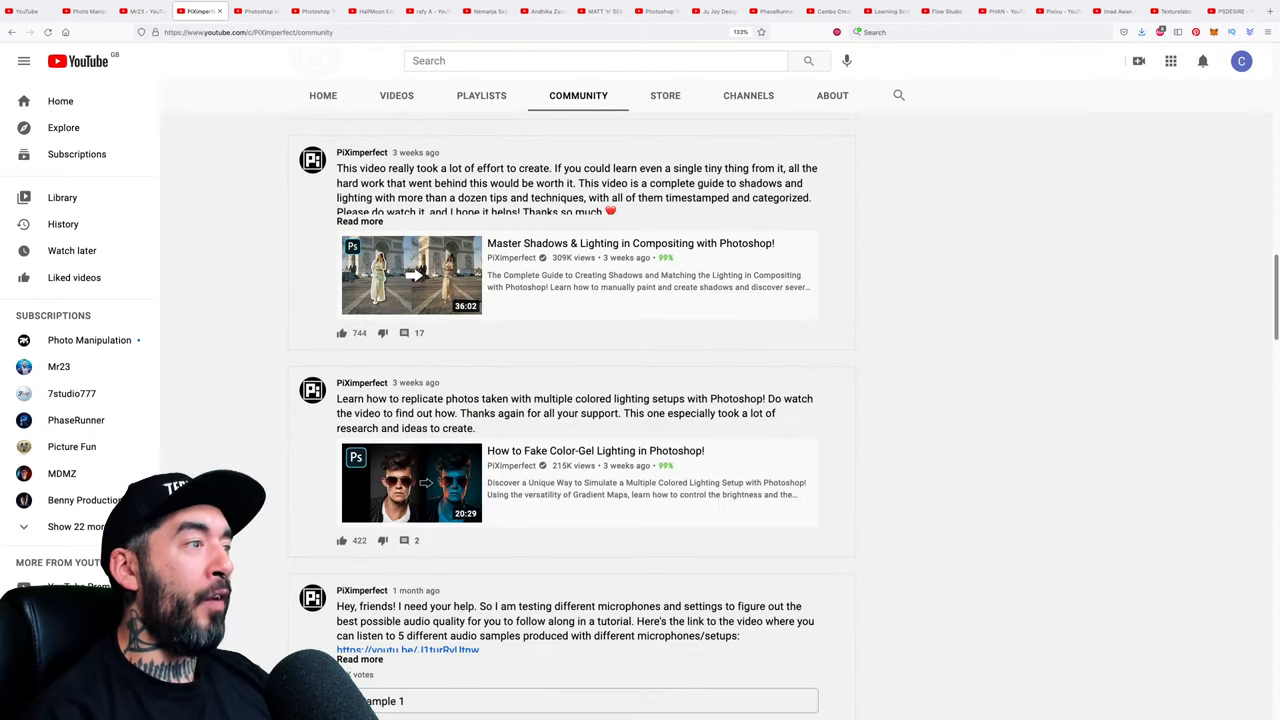
{"action": "scroll", "scroll_direction": "down", "scroll_amount": 3}
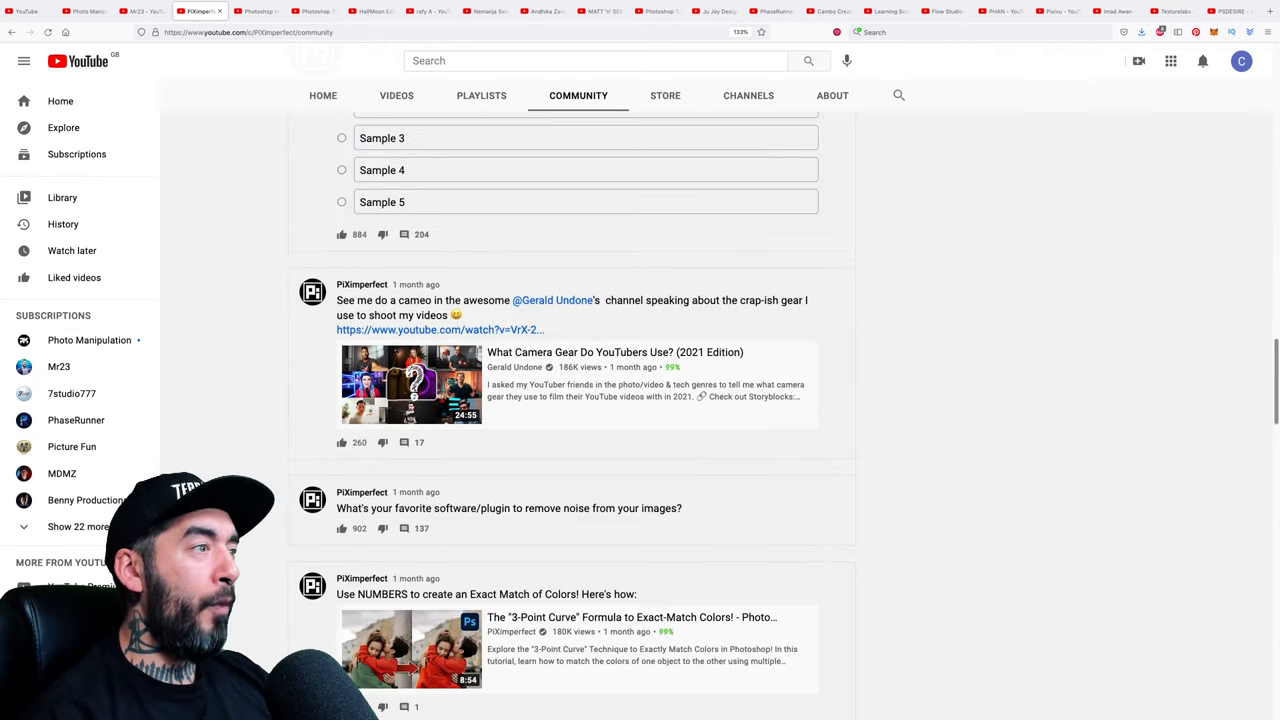
{"action": "scroll", "scroll_direction": "down", "scroll_amount": 3}
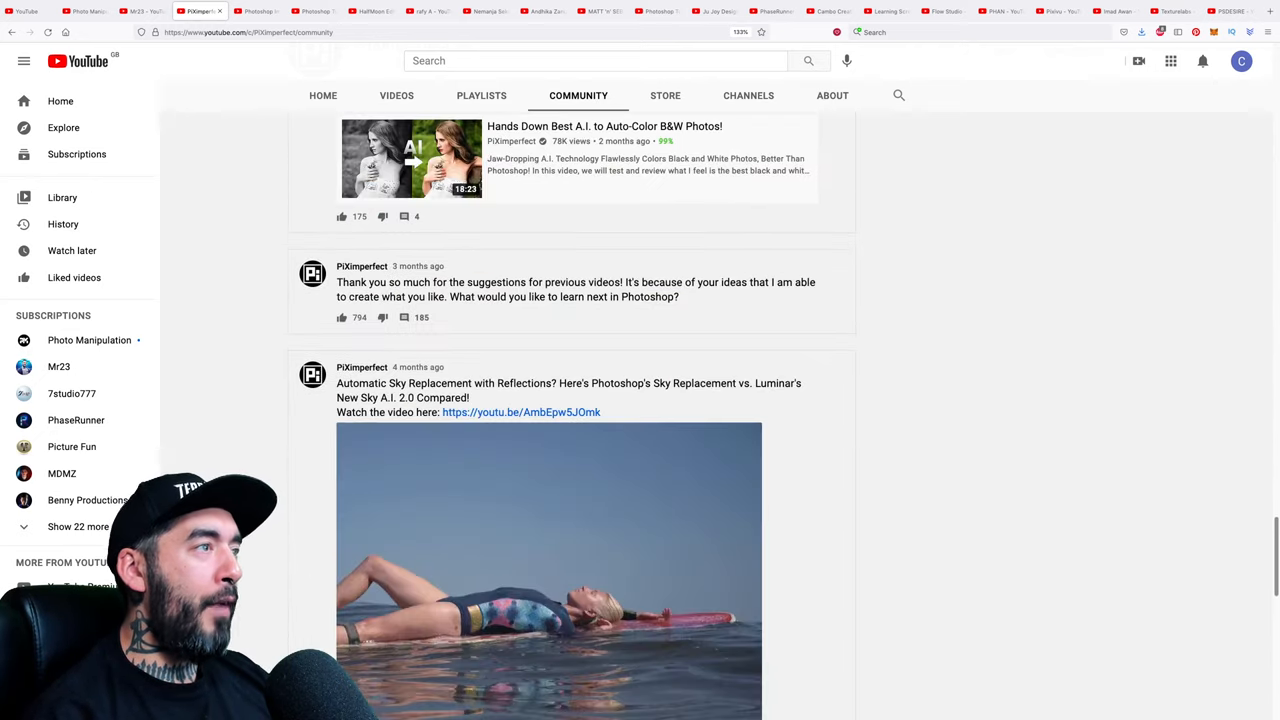
{"action": "scroll", "scroll_direction": "up", "scroll_amount": 3}
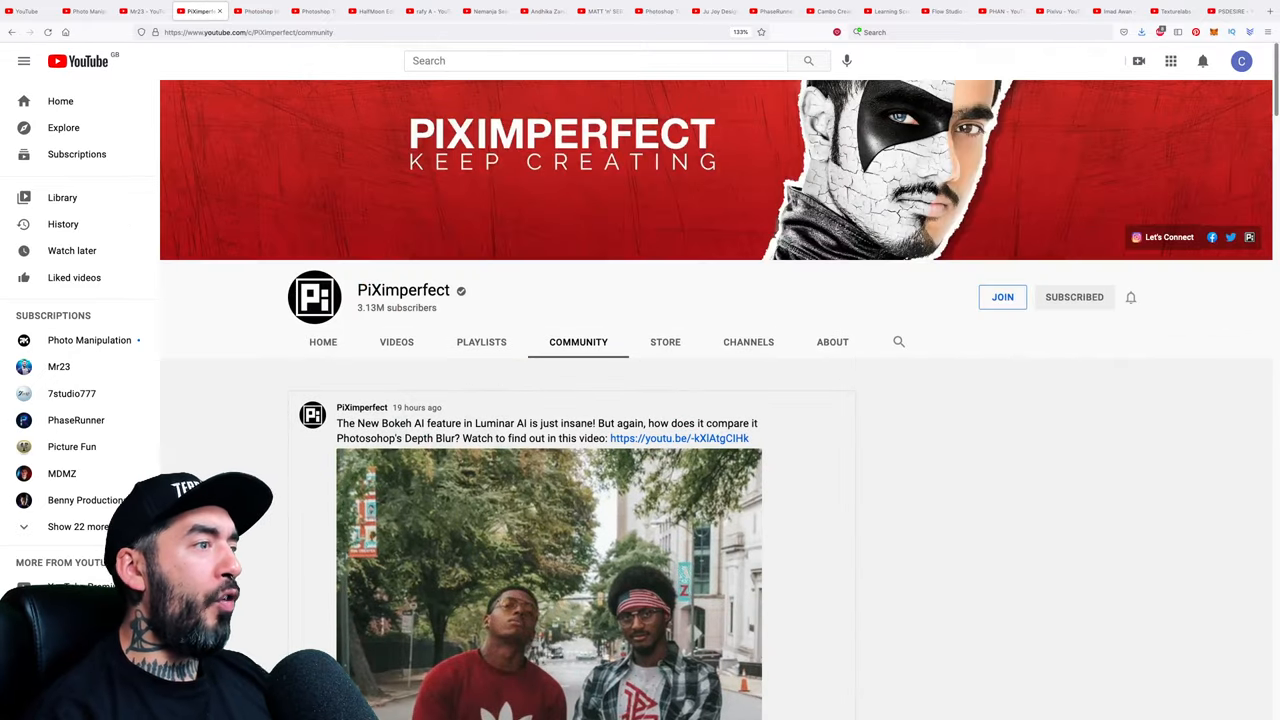
{"action": "scroll", "scroll_direction": "down", "scroll_amount": 3}
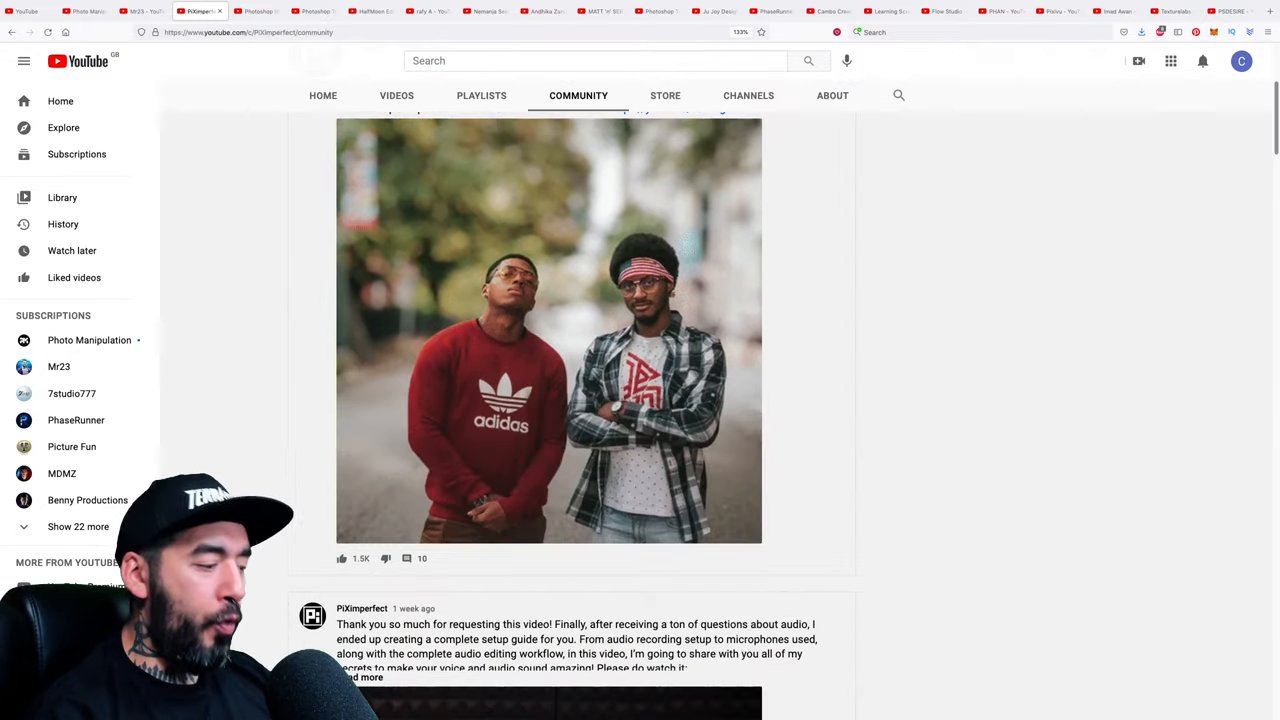
{"action": "scroll", "scroll_direction": "up", "scroll_amount": 3}
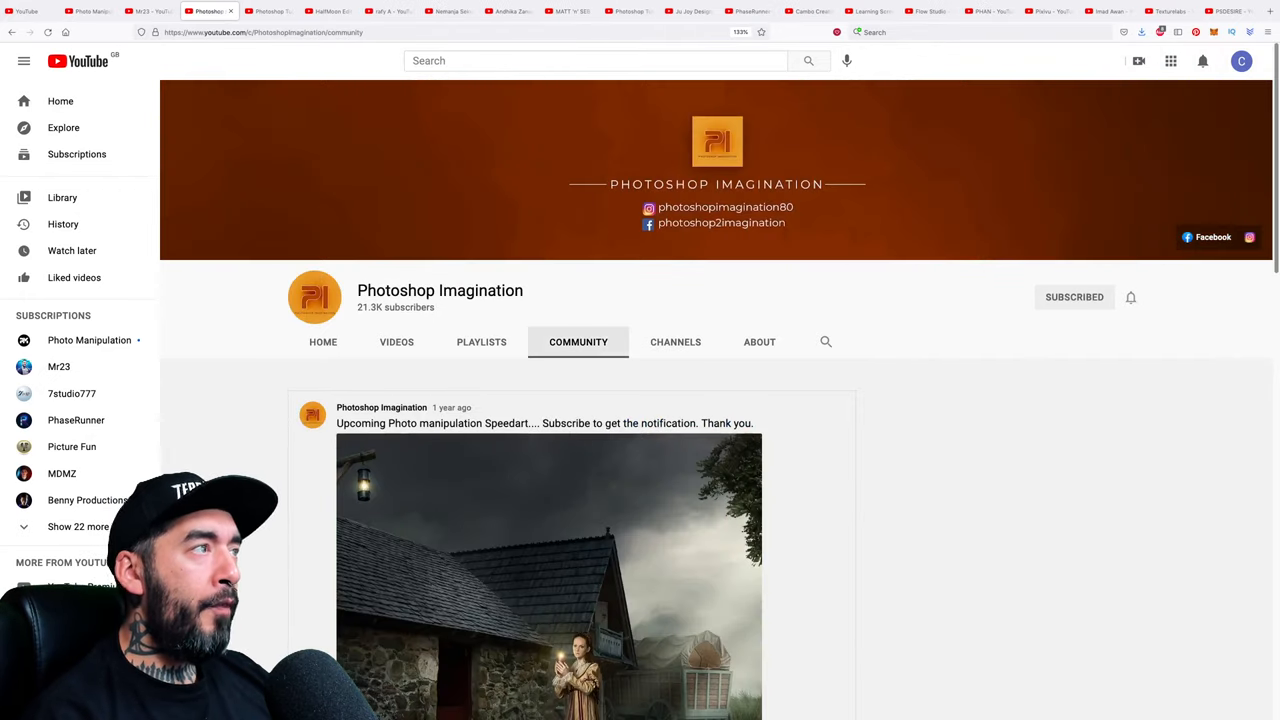
Scroll through Webflippy's community posts to review how the tab is used
{"action": "scroll", "scroll_direction": "down", "scroll_amount": 3}
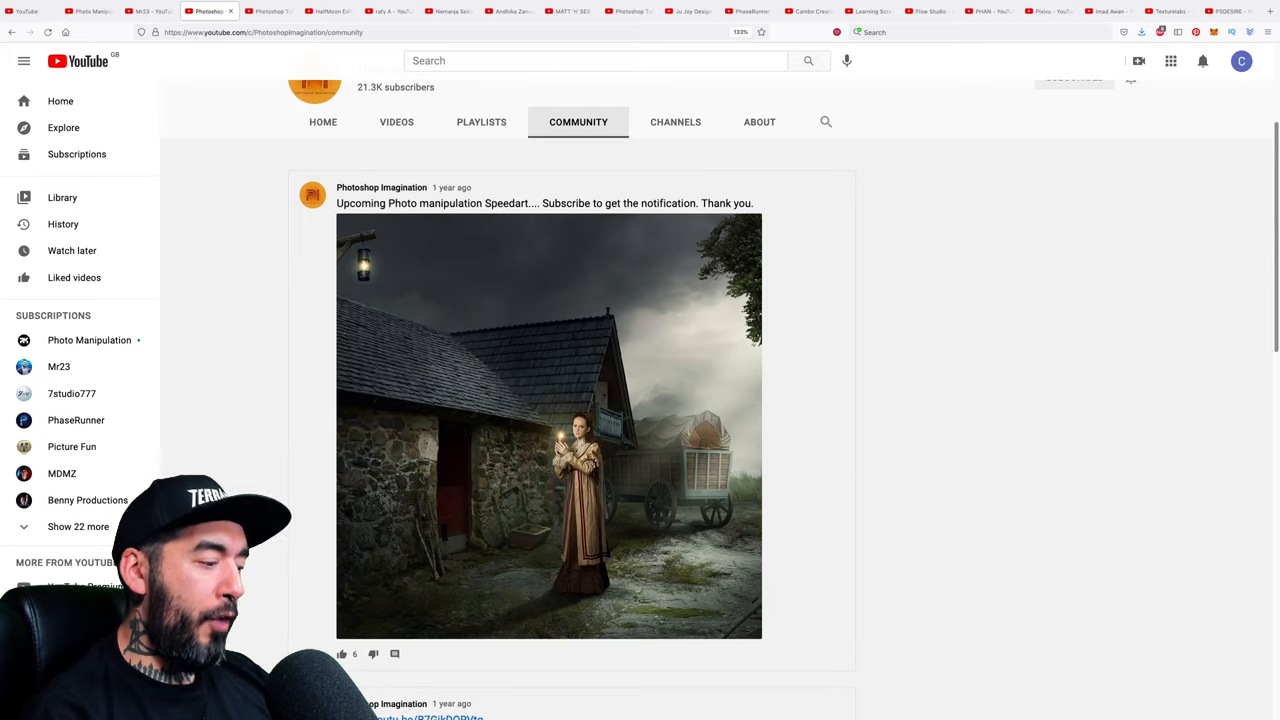
{"action": "scroll", "scroll_direction": "down", "scroll_amount": 3}
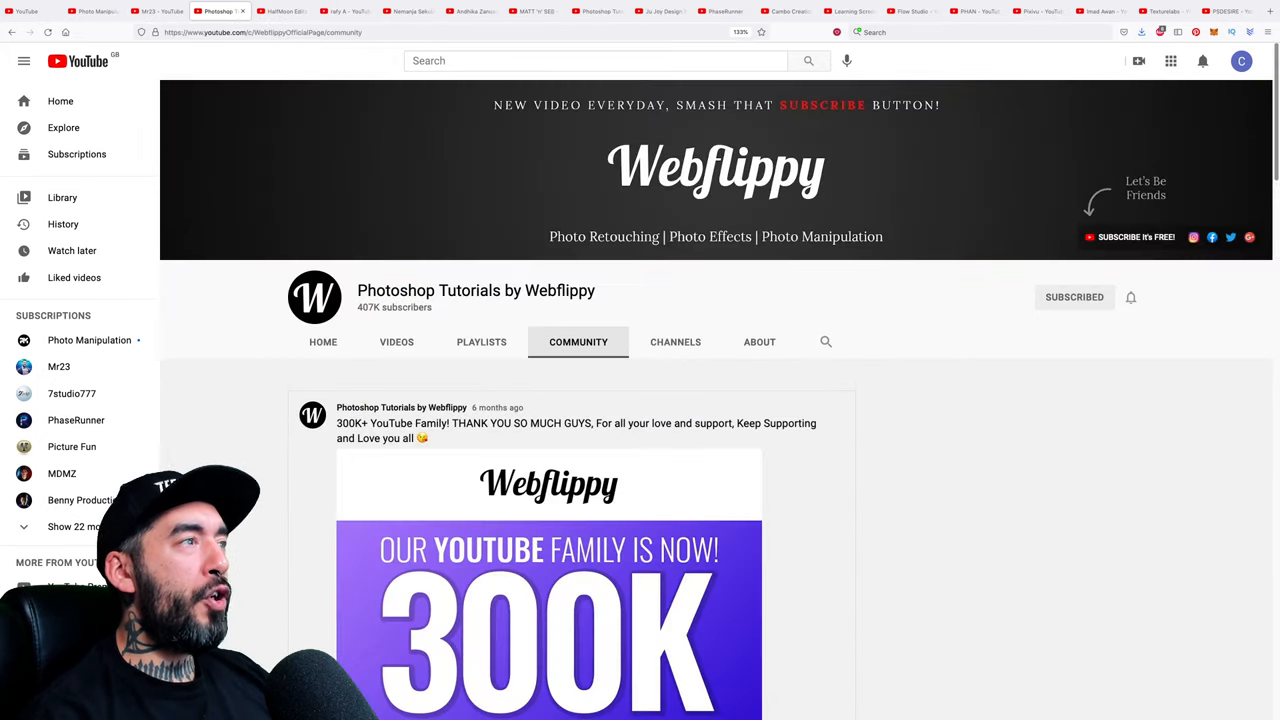
{"action": "scroll", "scroll_direction": "down", "scroll_amount": 3}
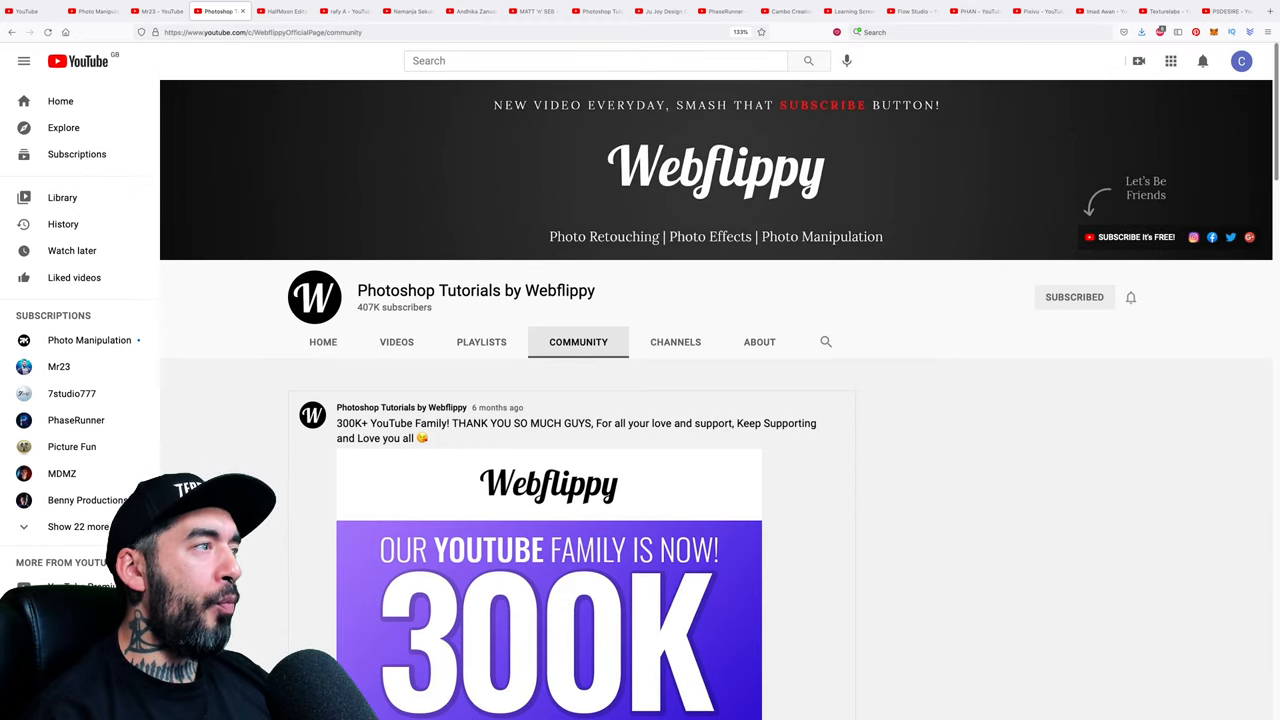
List Webflippy's uploaded videos sorted by Most popular
{"action": "left_click", "coordinate": [396, 340]}
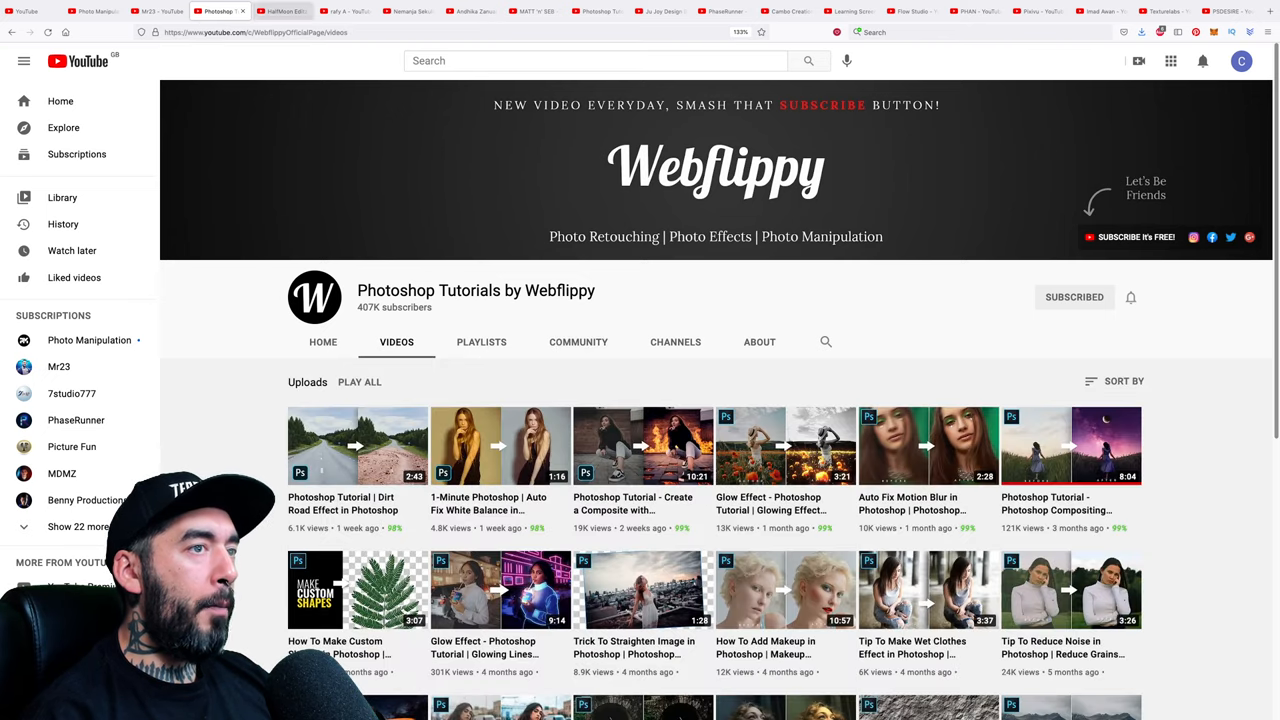
{"action": "left_click", "coordinate": [1116, 380]}
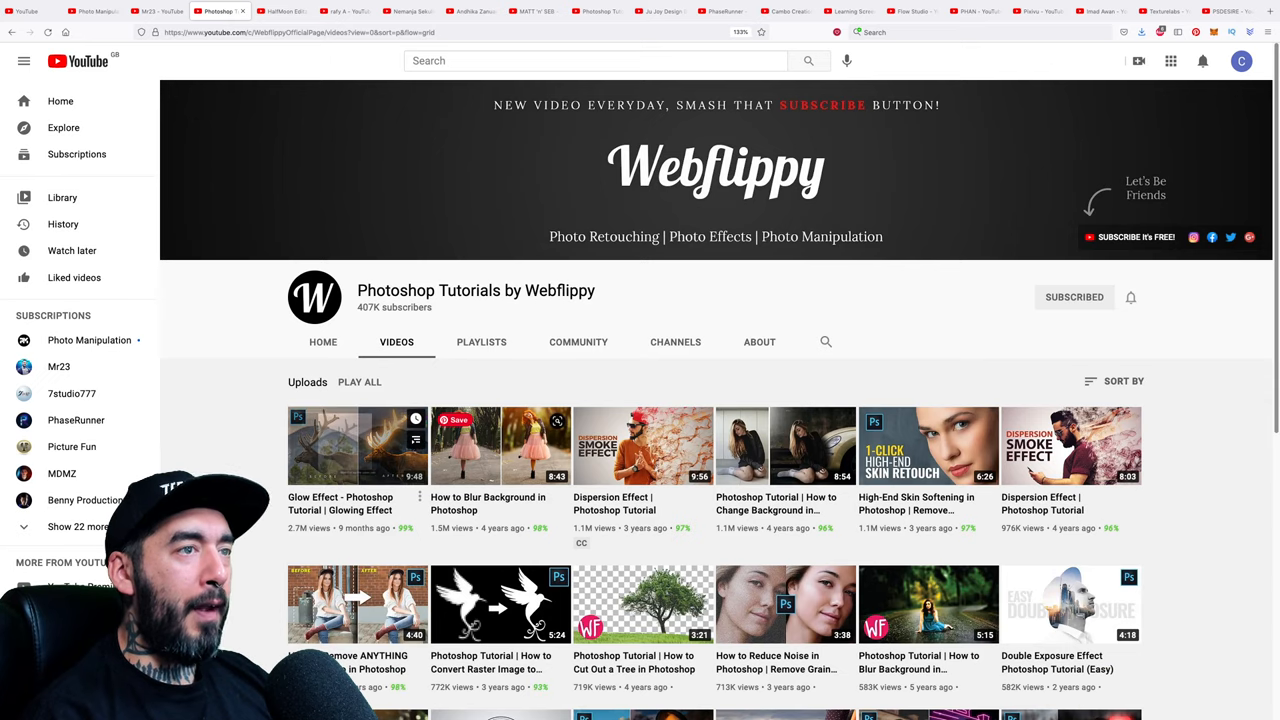
{"action": "left_click", "coordinate": [1124, 380]}
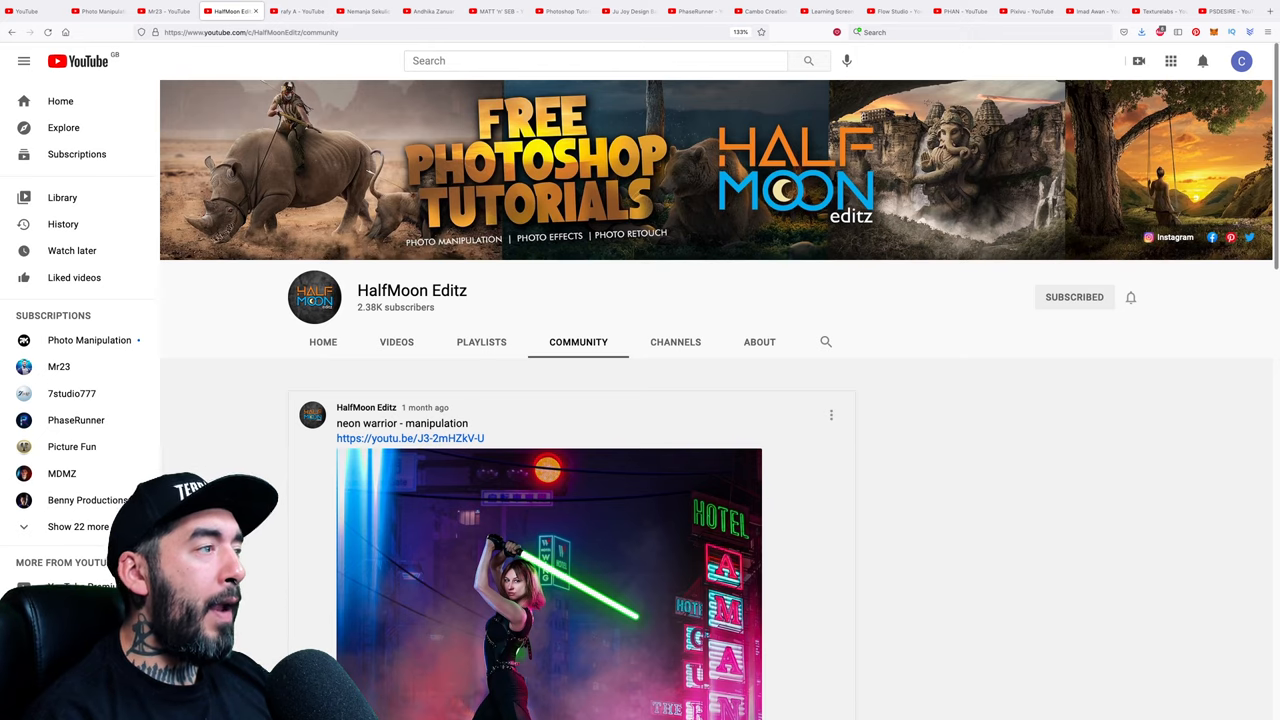
Scroll through the HalfMoon Editz and rafy A community posts
{"action": "scroll", "scroll_direction": "down", "scroll_amount": 3}
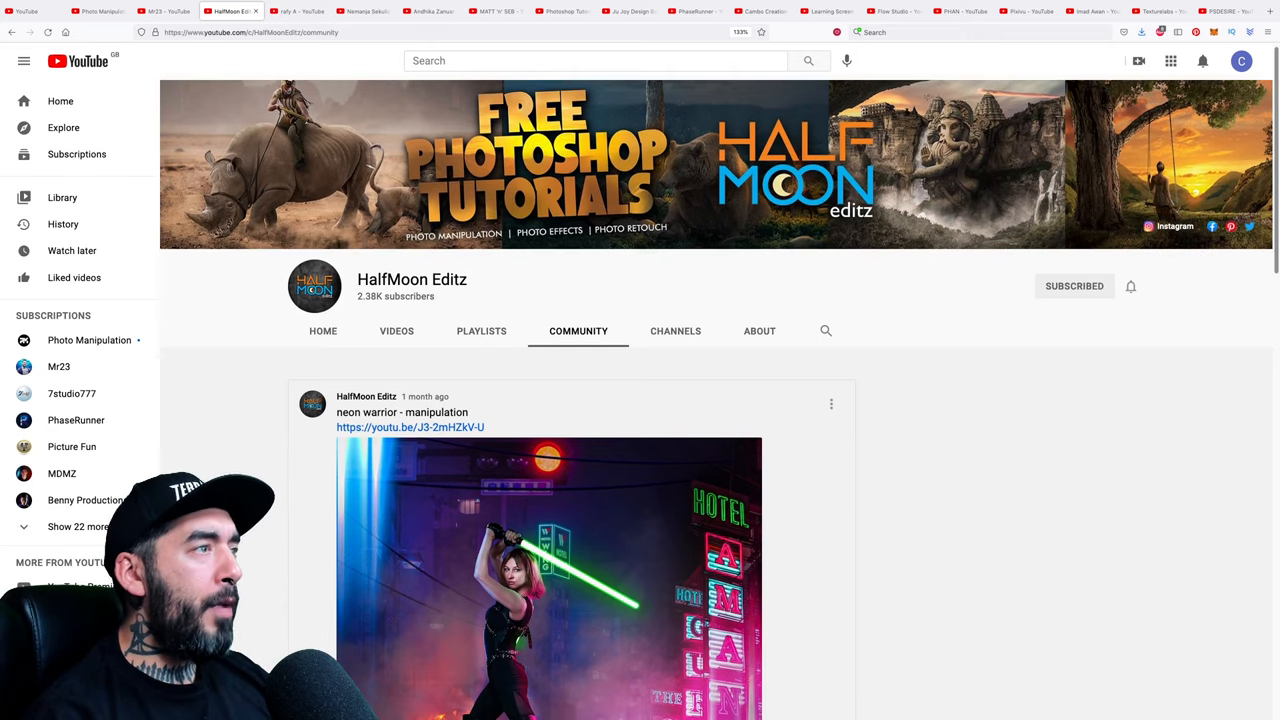
{"action": "scroll", "scroll_direction": "down", "scroll_amount": 3}
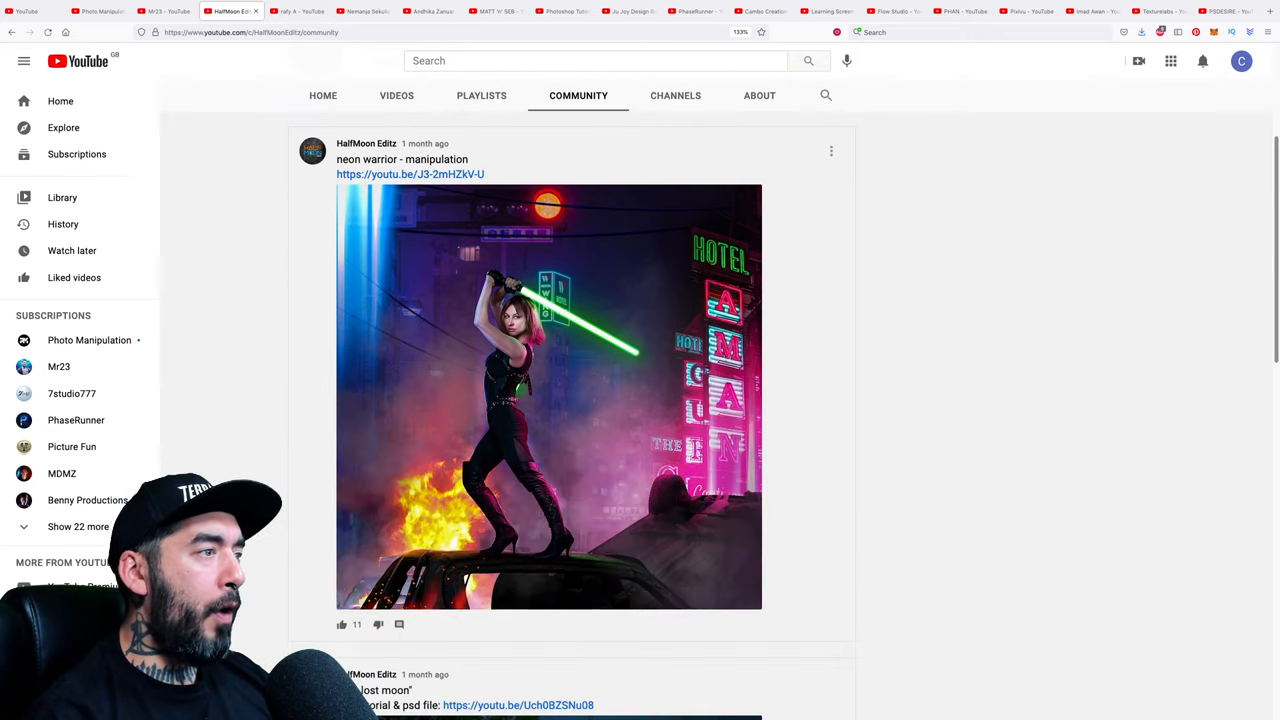
{"action": "scroll", "scroll_direction": "down", "scroll_amount": 3}
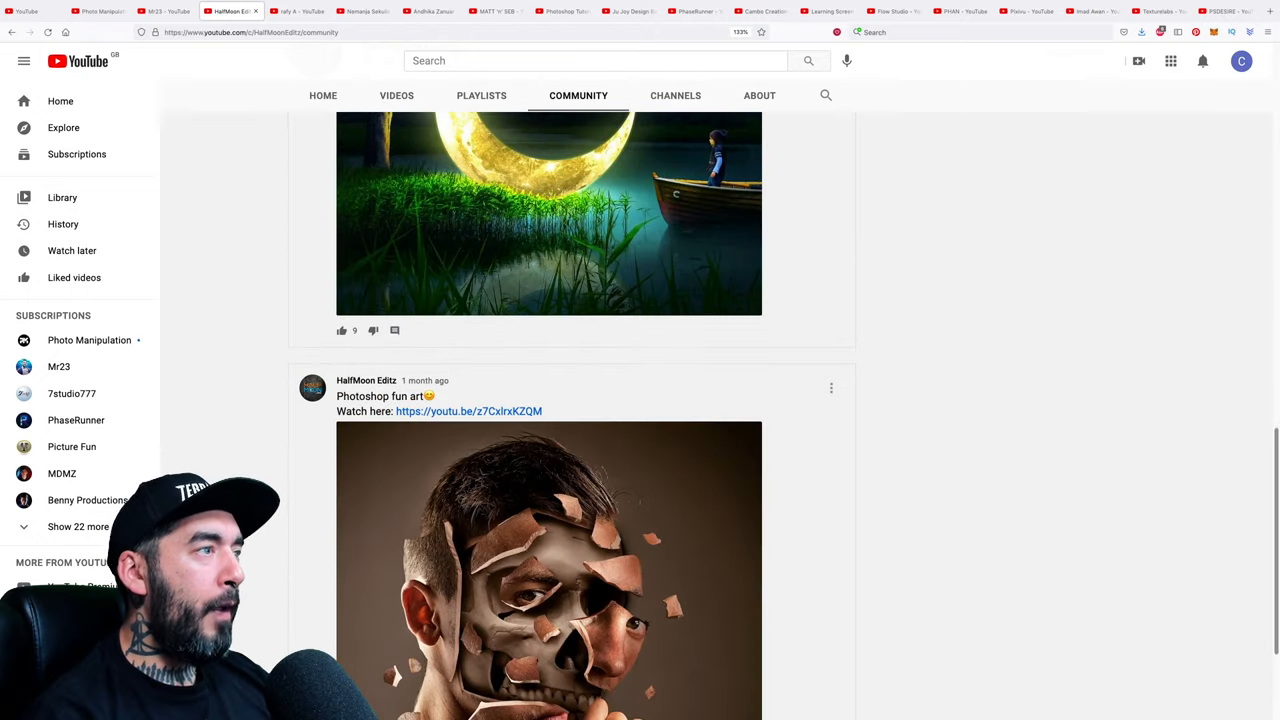
{"action": "scroll", "scroll_direction": "down", "scroll_amount": 3}
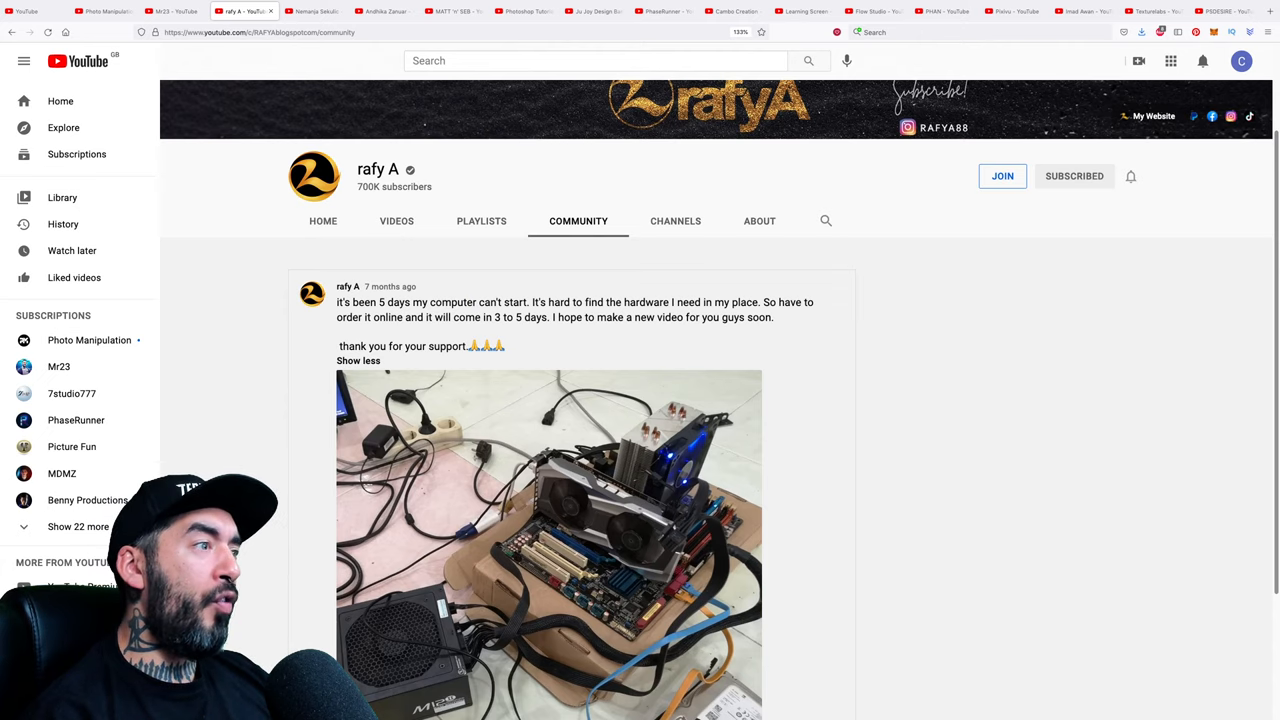
{"action": "scroll", "scroll_direction": "down", "scroll_amount": 3}
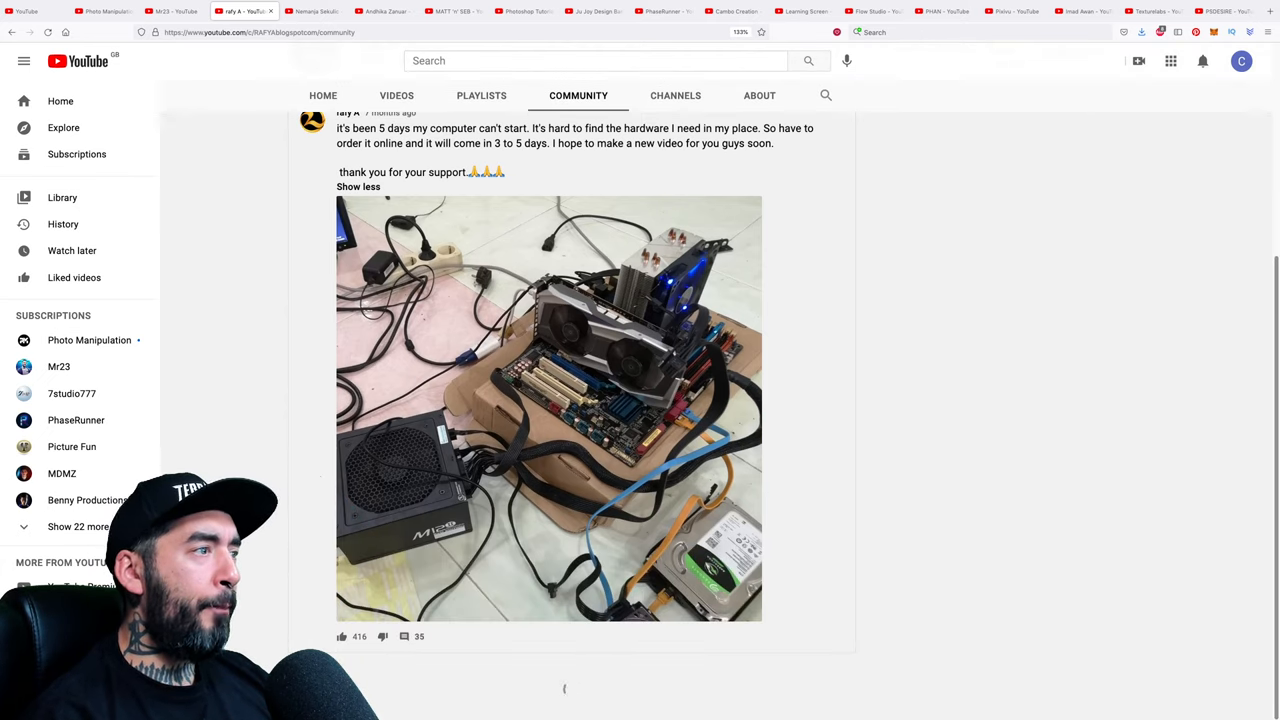
{"action": "scroll", "scroll_direction": "down", "scroll_amount": 3}
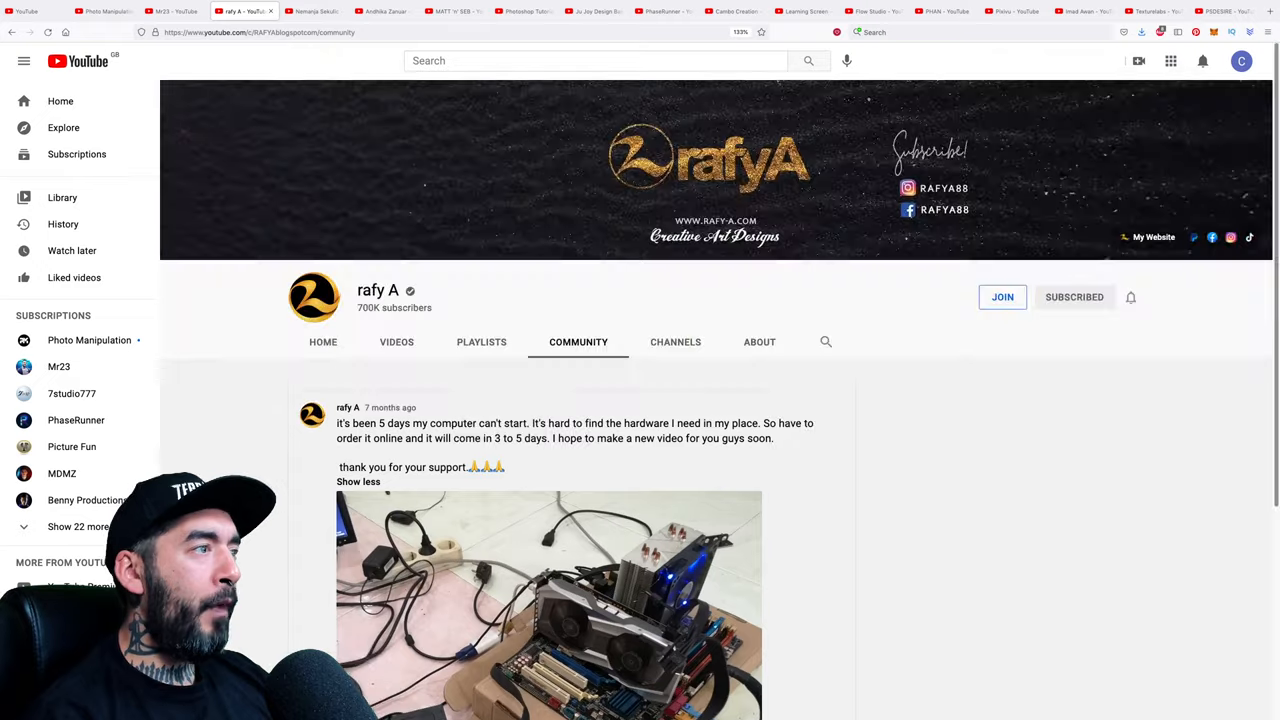
Switch to Nemanja Sekulic's Community tab and scroll its course discount and webinar posts
{"action": "left_click", "coordinate": [258, 12]}
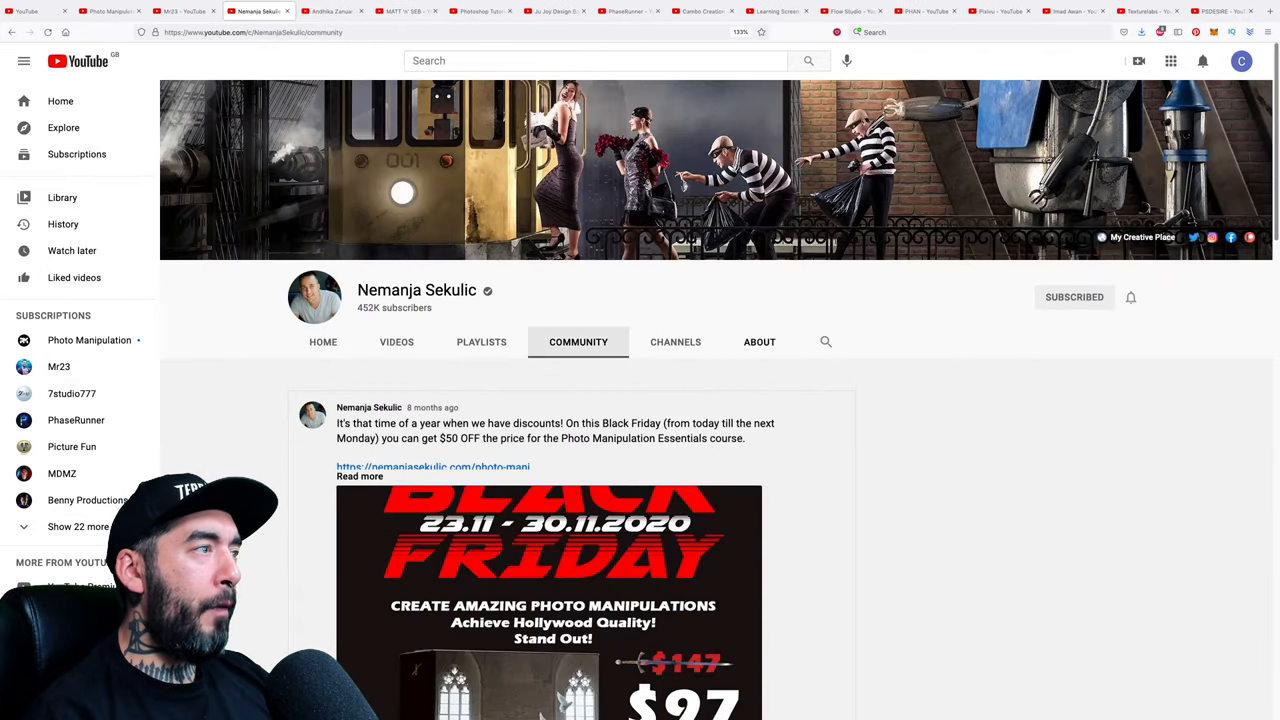
{"action": "scroll", "scroll_direction": "down", "scroll_amount": 3}
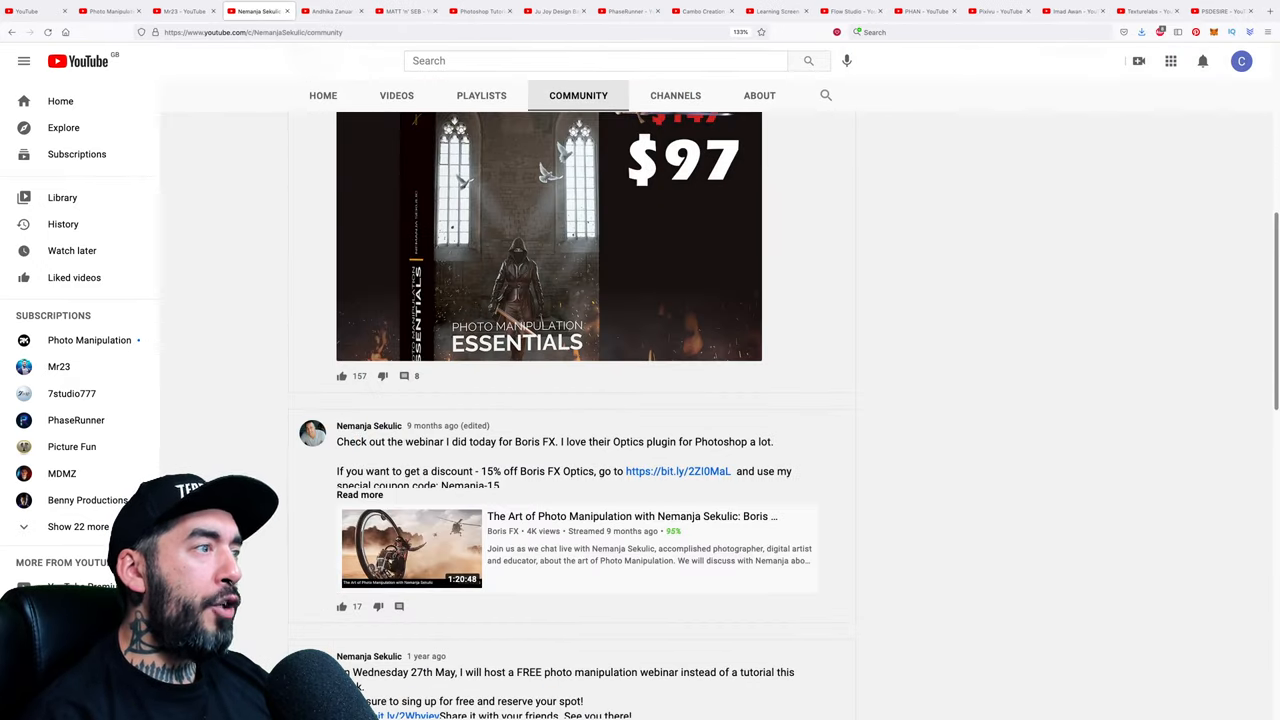
{"action": "scroll", "scroll_direction": "down", "scroll_amount": 3}
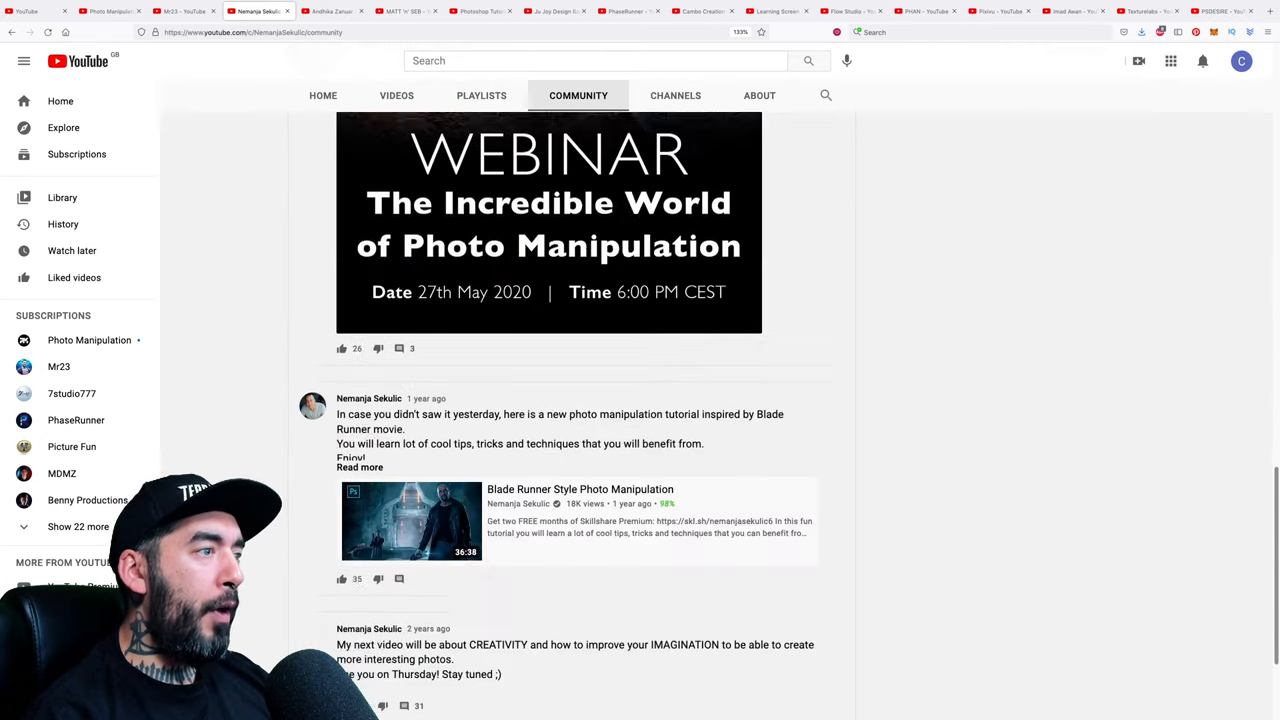
{"action": "scroll", "scroll_direction": "down", "scroll_amount": 3}
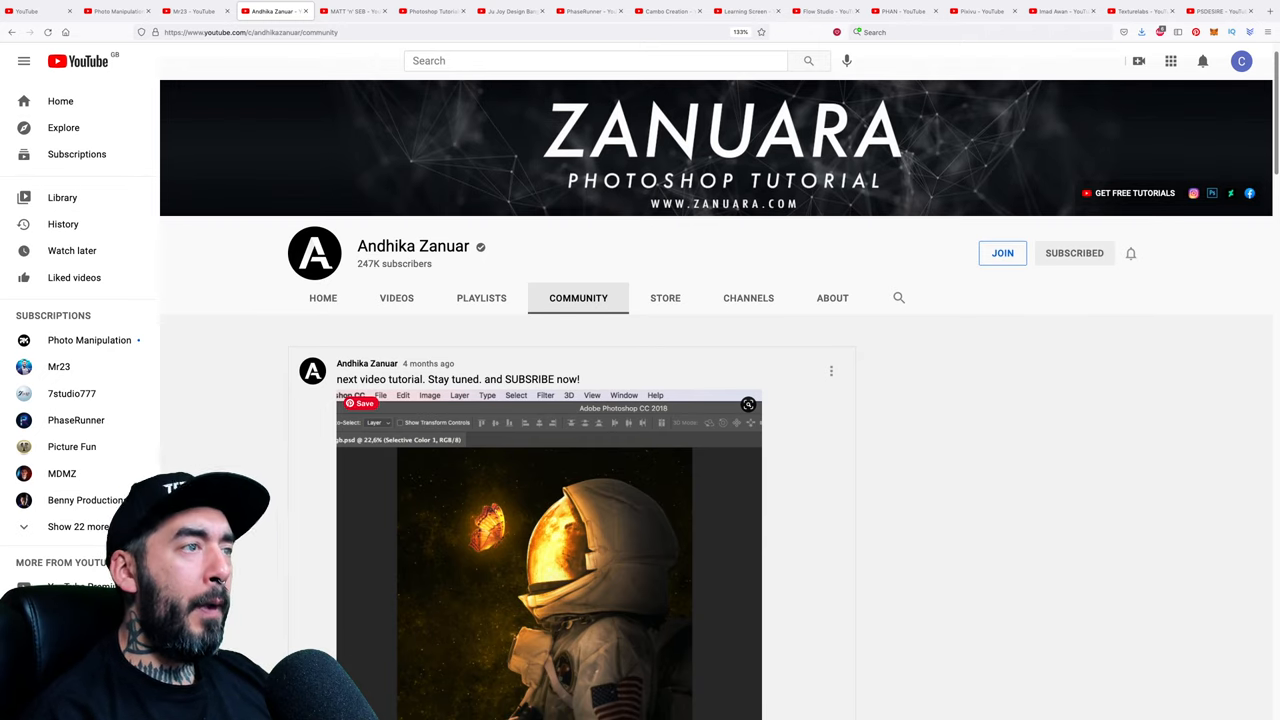
Skim Andhika Zanuar's posts, then flip through MATT 'n' SEB, Tutorials Junction and Ju Joy tabs
{"action": "scroll", "scroll_direction": "down", "scroll_amount": 3}
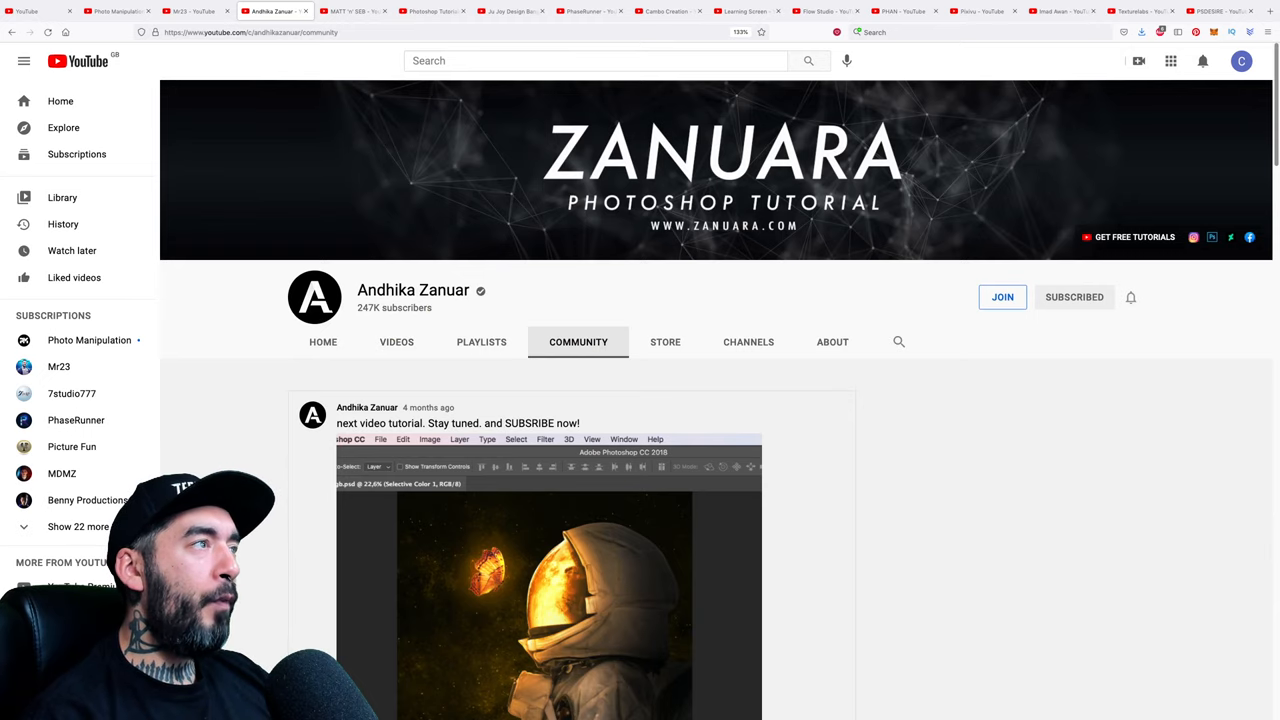
{"action": "left_click", "coordinate": [290, 12]}
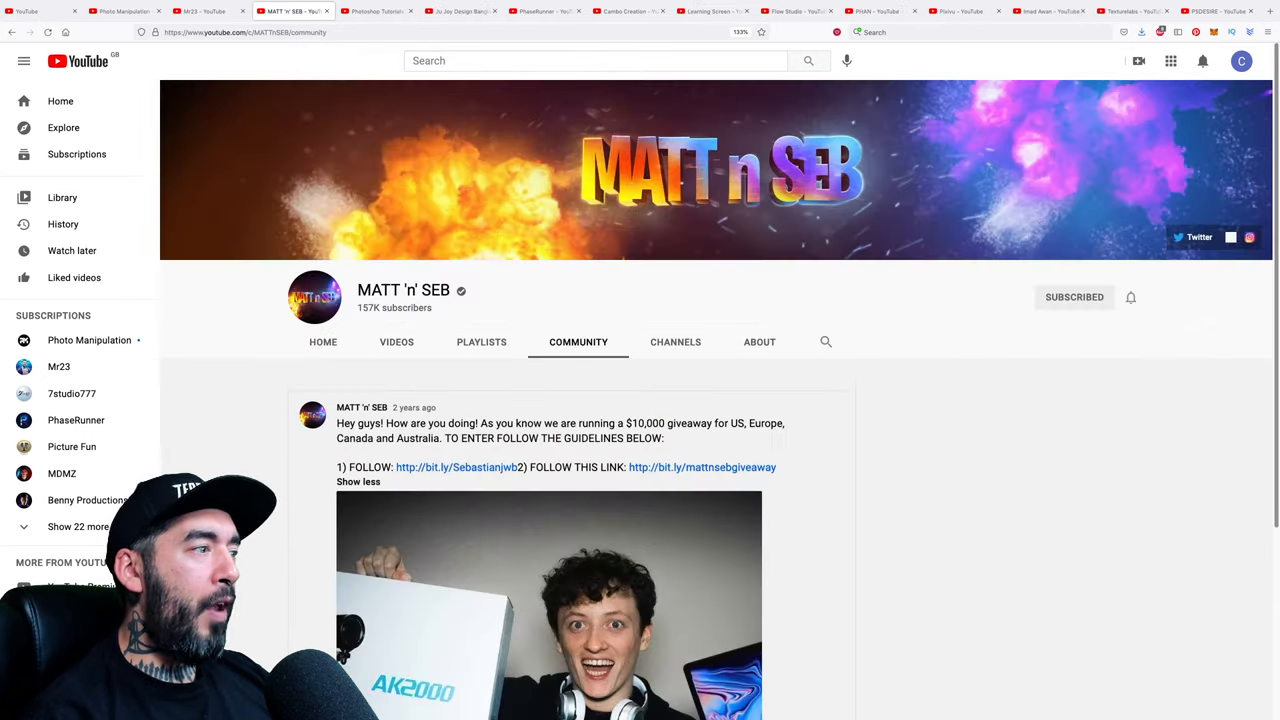
{"action": "left_click", "coordinate": [314, 12]}
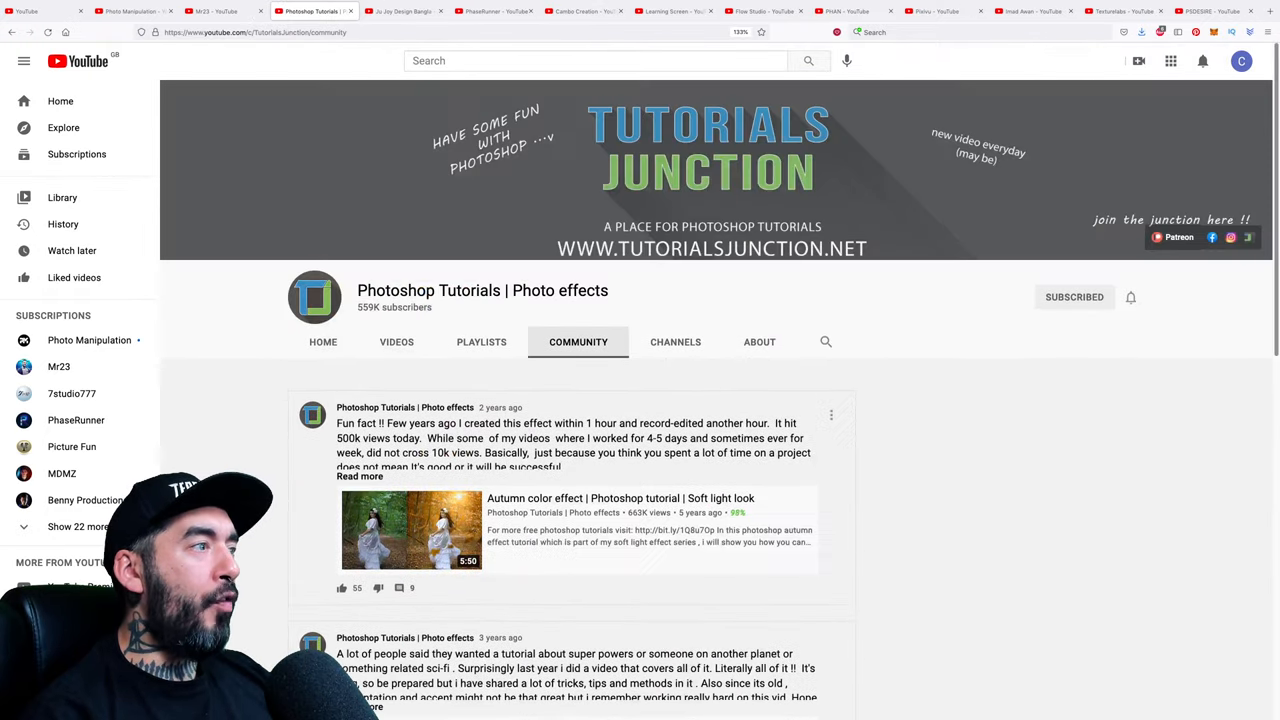
{"action": "left_click", "coordinate": [336, 12]}
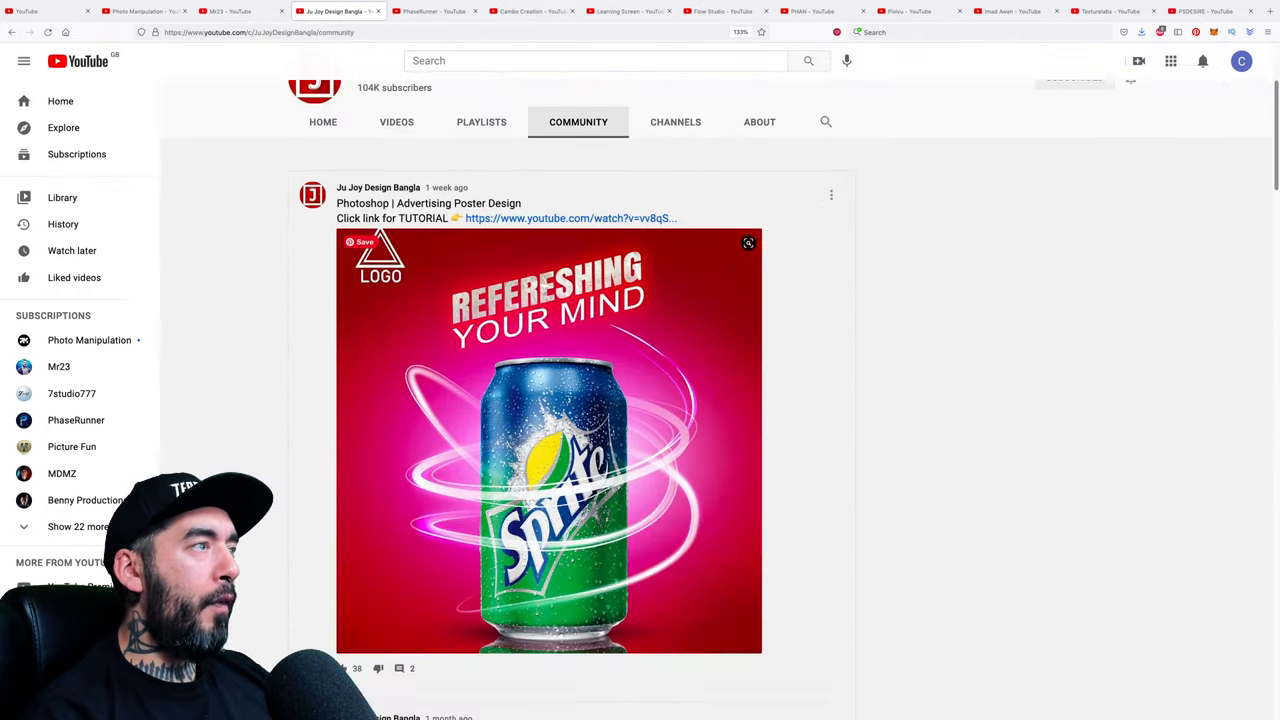
Scroll through Ju Joy Design Bangla's community posts, then switch to PhaseRunner's Community page
{"action": "scroll", "scroll_direction": "down", "scroll_amount": 3}
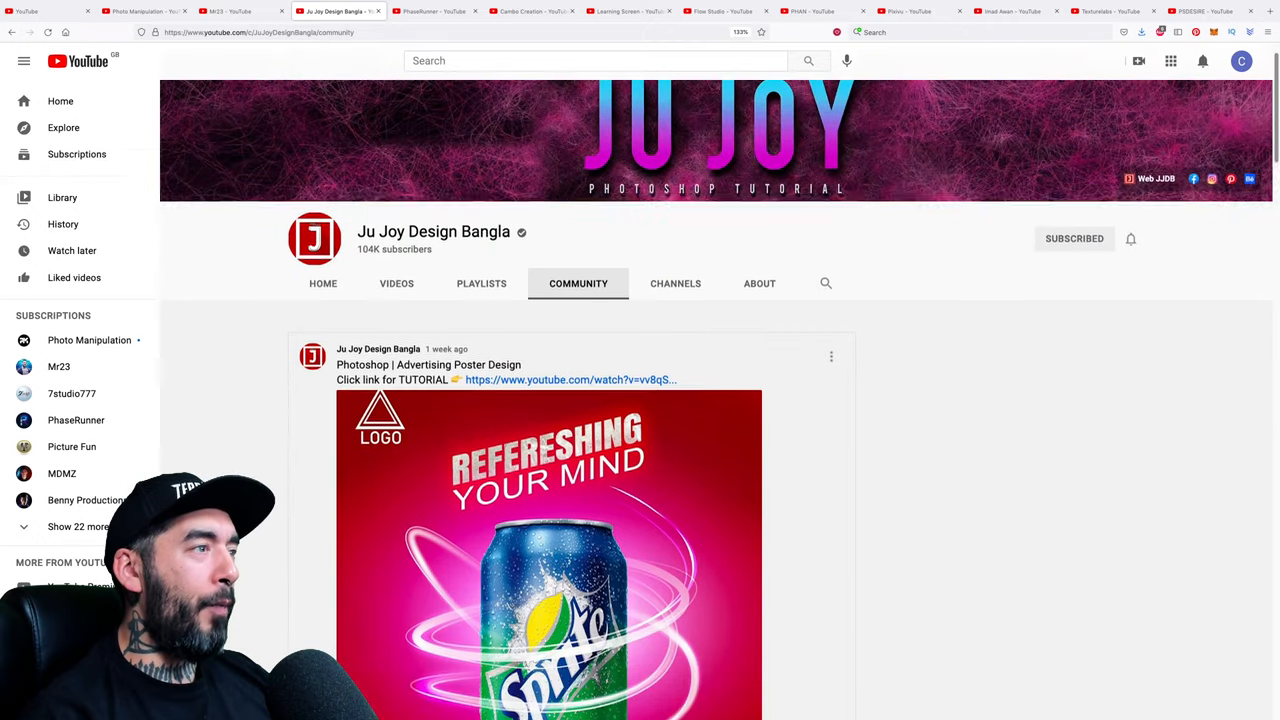
{"action": "scroll", "scroll_direction": "down", "scroll_amount": 3}
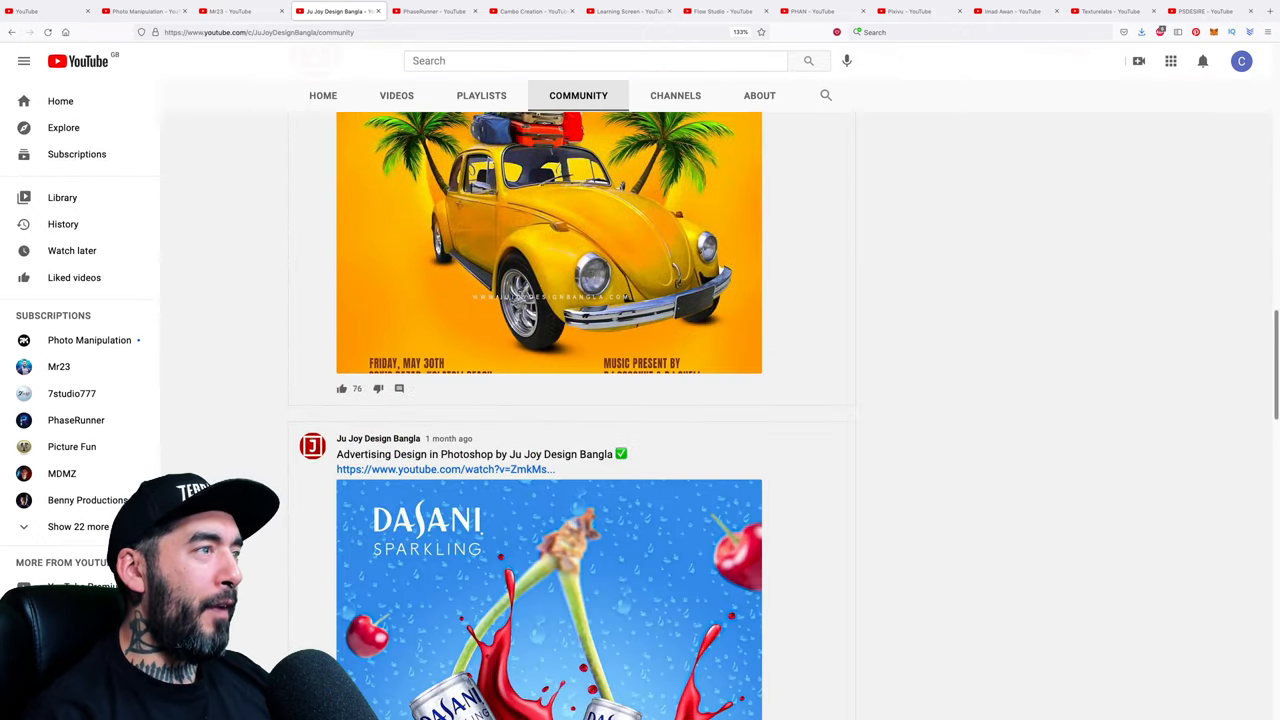
{"action": "scroll", "scroll_direction": "up", "scroll_amount": 3}
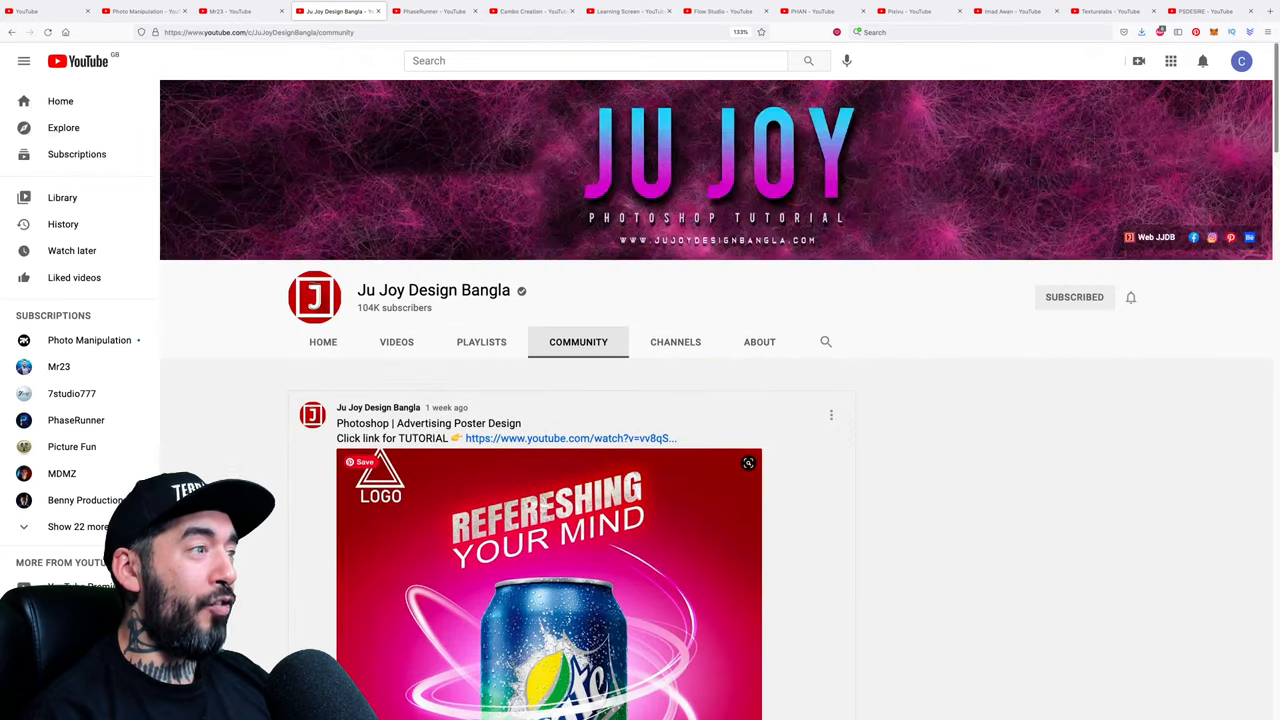
{"action": "scroll", "scroll_direction": "down", "scroll_amount": 3}
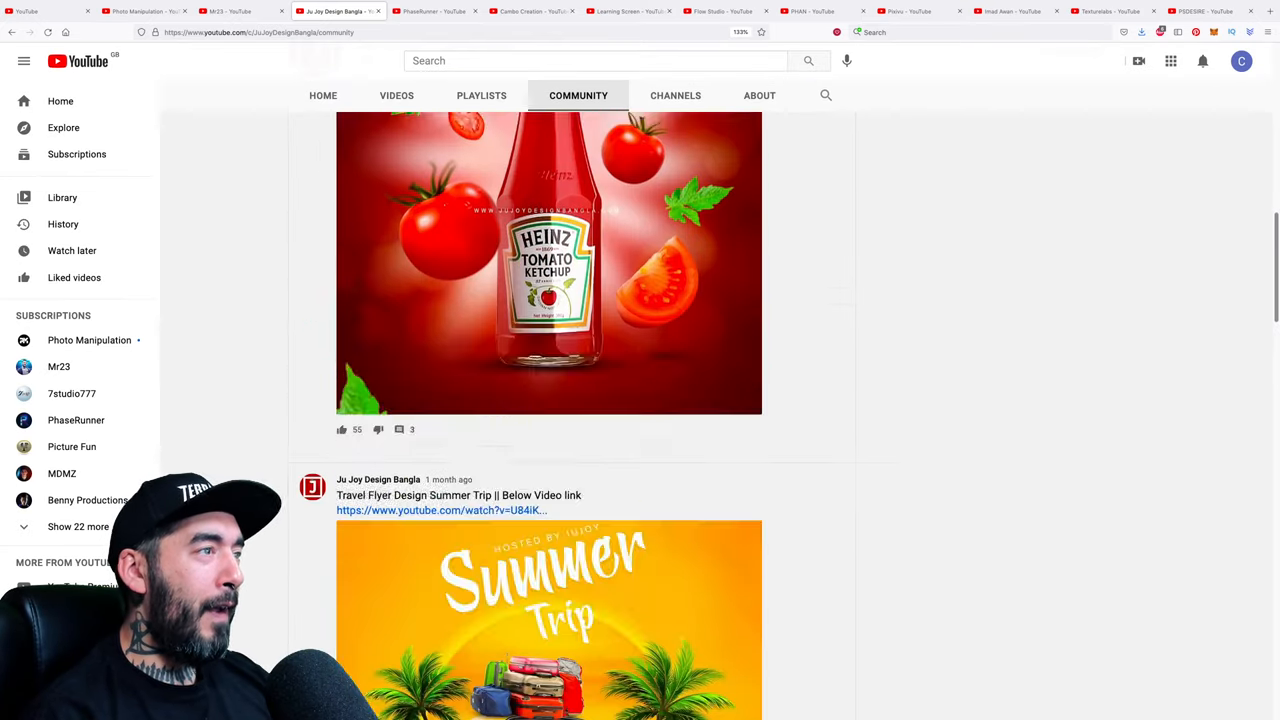
{"action": "scroll", "scroll_direction": "down", "scroll_amount": 3}
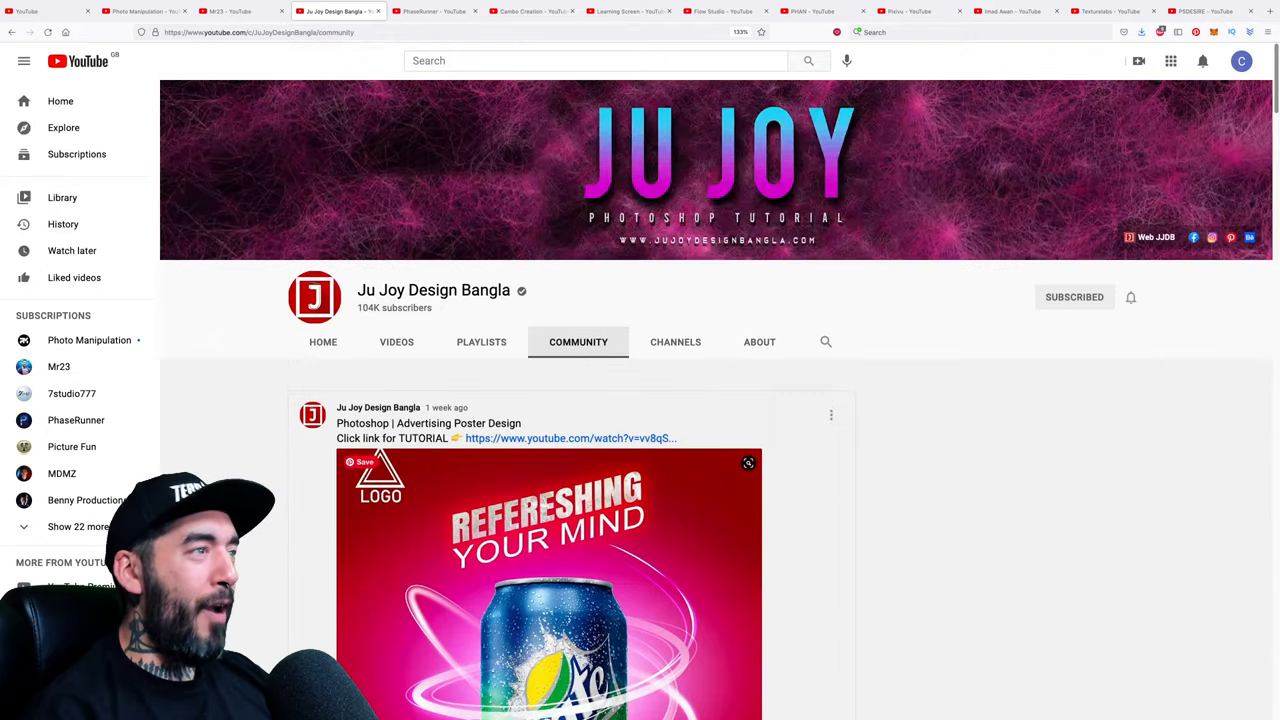
{"action": "scroll", "scroll_direction": "down", "scroll_amount": 3}
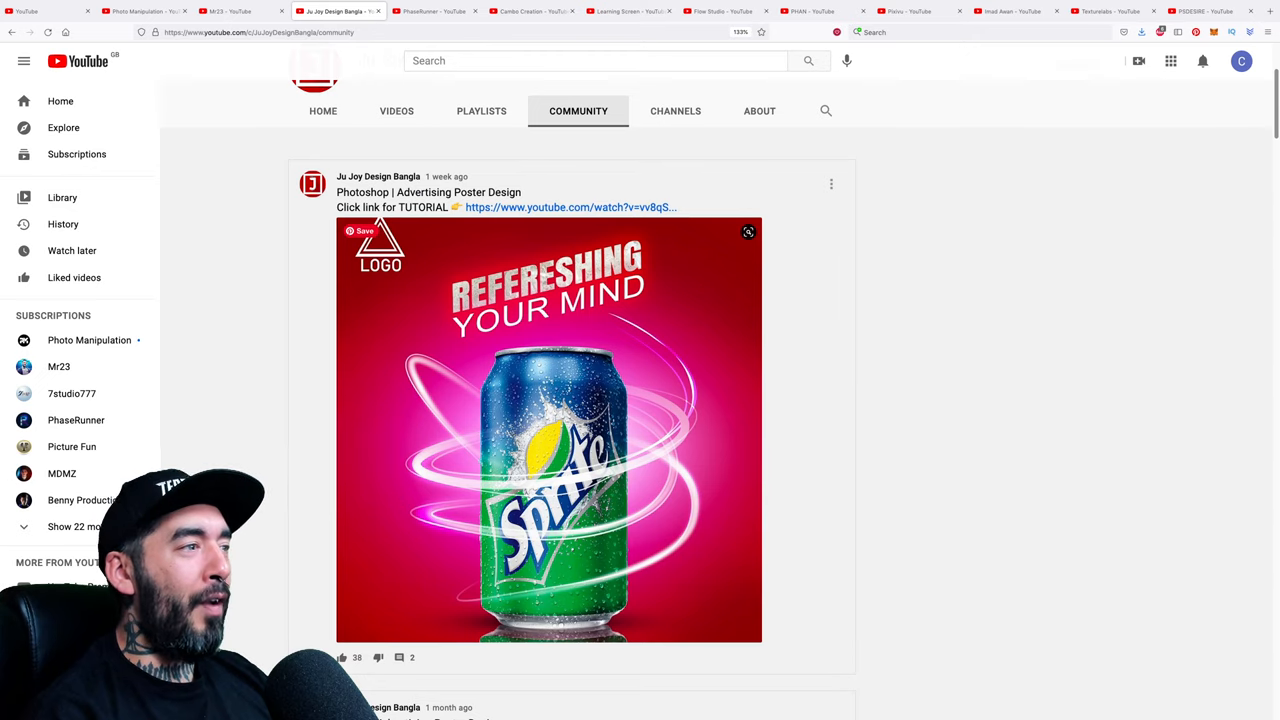
{"action": "scroll", "scroll_direction": "down", "scroll_amount": 3}
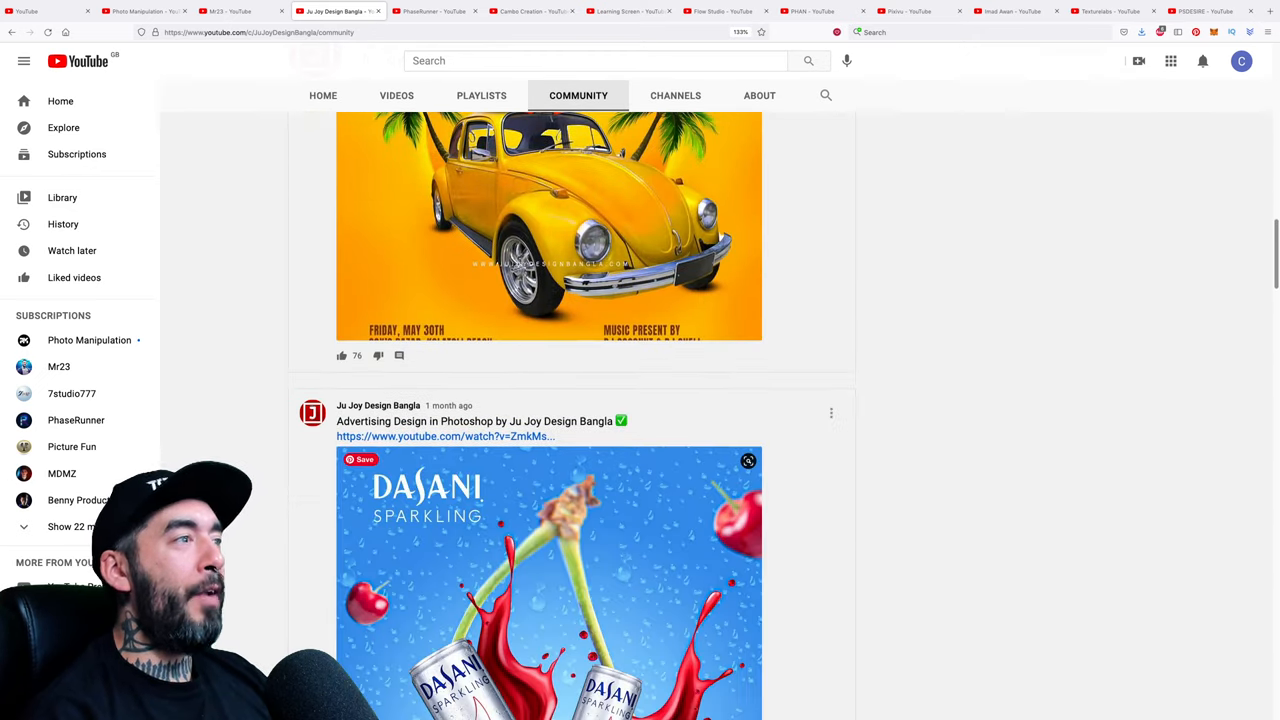
{"action": "scroll", "scroll_direction": "down", "scroll_amount": 3}
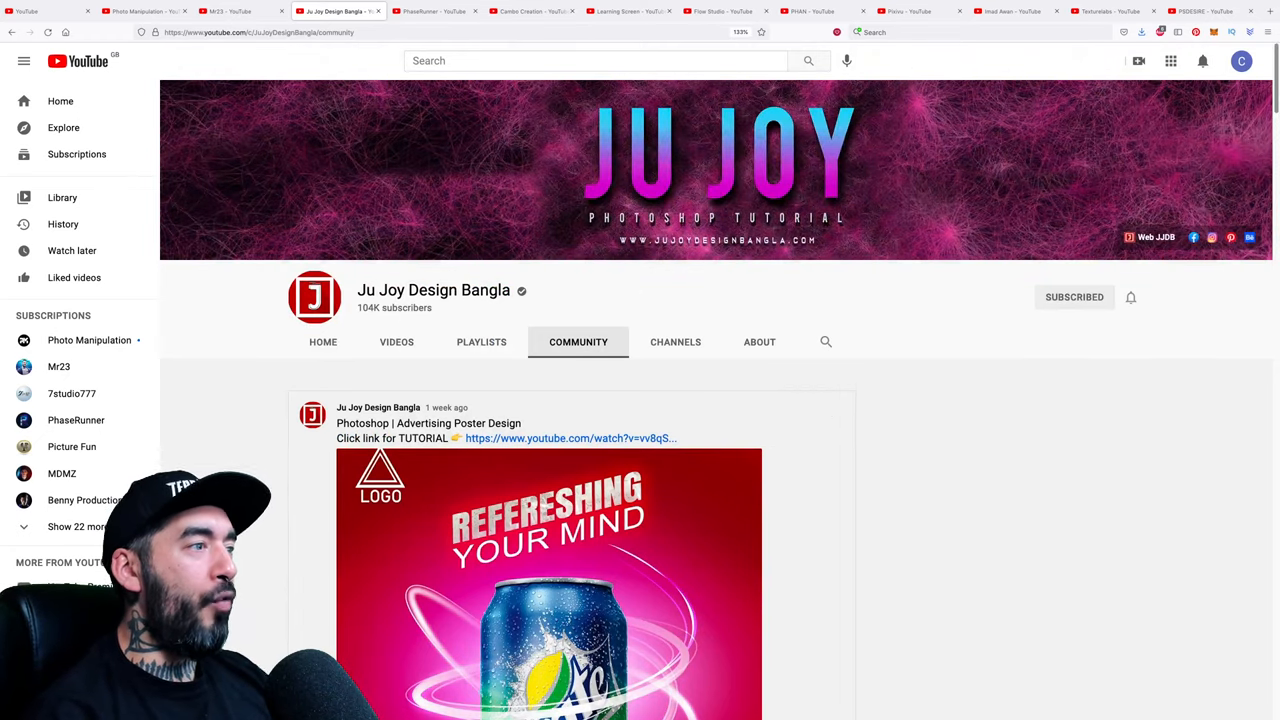
{"action": "left_click", "coordinate": [76, 420]}
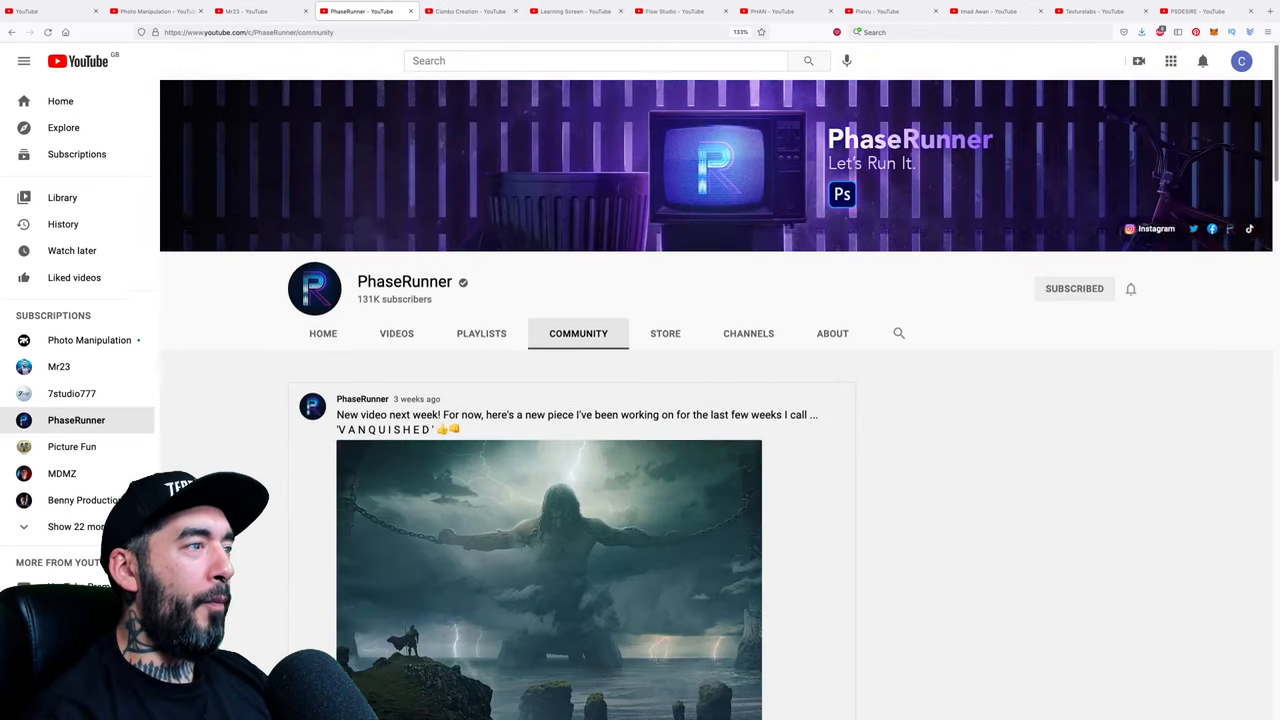
Scroll through PhaseRunner's community posts, starting from its new artwork teaser
{"action": "scroll", "scroll_direction": "down", "scroll_amount": 3}
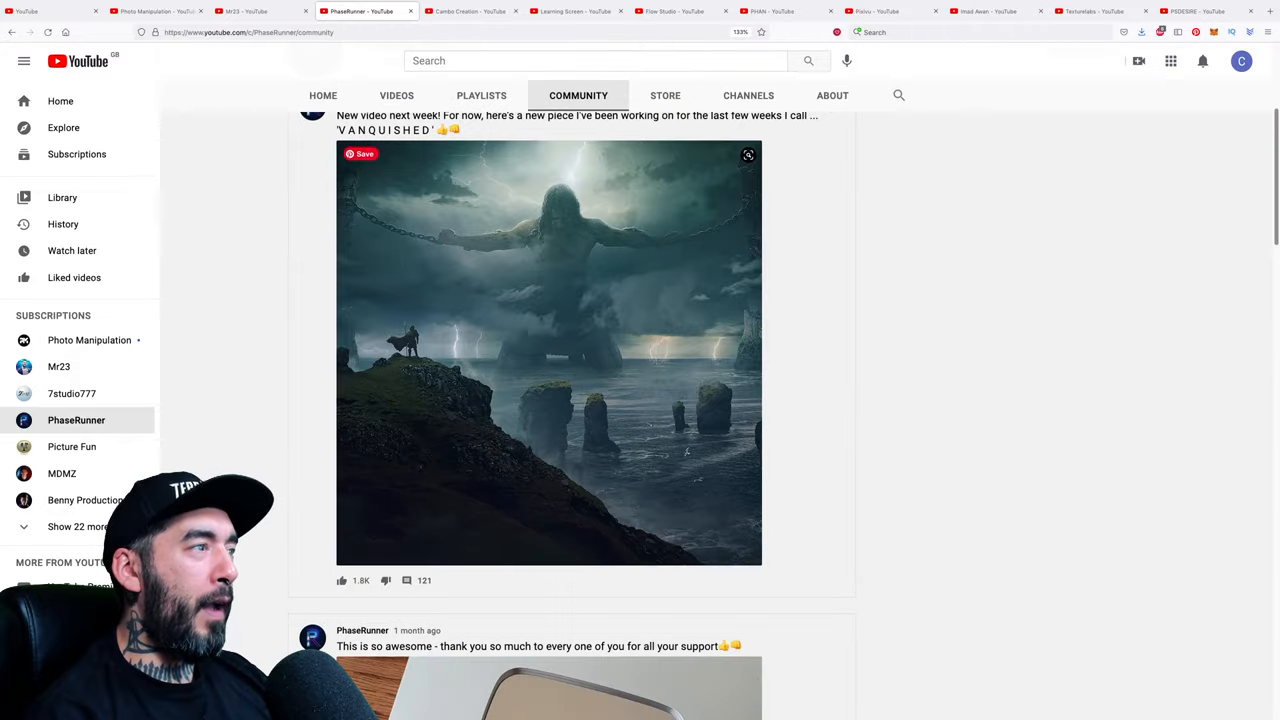
{"action": "scroll", "scroll_direction": "down", "scroll_amount": 3}
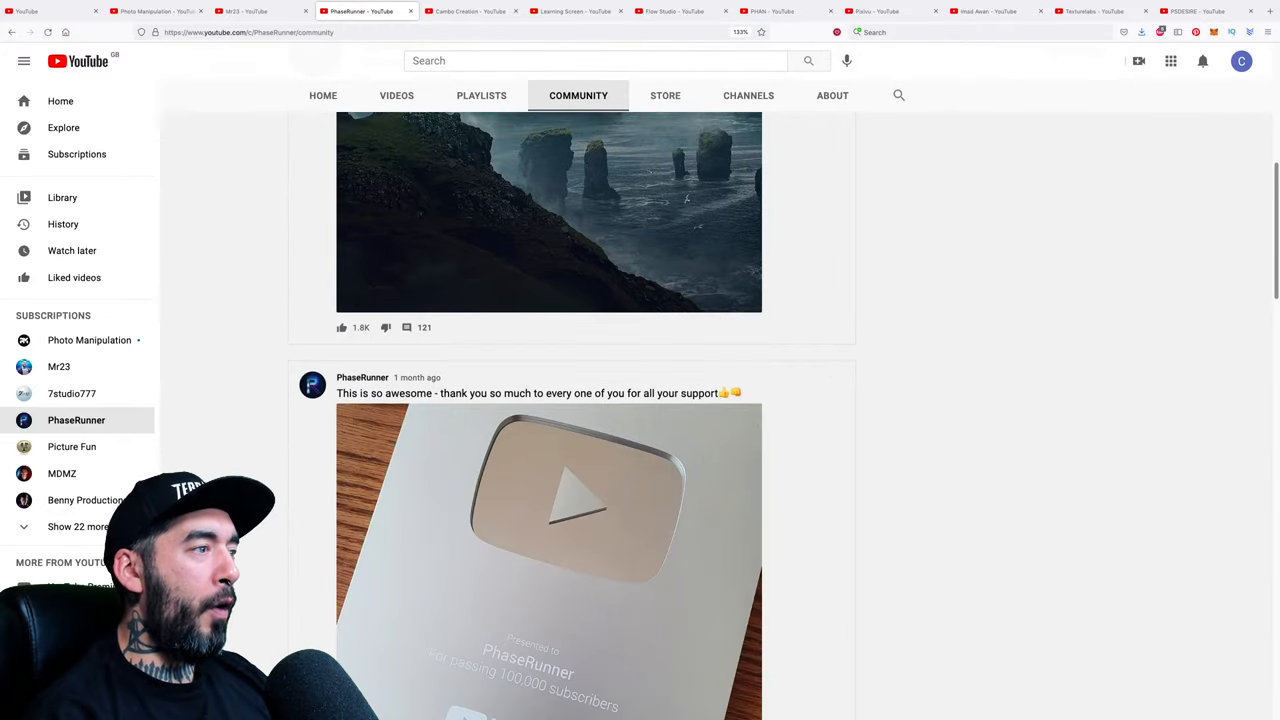
{"action": "scroll", "scroll_direction": "down", "scroll_amount": 3}
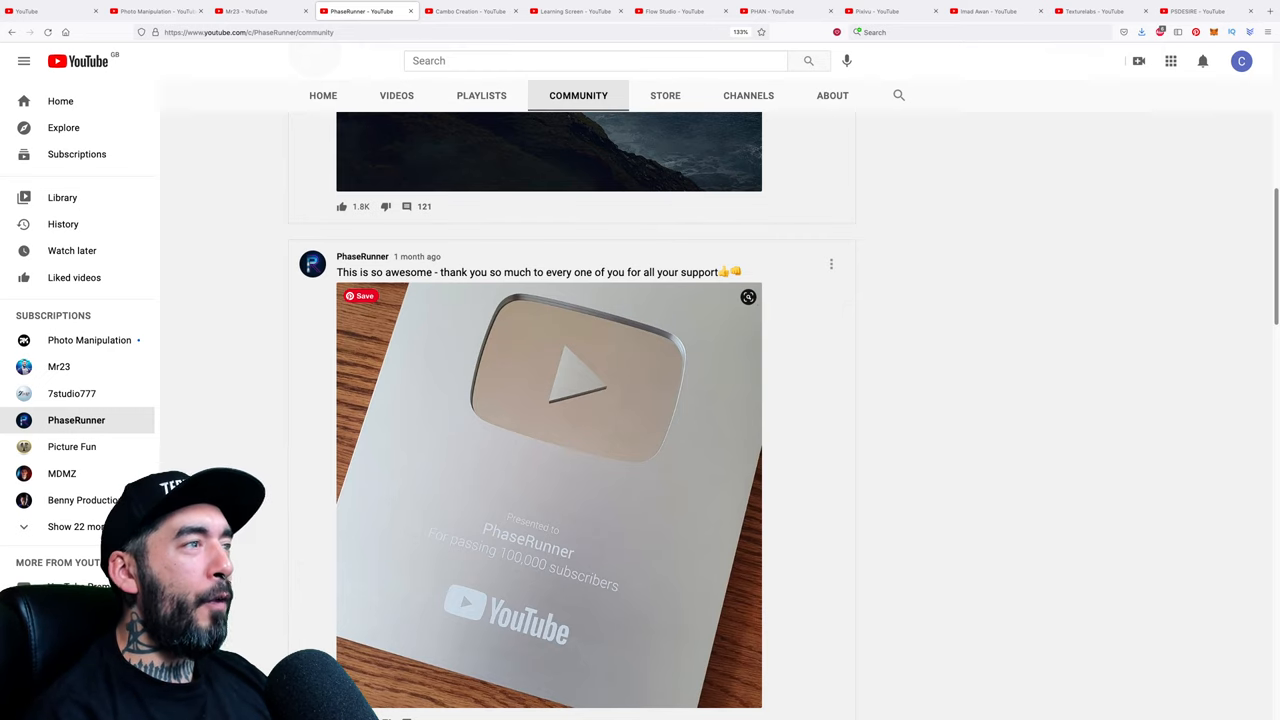
{"action": "scroll", "scroll_direction": "down", "scroll_amount": 3}
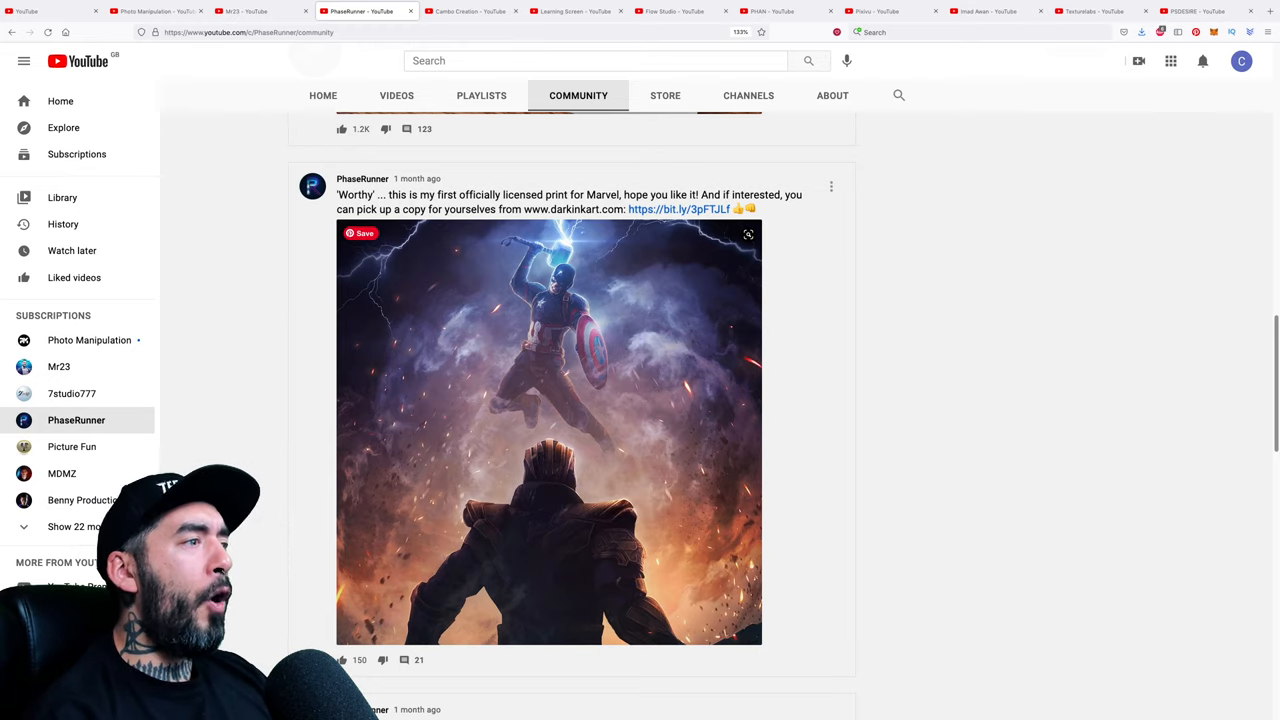
{"action": "scroll", "scroll_direction": "down", "scroll_amount": 3}
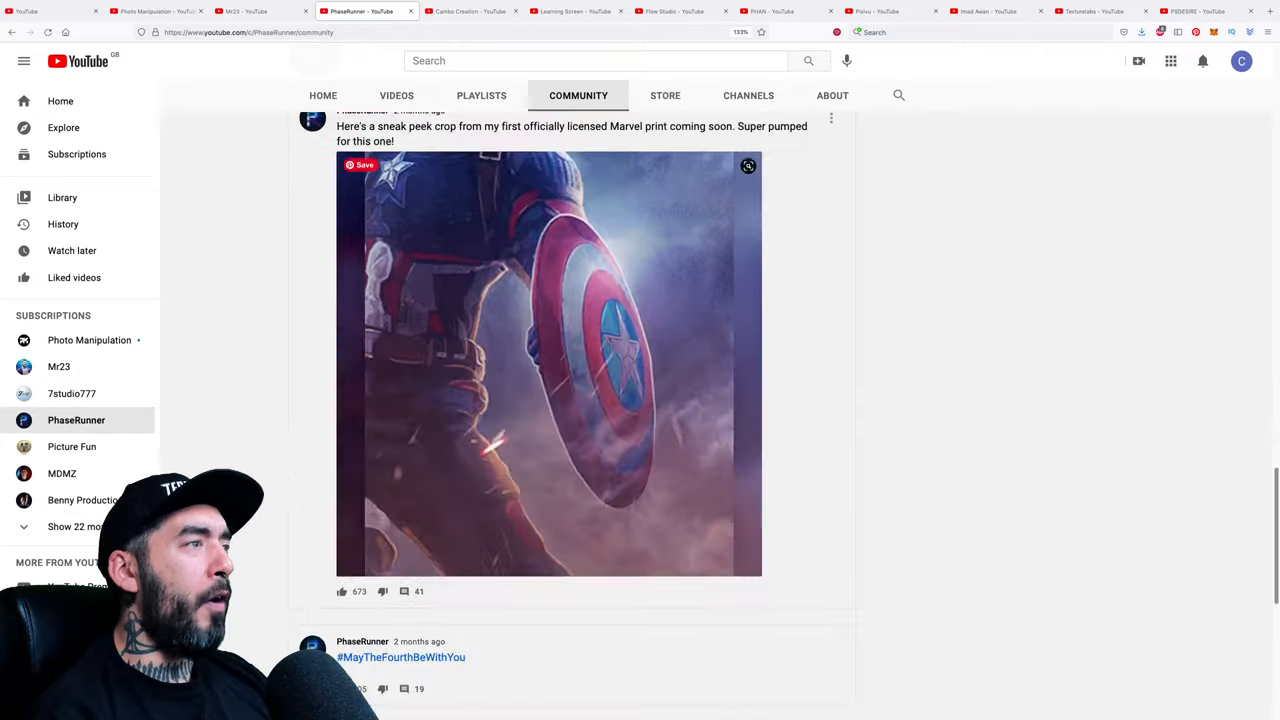
{"action": "scroll", "scroll_direction": "down", "scroll_amount": 3}
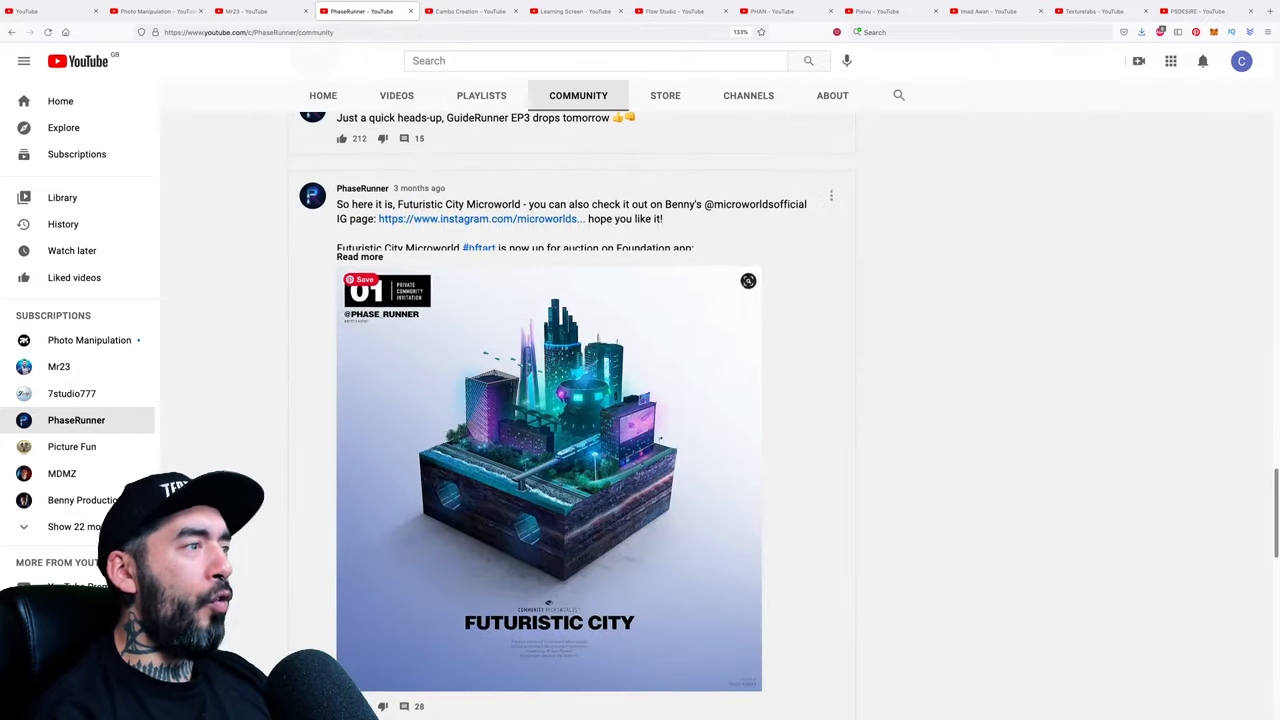
{"action": "scroll", "scroll_direction": "down", "scroll_amount": 3}
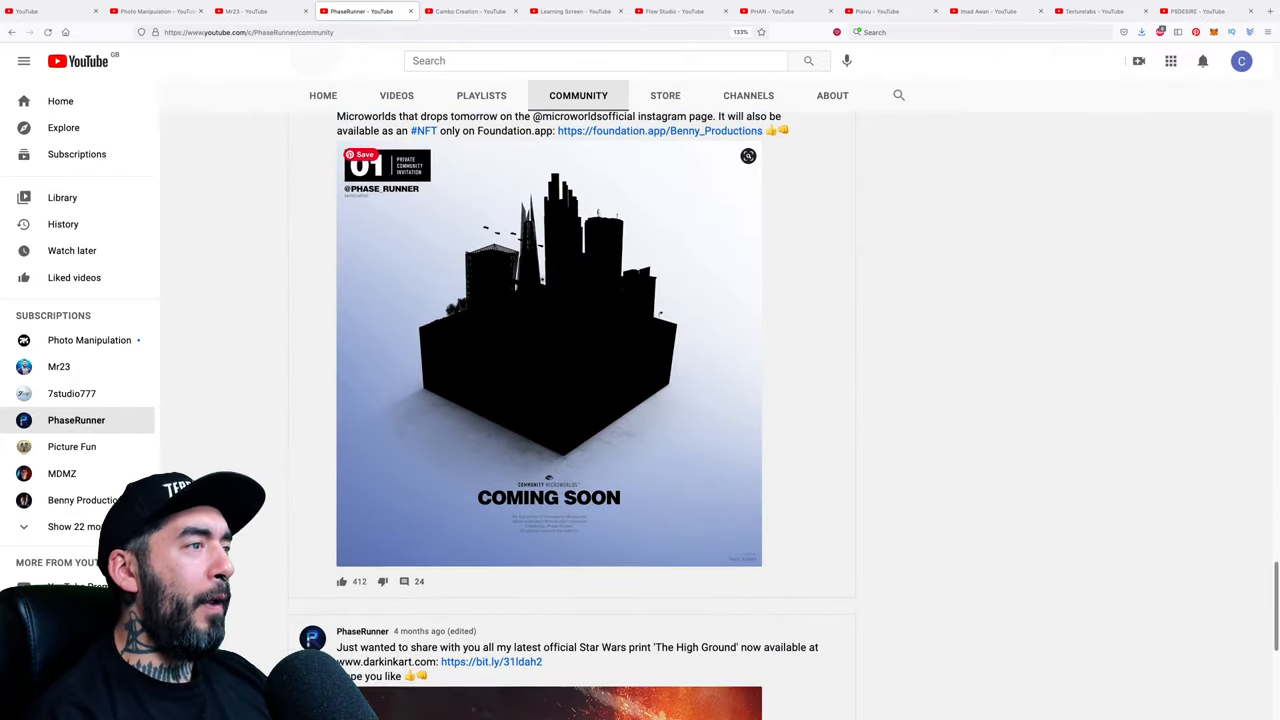
{"action": "scroll", "scroll_direction": "down", "scroll_amount": 3}
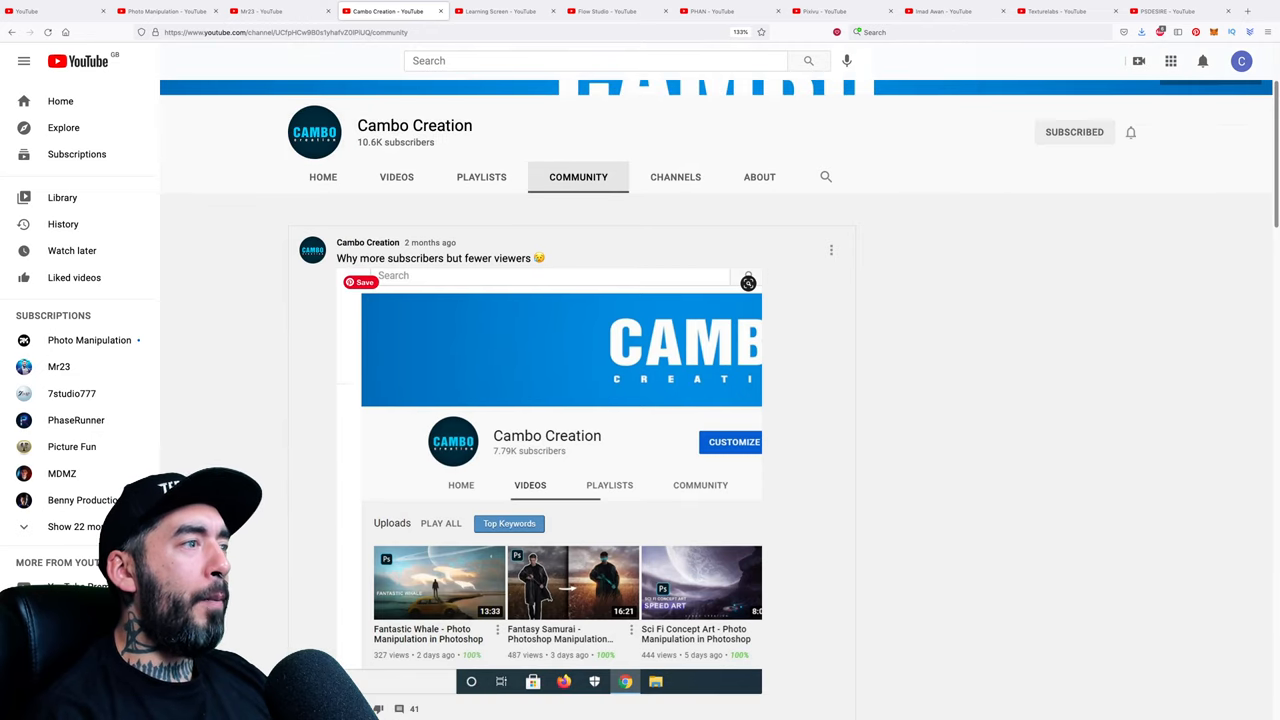
View Cambo Creation's uploaded videos, then switch to Flow Studio's Community page
{"action": "scroll", "scroll_direction": "down", "scroll_amount": 3}
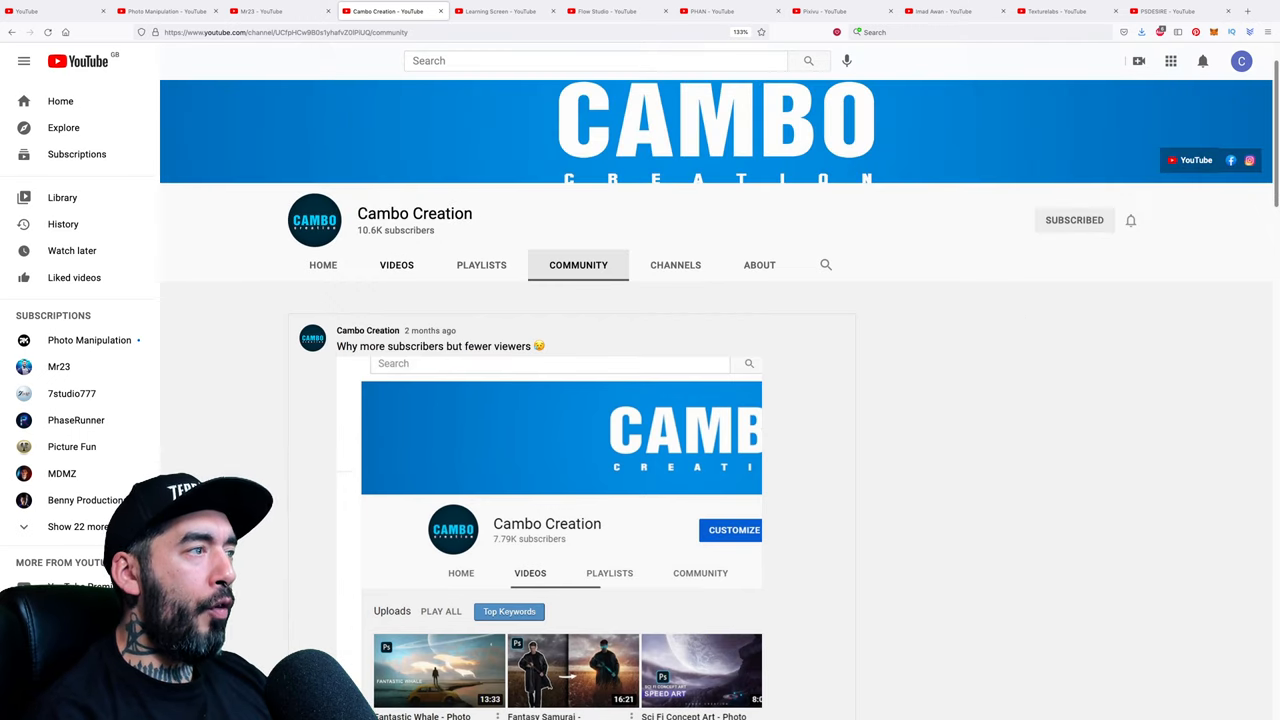
{"action": "left_click", "coordinate": [396, 264]}
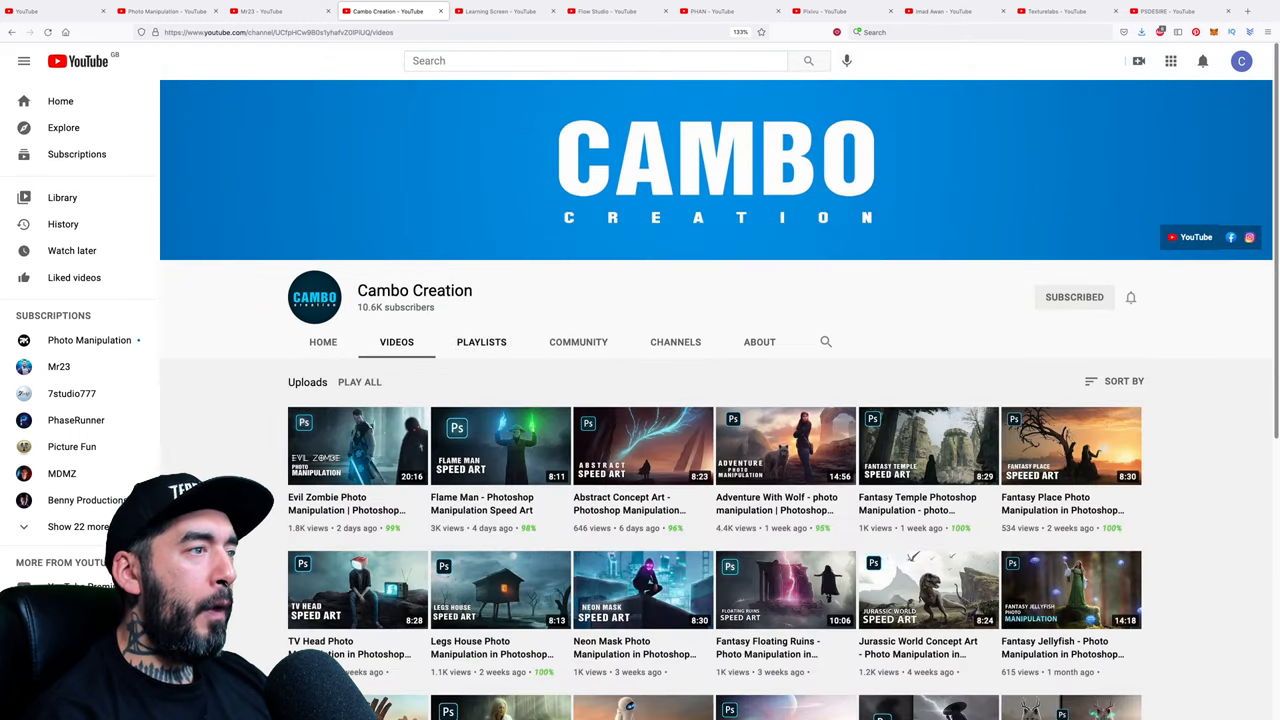
{"action": "scroll", "scroll_direction": "down", "scroll_amount": 3}
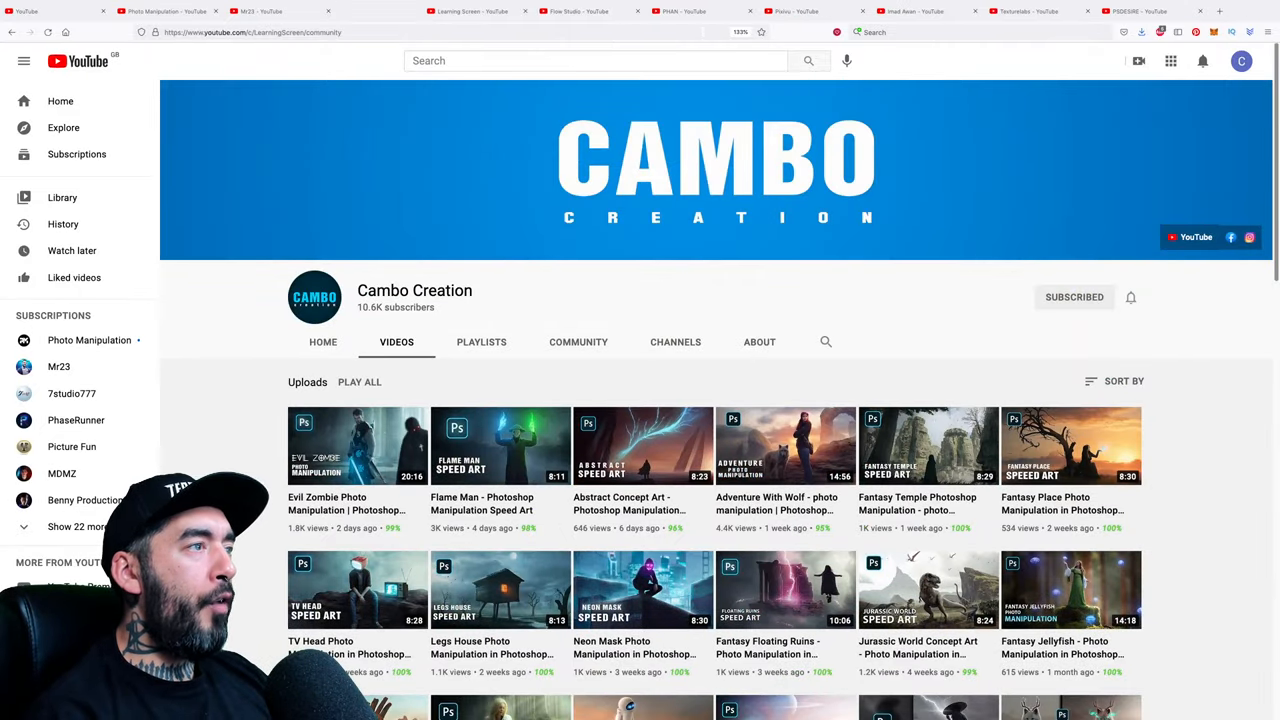
{"action": "left_click", "coordinate": [388, 12]}
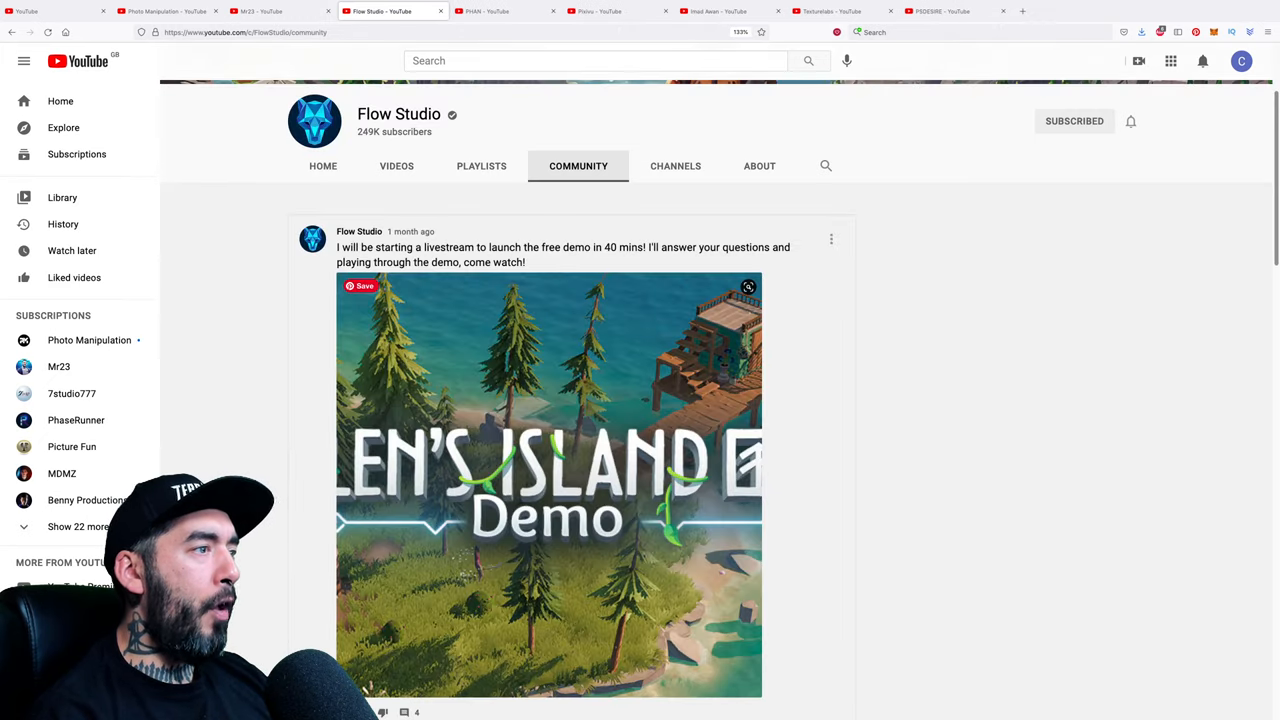
Scroll through Flow Studio's community posts below the livestream demo announcement
{"action": "scroll", "scroll_direction": "down", "scroll_amount": 3}
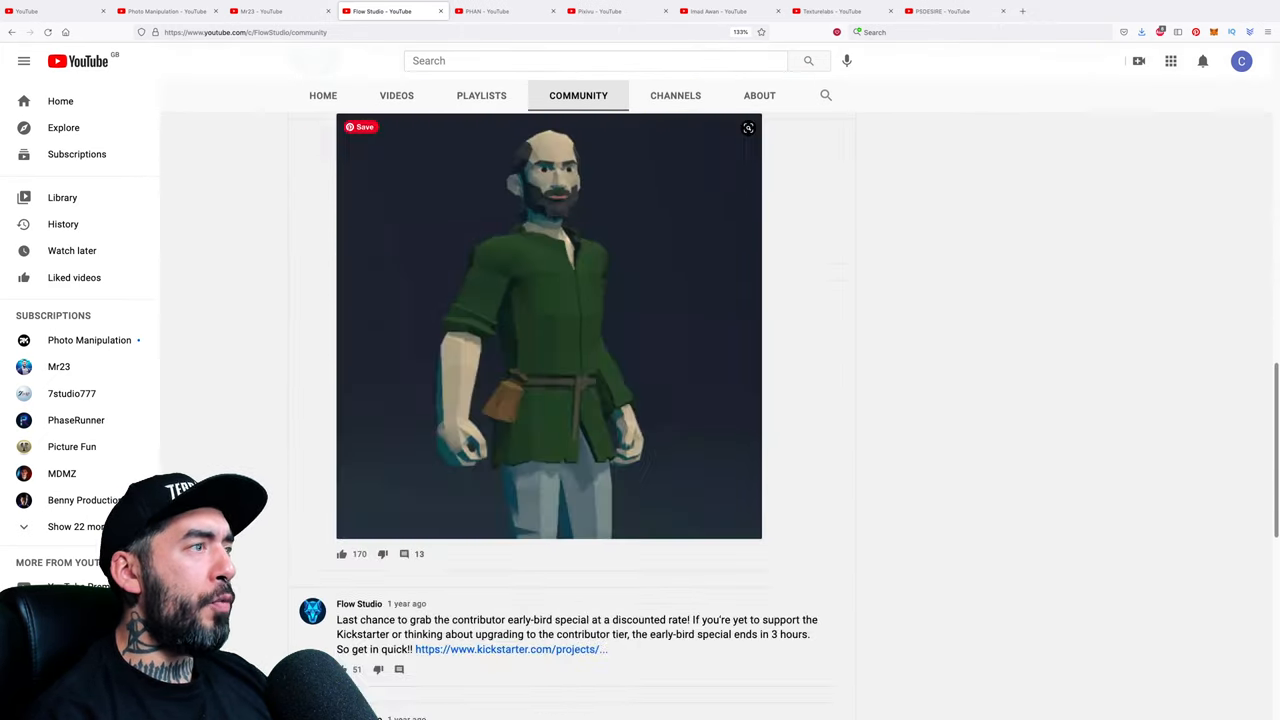
{"action": "scroll", "scroll_direction": "down", "scroll_amount": 3}
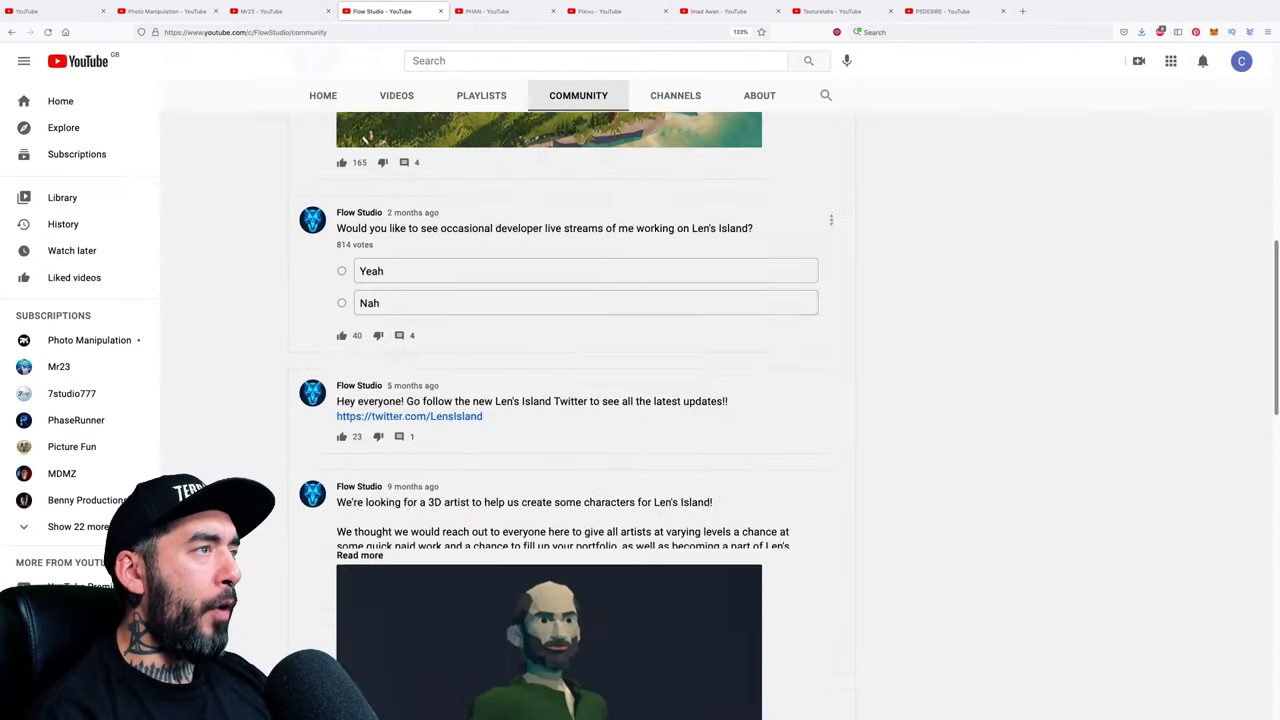
{"action": "scroll", "scroll_direction": "down", "scroll_amount": 3}
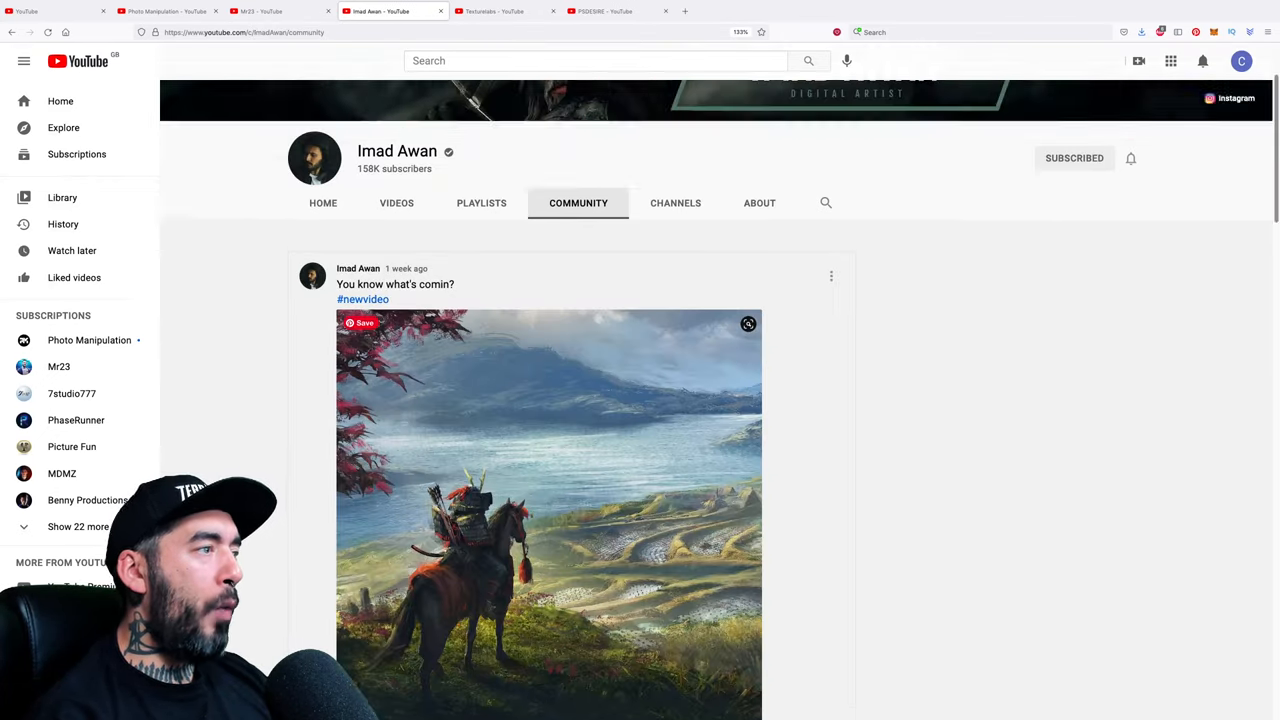
Scroll down through Imad Awan's community posts beneath the samurai artwork post
{"action": "scroll", "scroll_direction": "down", "scroll_amount": 3}
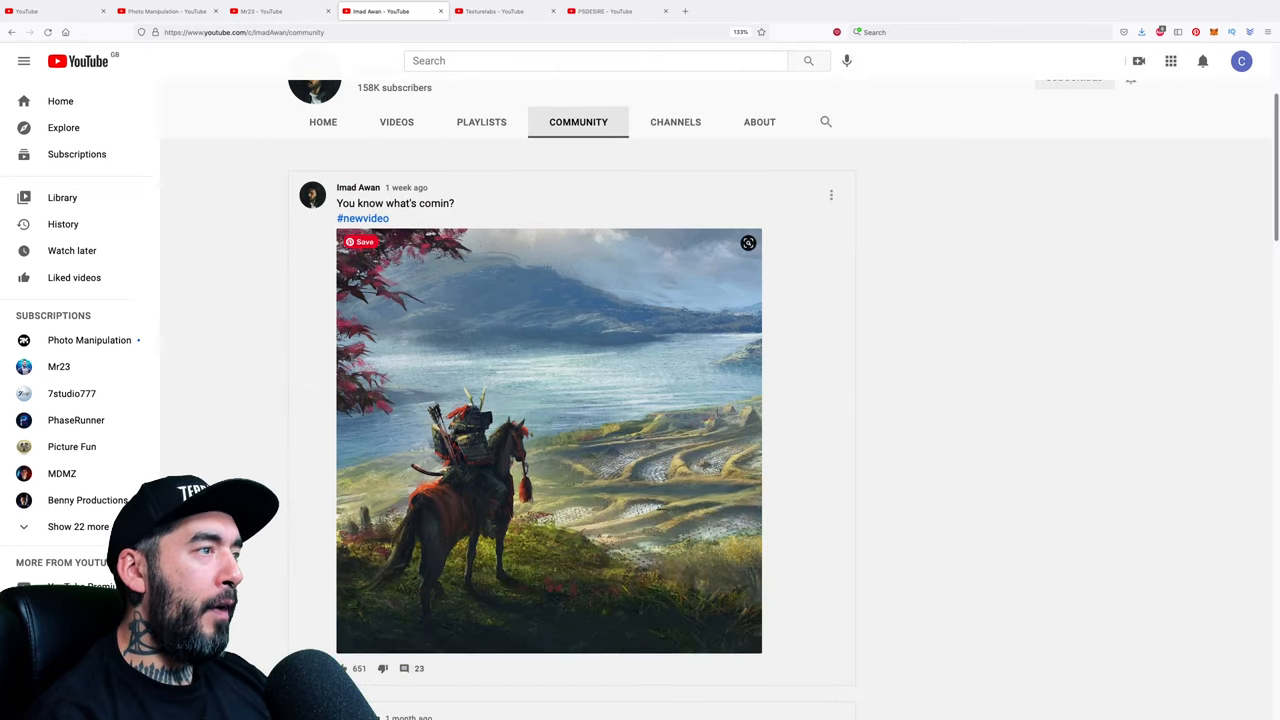
{"action": "scroll", "scroll_direction": "down", "scroll_amount": 3}
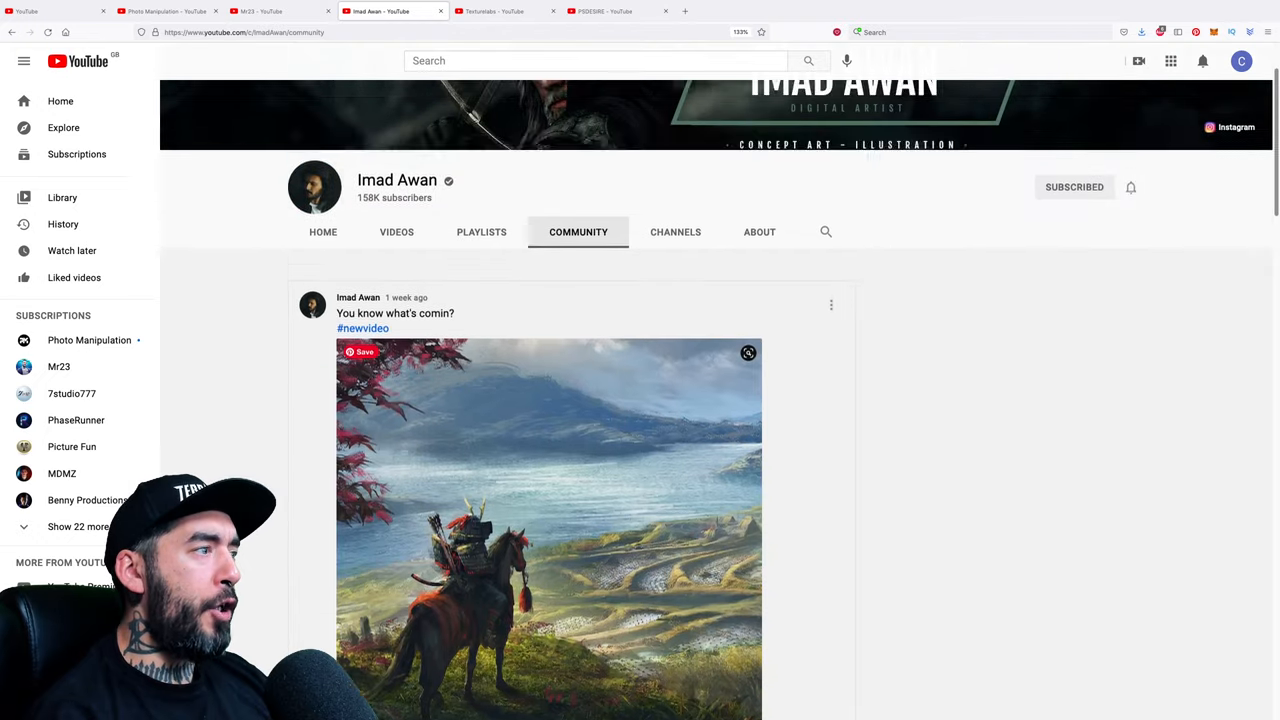
{"action": "scroll", "scroll_direction": "down", "scroll_amount": 3}
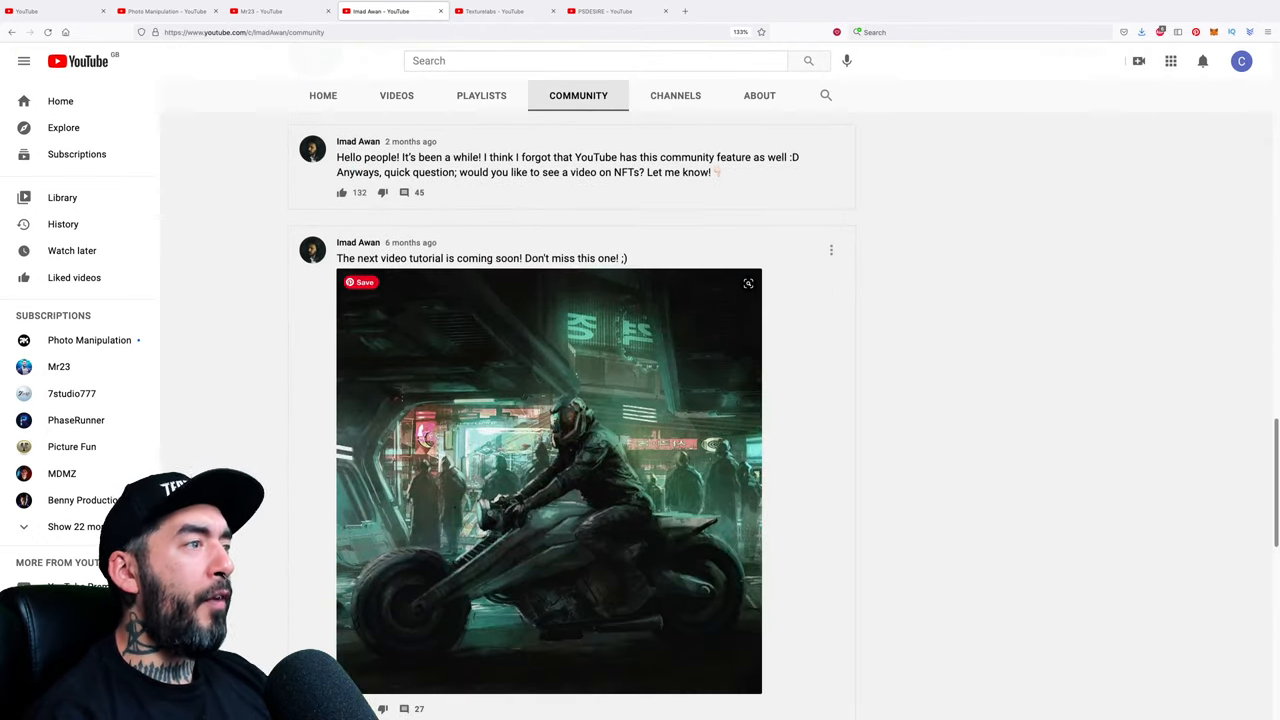
{"action": "scroll", "scroll_direction": "down", "scroll_amount": 3}
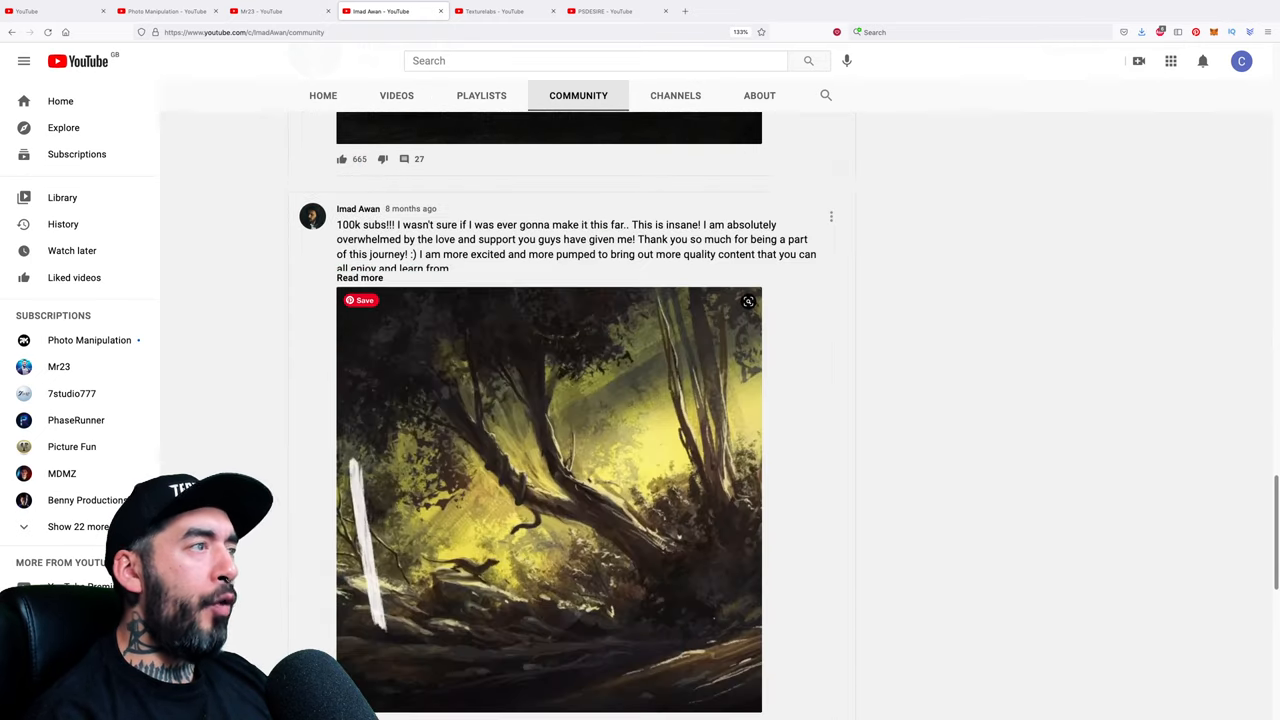
{"action": "scroll", "scroll_direction": "down", "scroll_amount": 3}
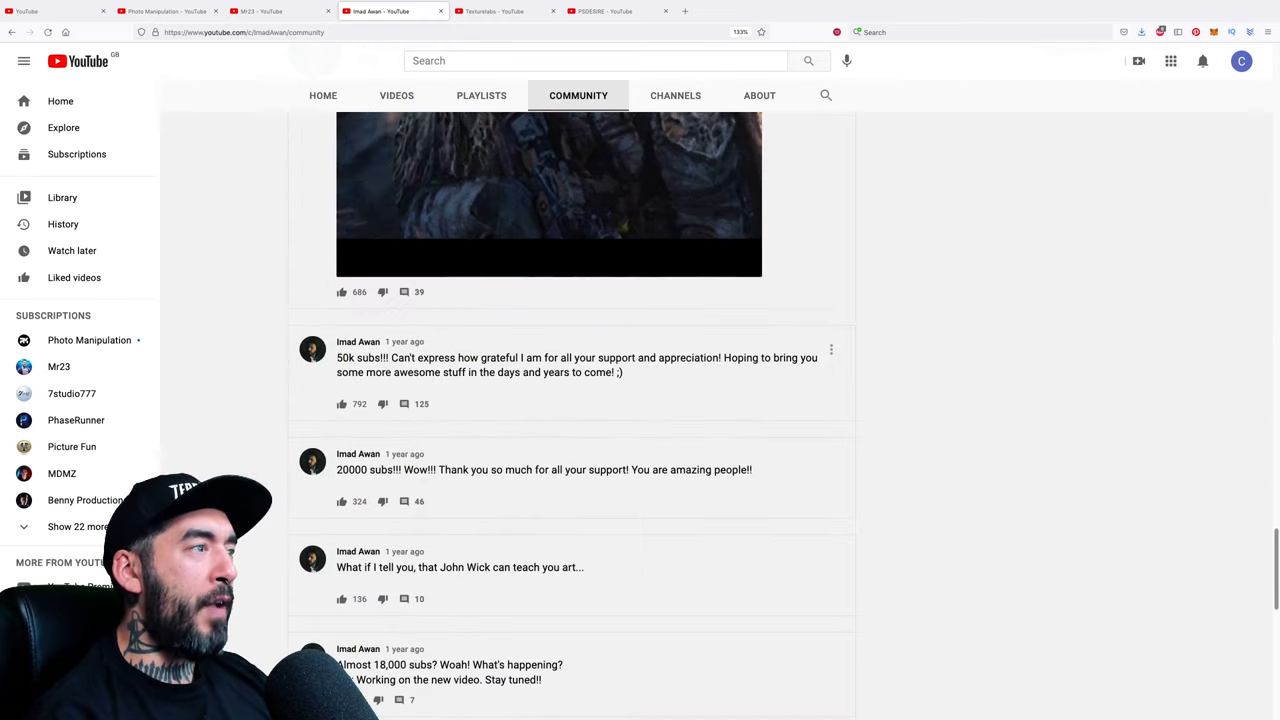
{"action": "scroll", "scroll_direction": "down", "scroll_amount": 3}
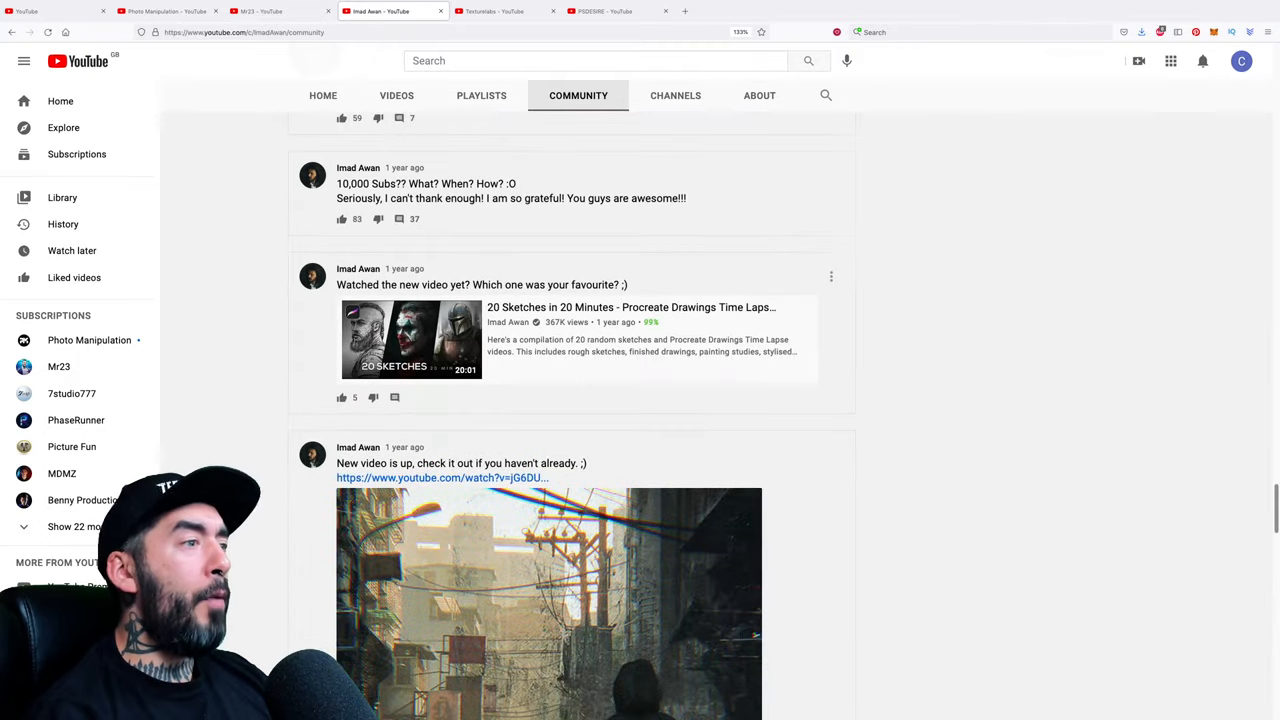
{"action": "scroll", "scroll_direction": "down", "scroll_amount": 3}
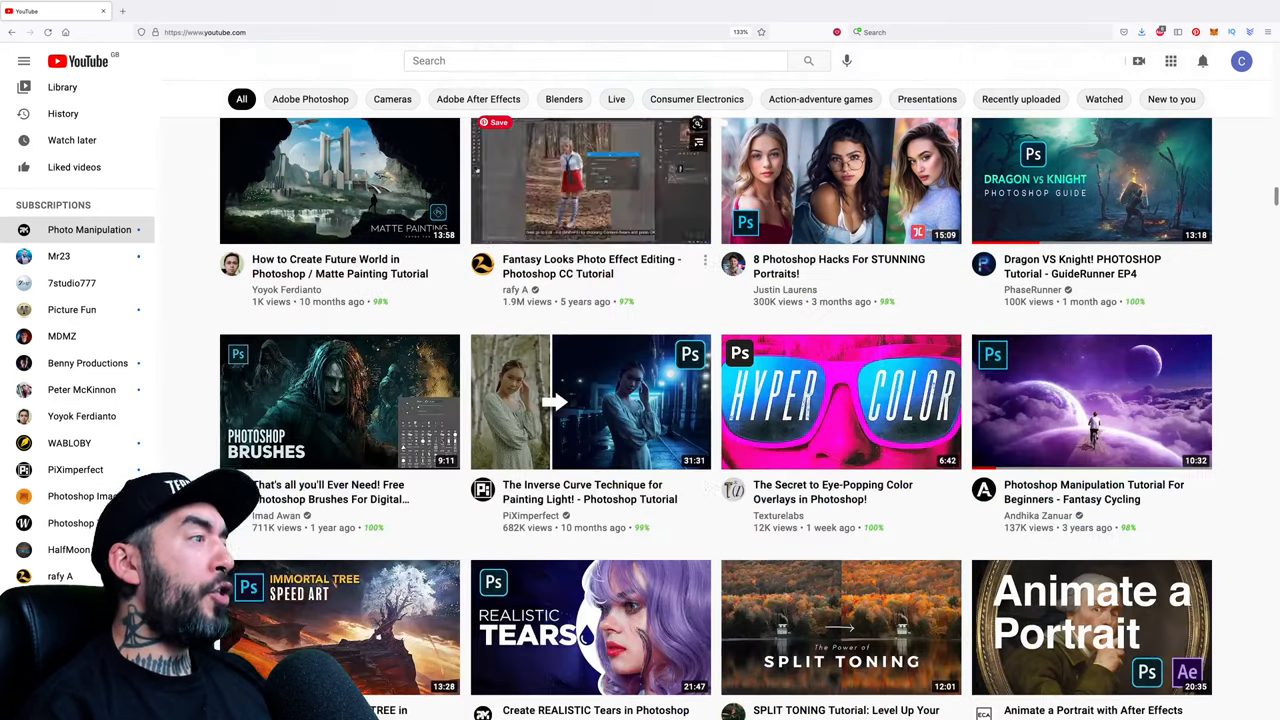
{"action": "scroll", "scroll_direction": "down", "scroll_amount": 3}
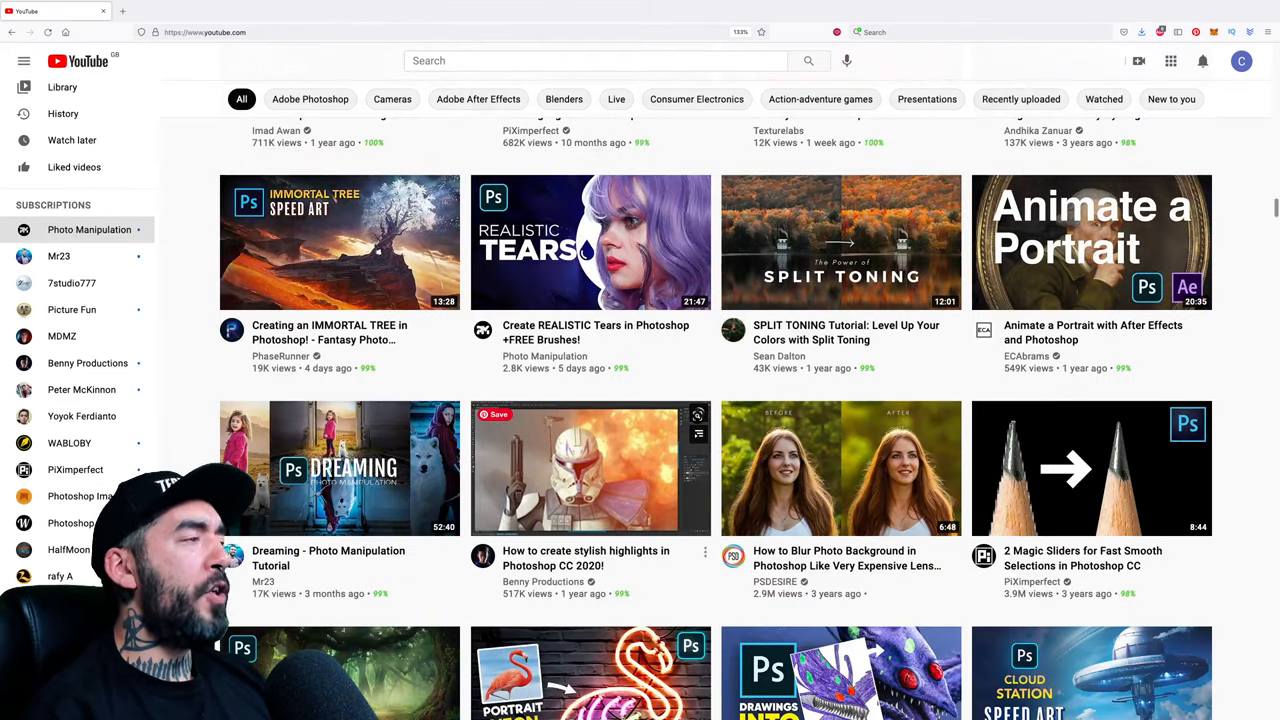
{"action": "scroll", "scroll_direction": "down", "scroll_amount": 3}
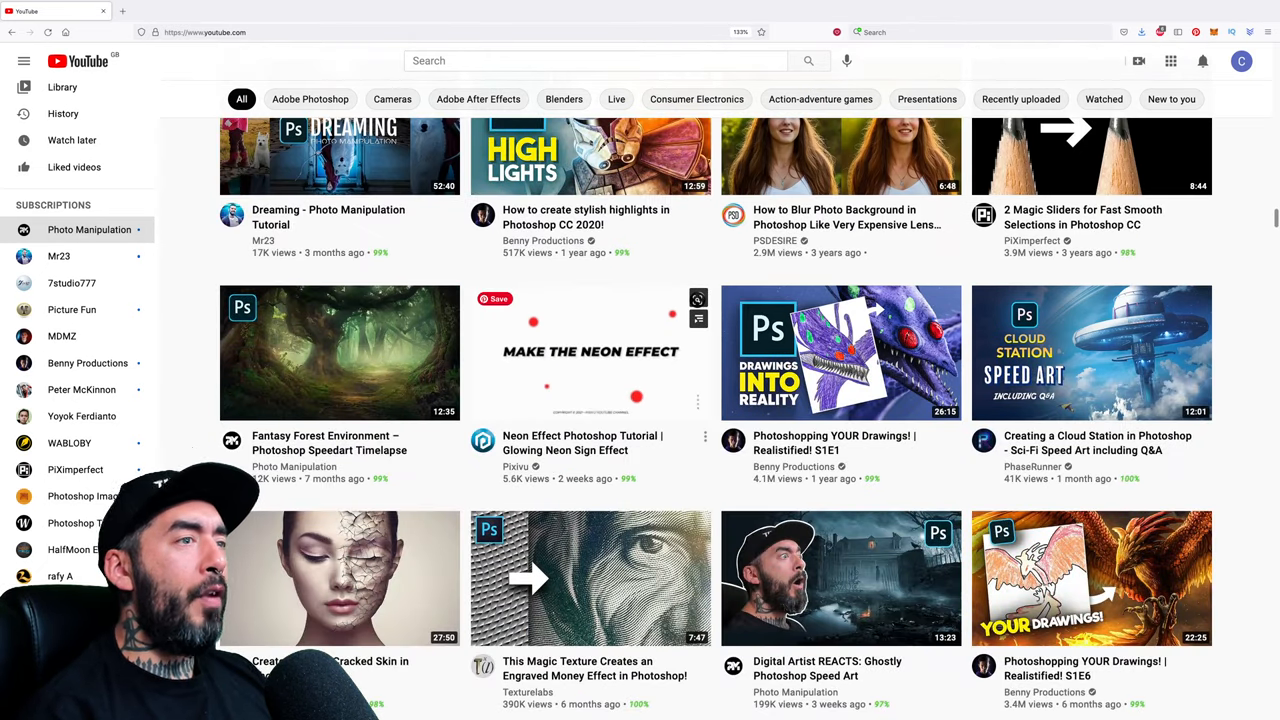
{"action": "scroll", "scroll_direction": "down", "scroll_amount": 3}
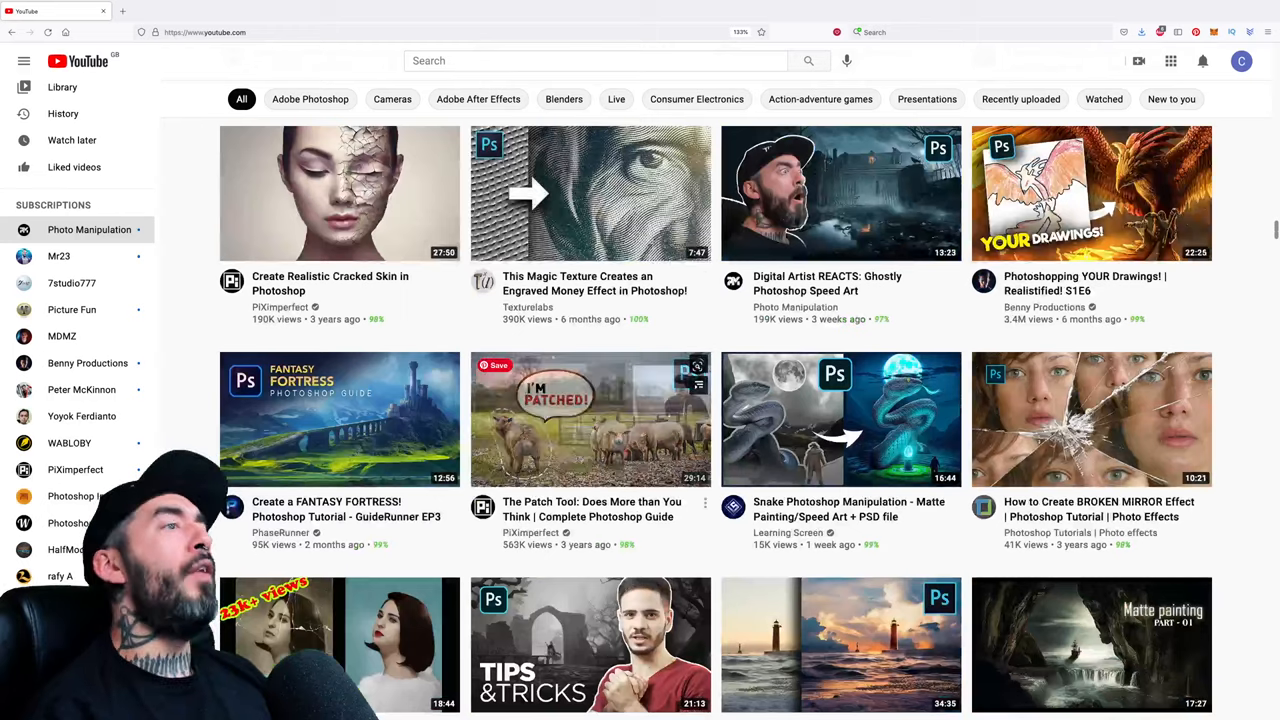
{"action": "scroll", "scroll_direction": "down", "scroll_amount": 3}
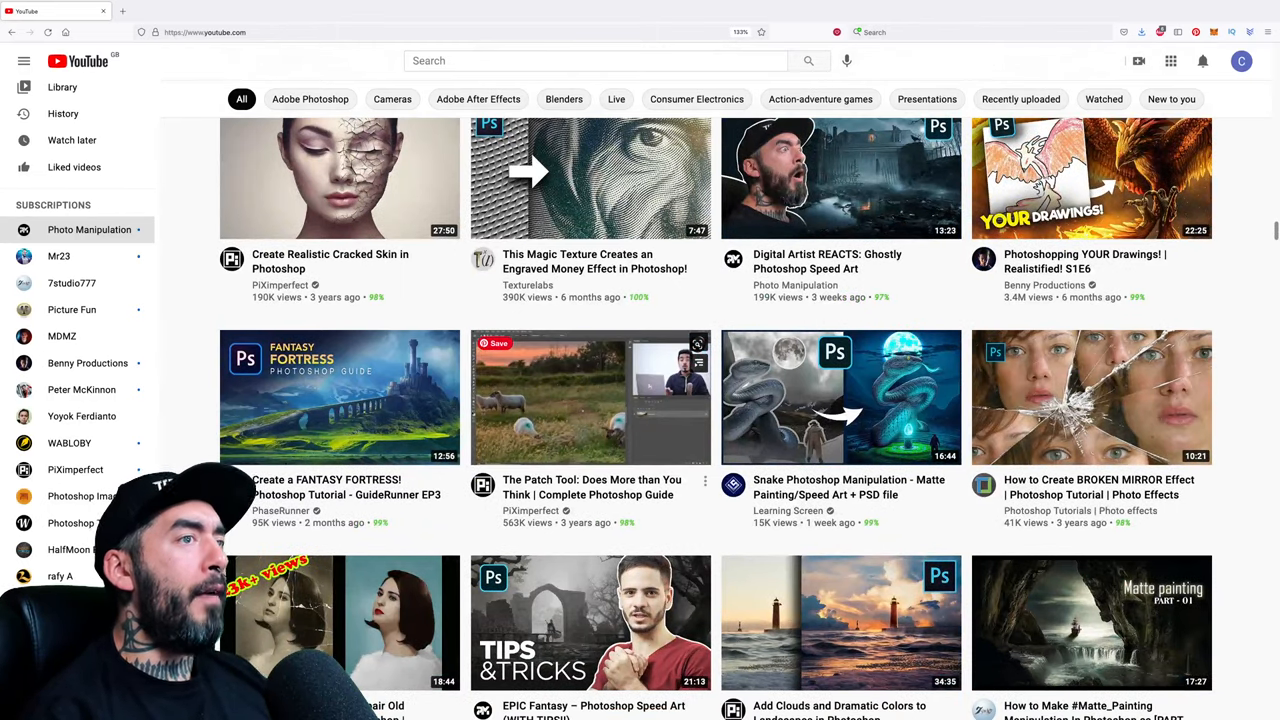
{"action": "scroll", "scroll_direction": "down", "scroll_amount": 3}
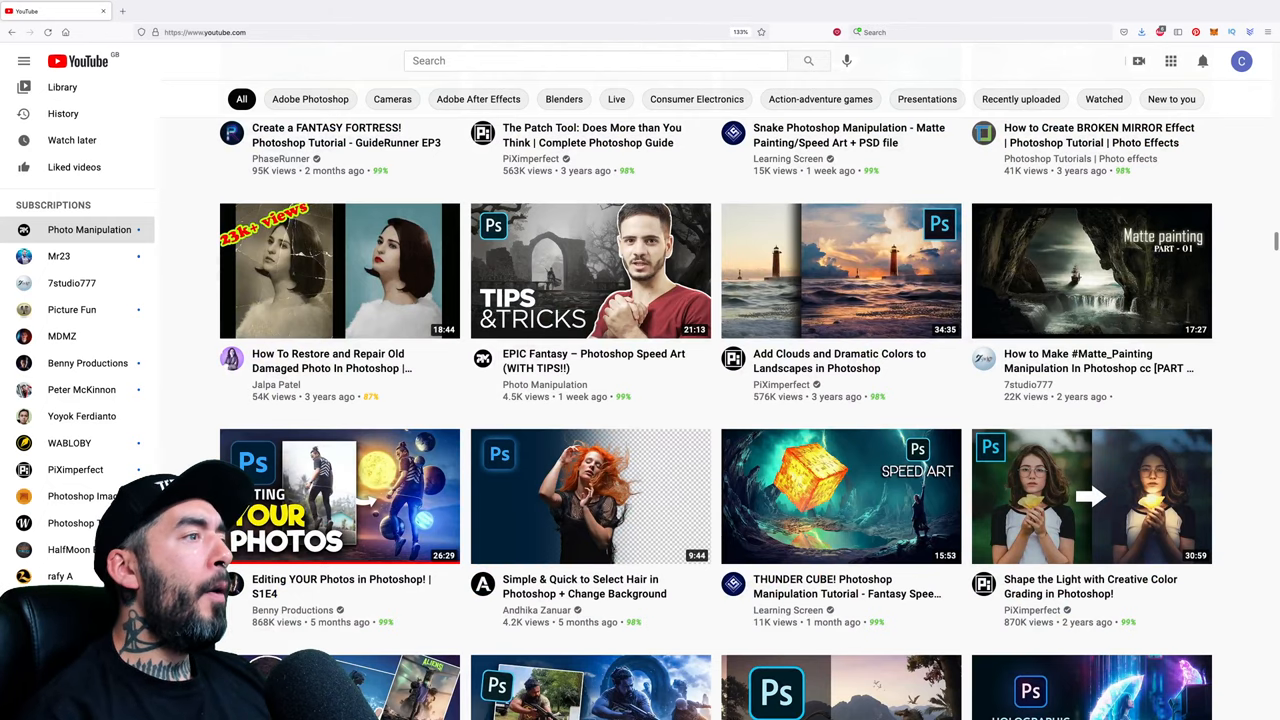
{"action": "scroll", "scroll_direction": "down", "scroll_amount": 3}
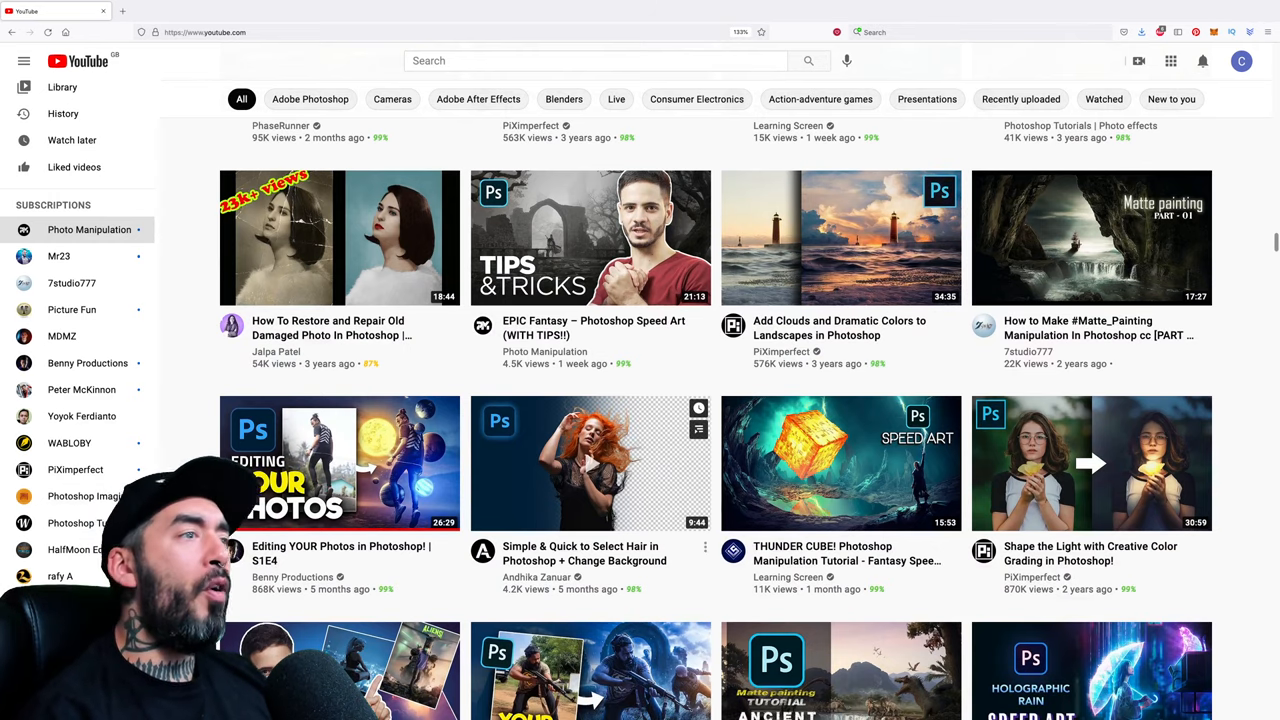
{"action": "scroll", "scroll_direction": "down", "scroll_amount": 3}
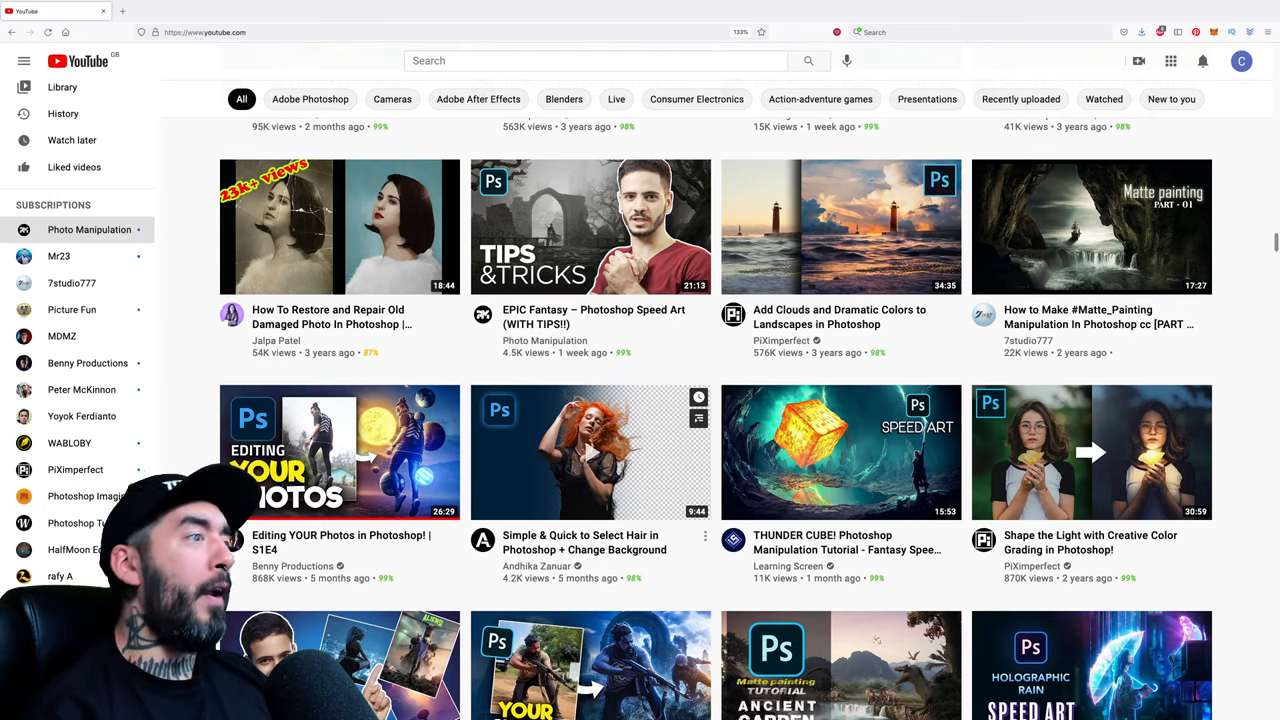
{"action": "scroll", "scroll_direction": "down", "scroll_amount": 3}
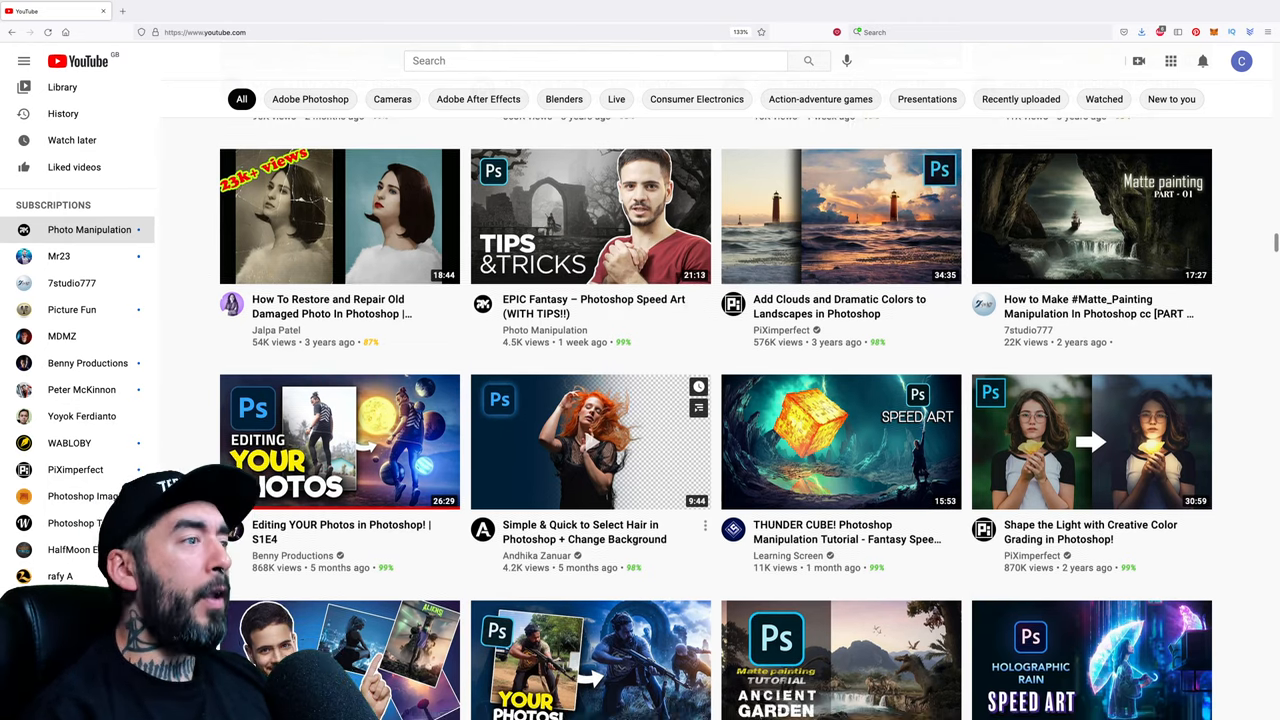
{"action": "scroll", "scroll_direction": "down", "scroll_amount": 3}
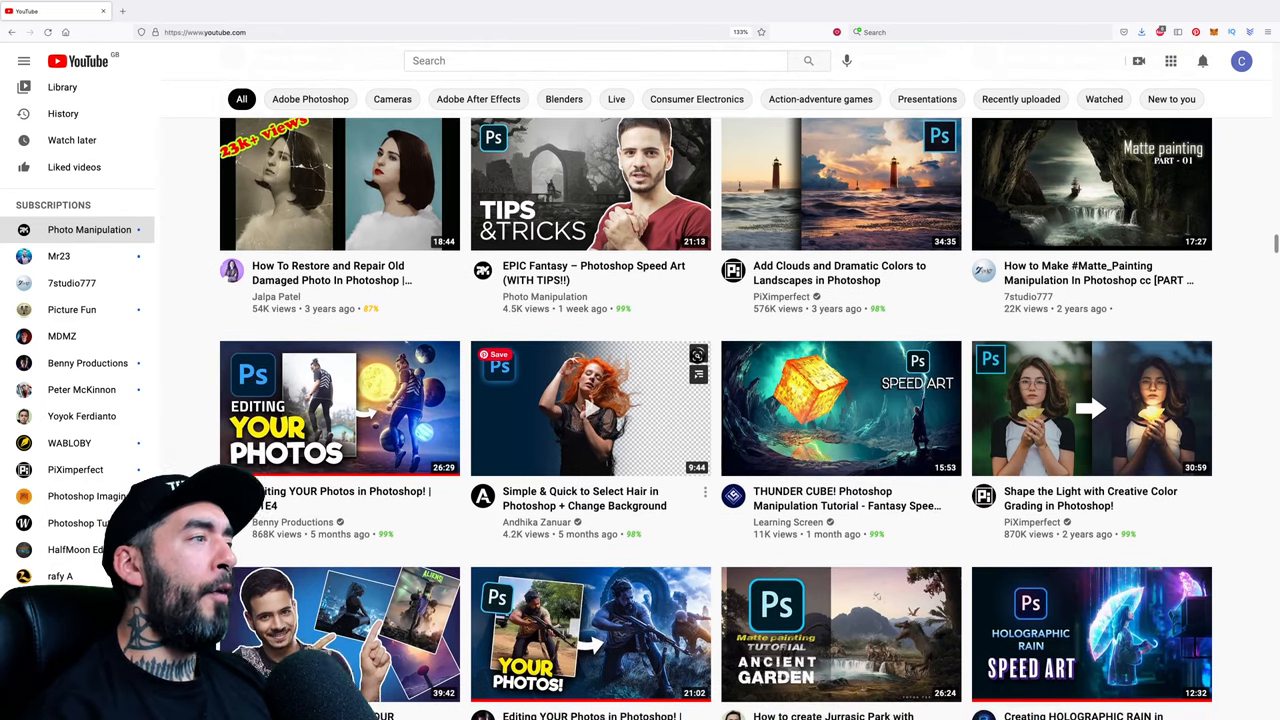
{"action": "scroll", "scroll_direction": "down", "scroll_amount": 3}
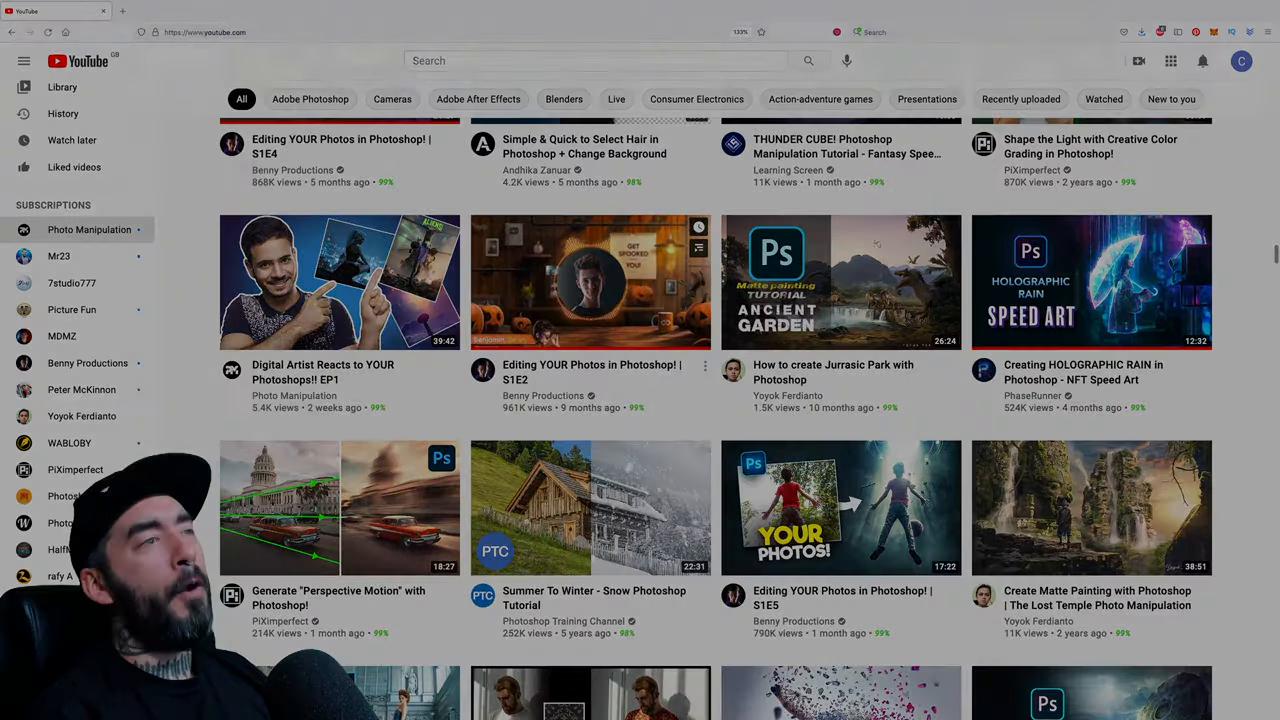